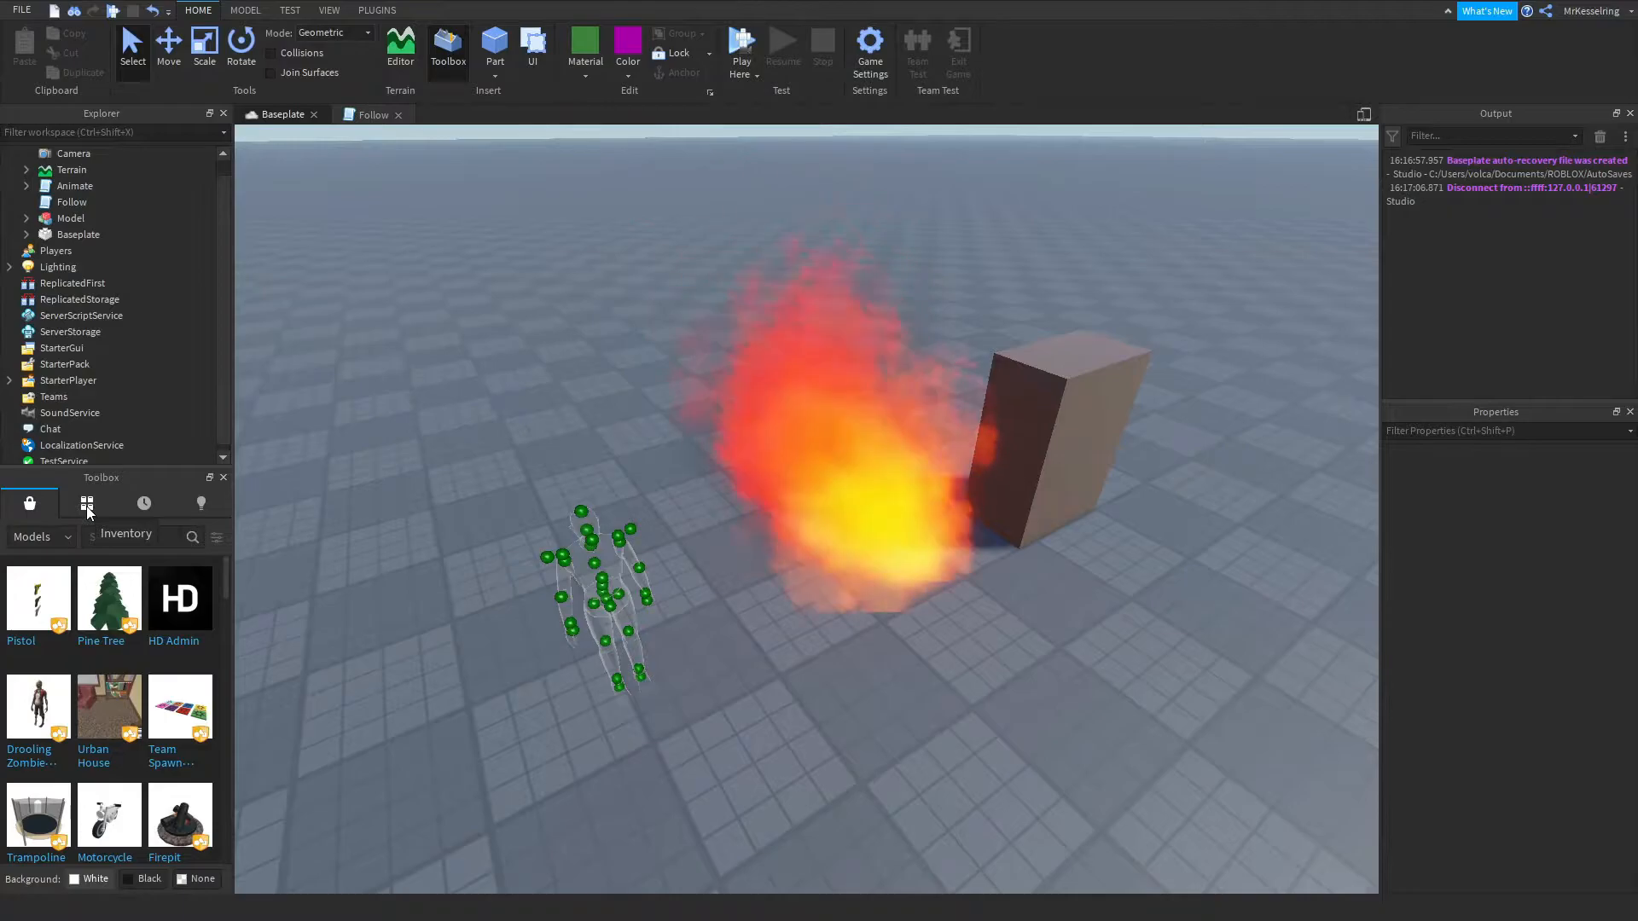
Close the Follow script, leaving the Baseplate viewport with the fire and rig.
click(87, 503)
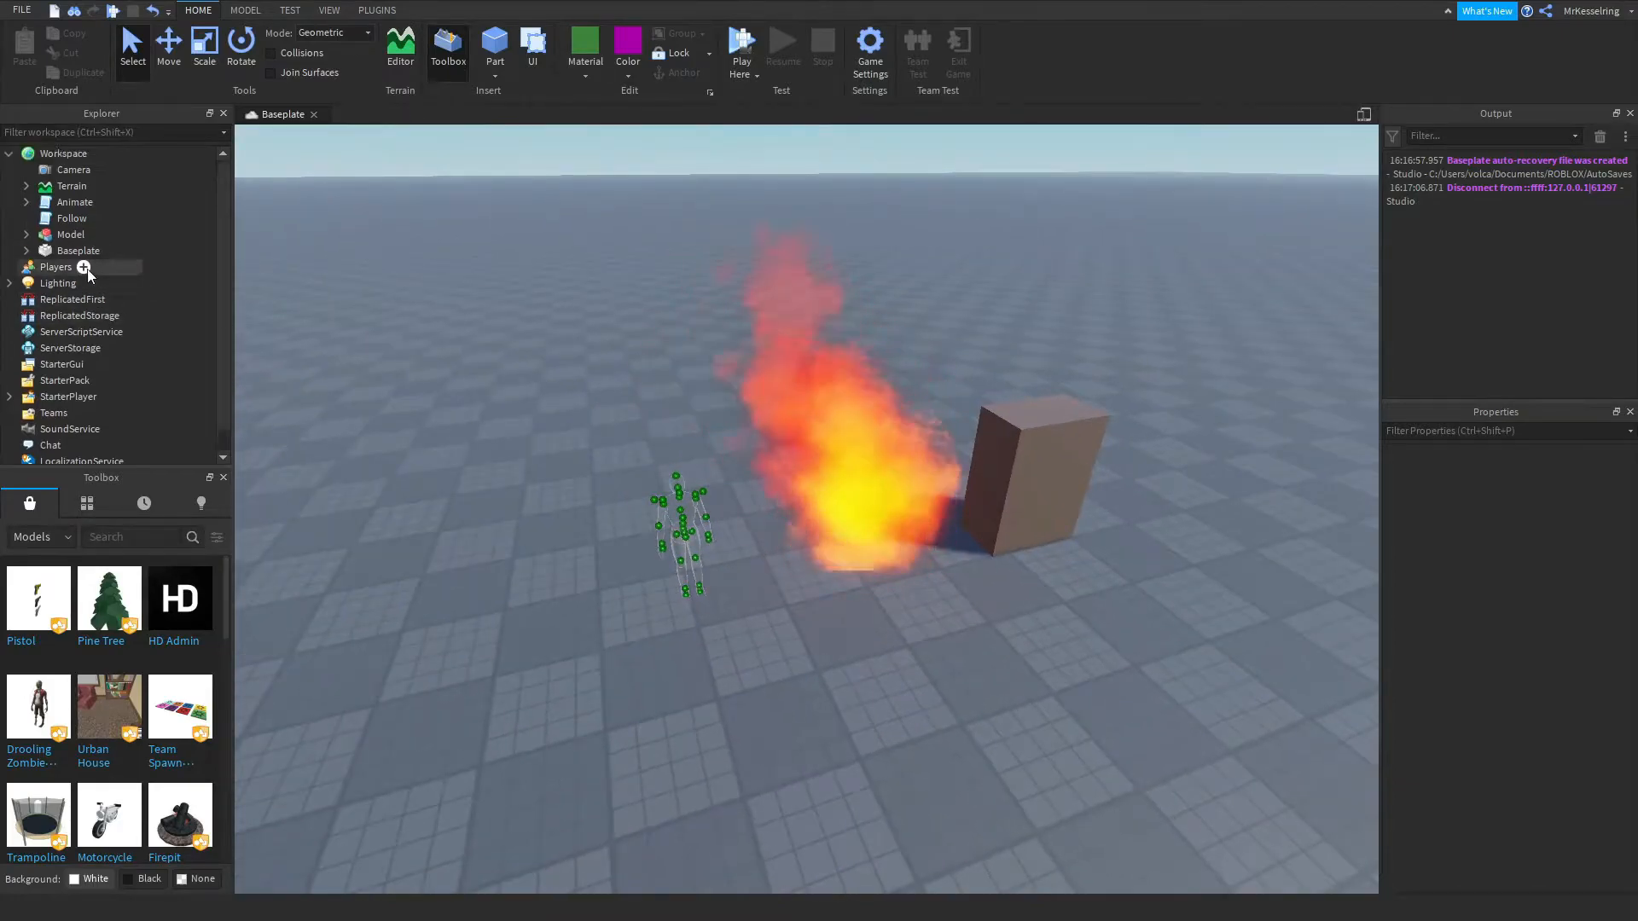
Review the Follow script's nearest-upper-torso search code, then return to the Baseplate view.
double_click(71, 217)
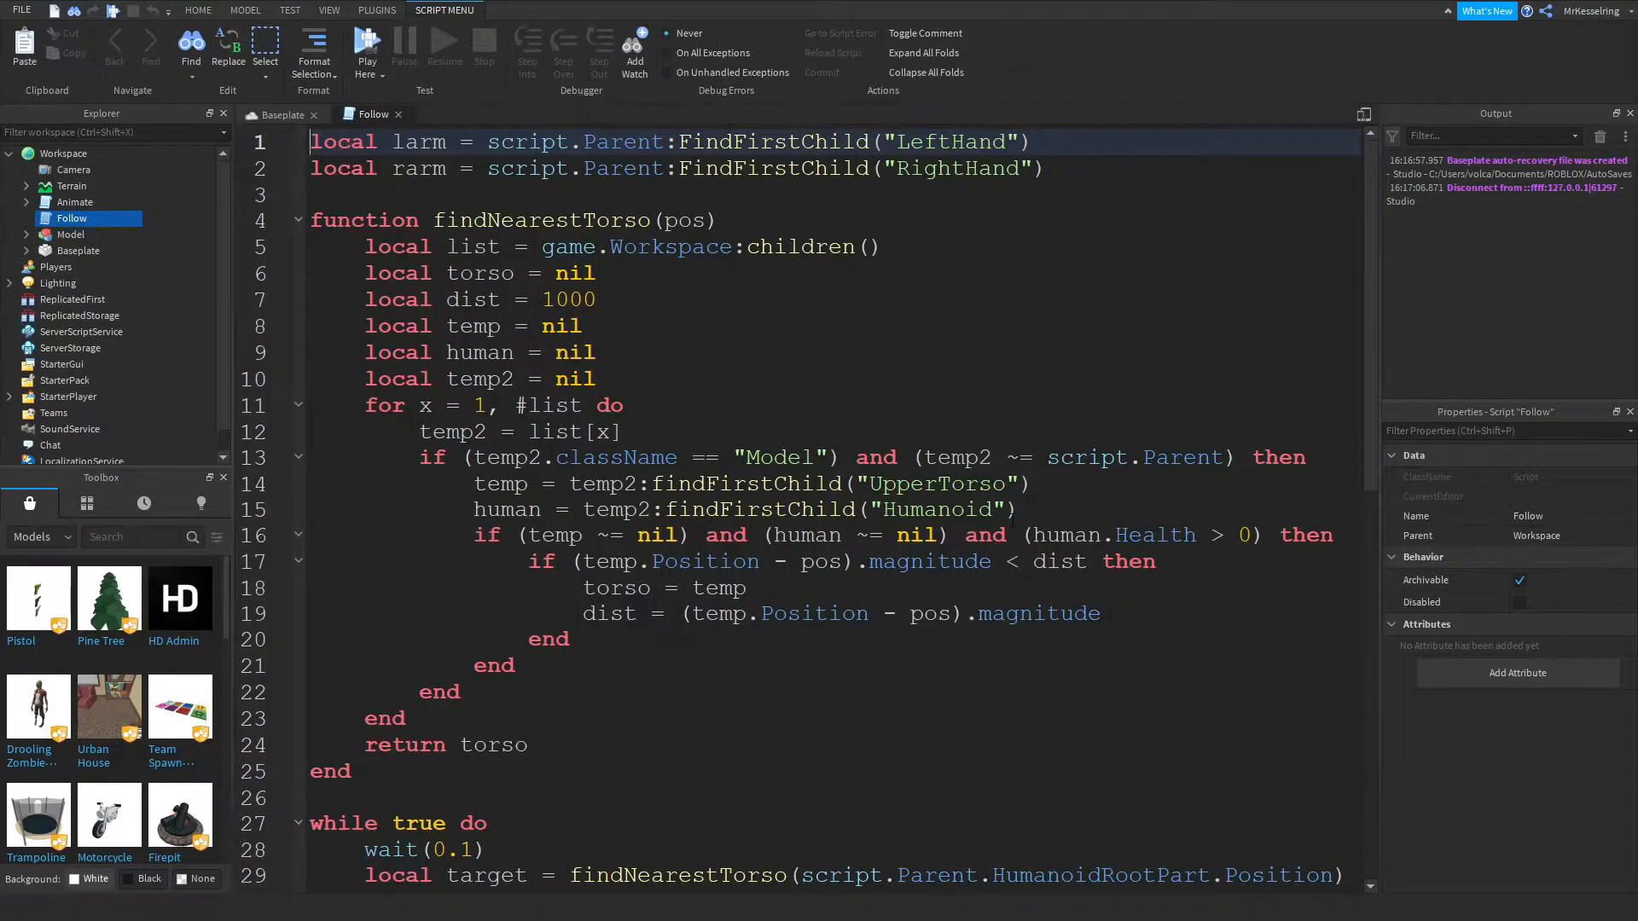
scroll(down, 3)
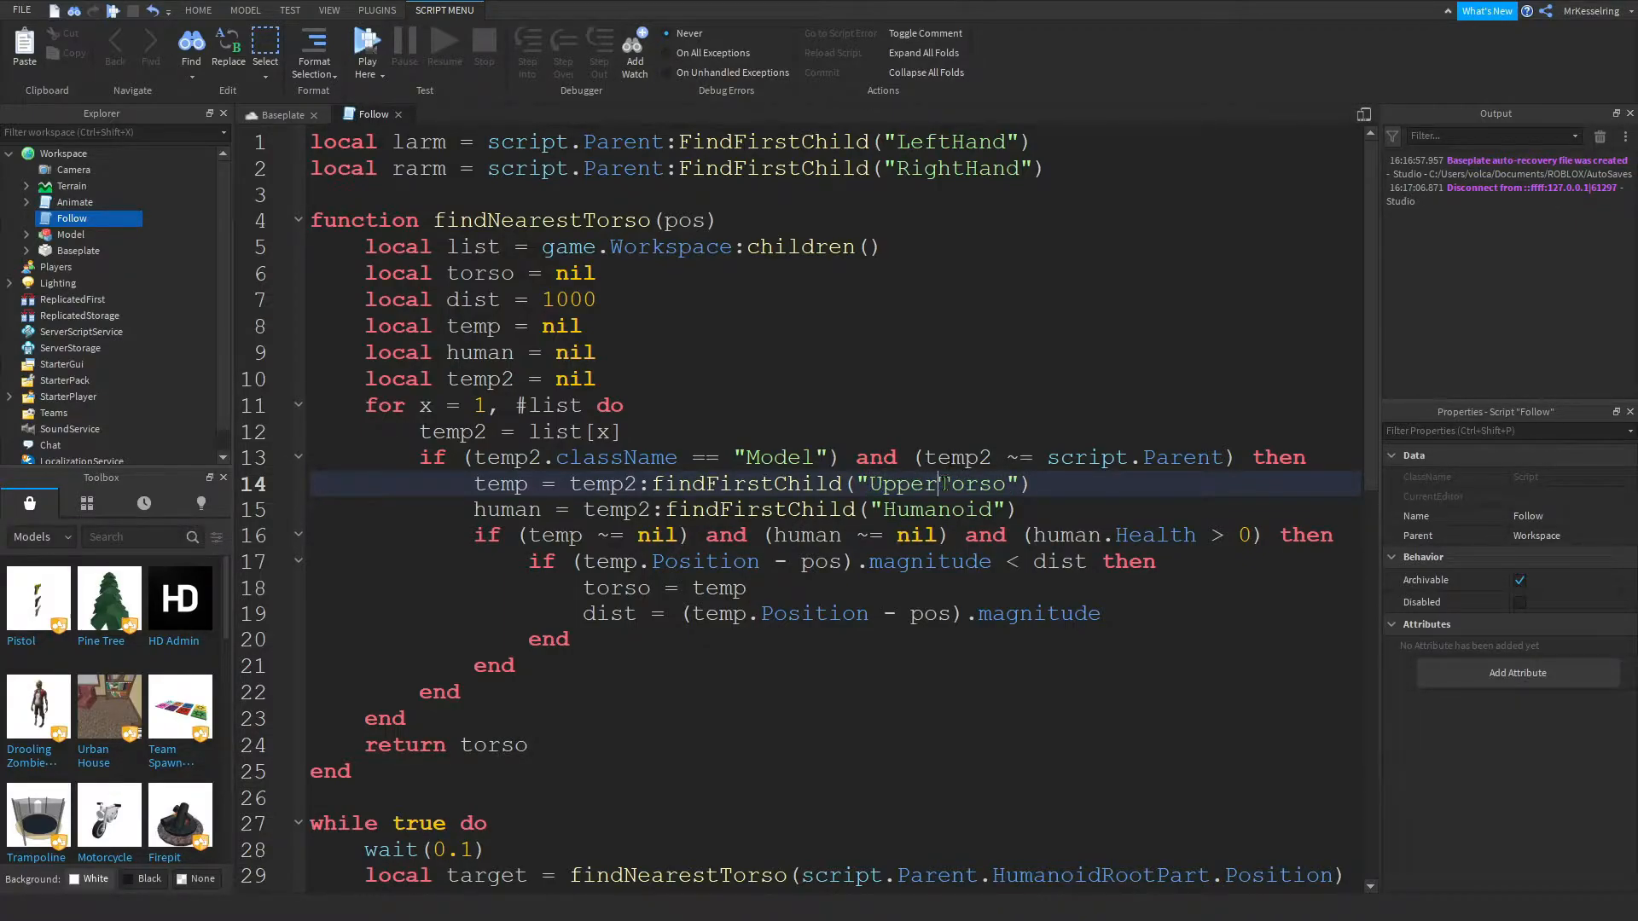
click(281, 114)
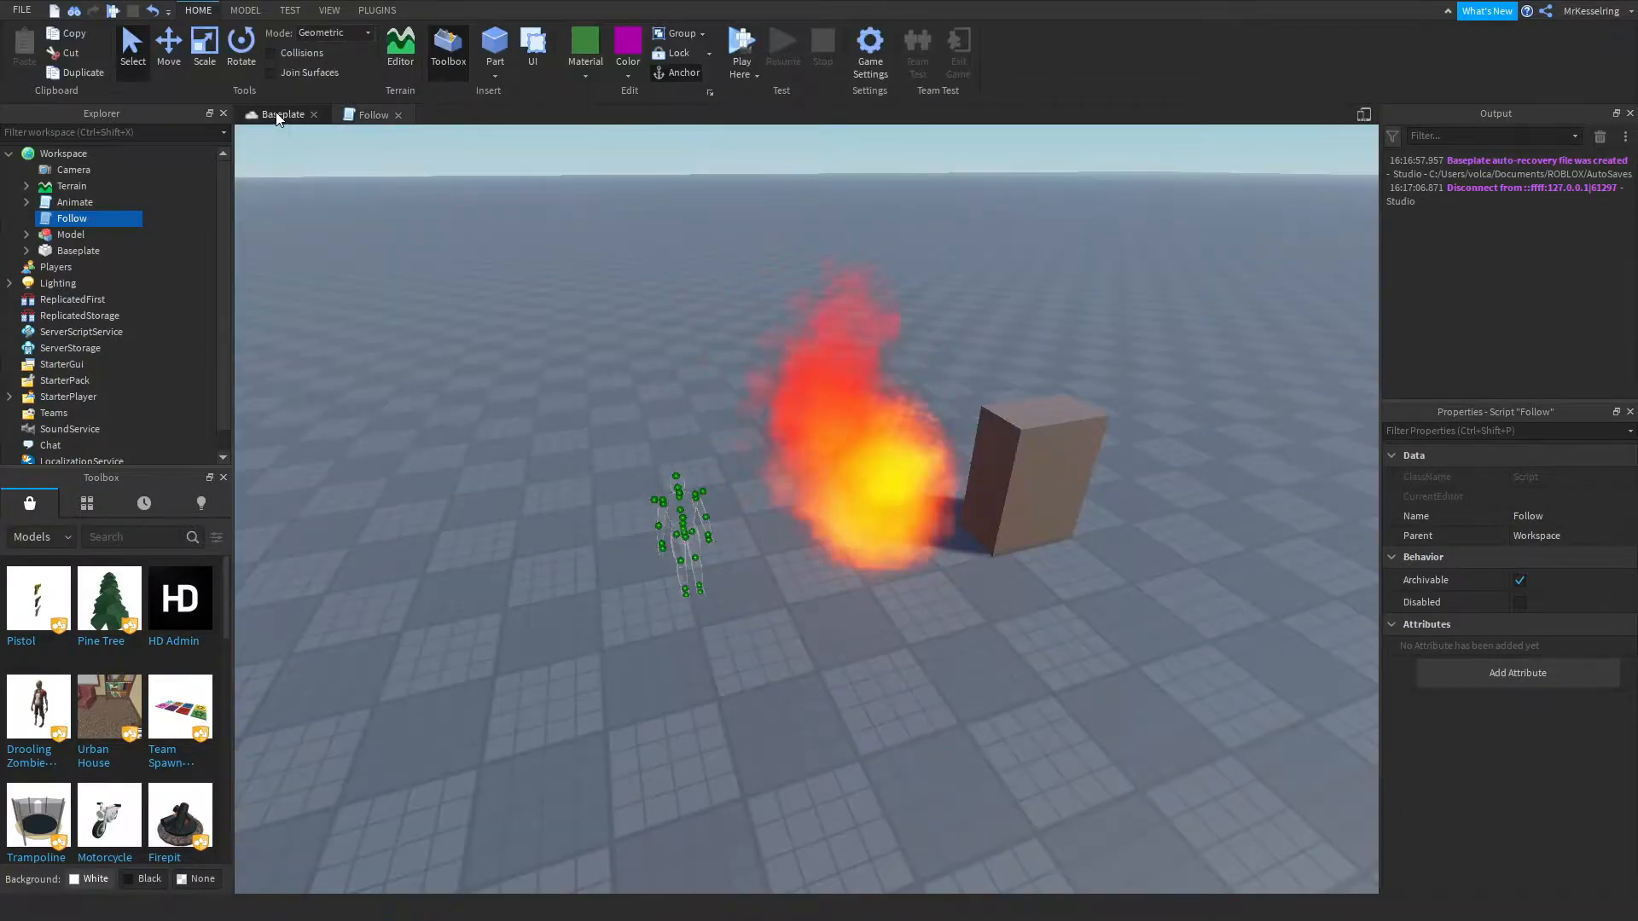
Set the HitBox part's Transparency to 1 so it is invisible.
click(72, 234)
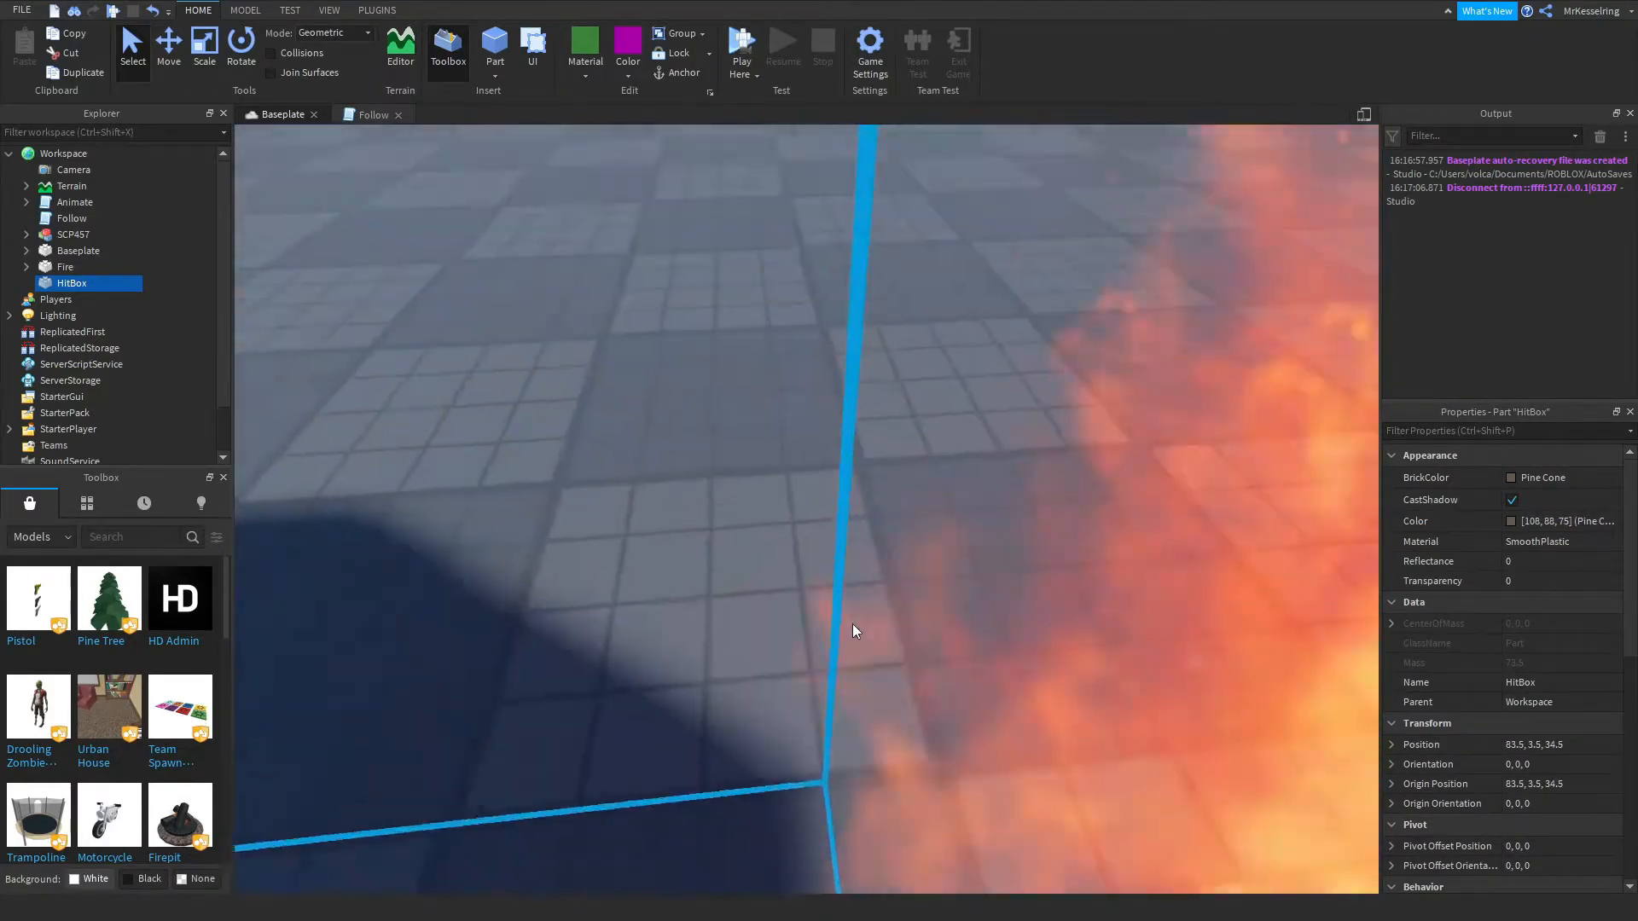
click(1529, 580)
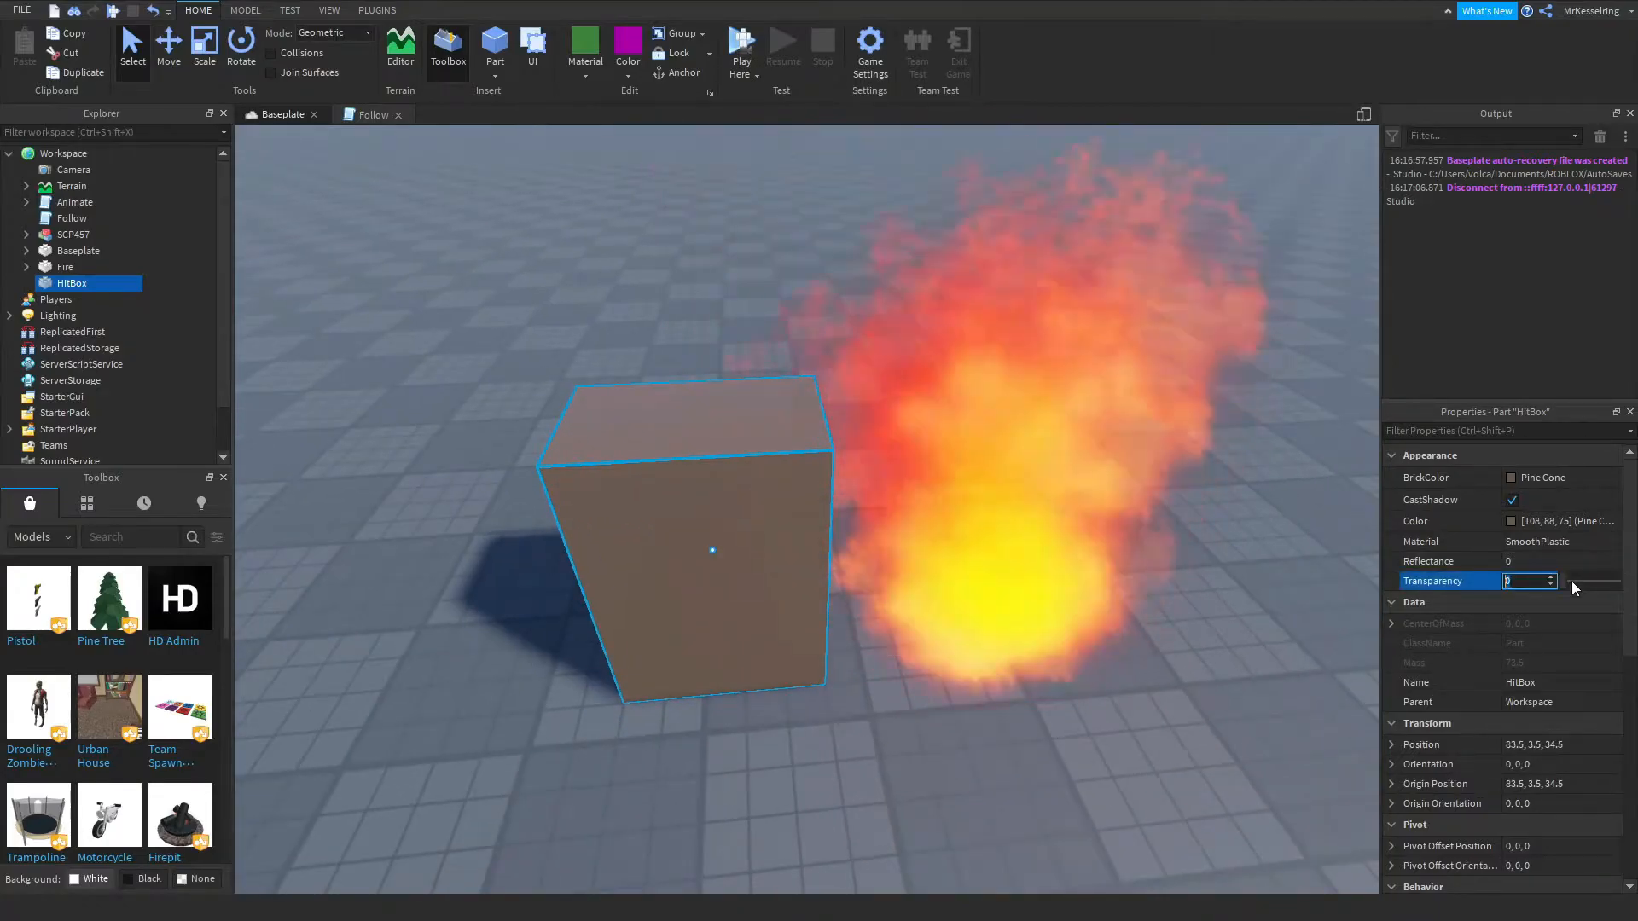
text(1)
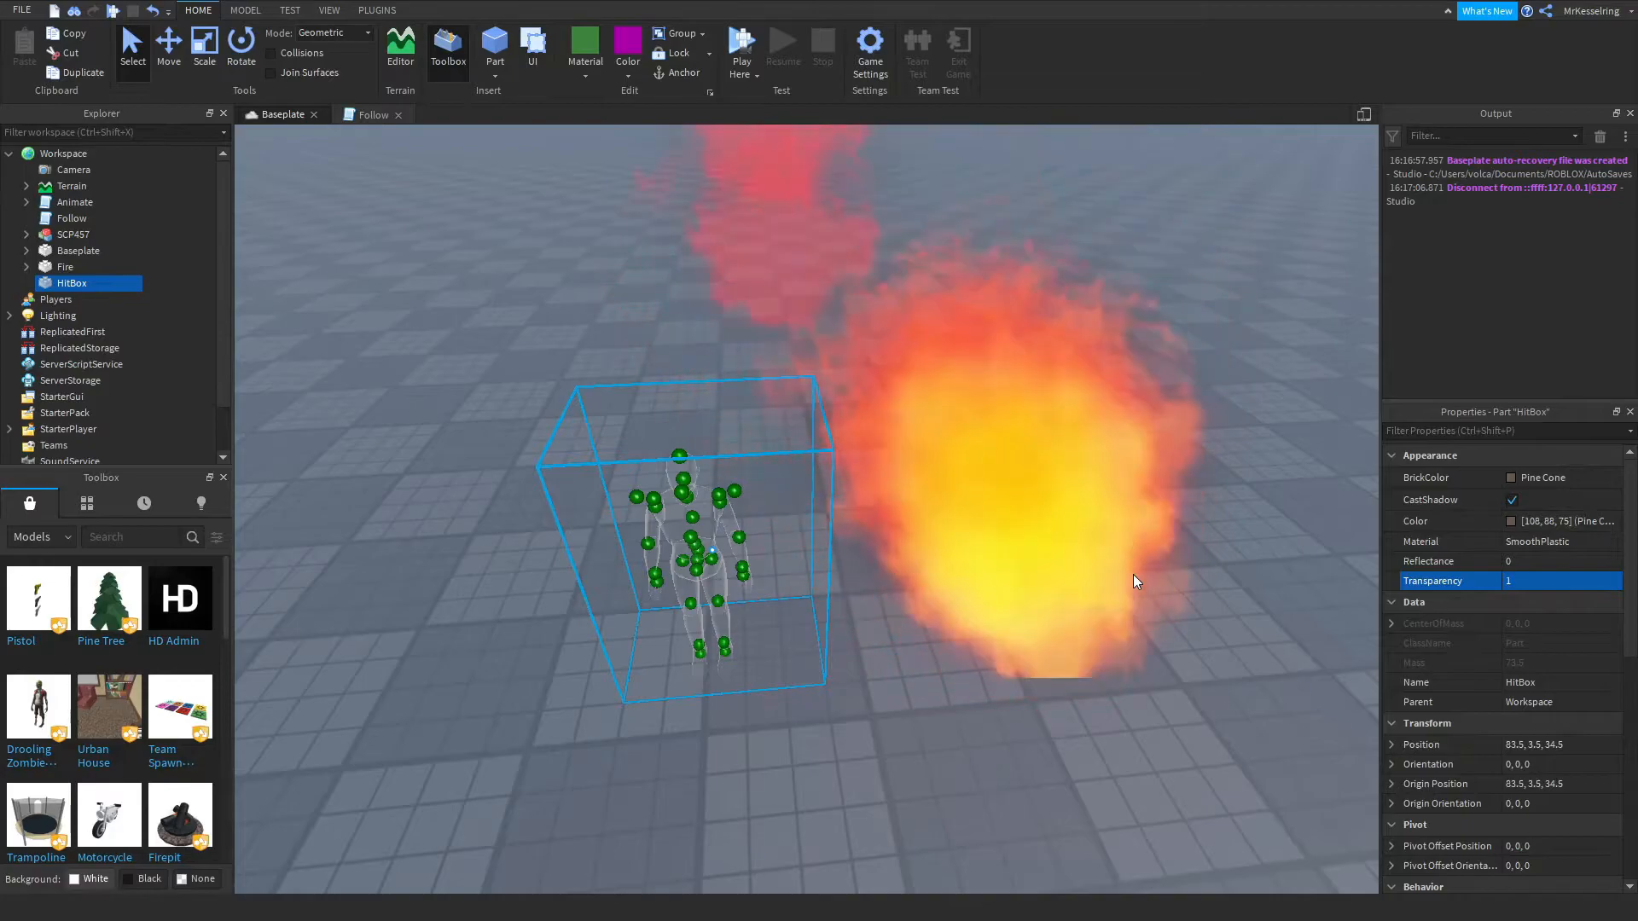
Move the Fire part onto the SCP497 rig with the Move tool.
click(65, 266)
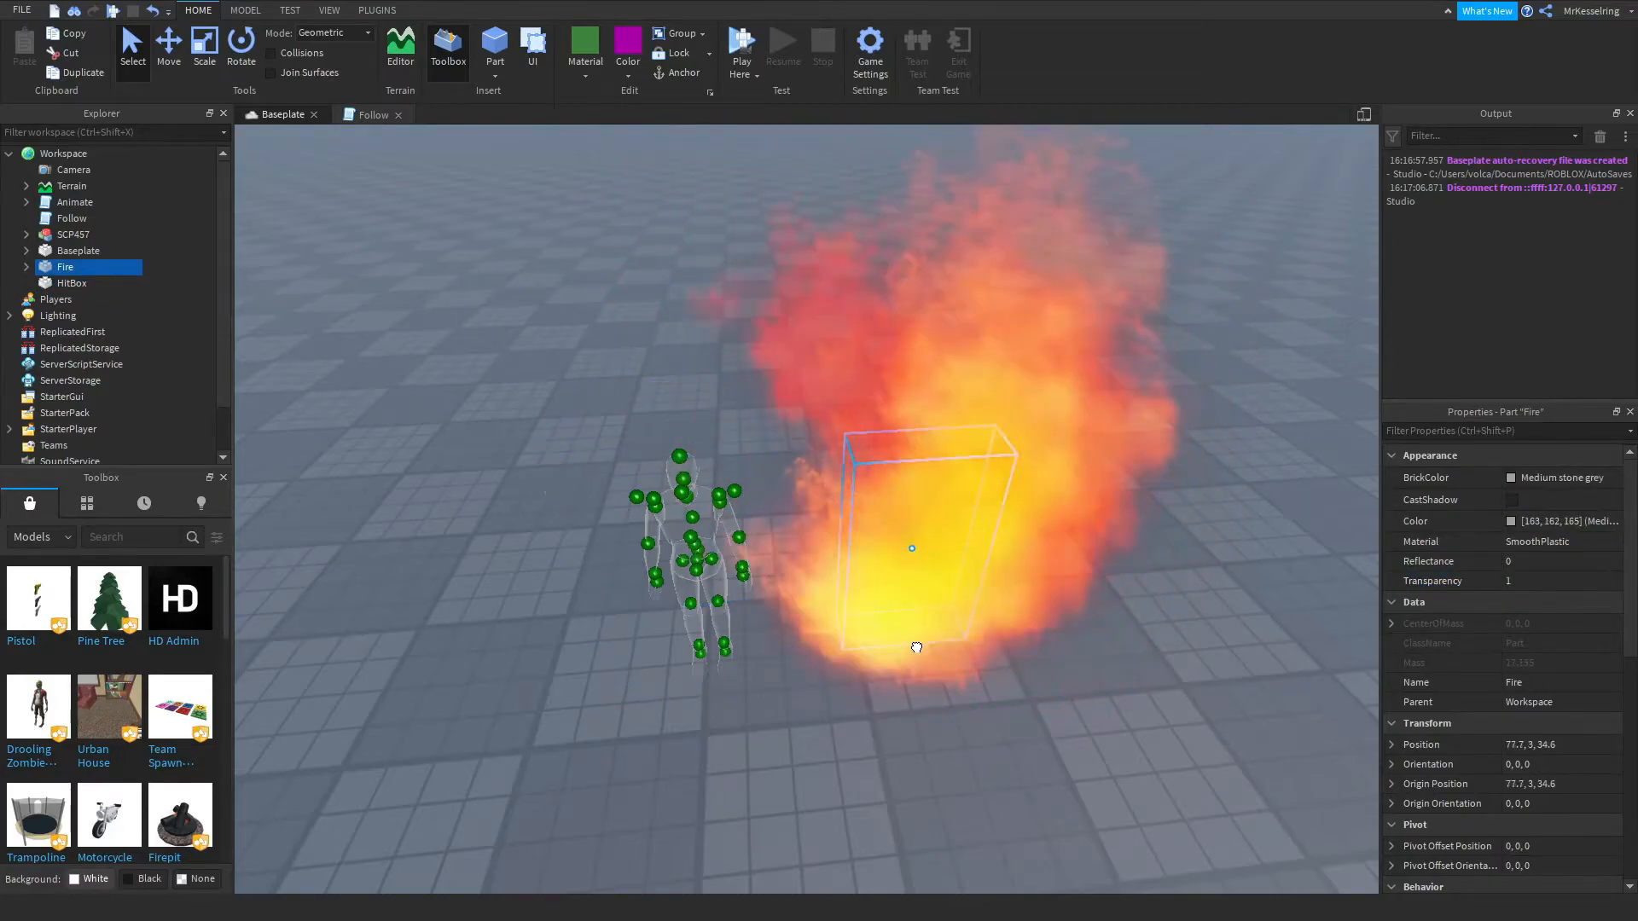
click(167, 46)
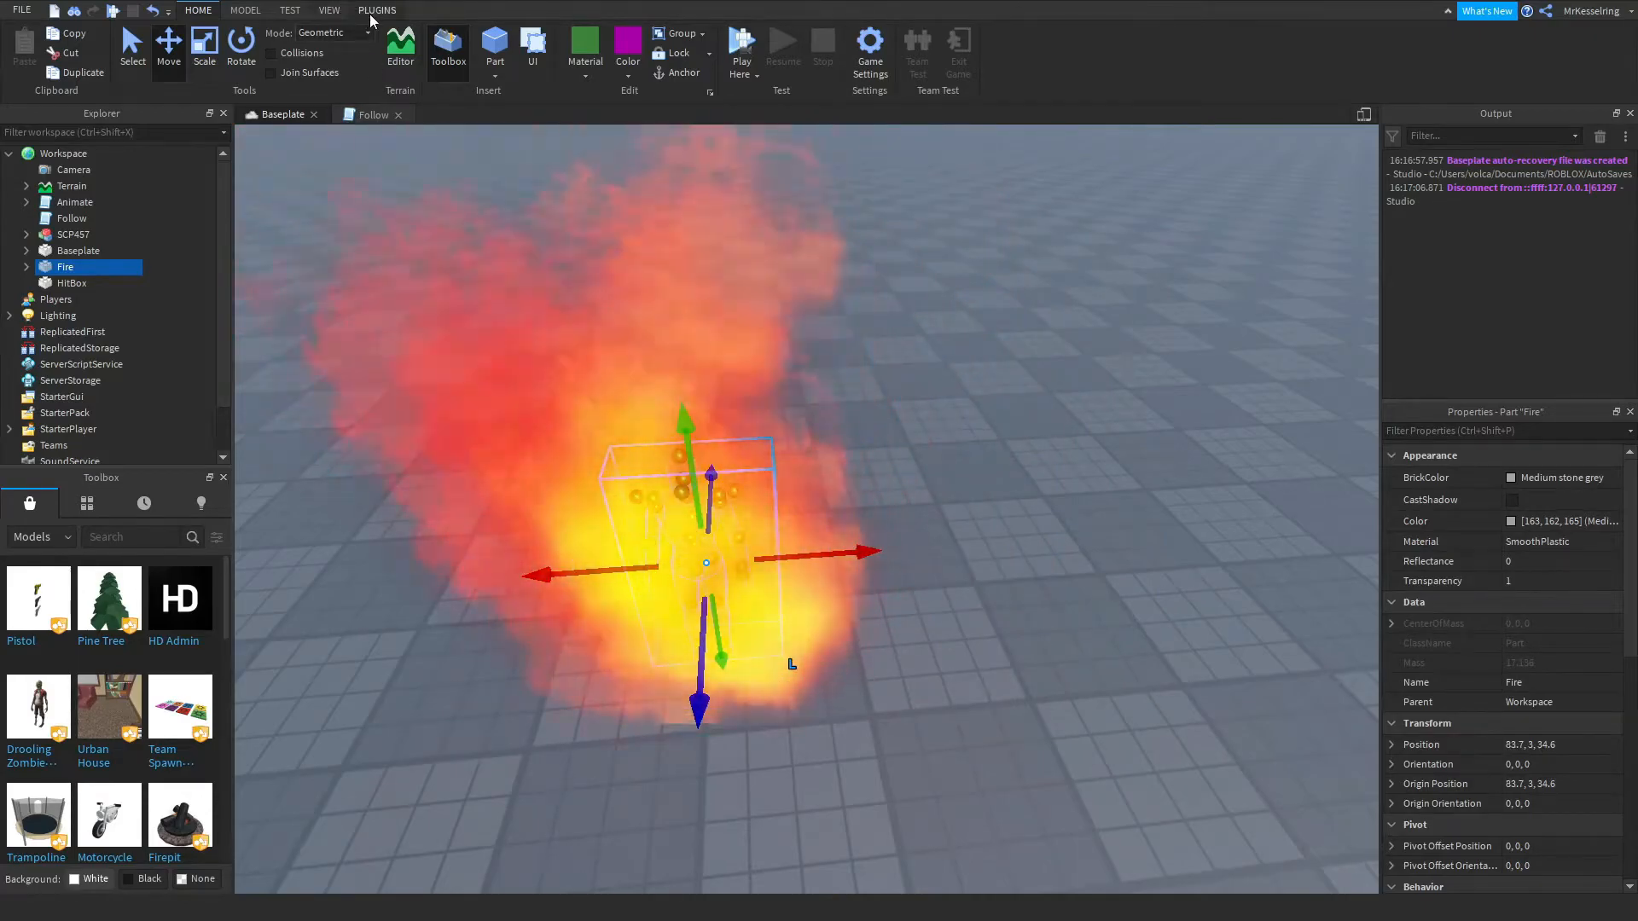
Create a Weld constraint joining the Fire part to the rig's RightUpperLeg.
click(246, 10)
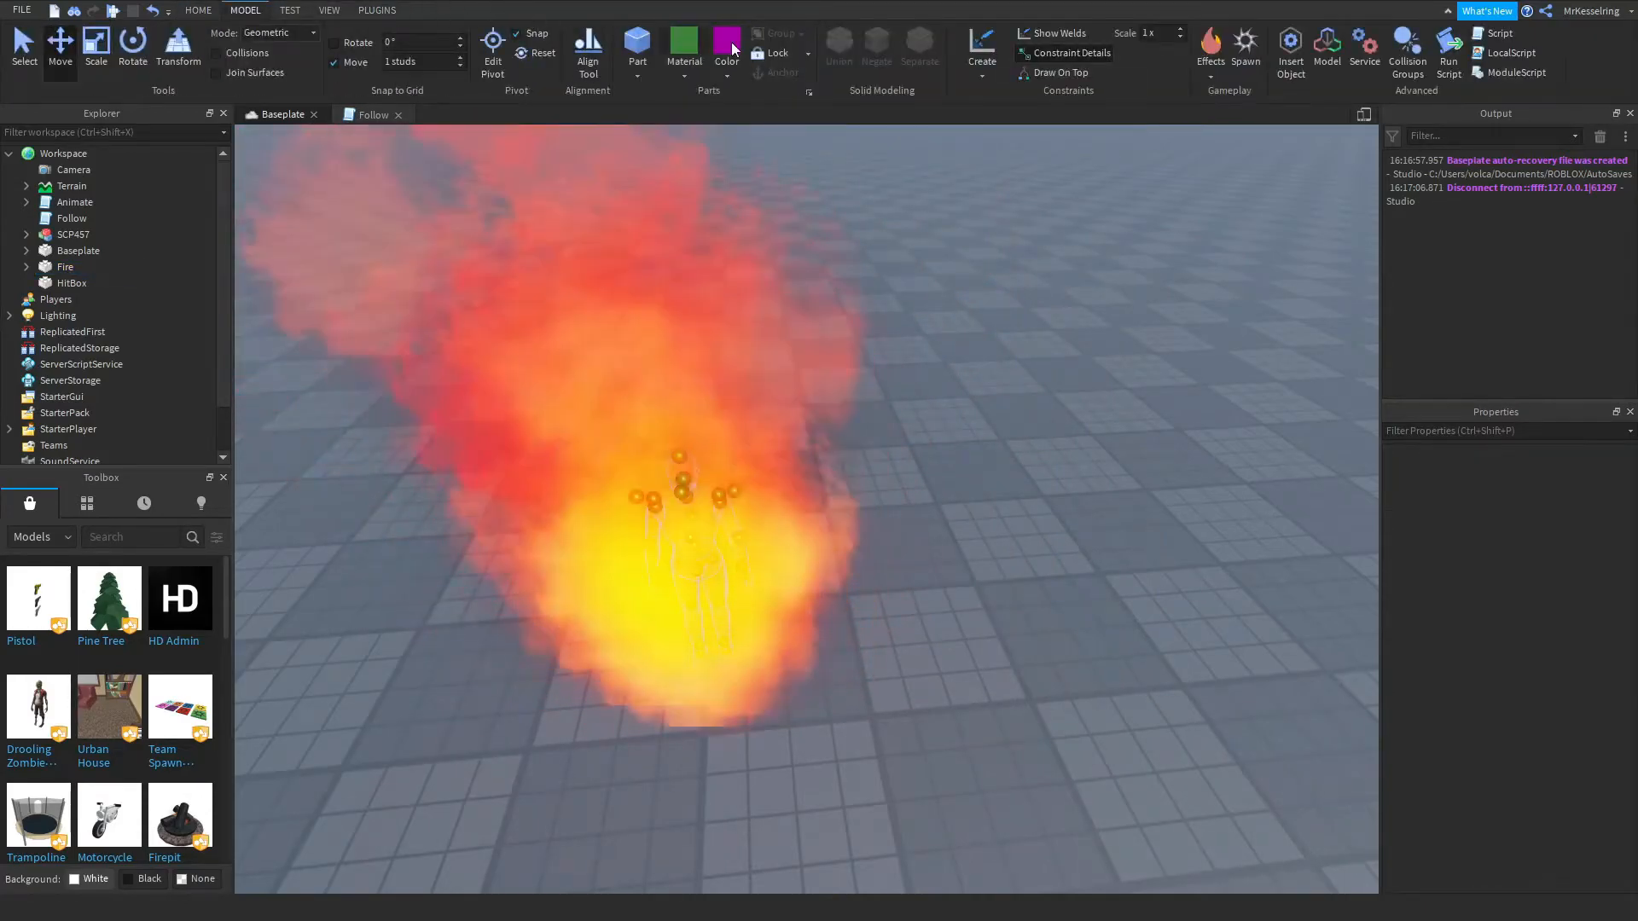
click(979, 48)
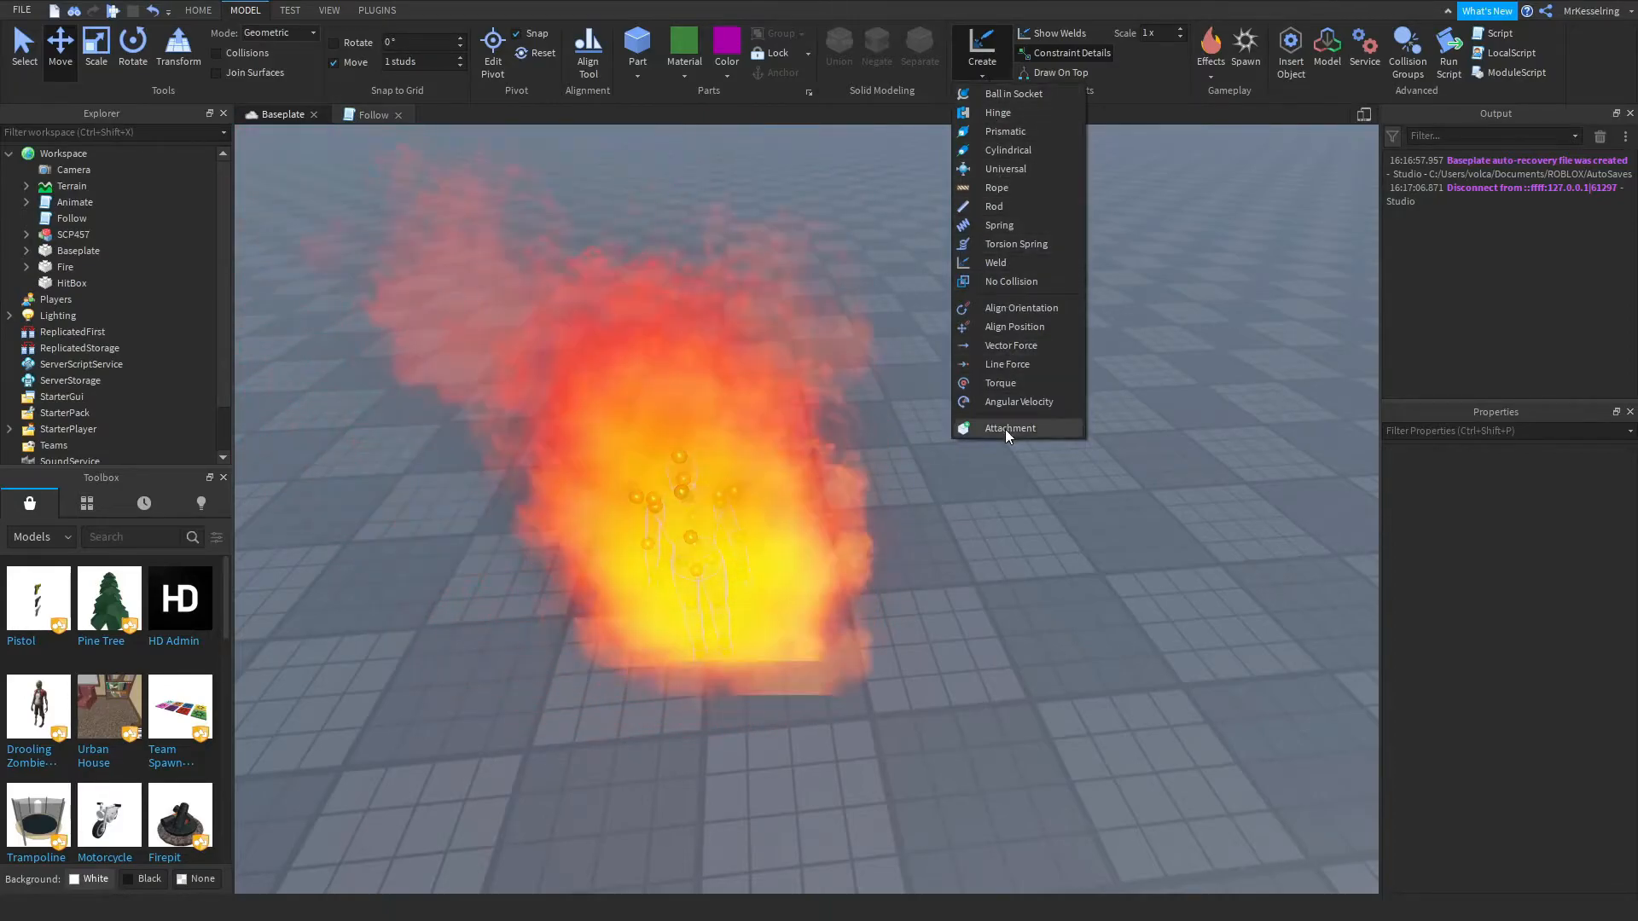
click(1008, 426)
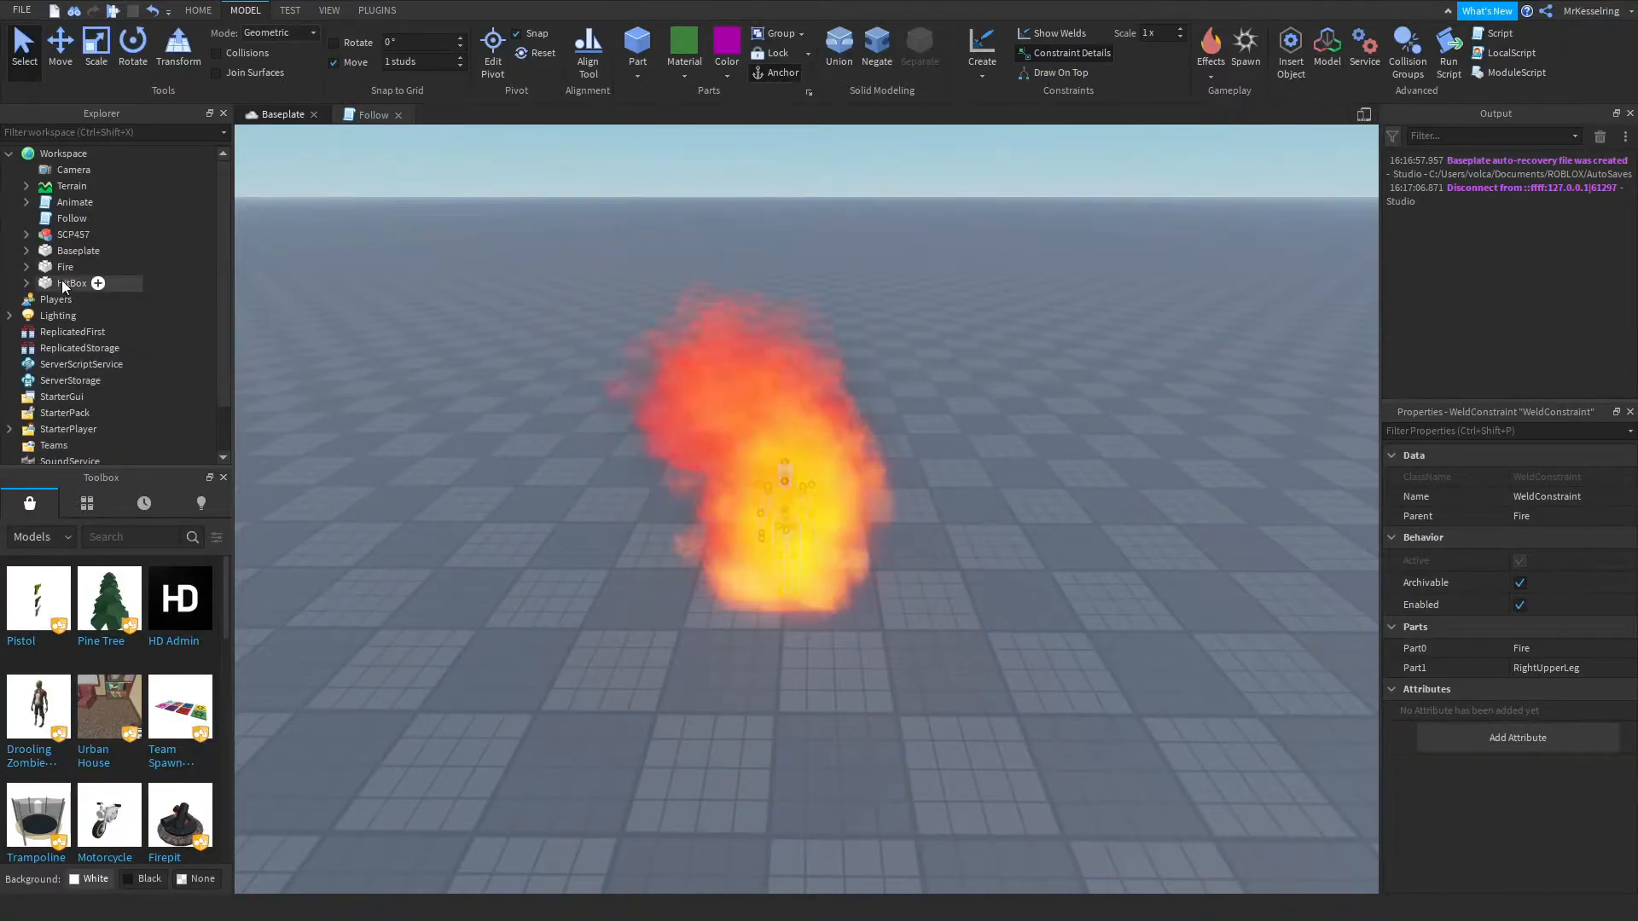
Group the rig, Fire and HitBox into a model named SCP457 and start a playtest.
click(73, 282)
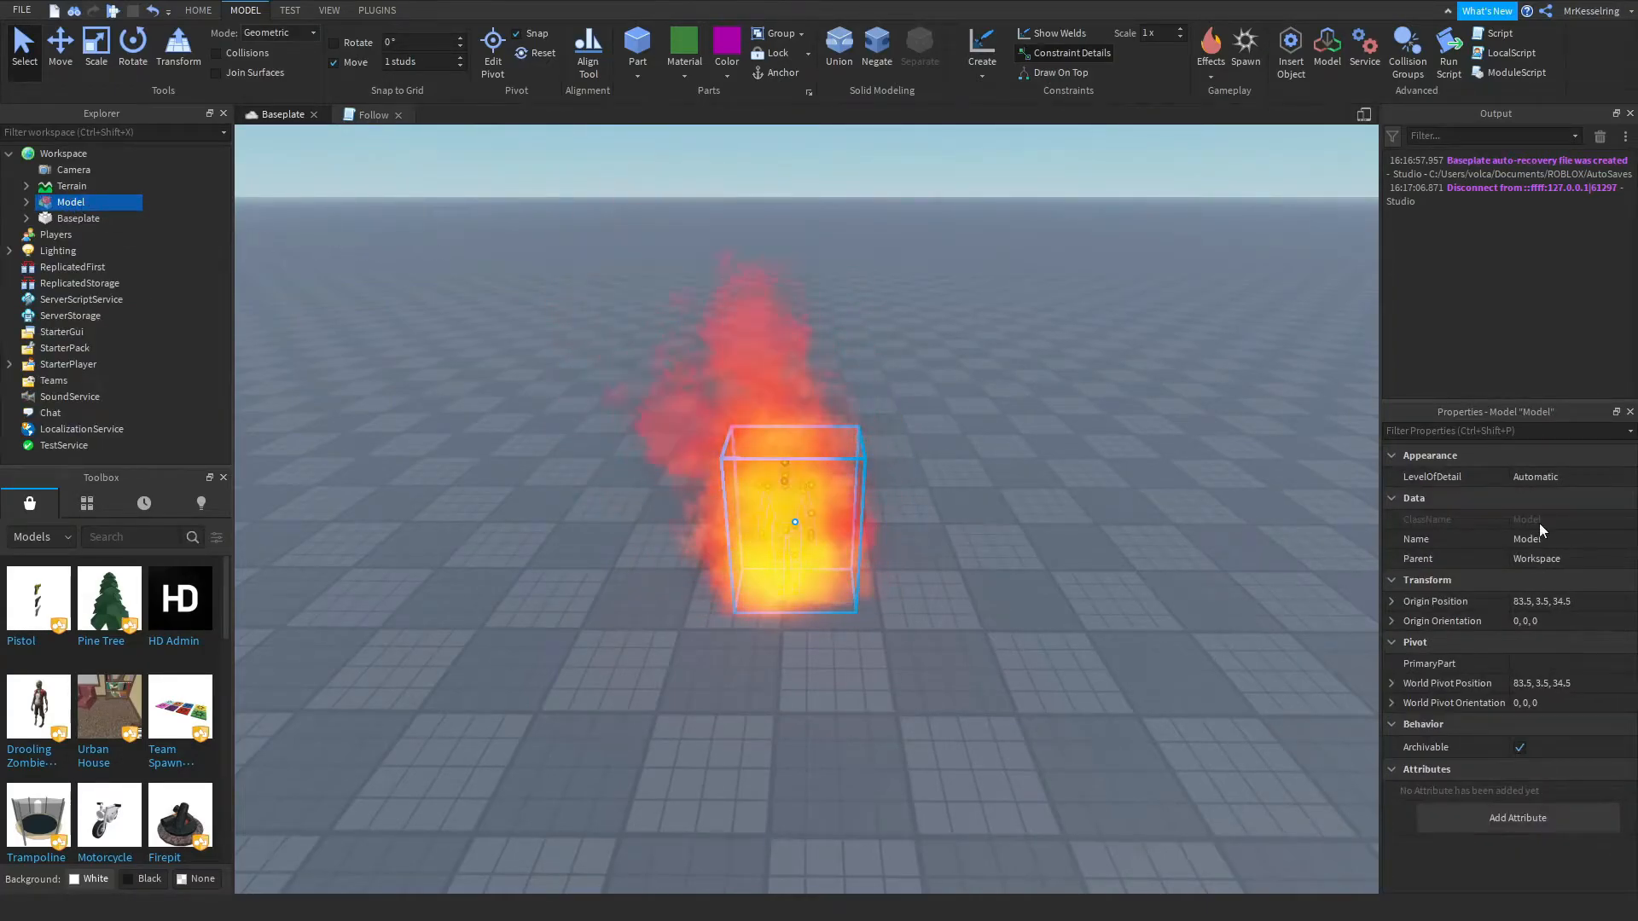
text(SCP457)
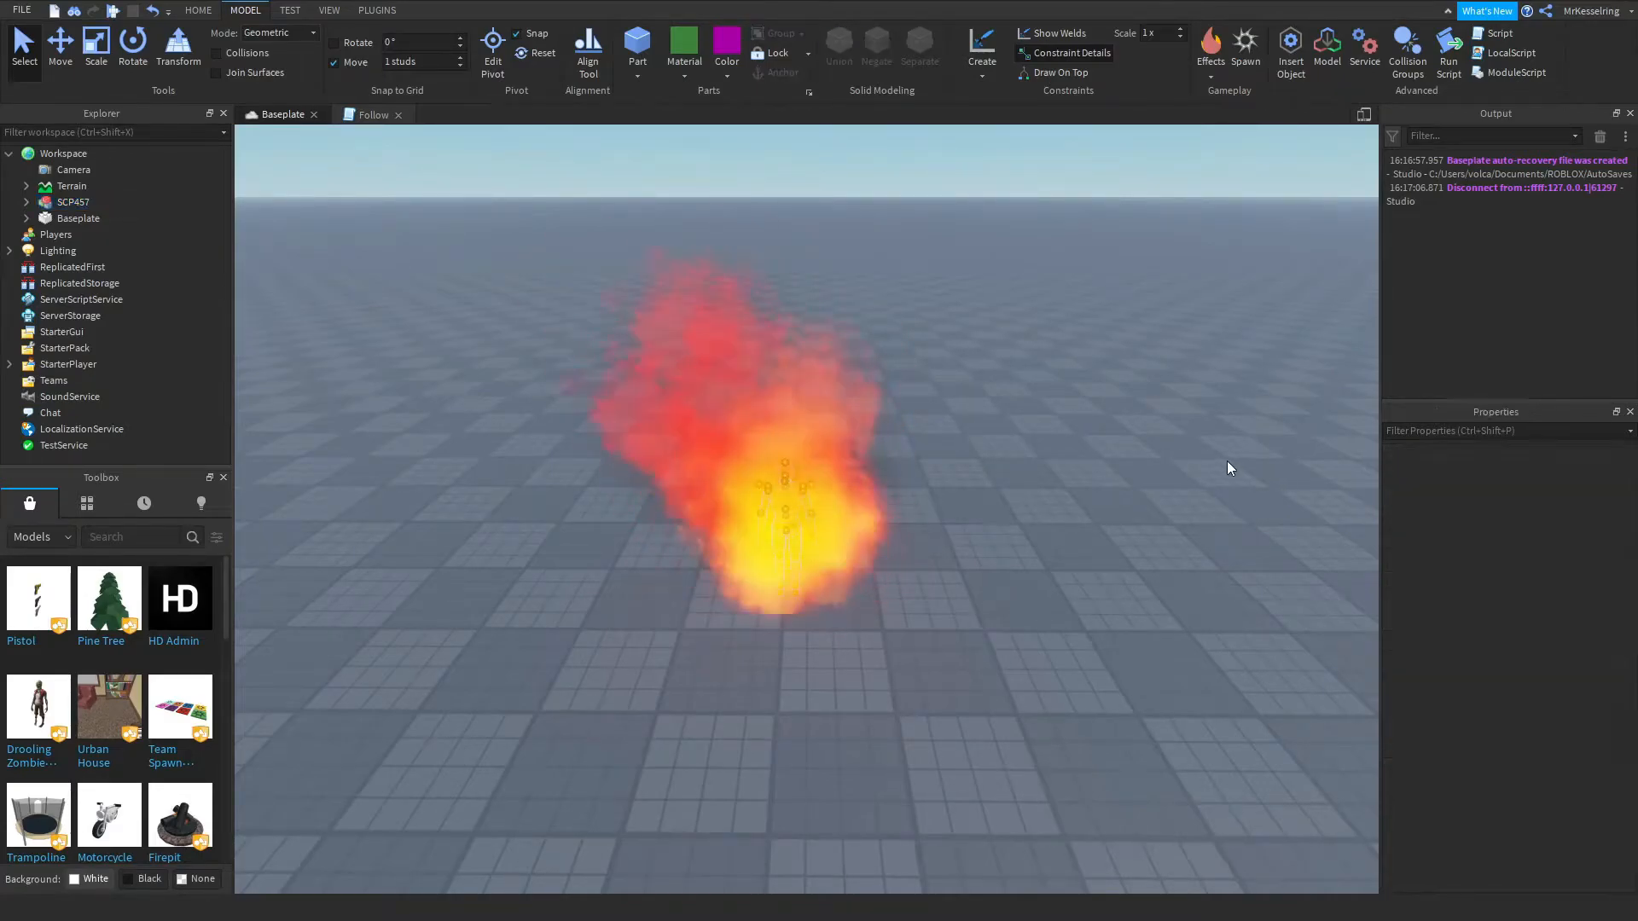
click(198, 10)
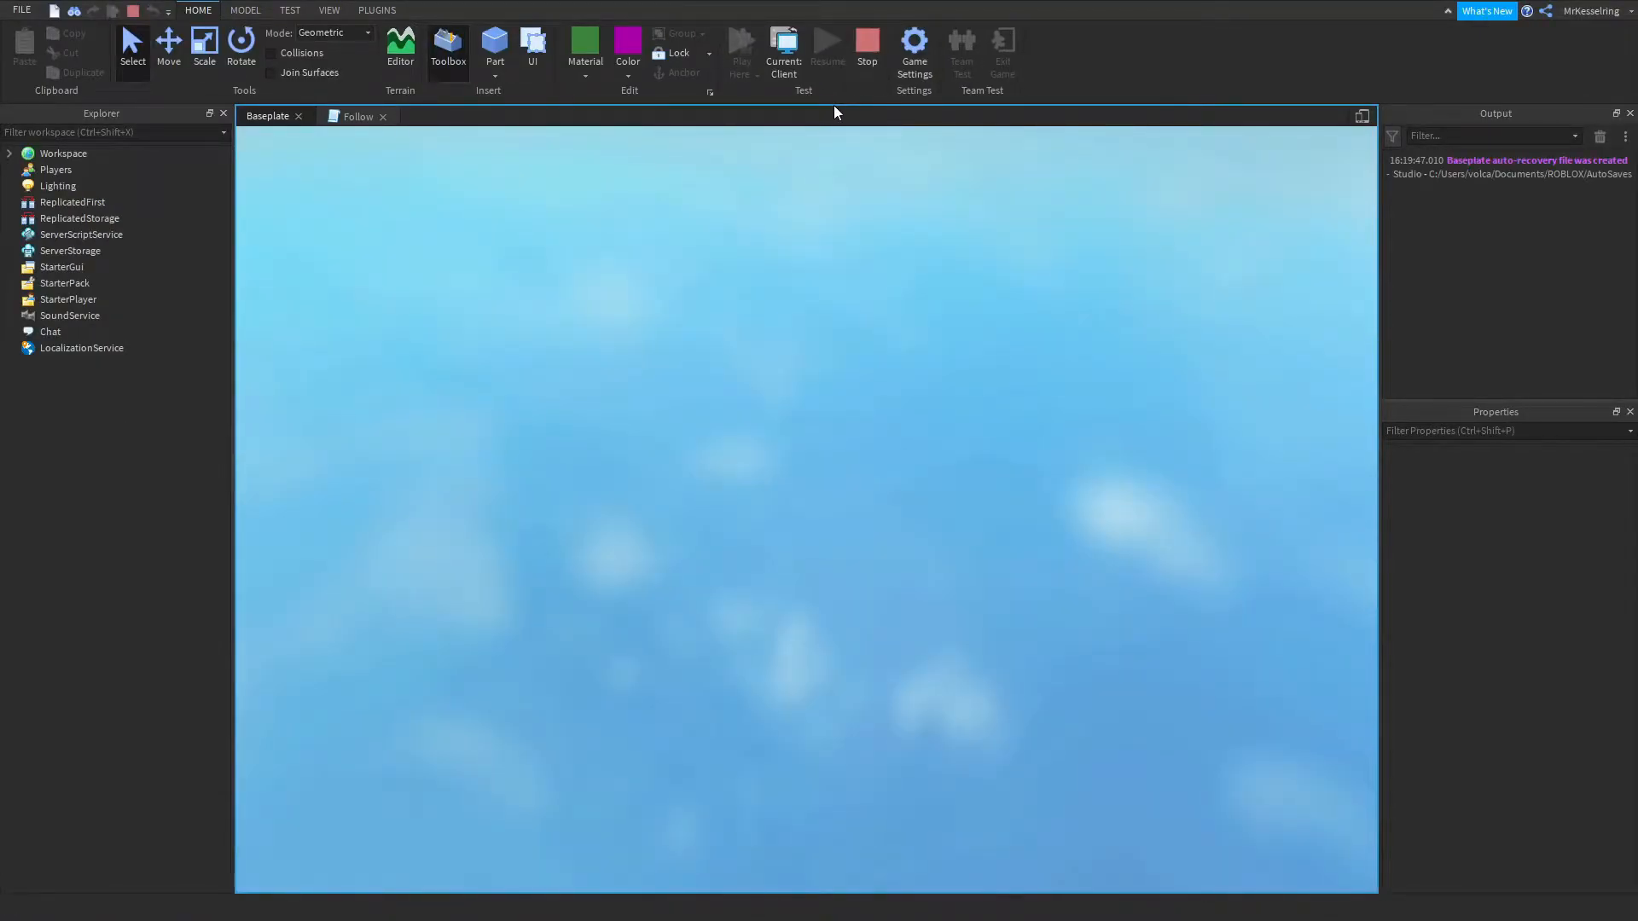
Jump to Follow line 29 behind the HumanoidRootPart error and end the playtest.
click(741, 50)
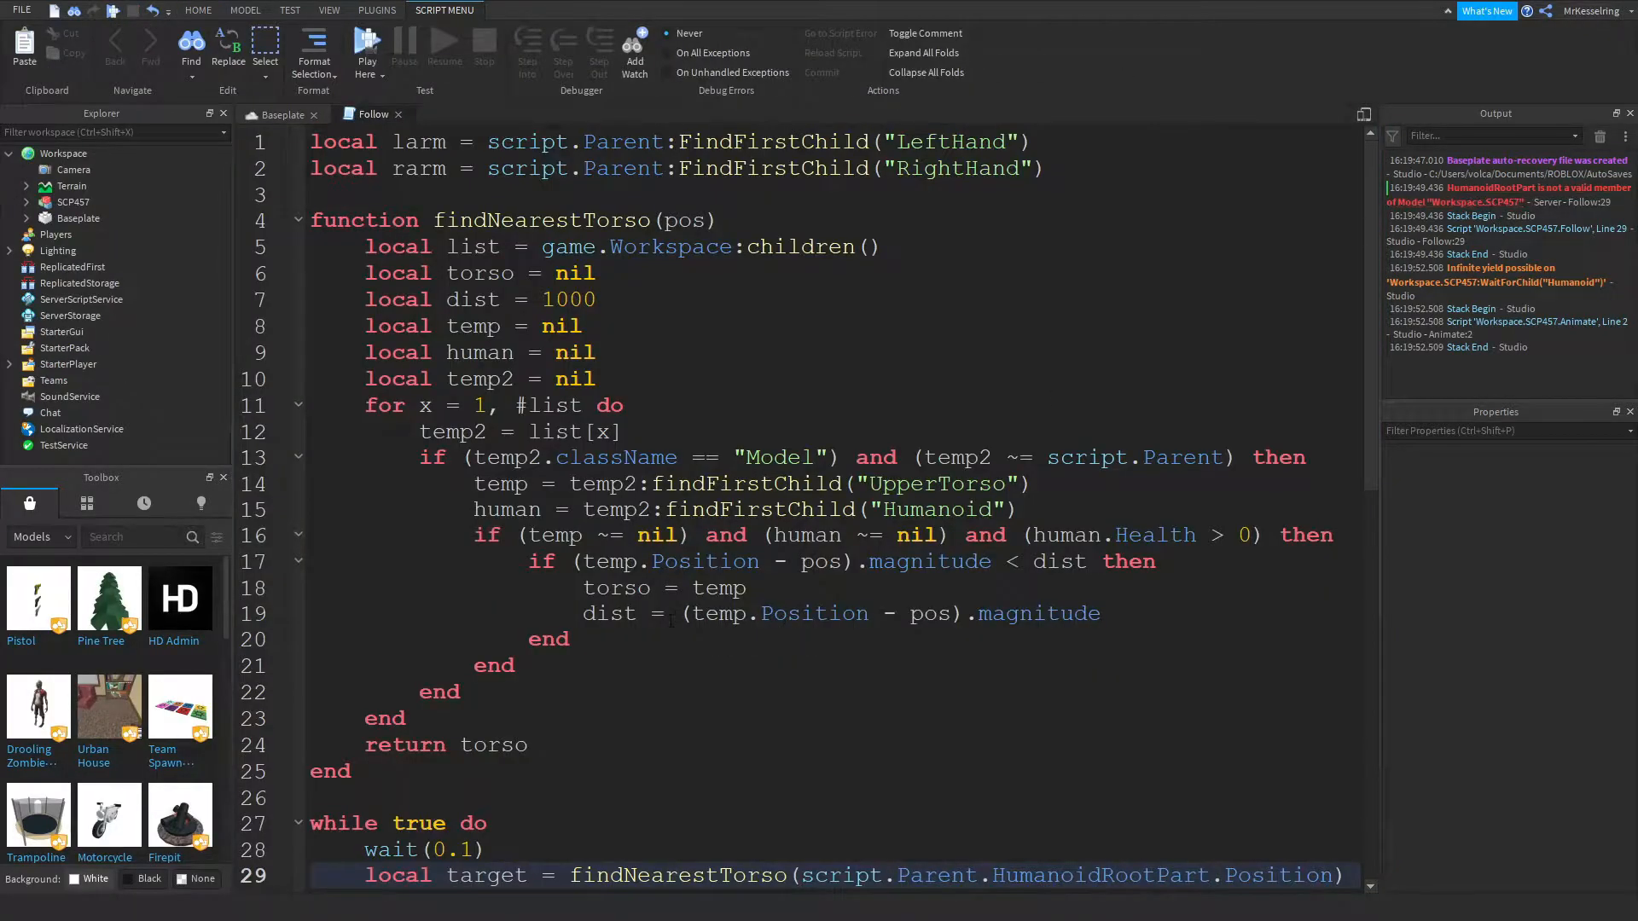
scroll(down, 3)
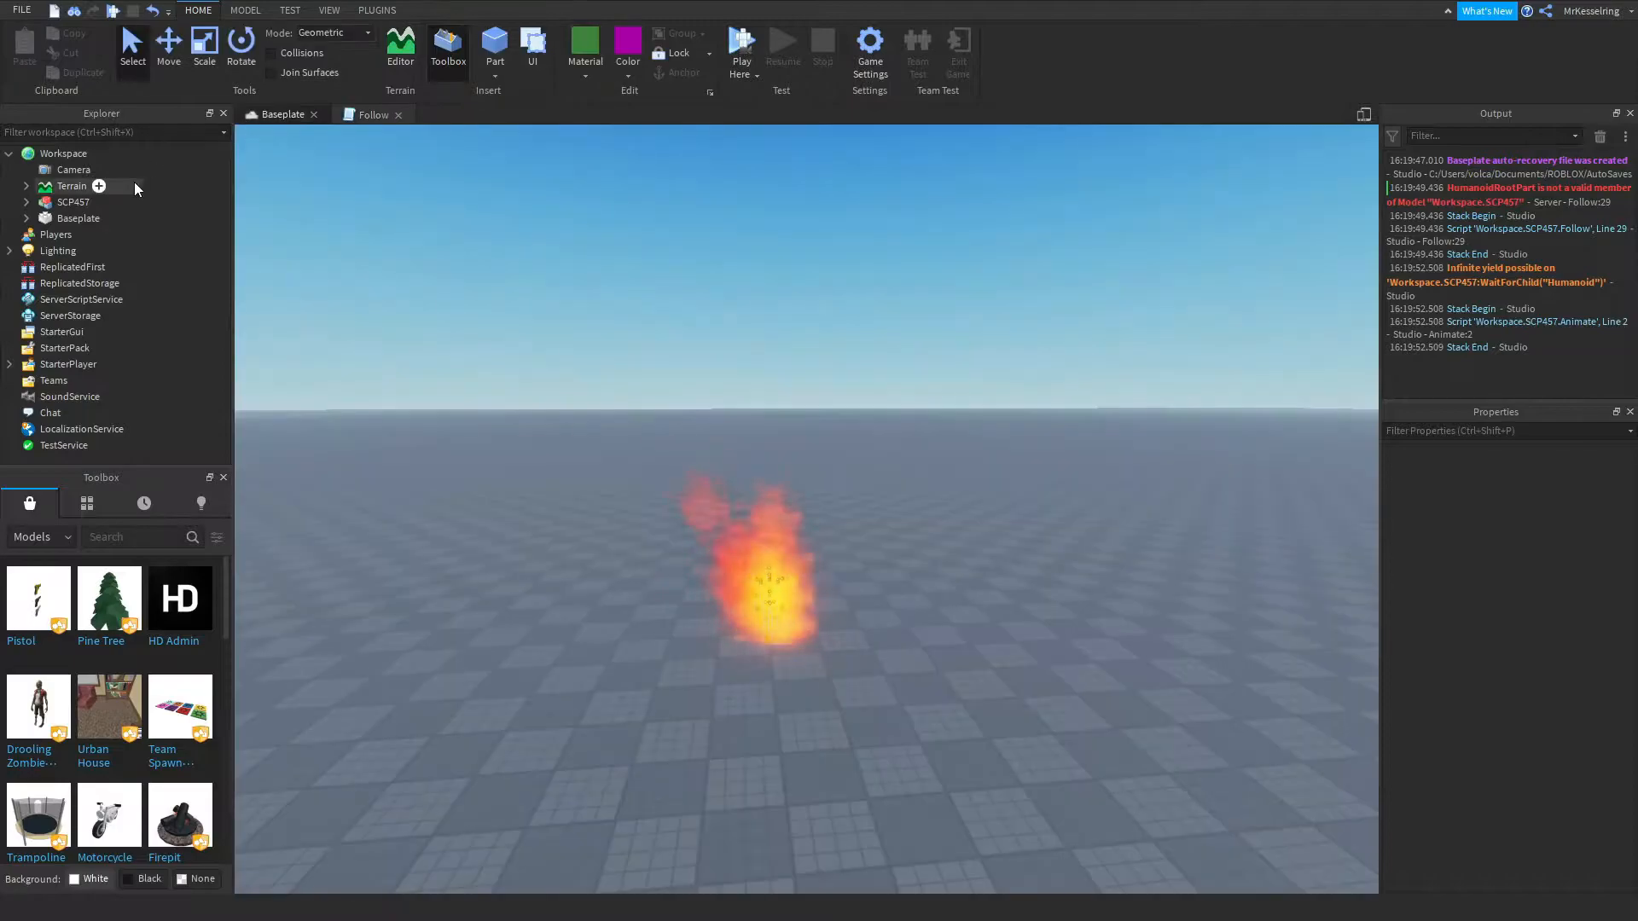
Expand SCP457 and select Follow with the other children to move into the inner figure.
click(87, 233)
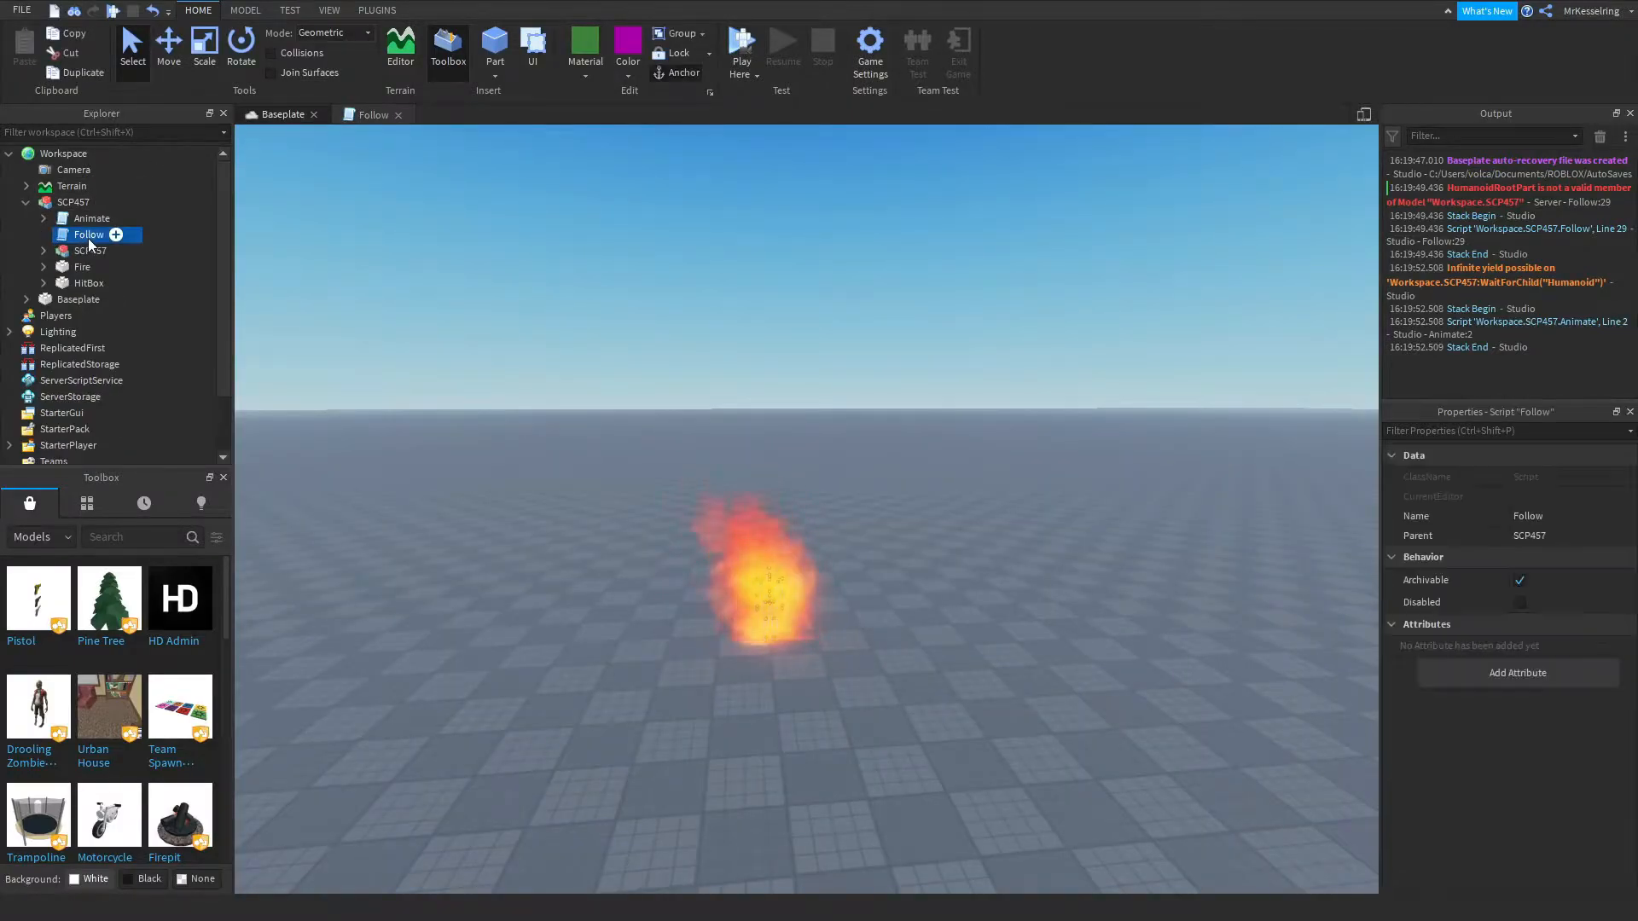
click(90, 217)
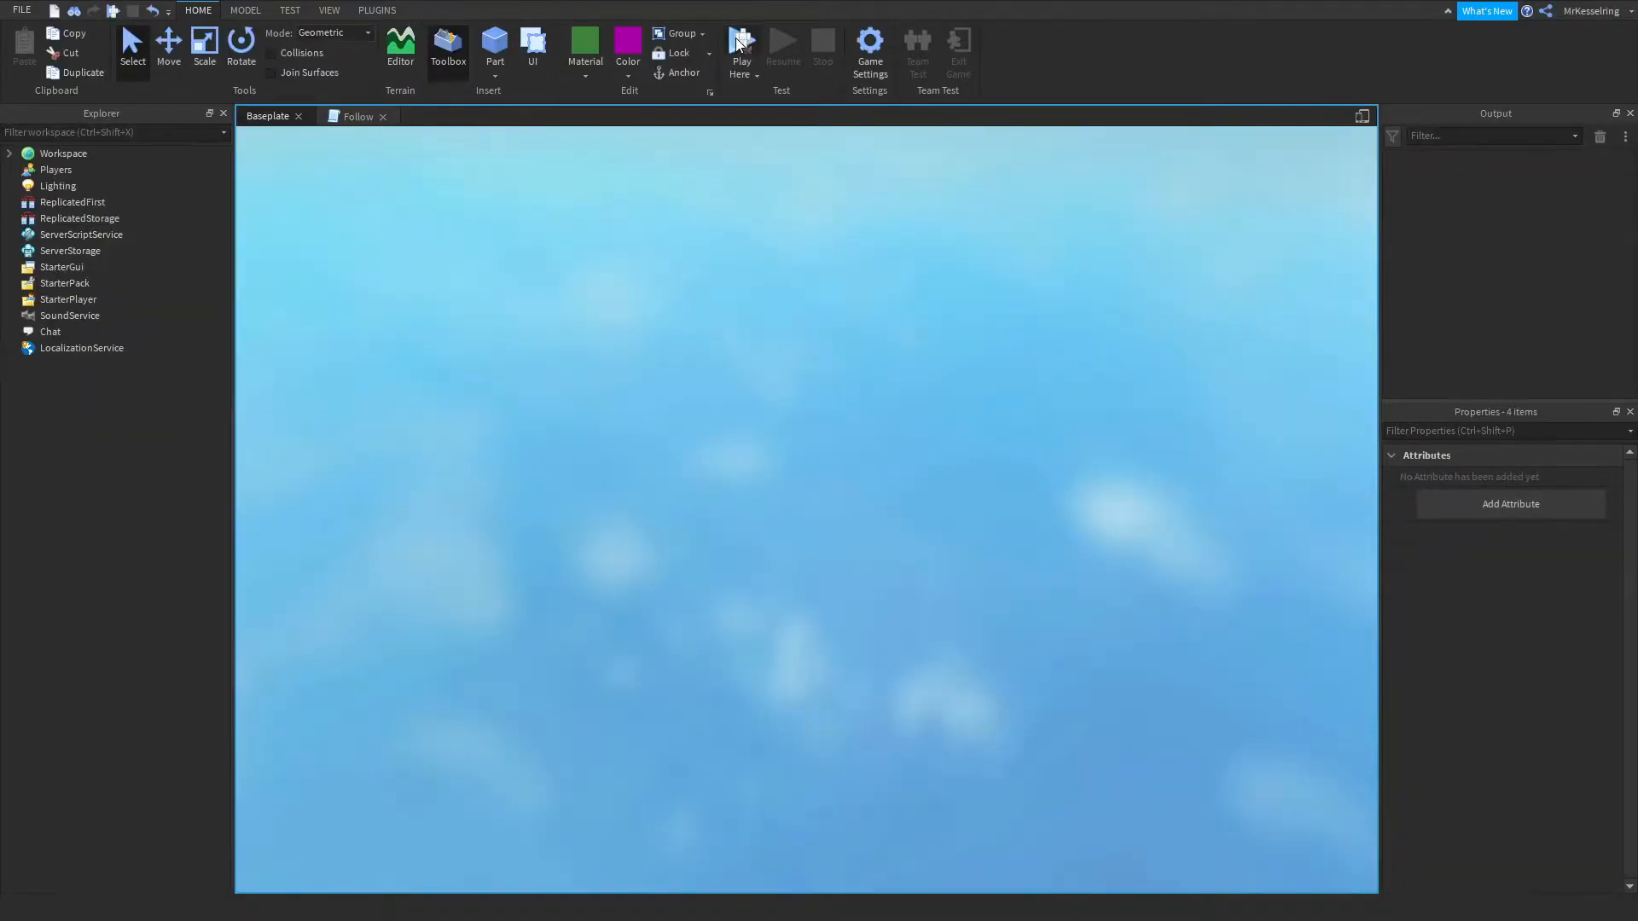
Watch the burning SCP457 chase the avatar in the playtest, then stop the run.
click(742, 47)
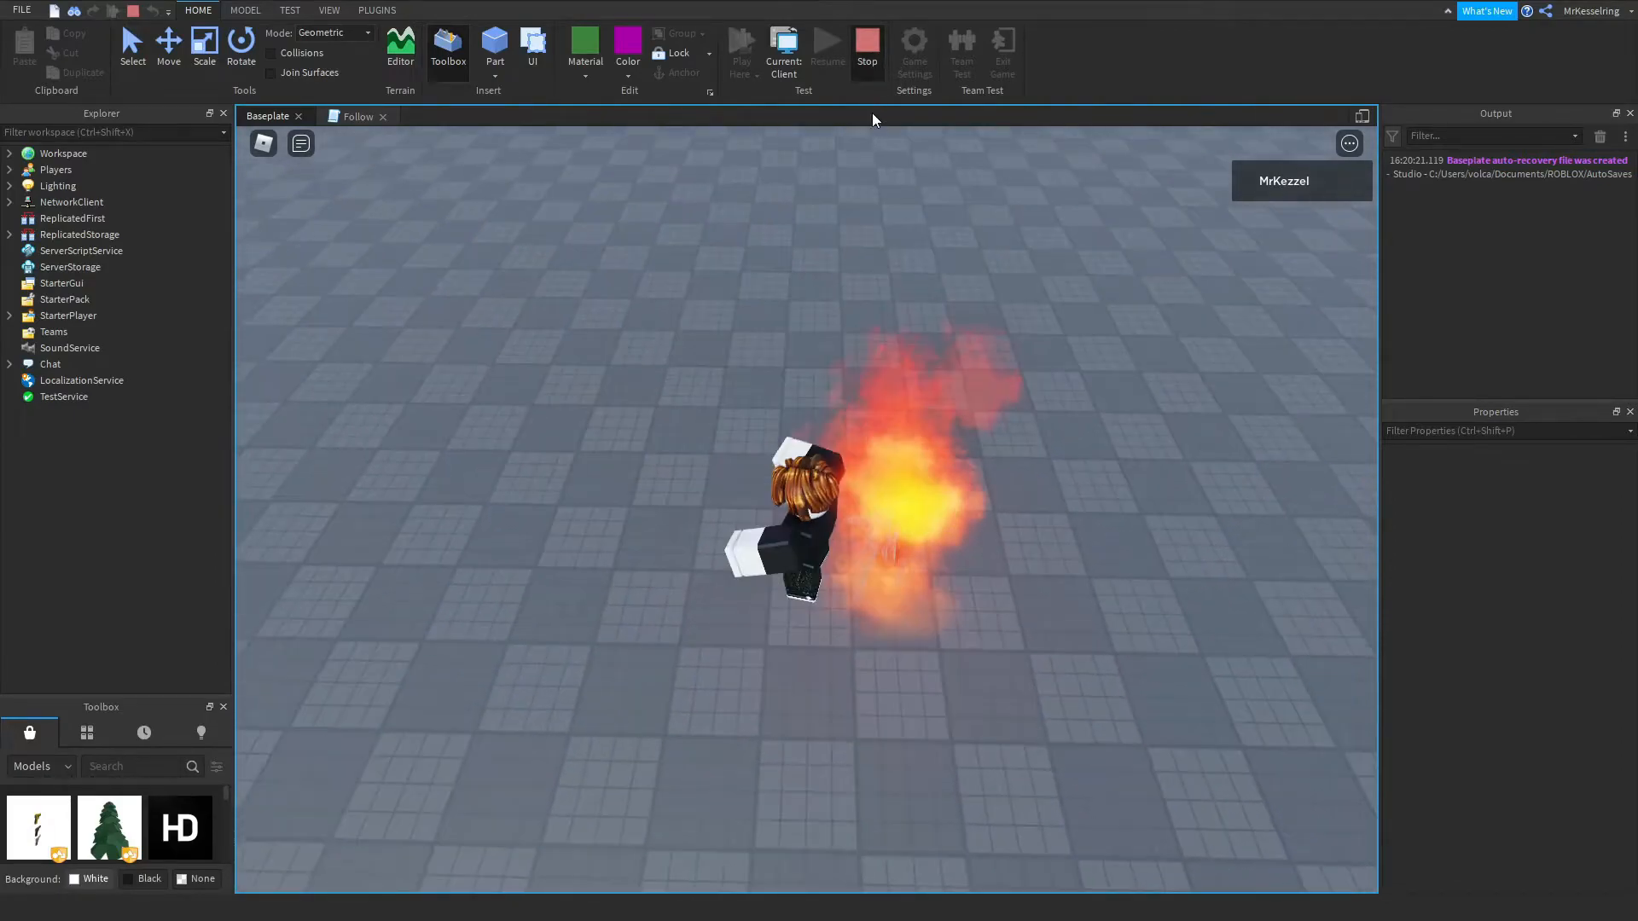
click(867, 46)
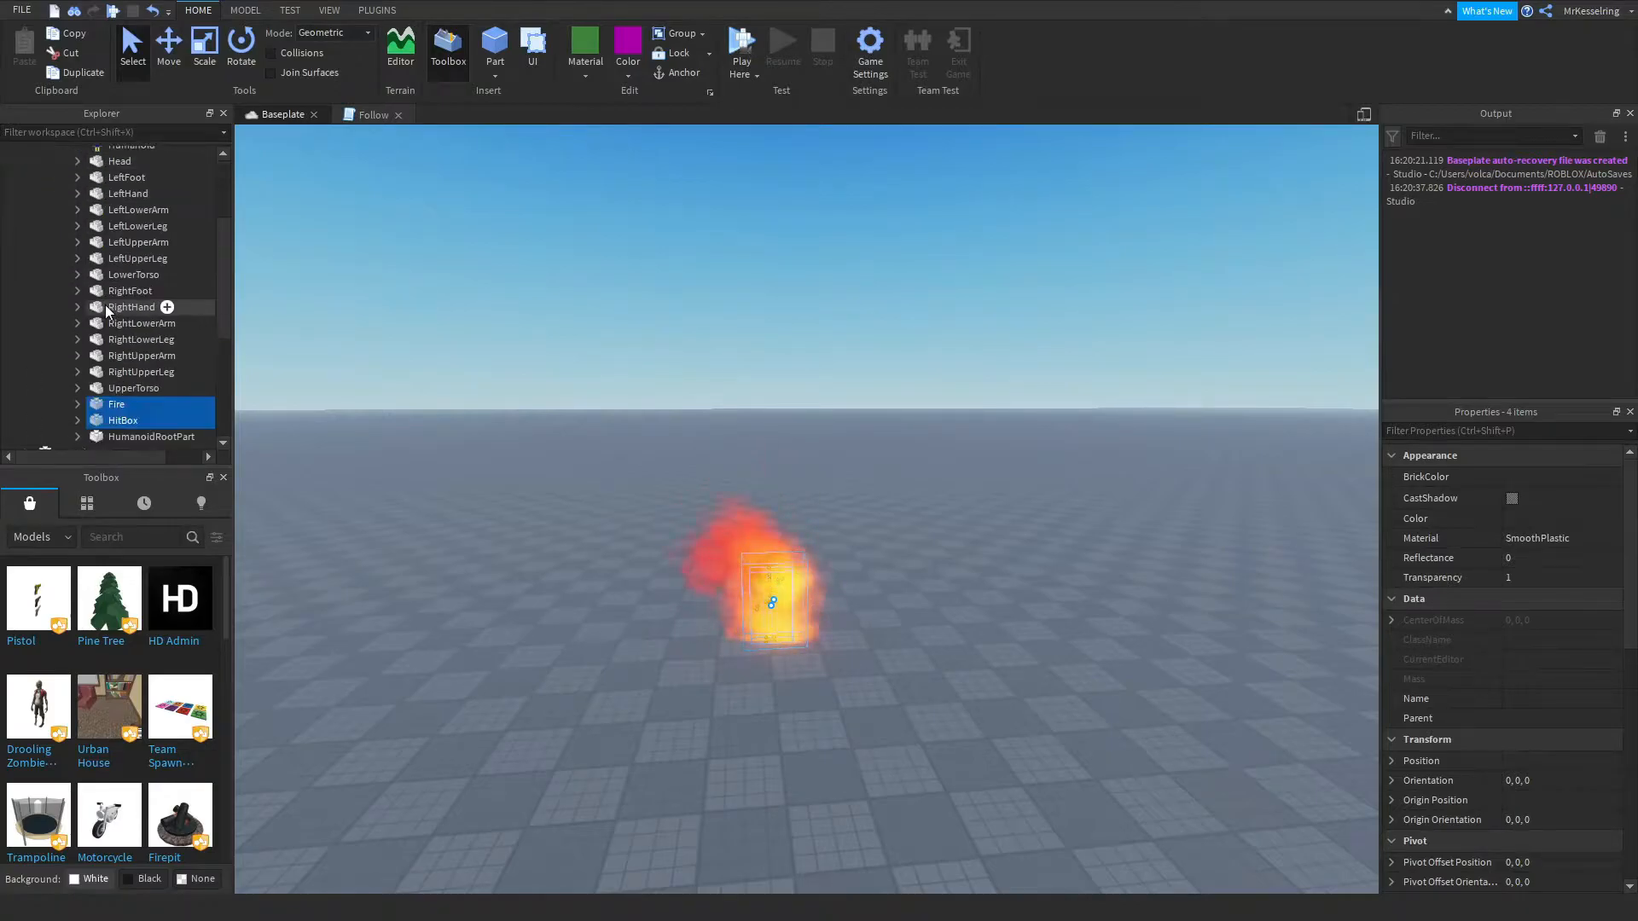
Add a new Script inside the HitBox and begin editing it.
click(78, 404)
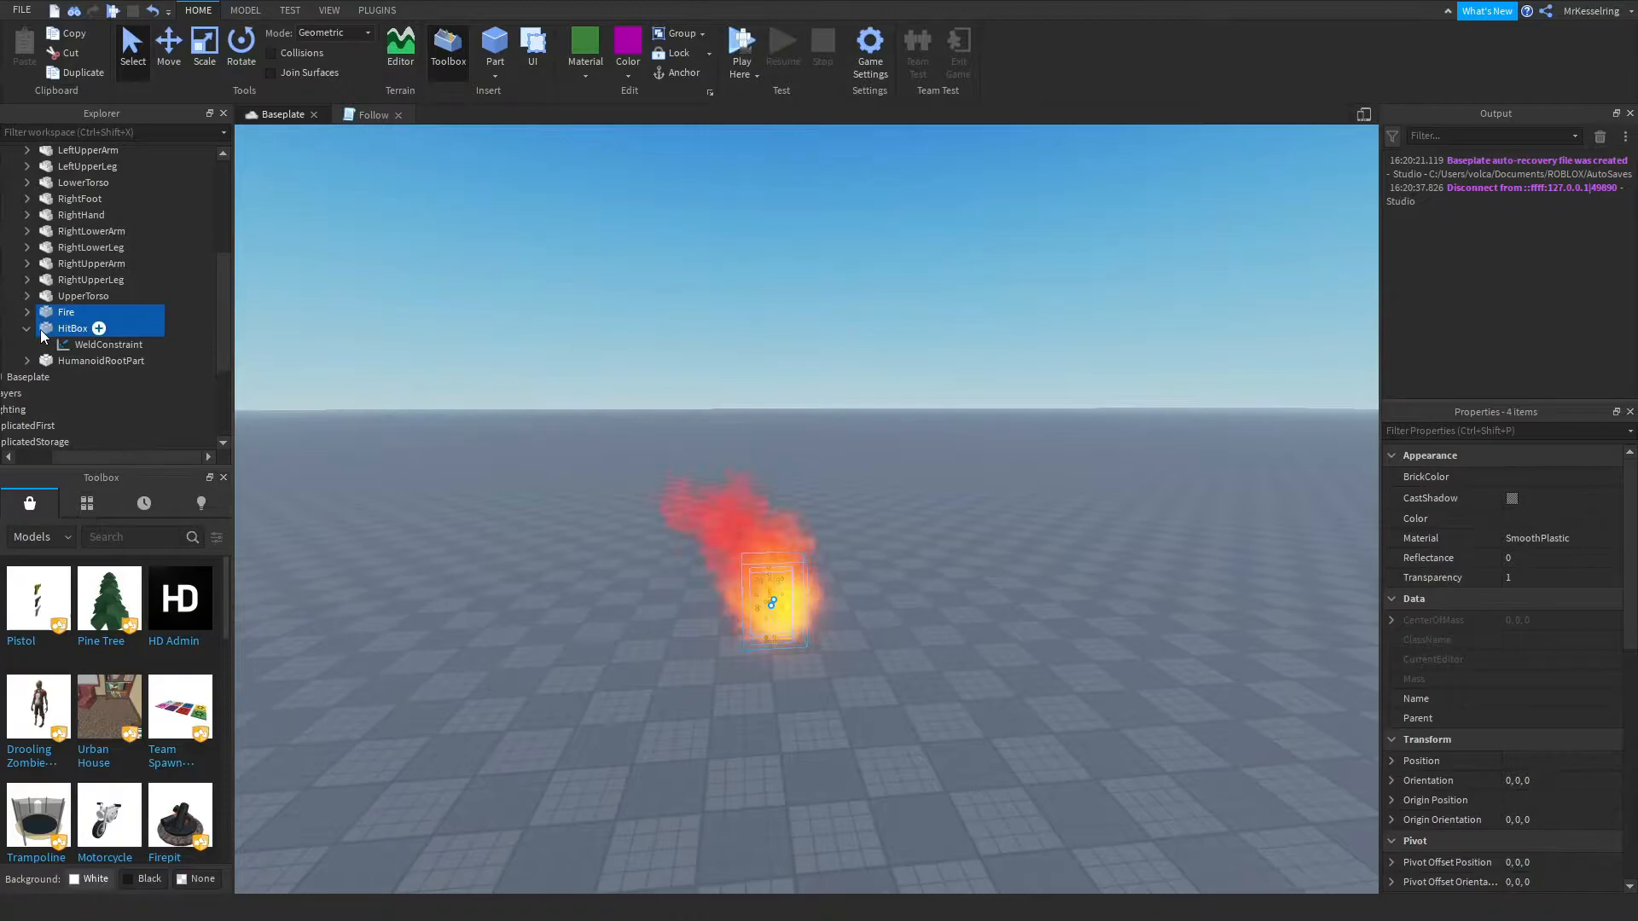
double_click(87, 343)
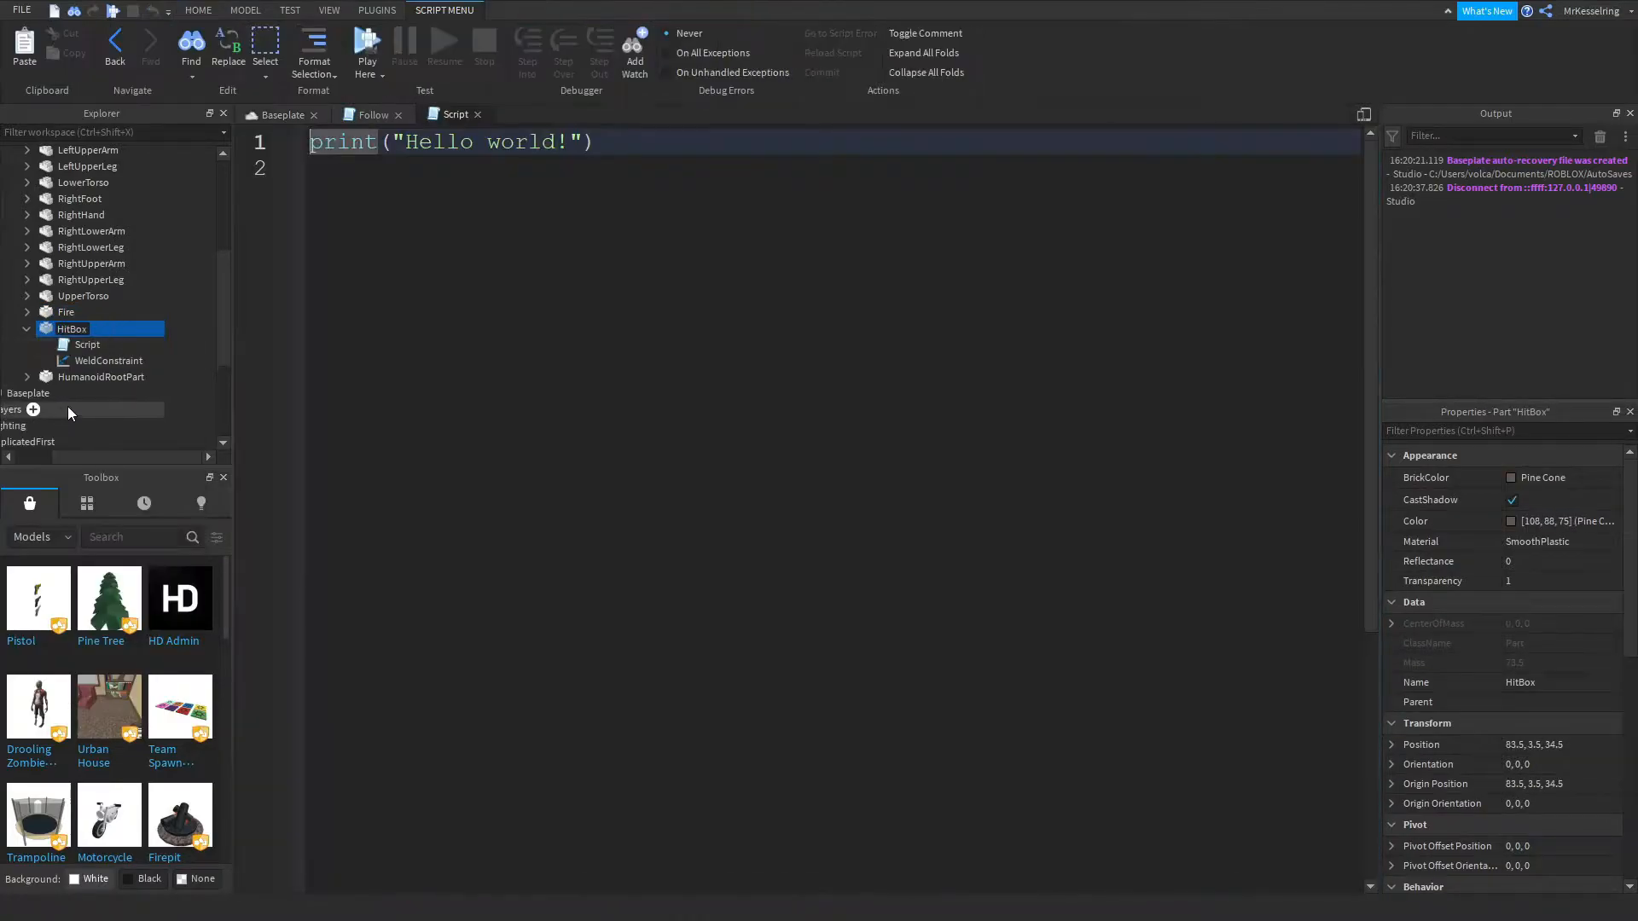
click(87, 343)
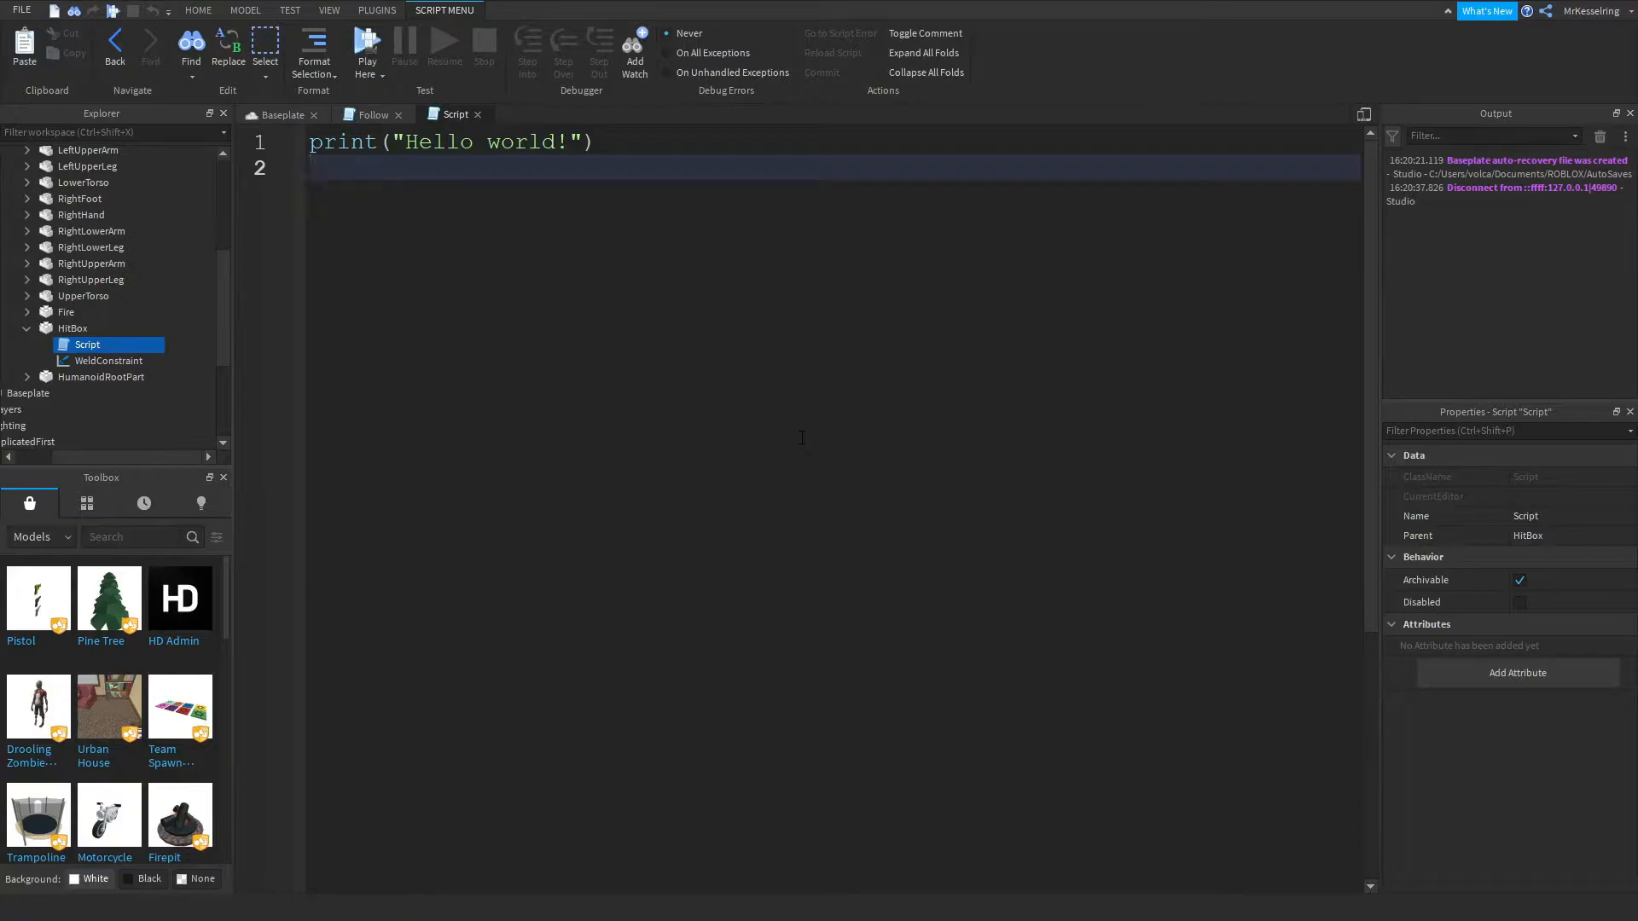
Copy the Fire ParticleEmitter from the Fire part into the HitBox Script, disabled.
click(28, 310)
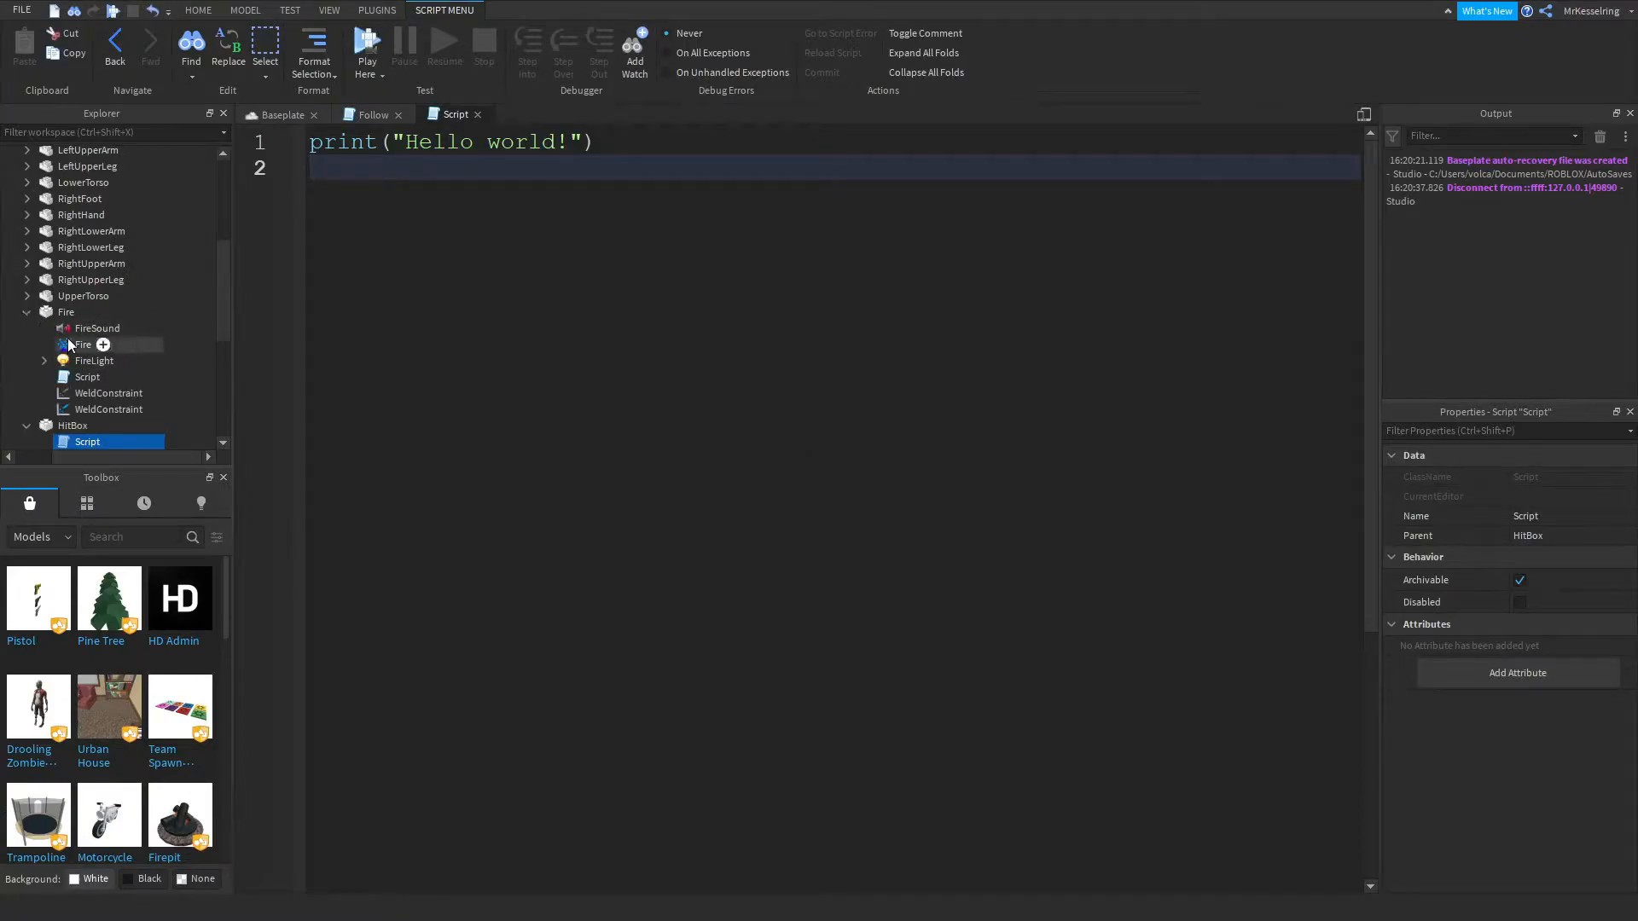
click(82, 344)
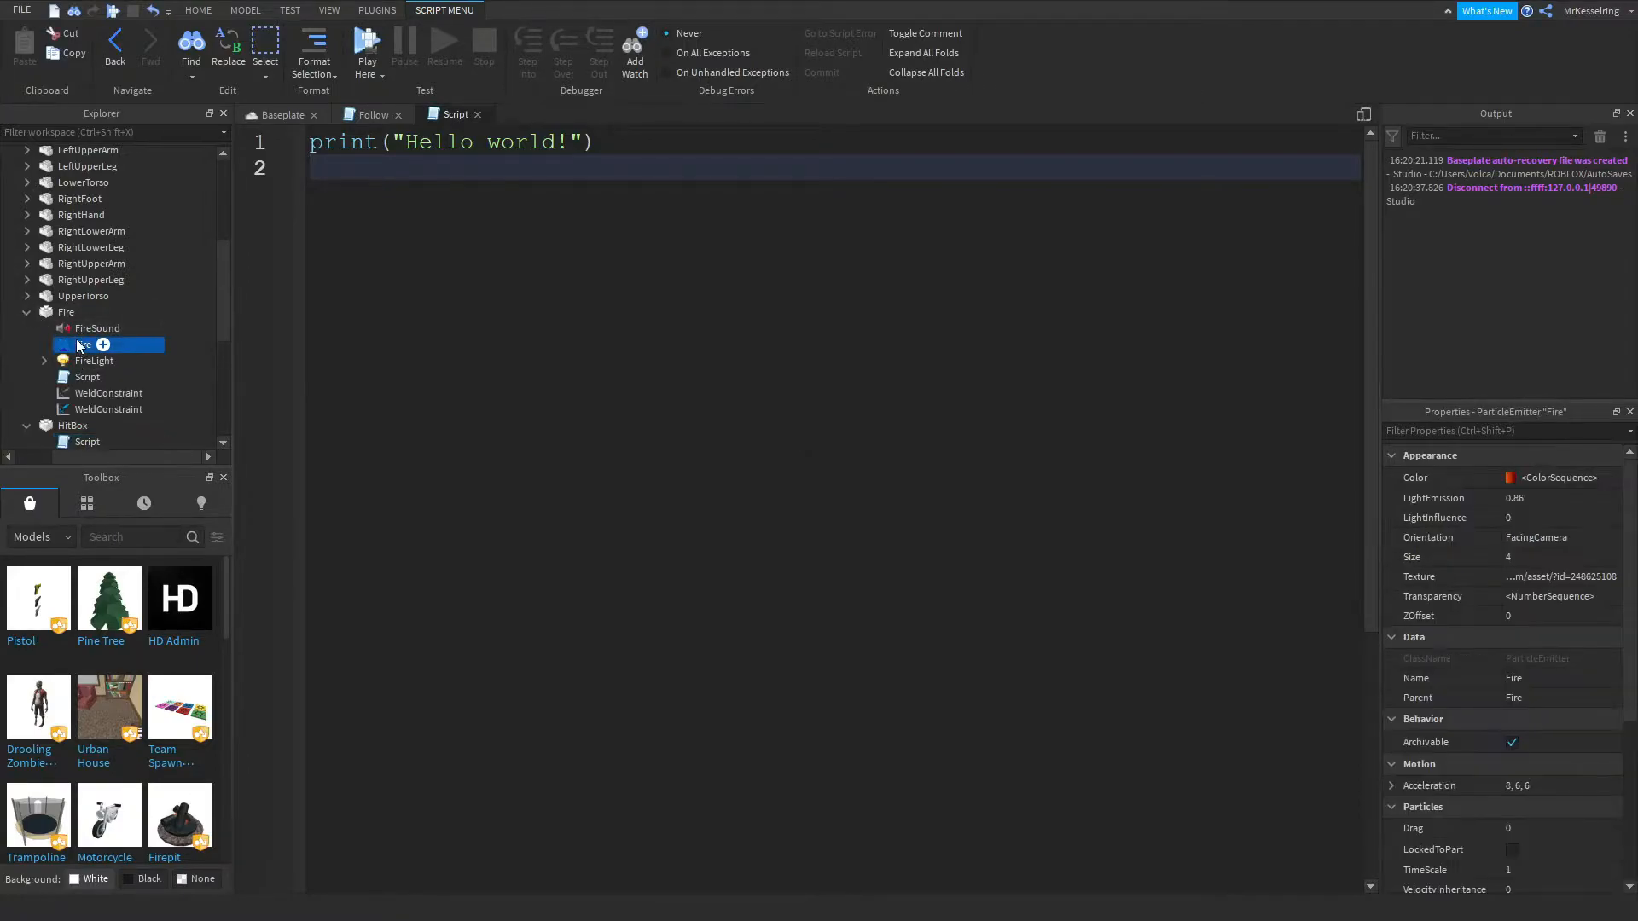
scroll(down, 3)
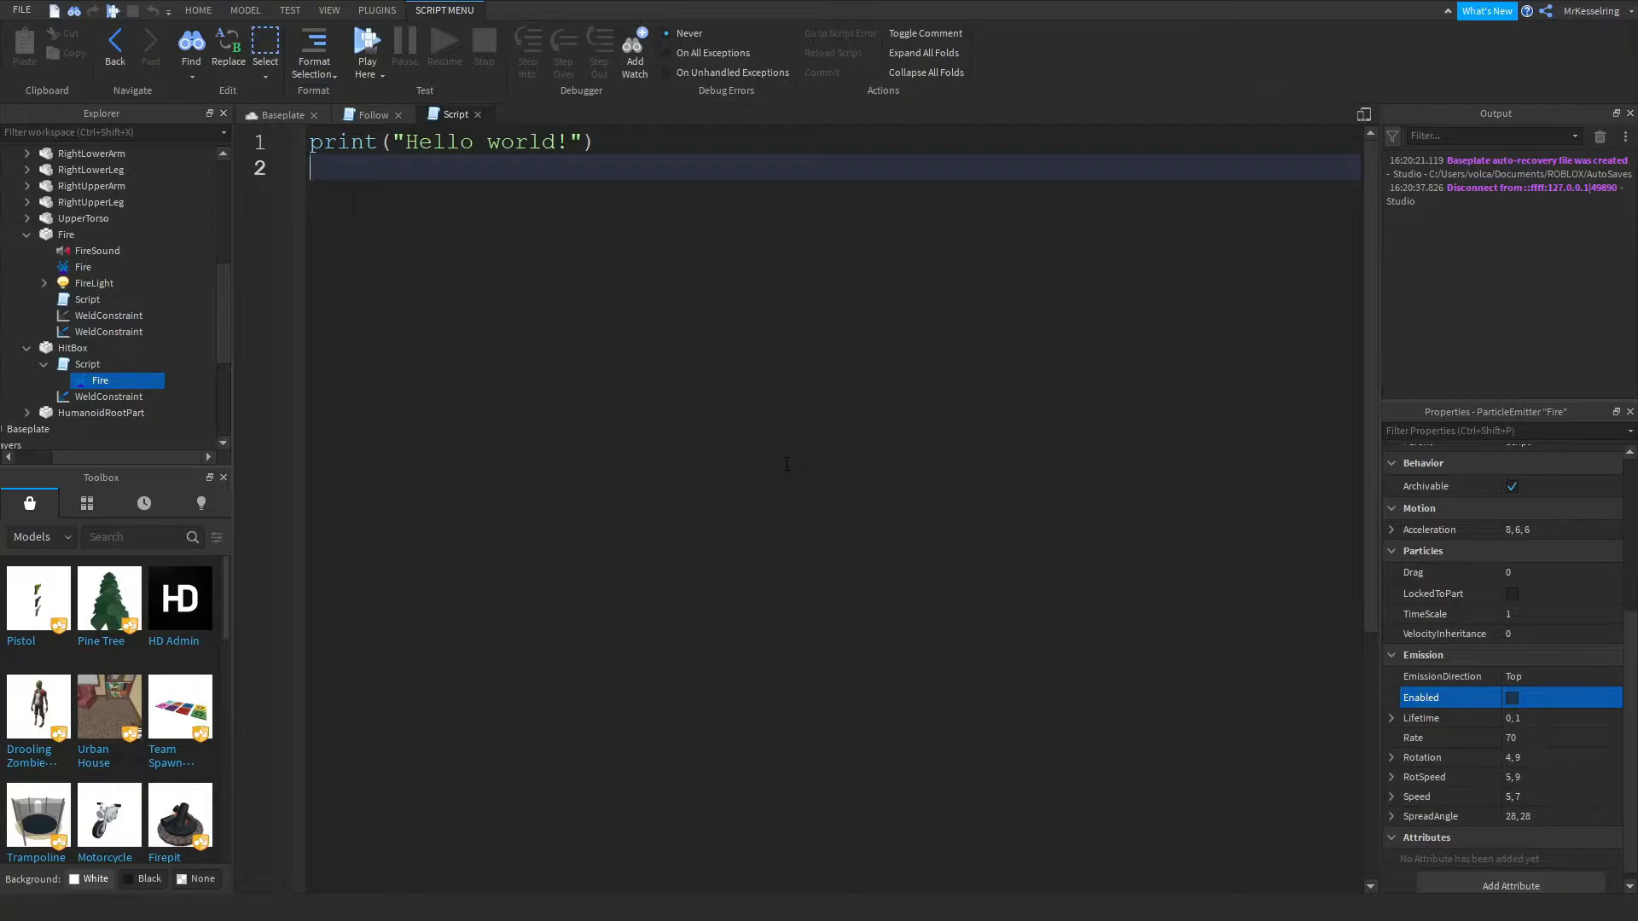
Replace the print with local db = false and local fire = script:WaitForChild("Fire"), then begin script.Parent.
triple_click(449, 141)
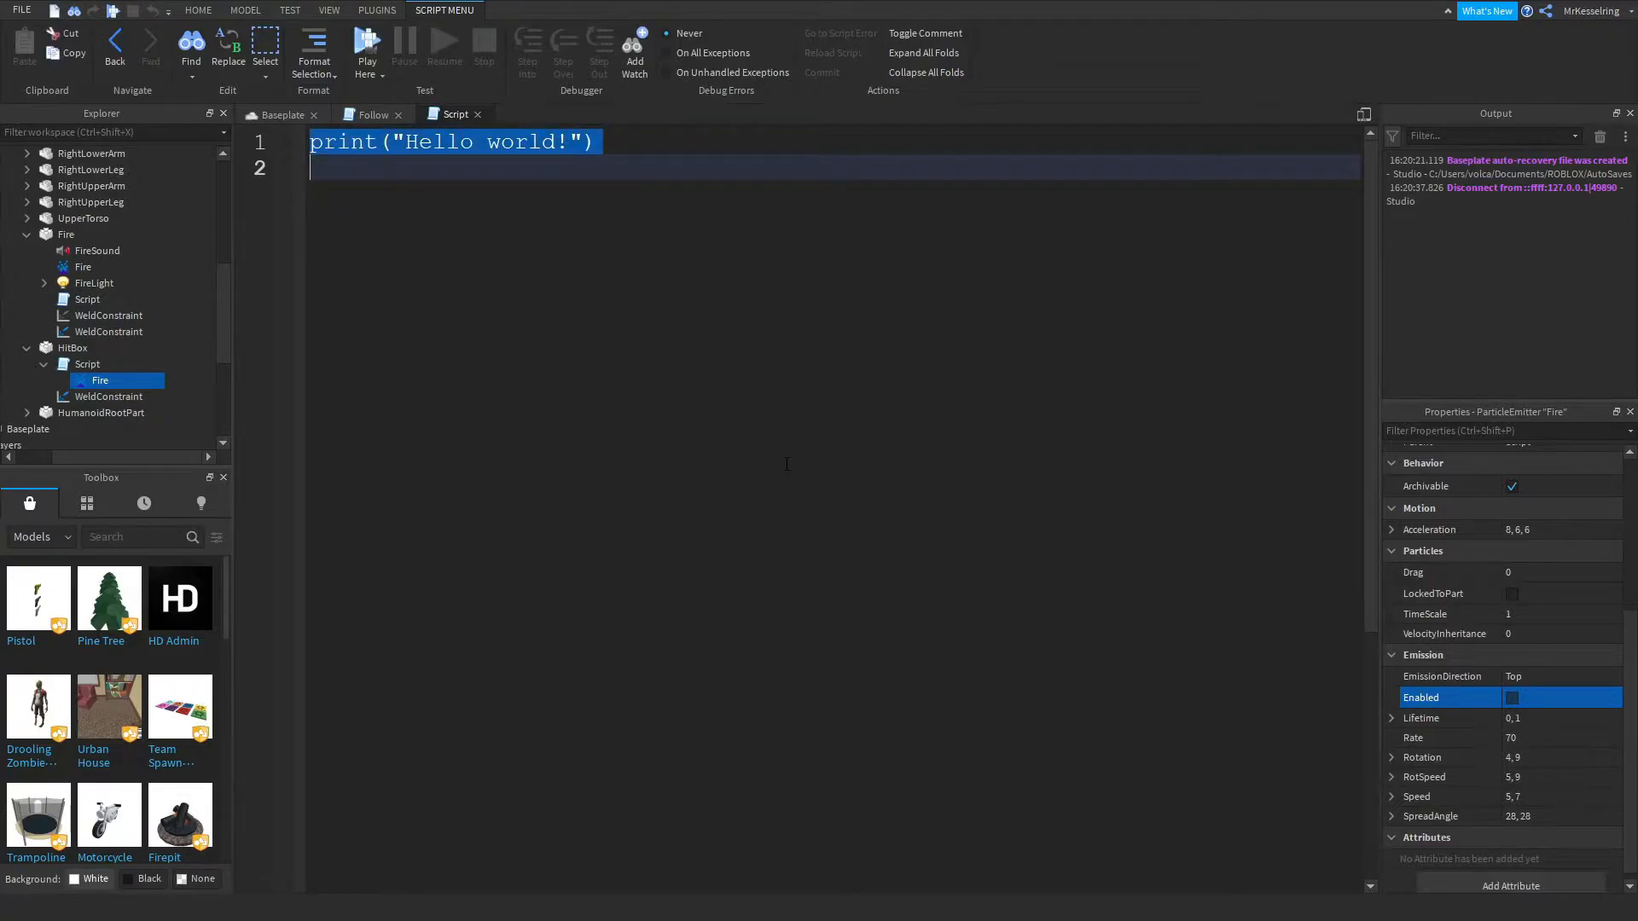
text(local d)
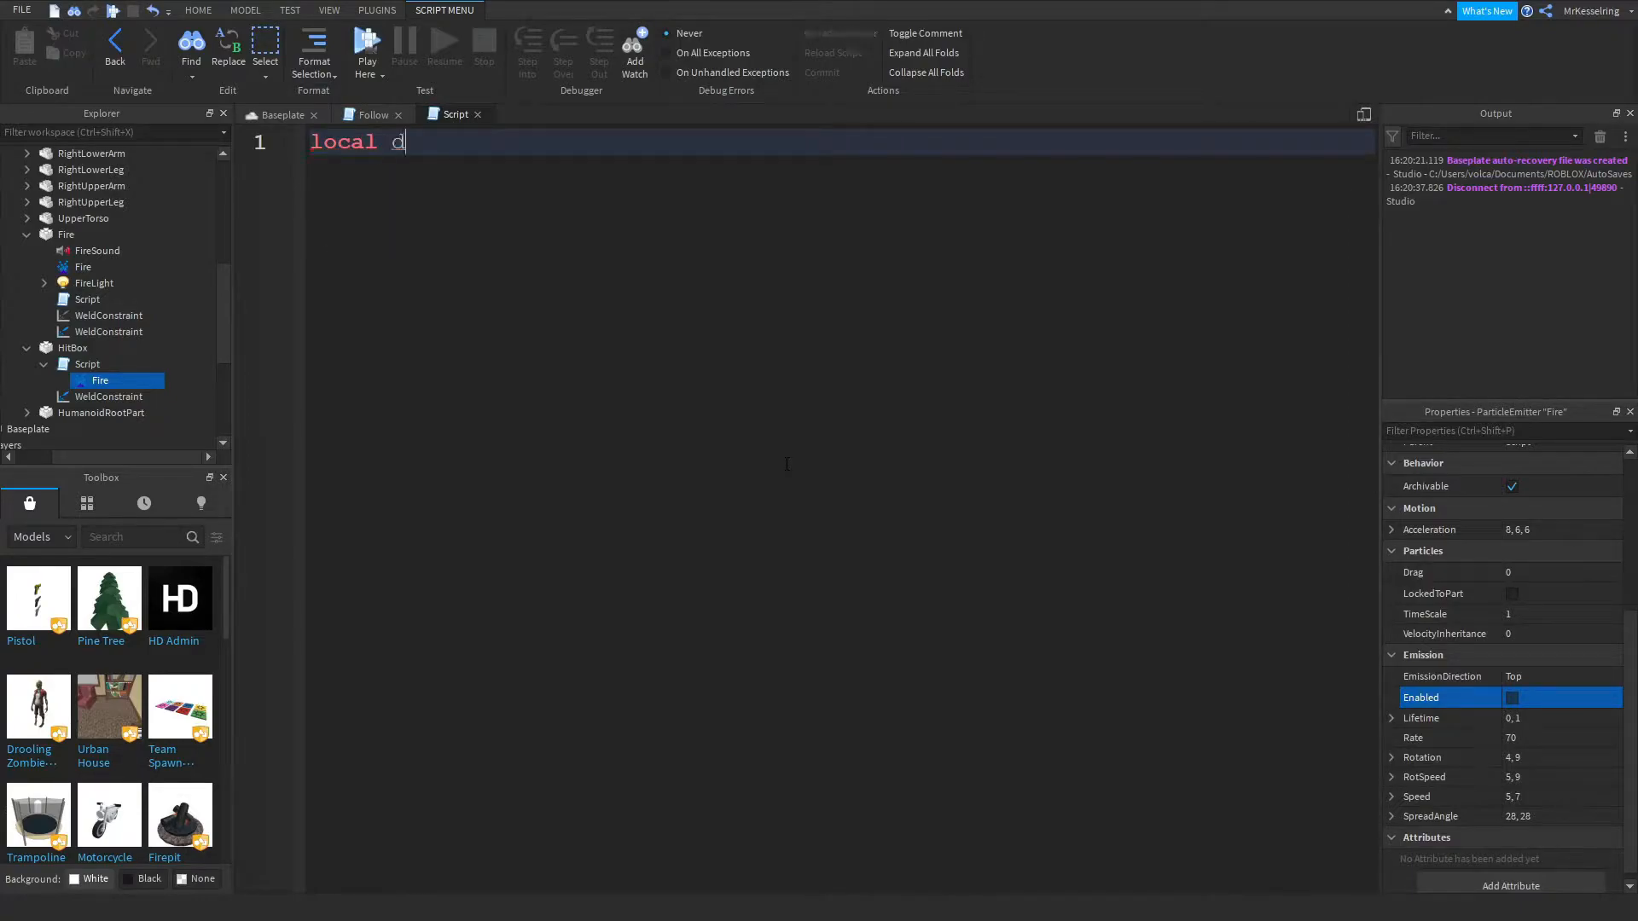
text(b = false)
text(local)
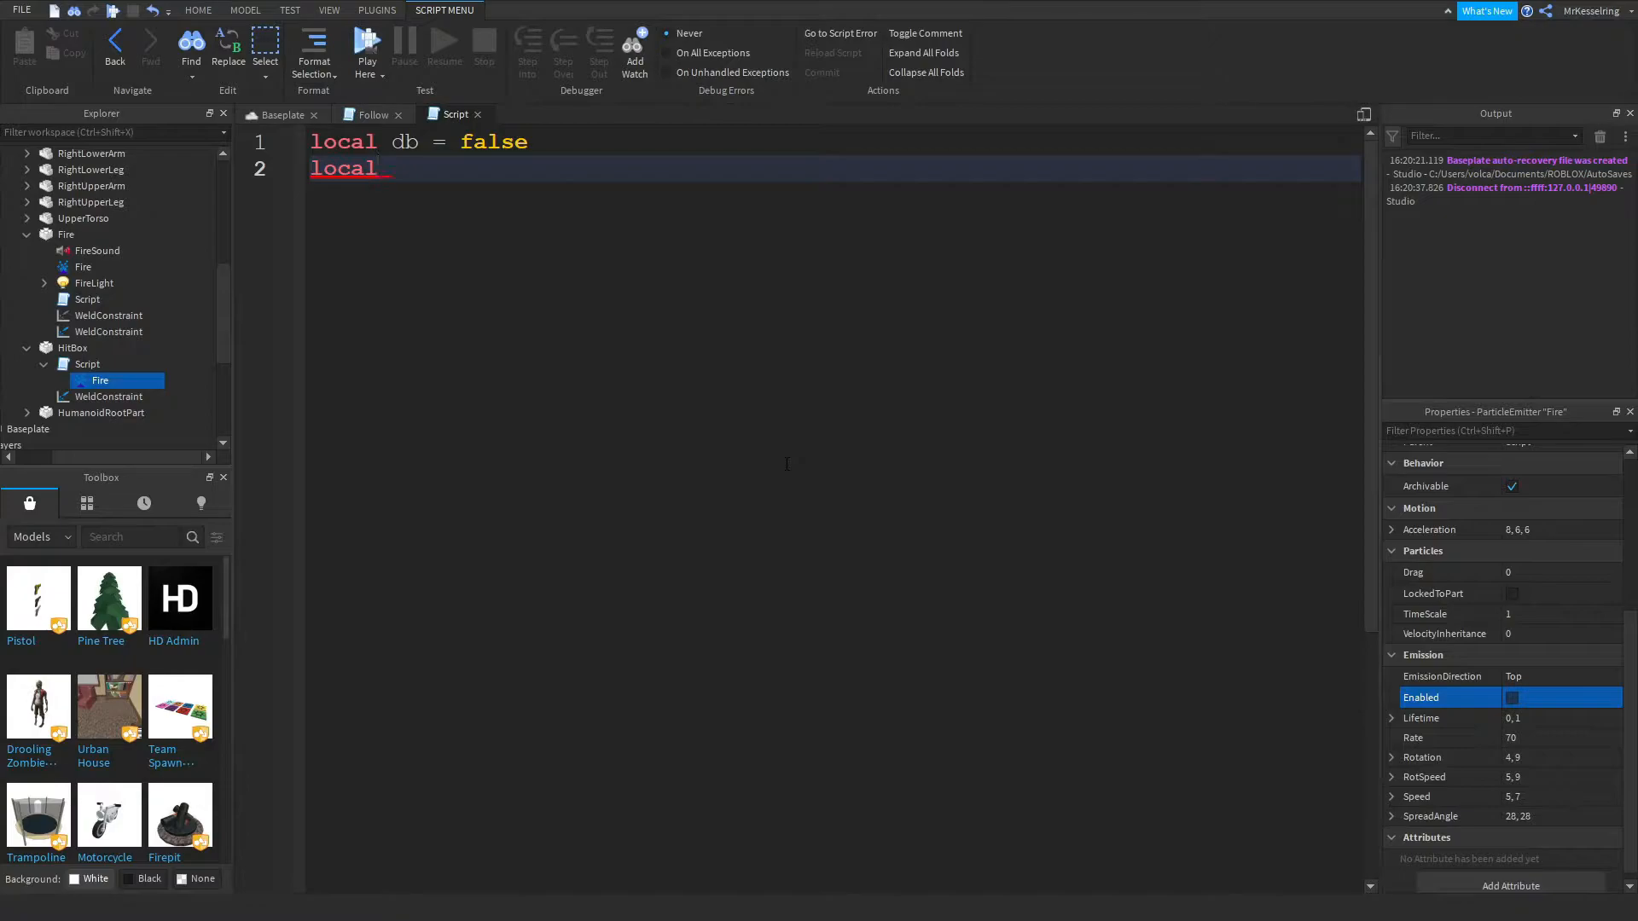
text(fire = scr)
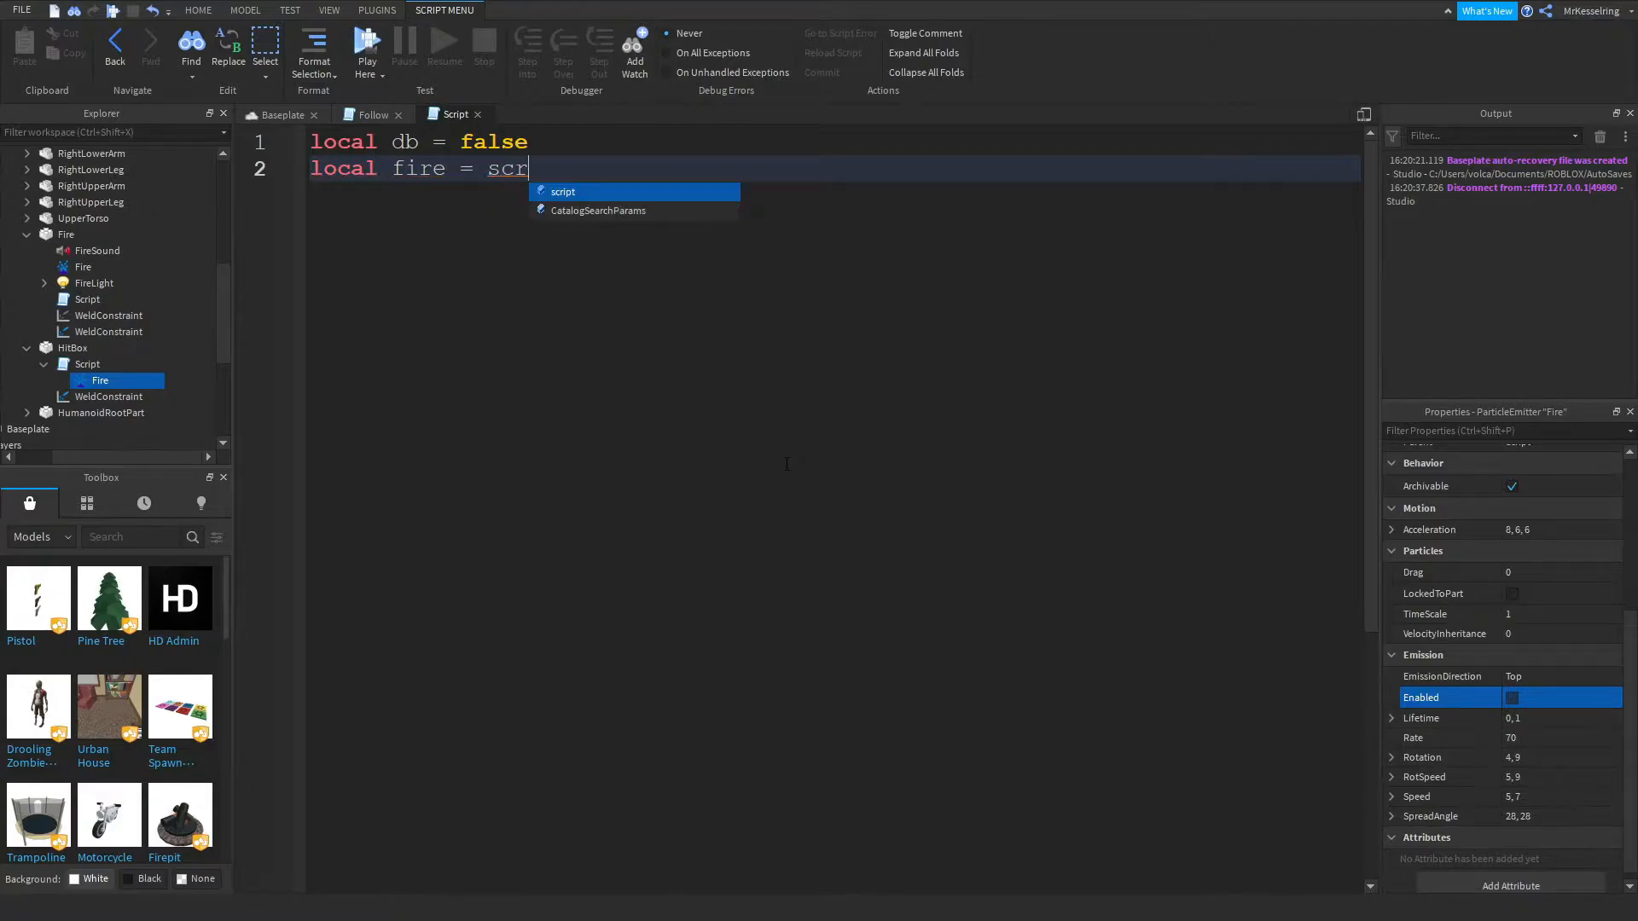
text(:WaitForChild()
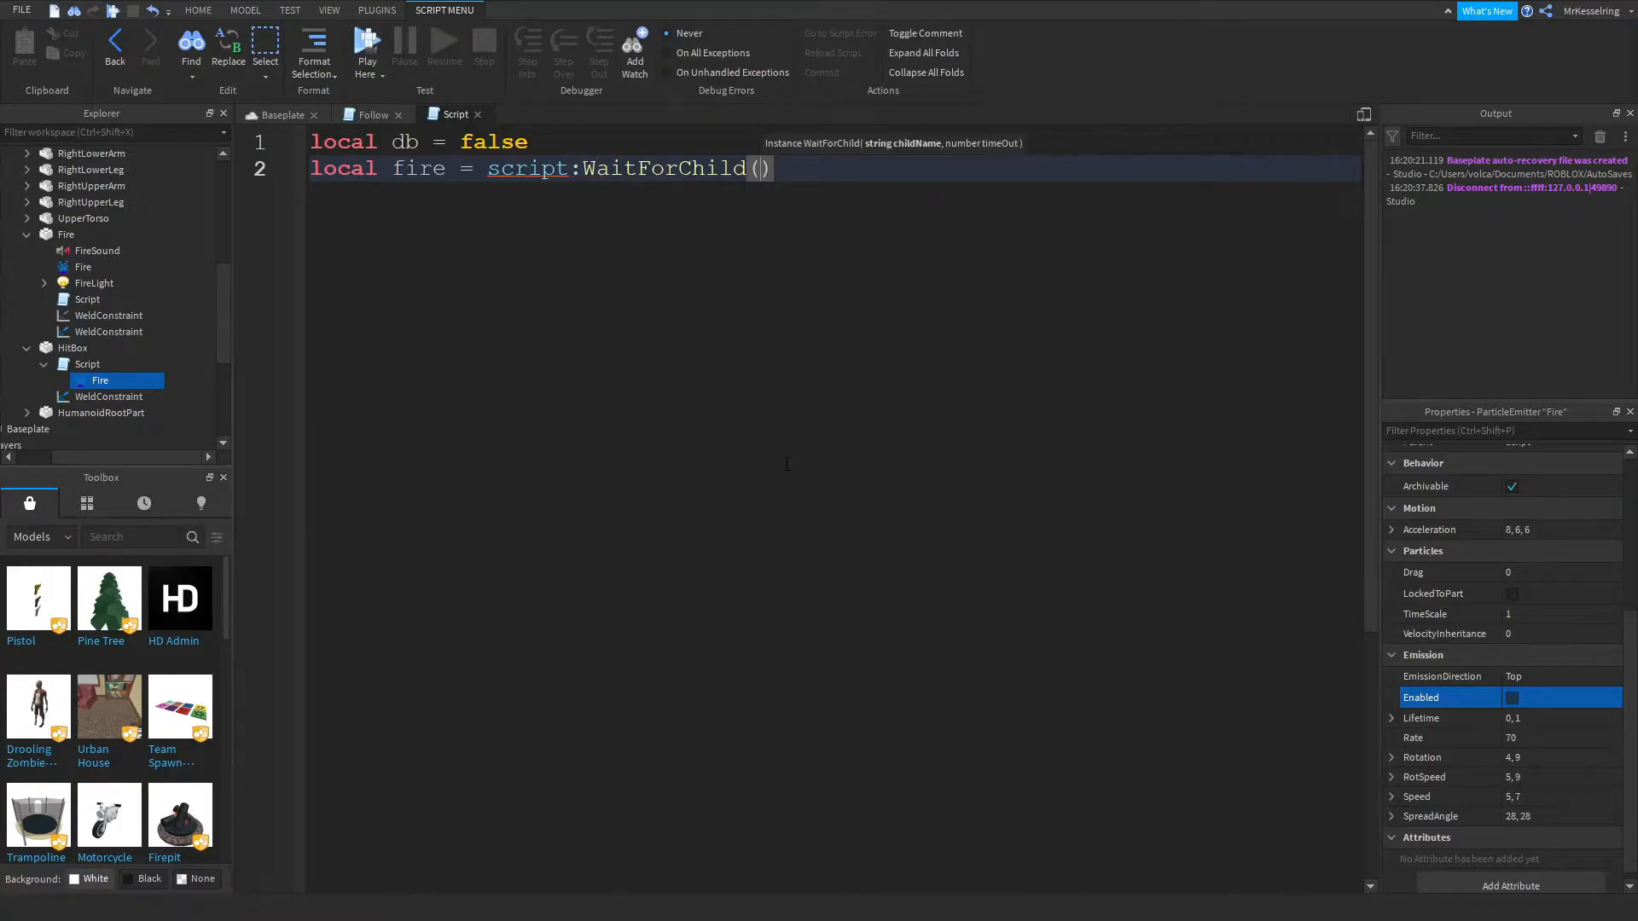
text("Fire")
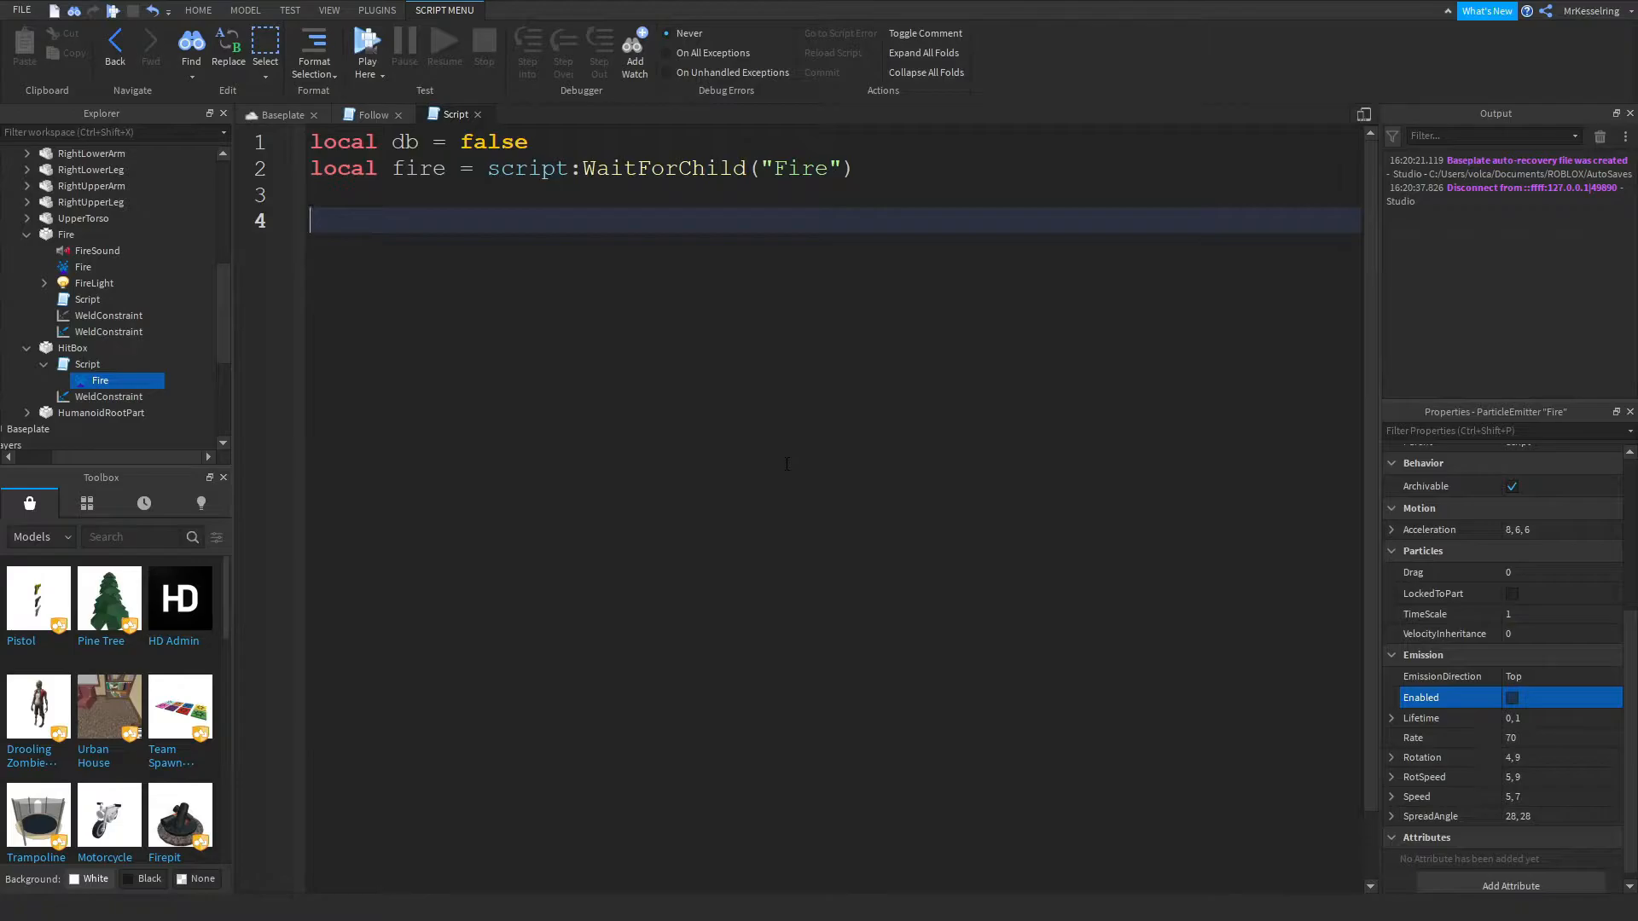
text(script.Parent.)
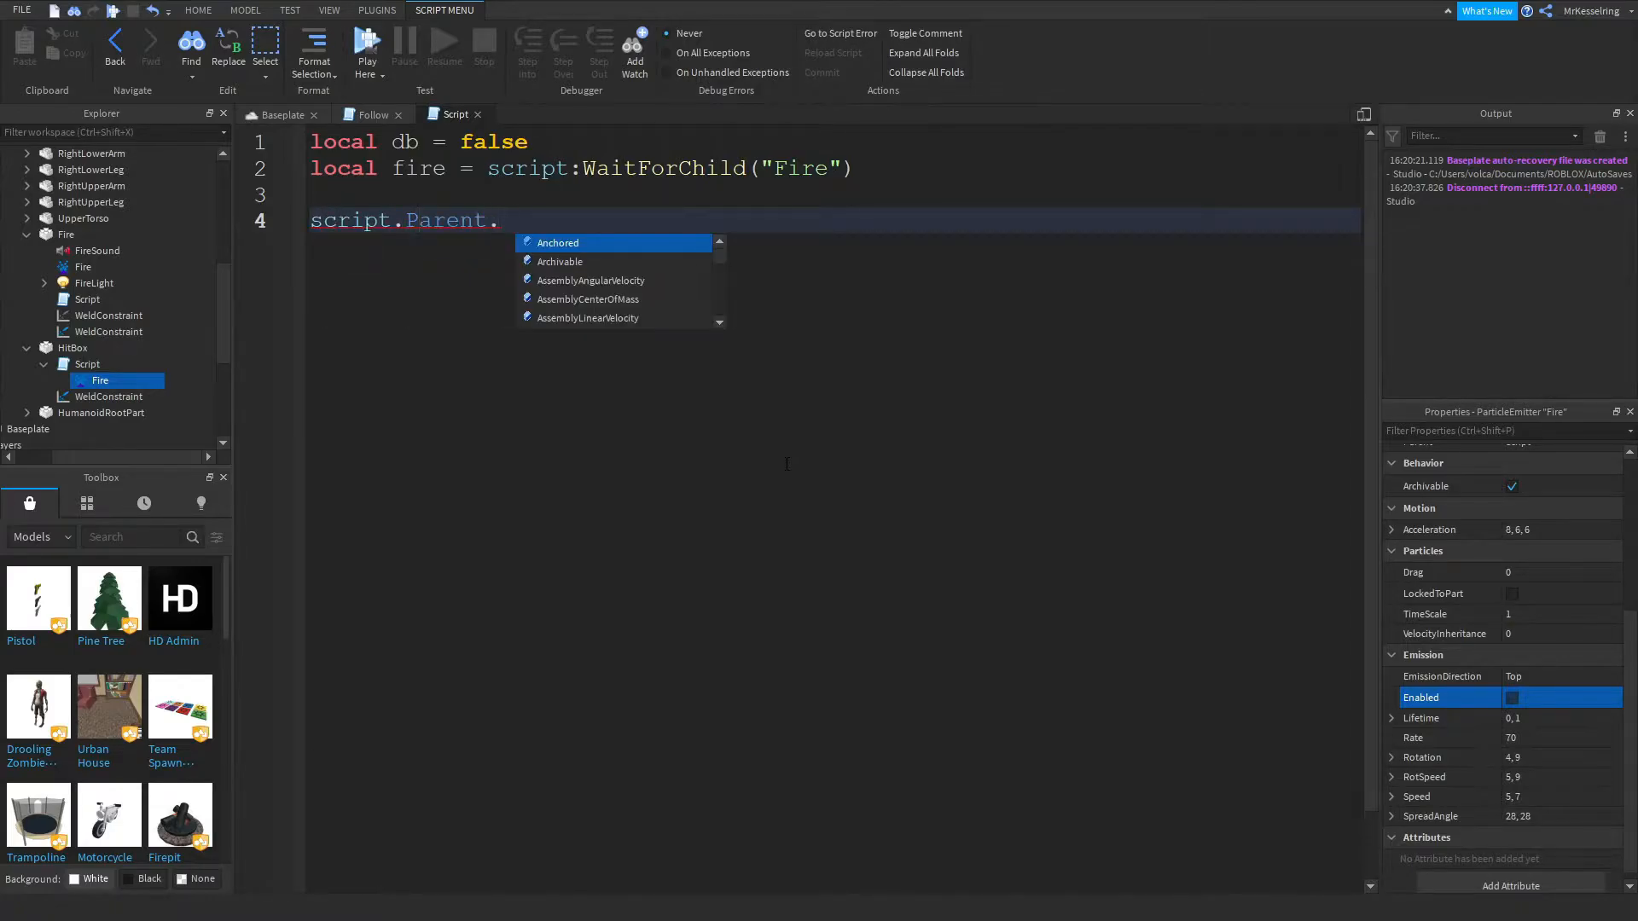
Connect a function(hit) handler to script.Parent.Touched.
text(Touched)
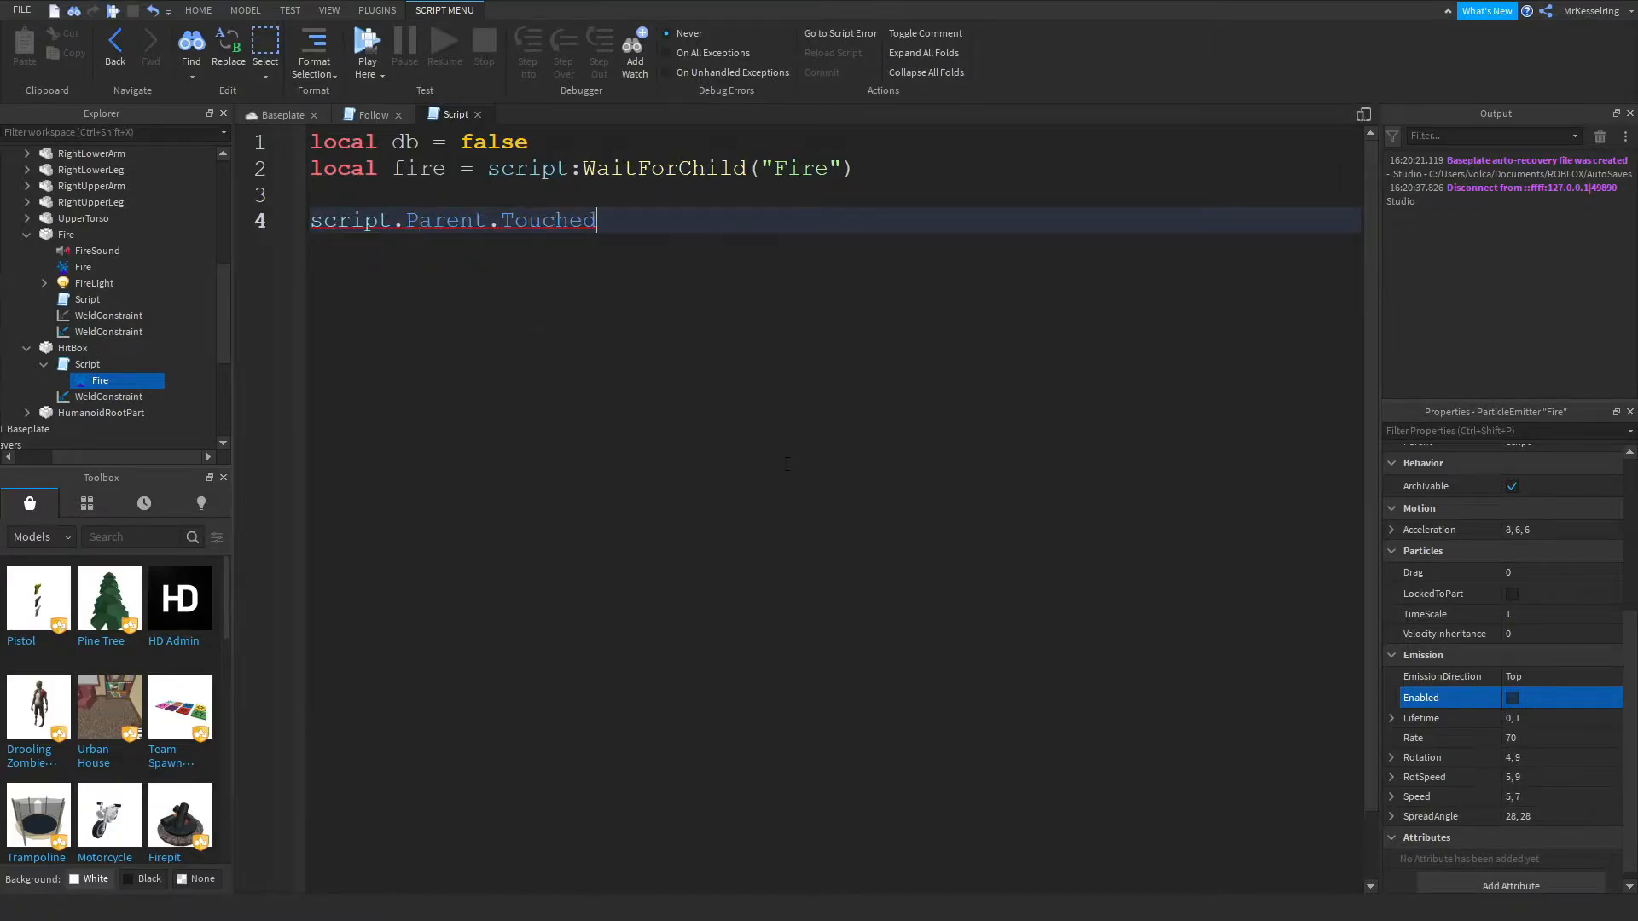
text(:Connect(function(h)
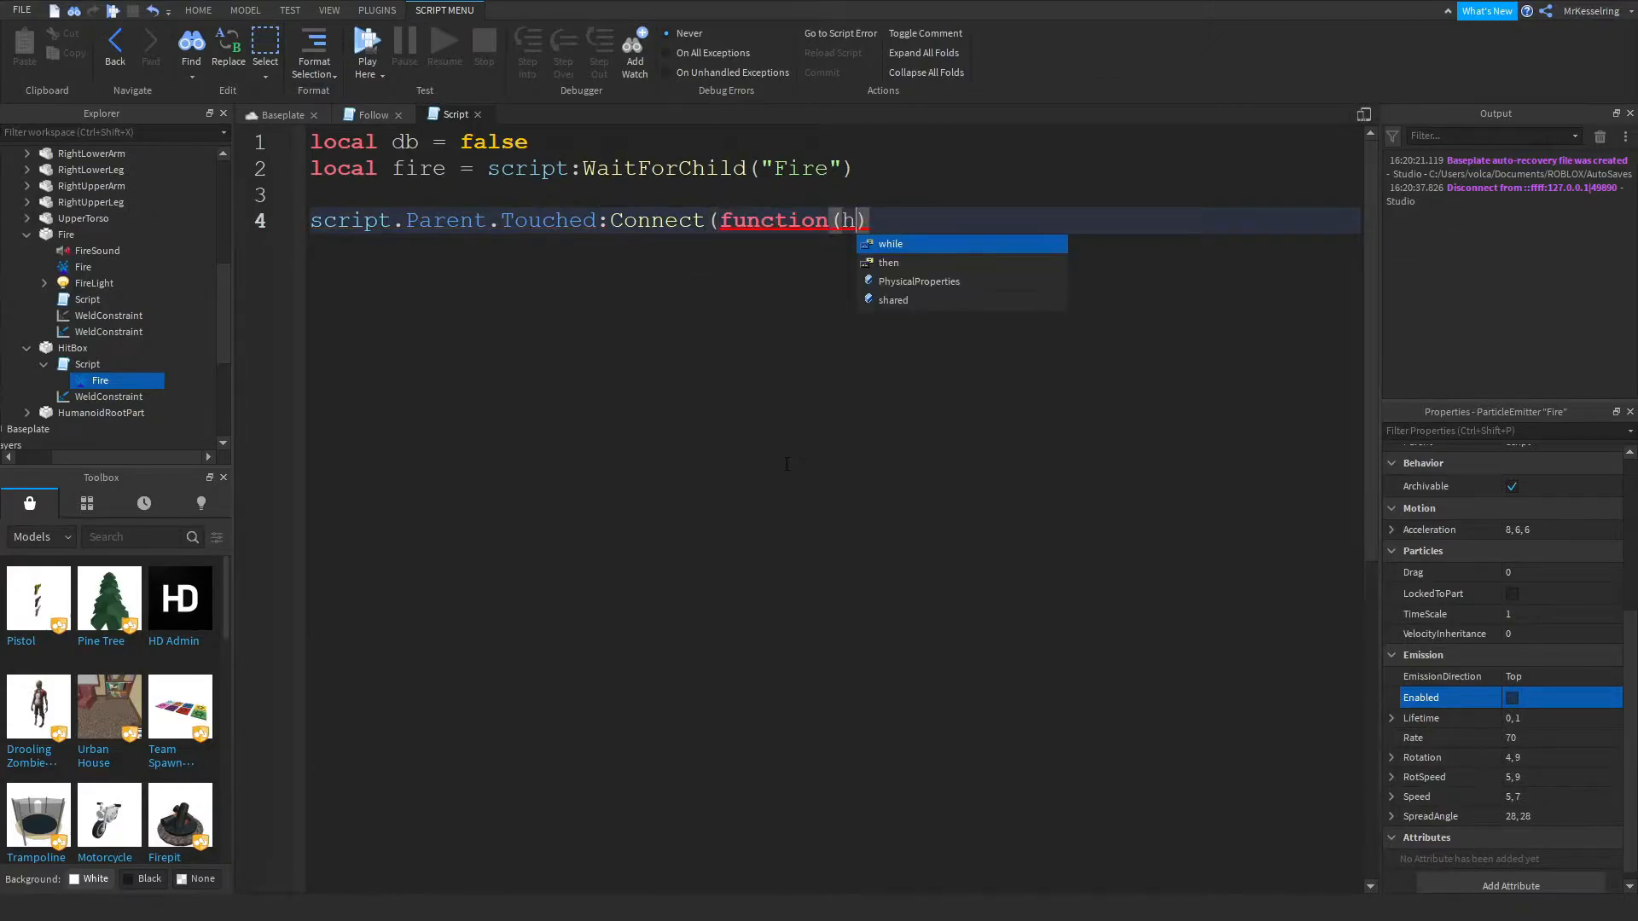
text(it)
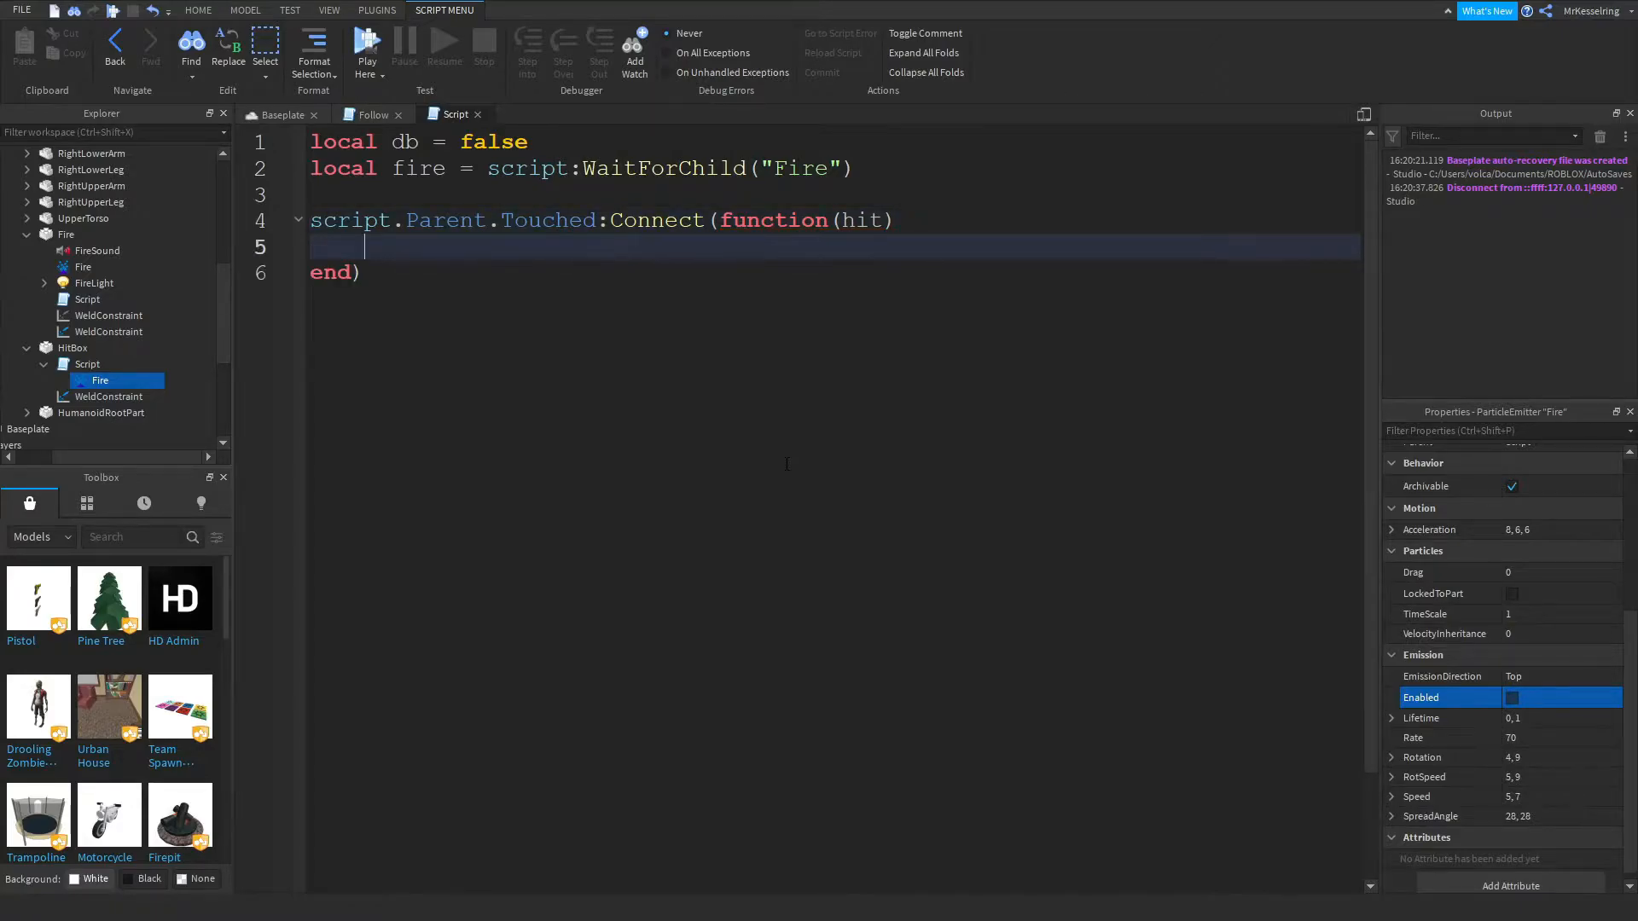
Declare local humanoid = hit.Parent:FindFirstChild("Humanoid") inside the handler.
text(local hu)
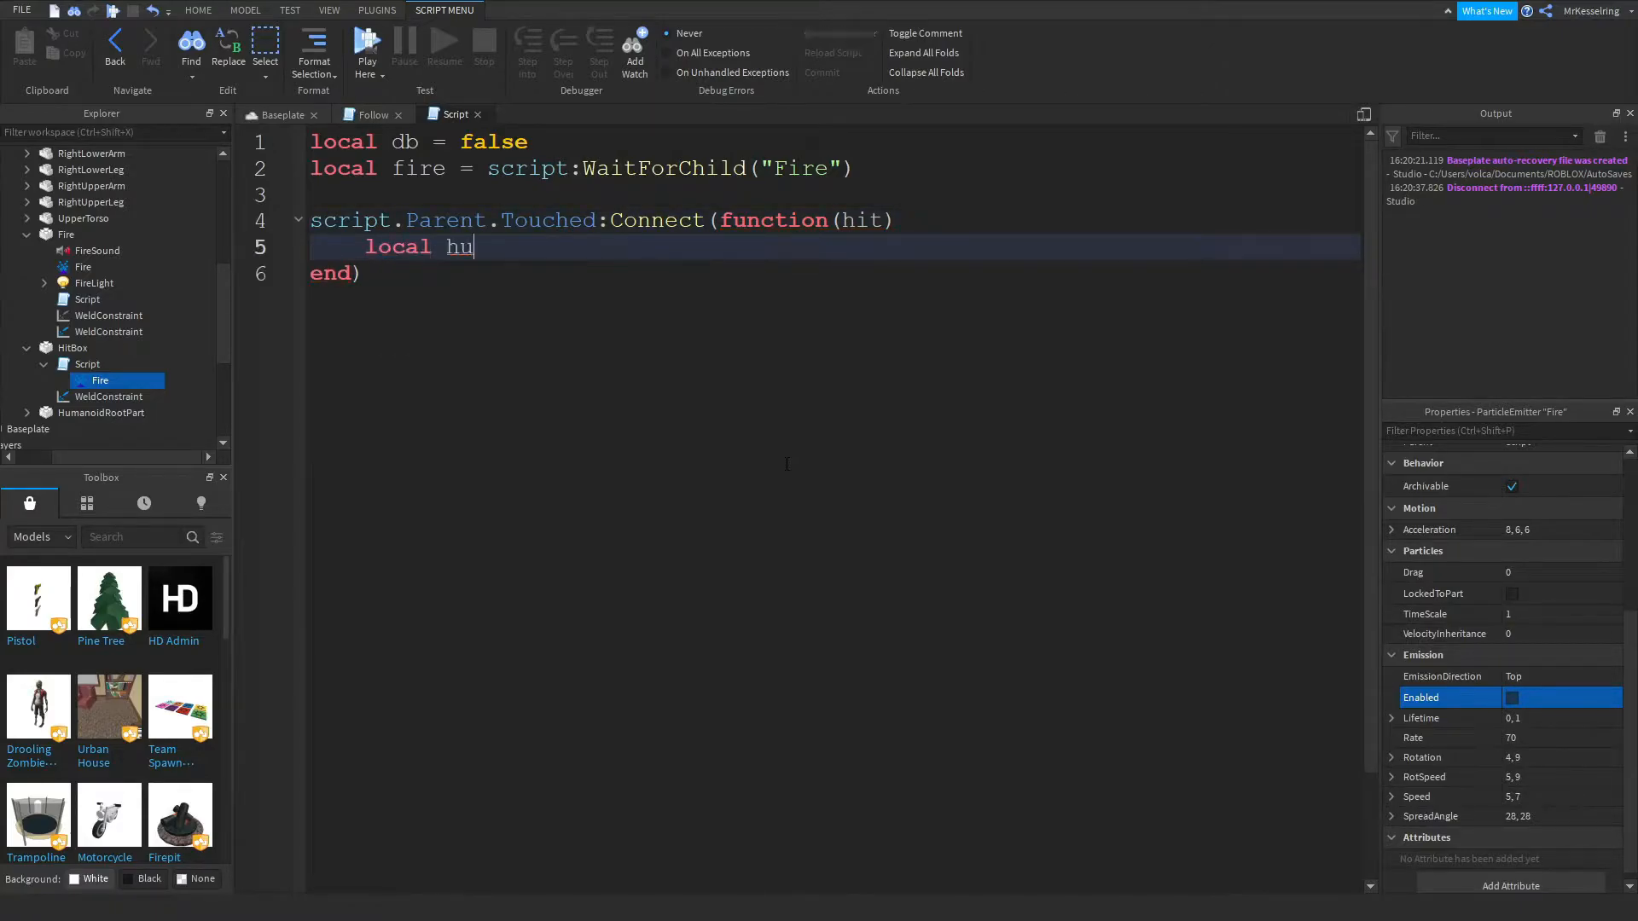
text(manoid = h)
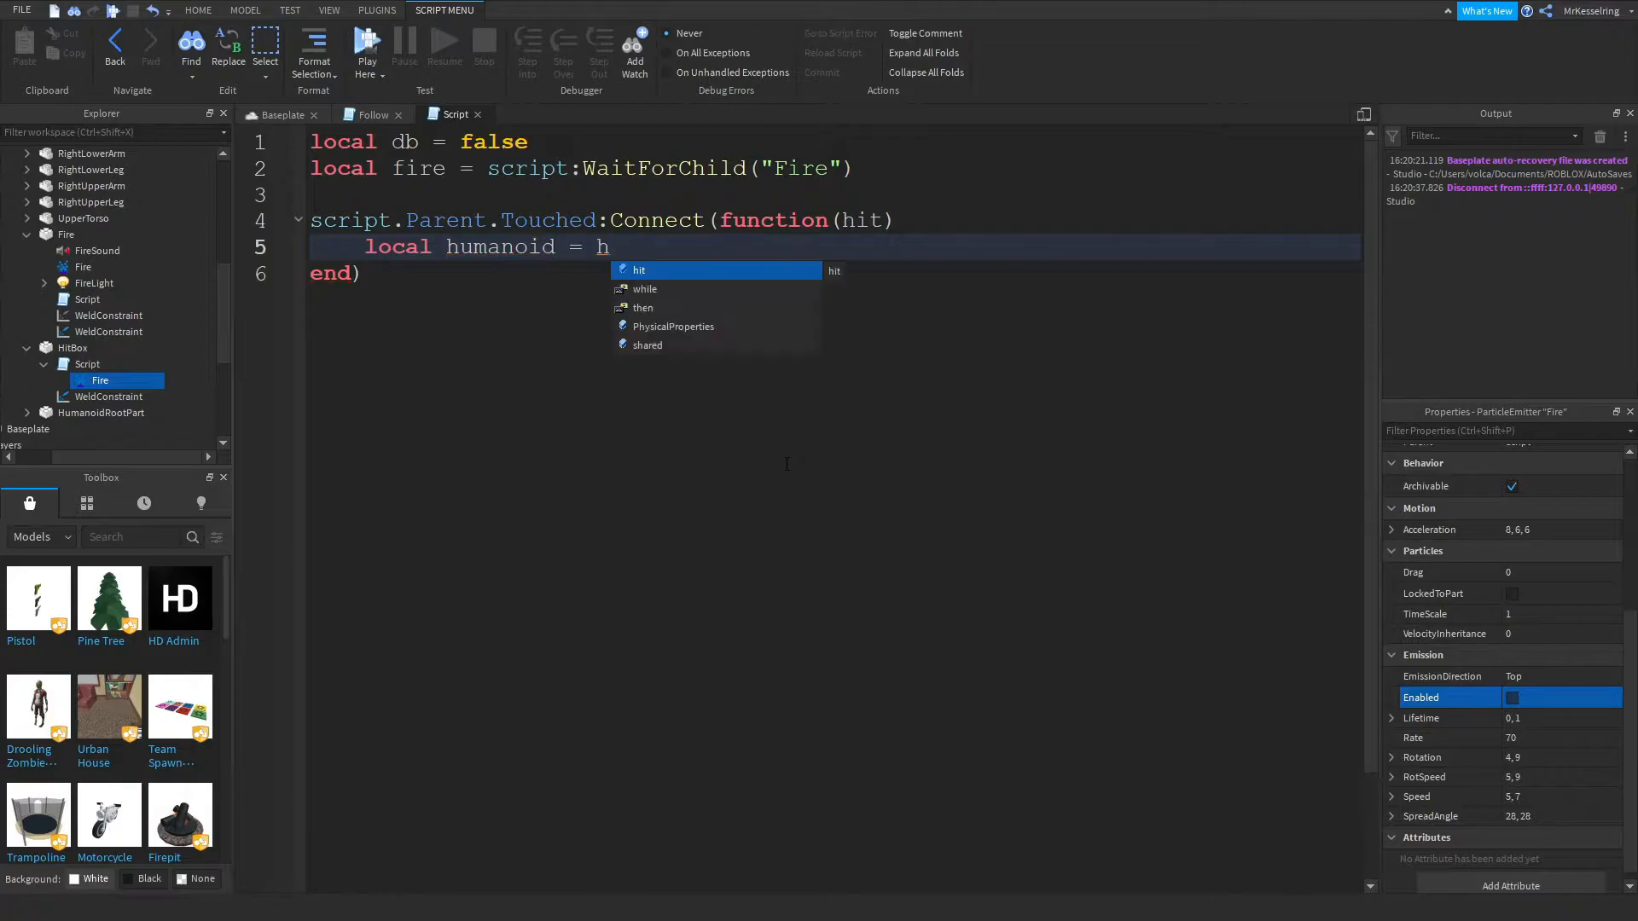
text(it.Parent)
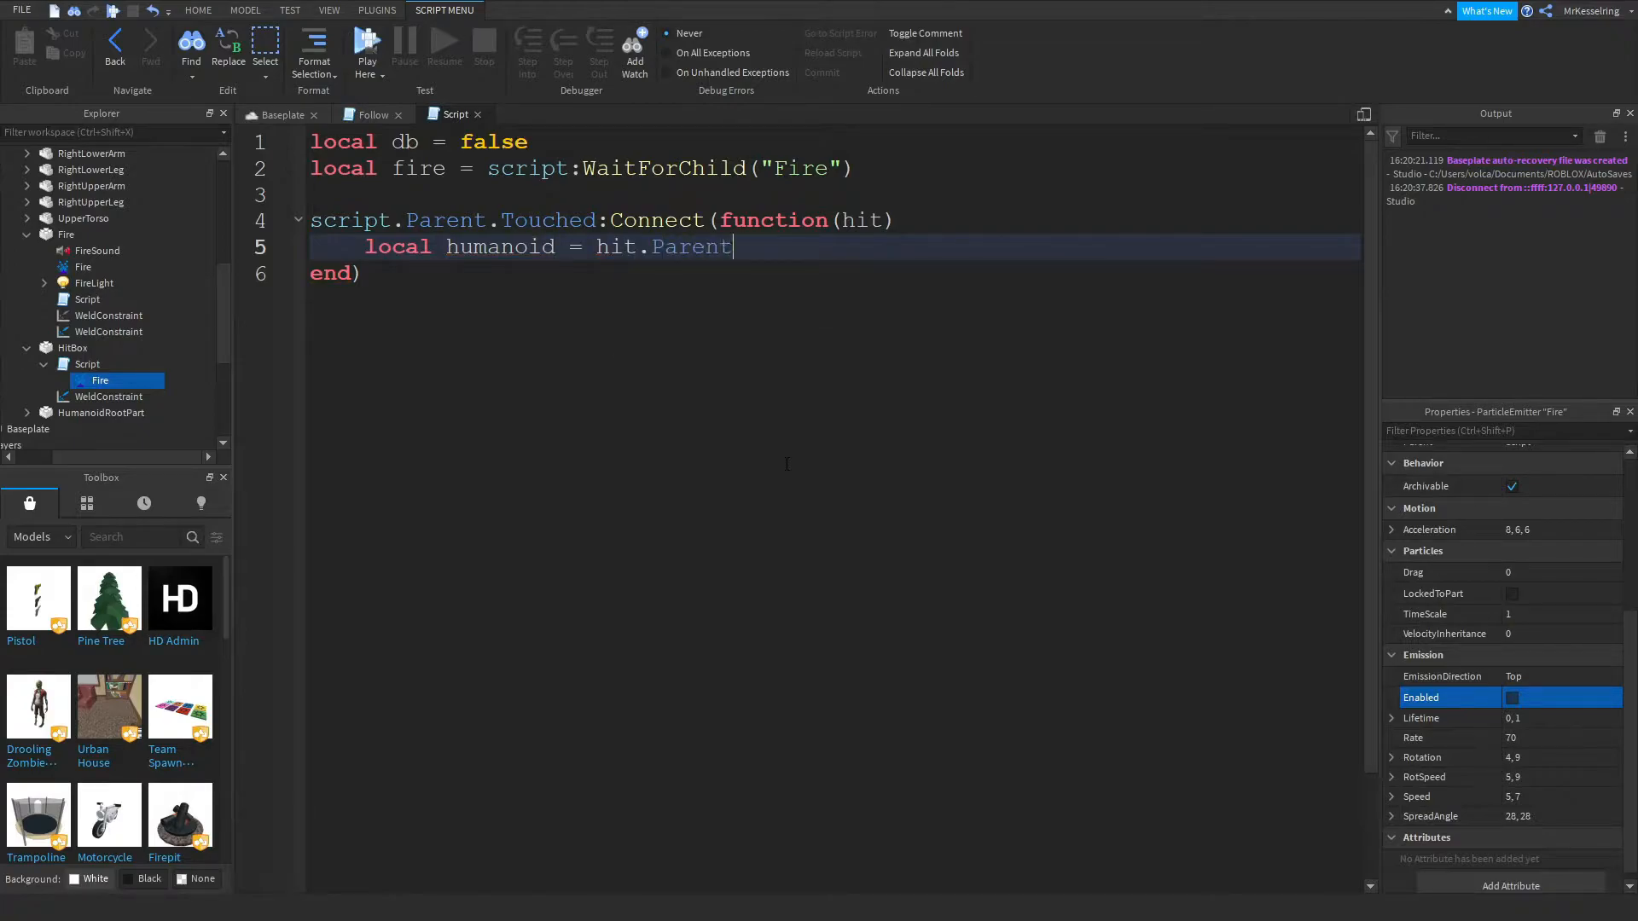
text(:FindFir)
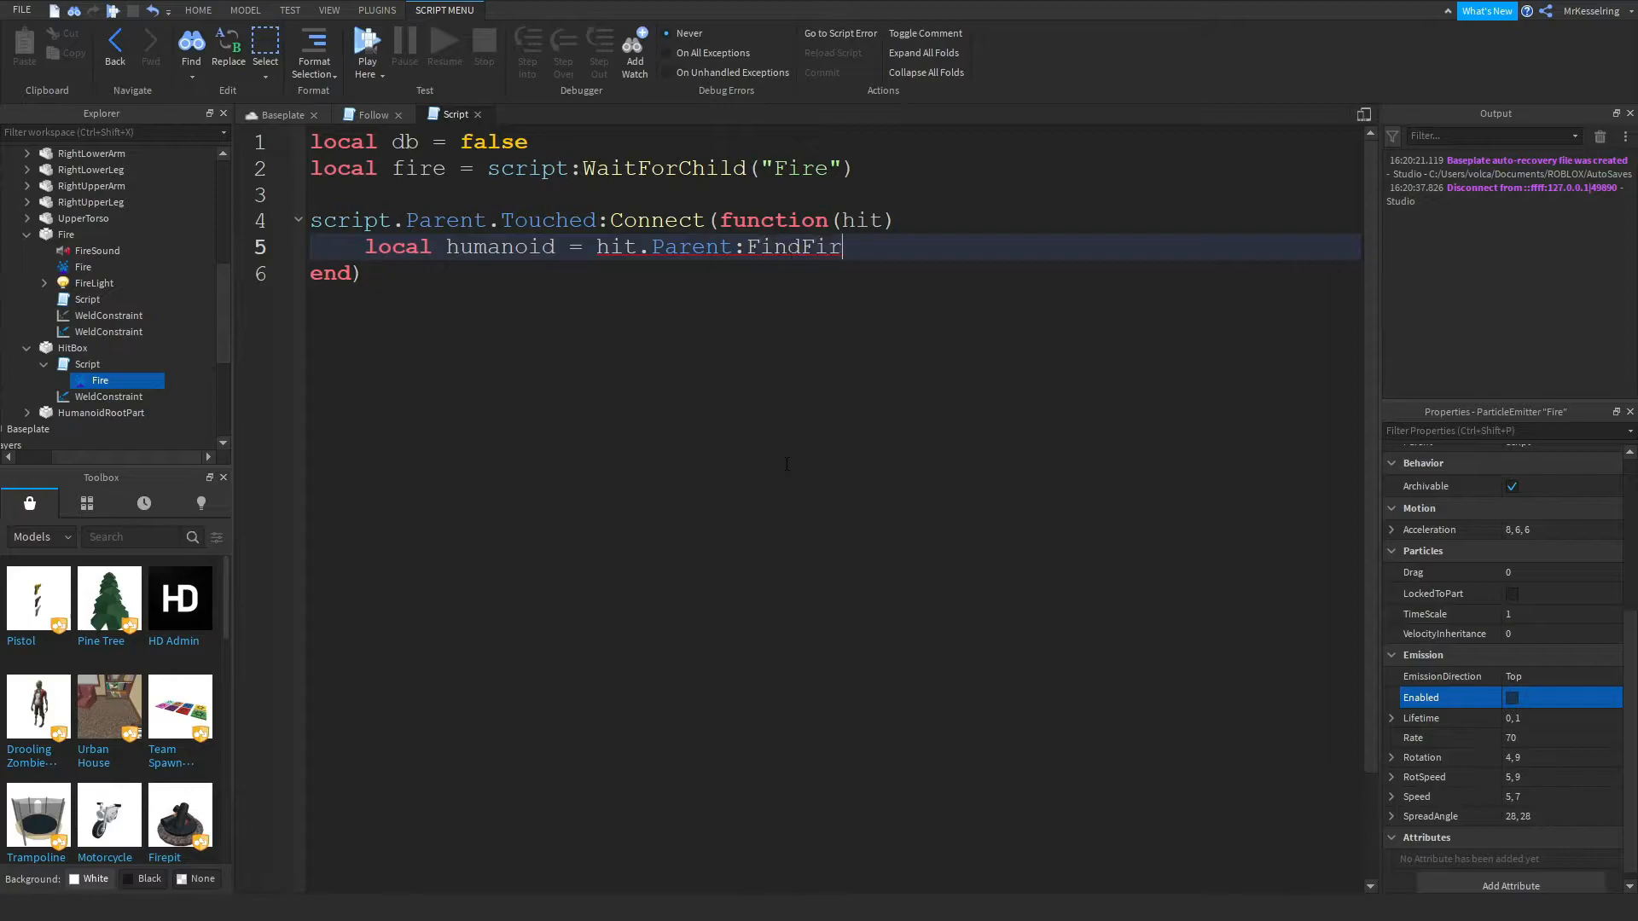
text(stChil)
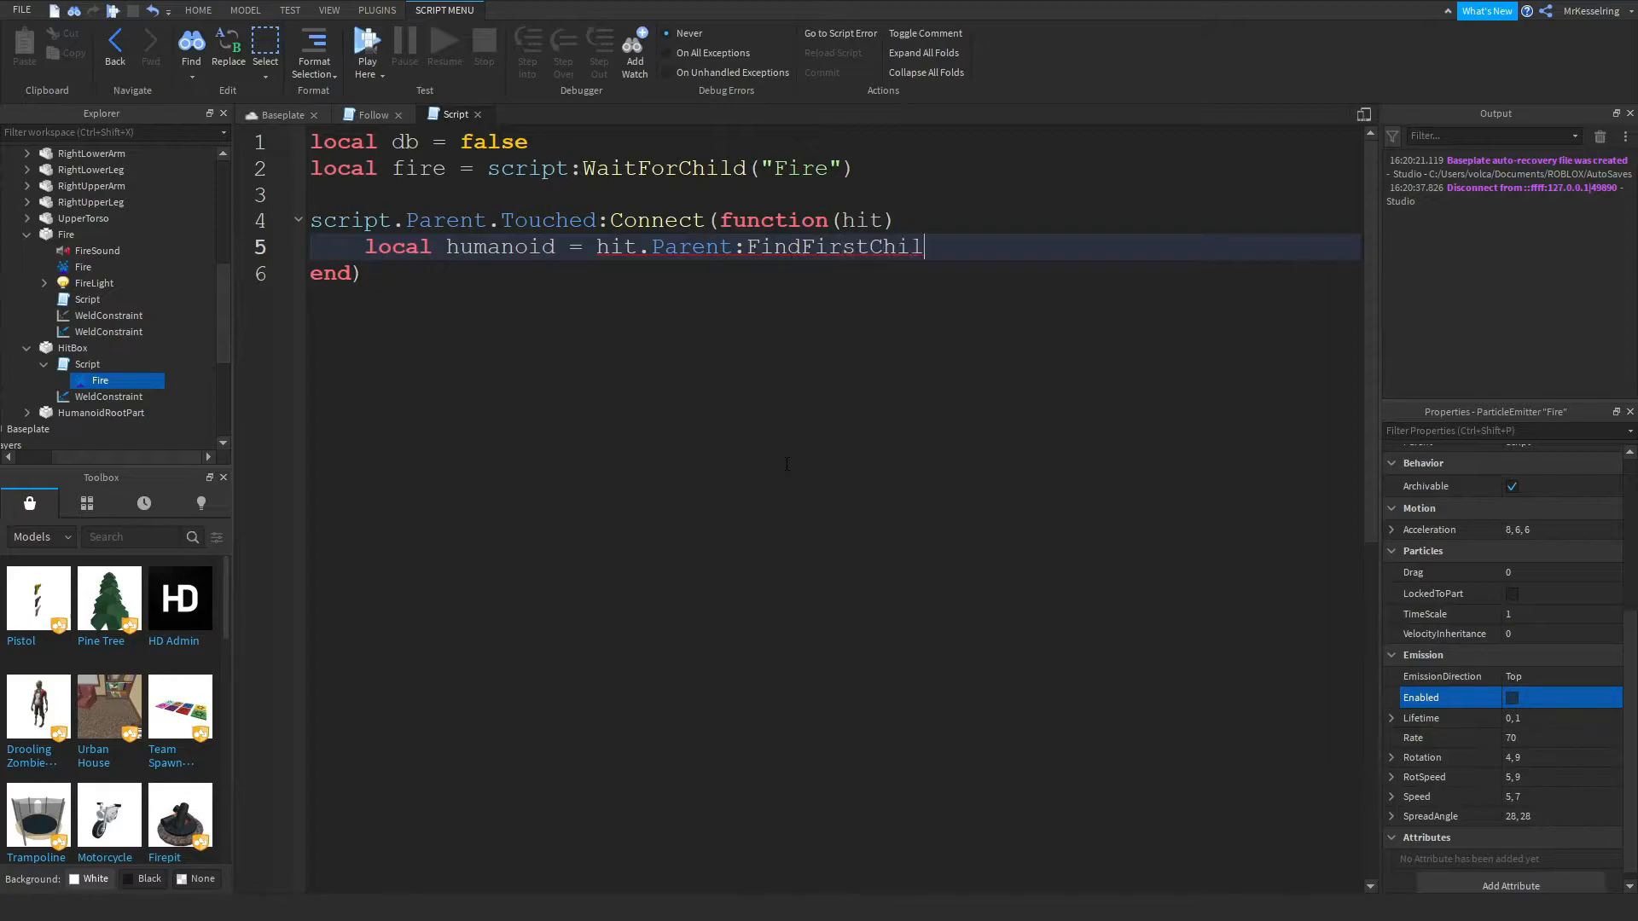
text(d("Human"))
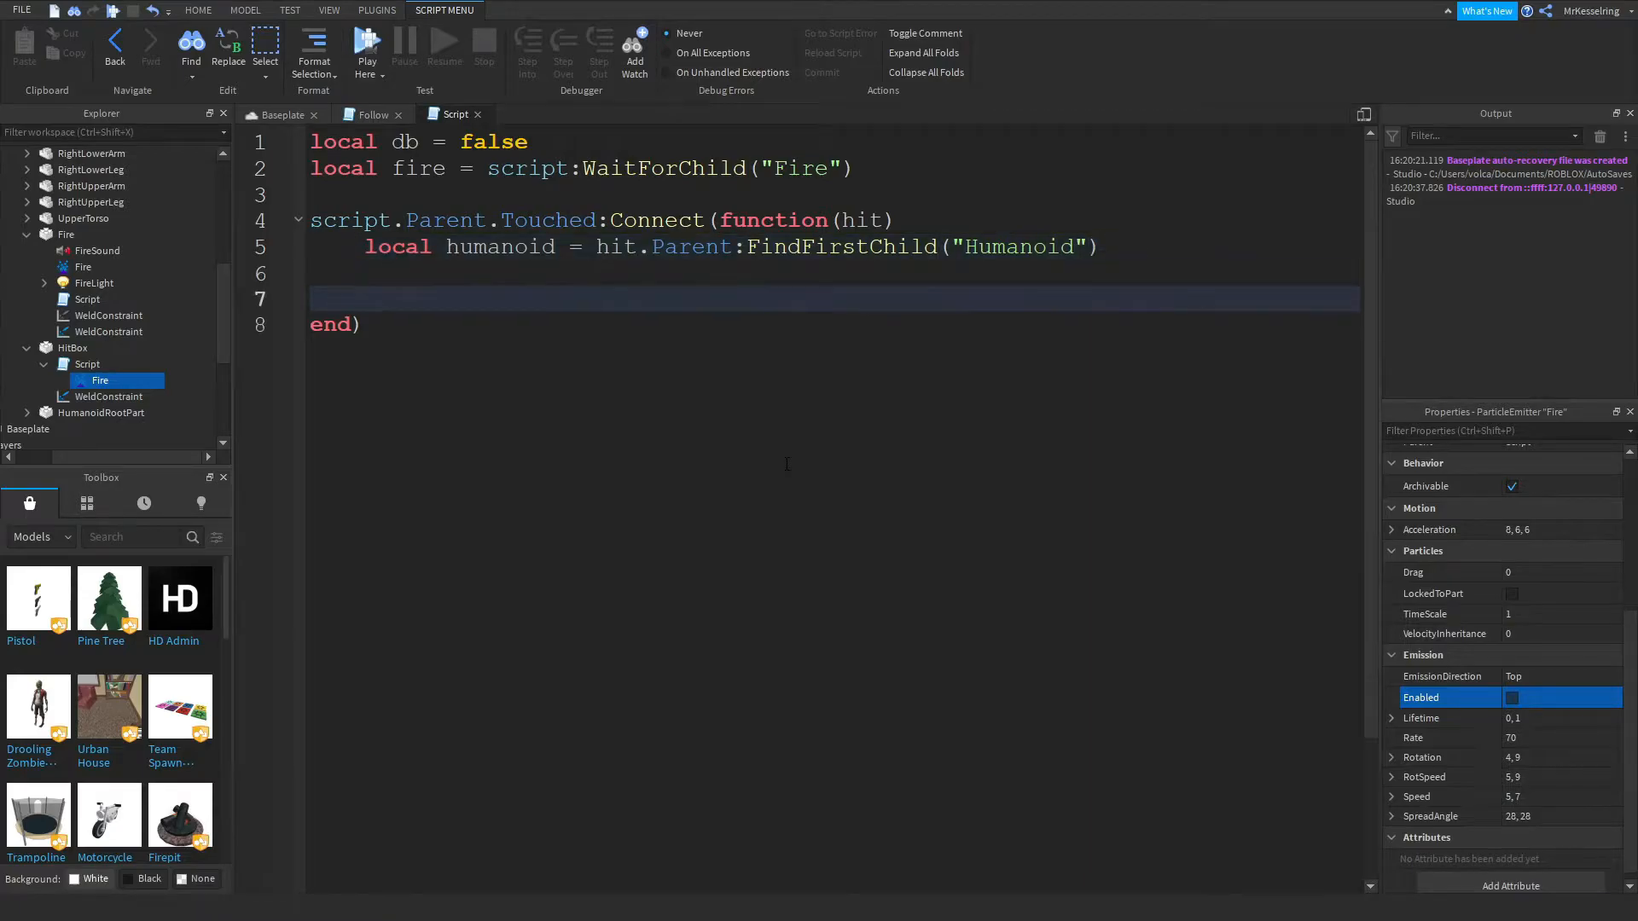
Add an empty if humanoid then block inside the Touched handler.
text(if humanoid then)
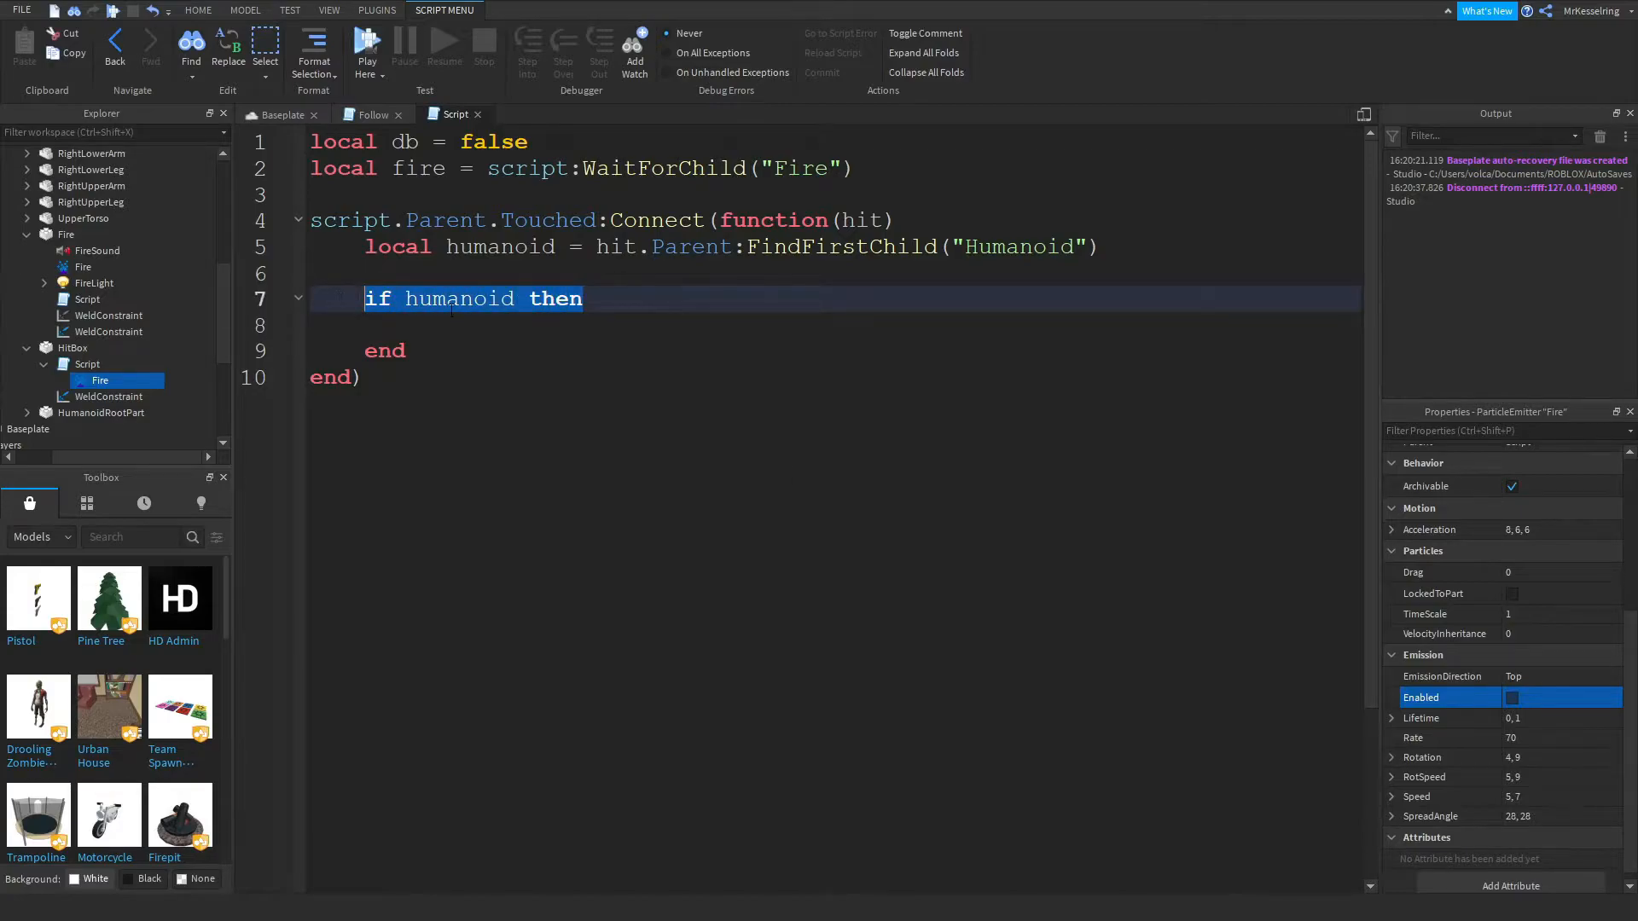
click(471, 324)
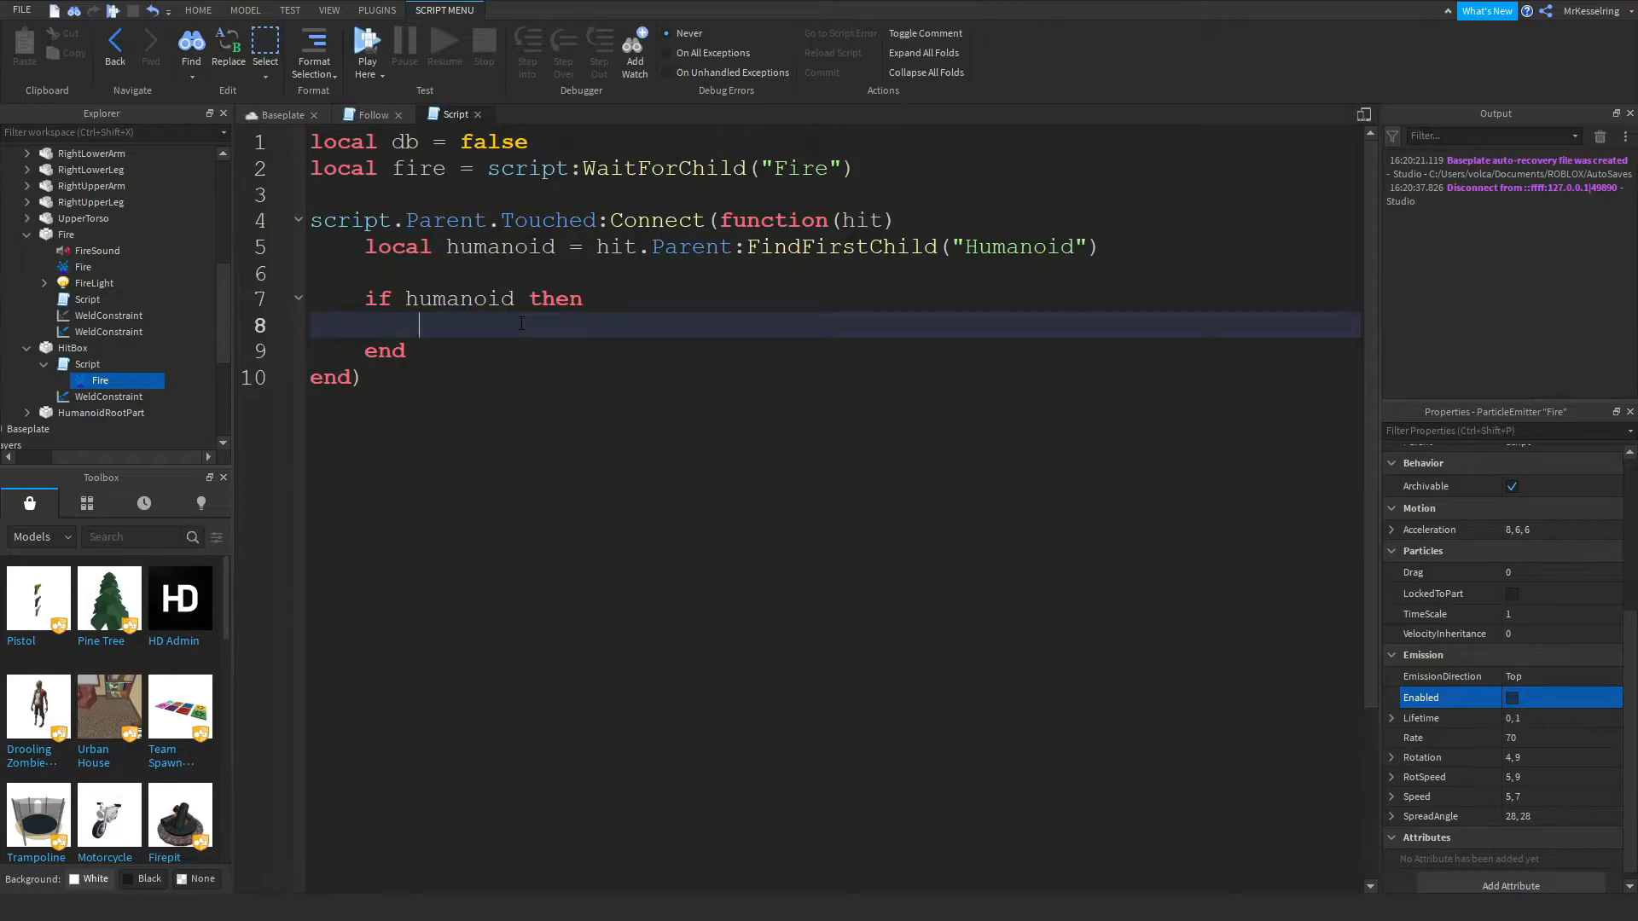
Declare local fireClone = fire:Clone() under the humanoid check, discarding a premature repeat.
text(repeat)
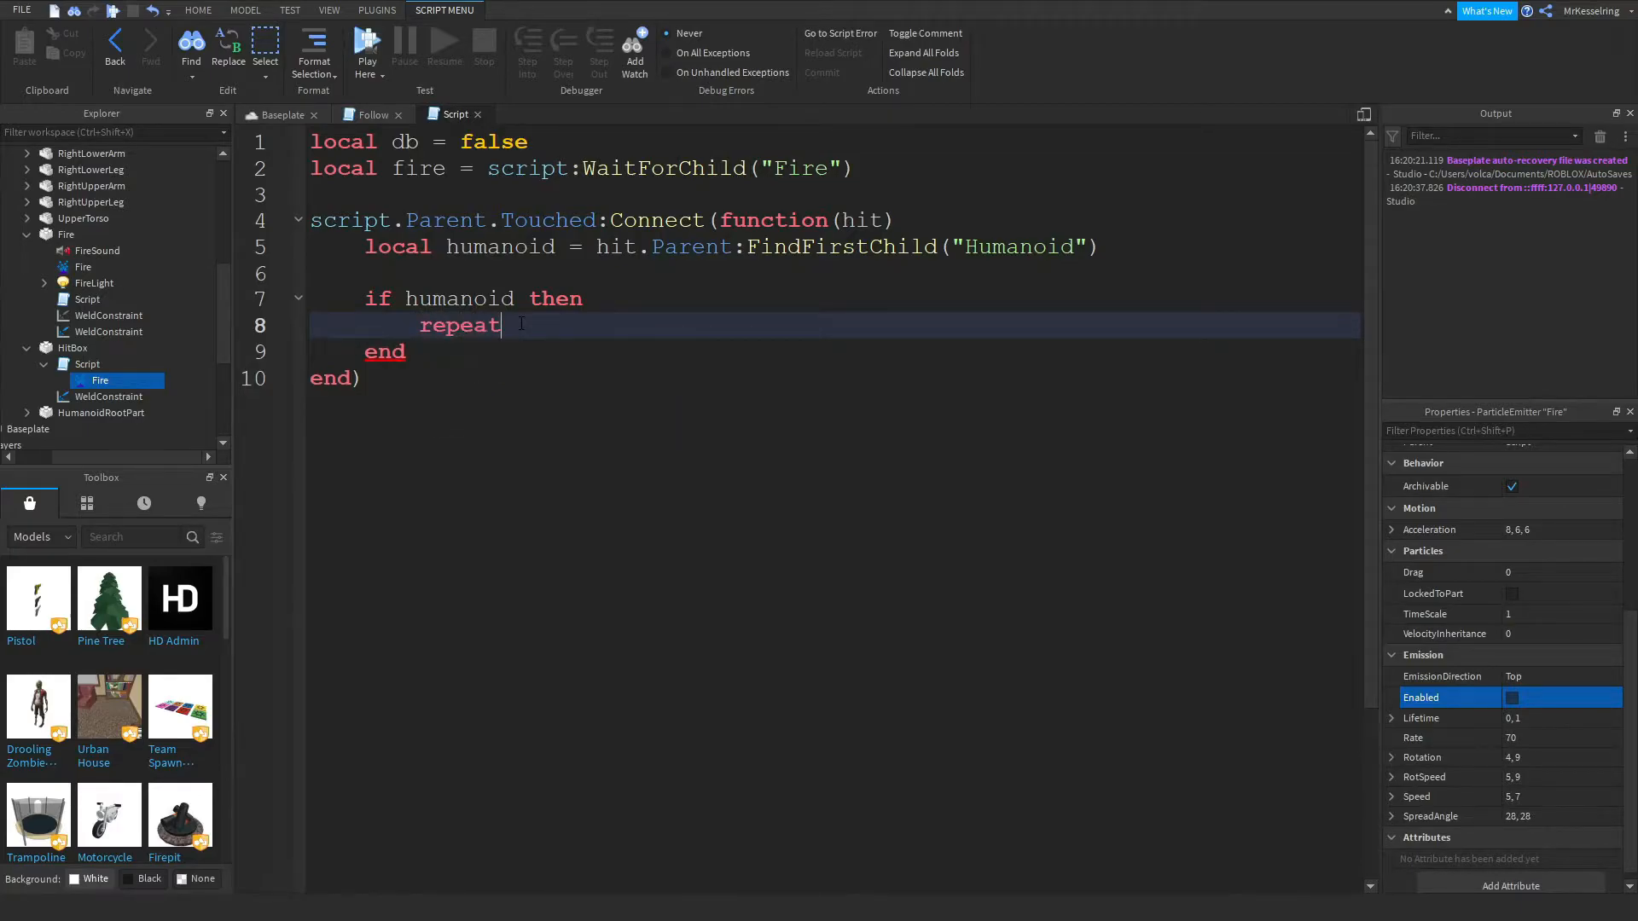
key(Backspace)
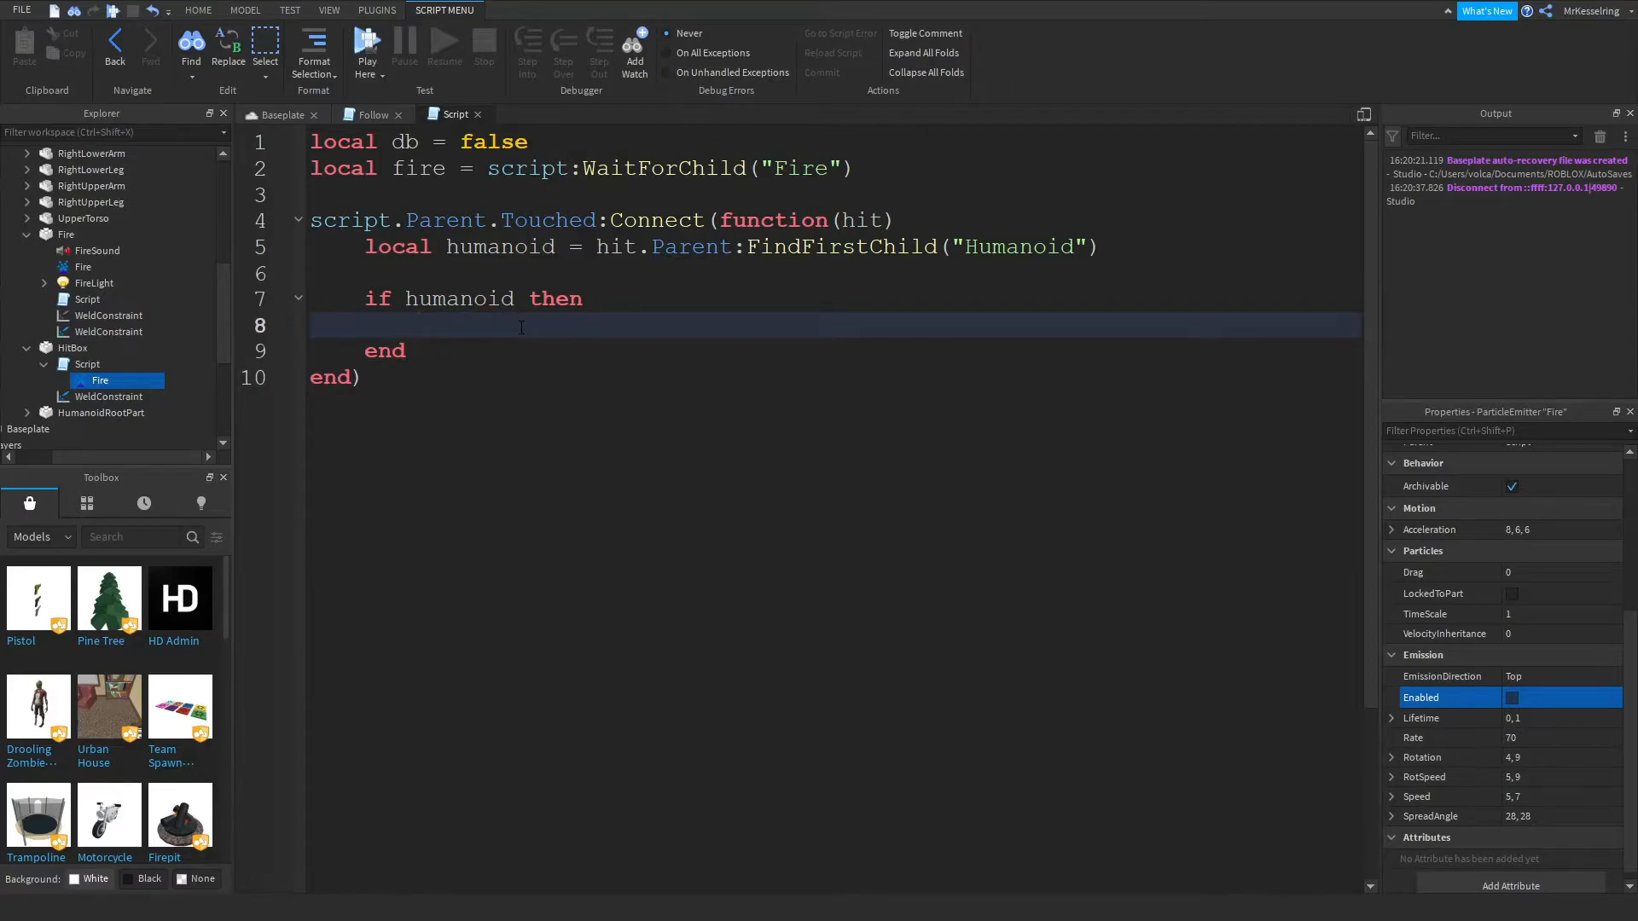
text(local fir)
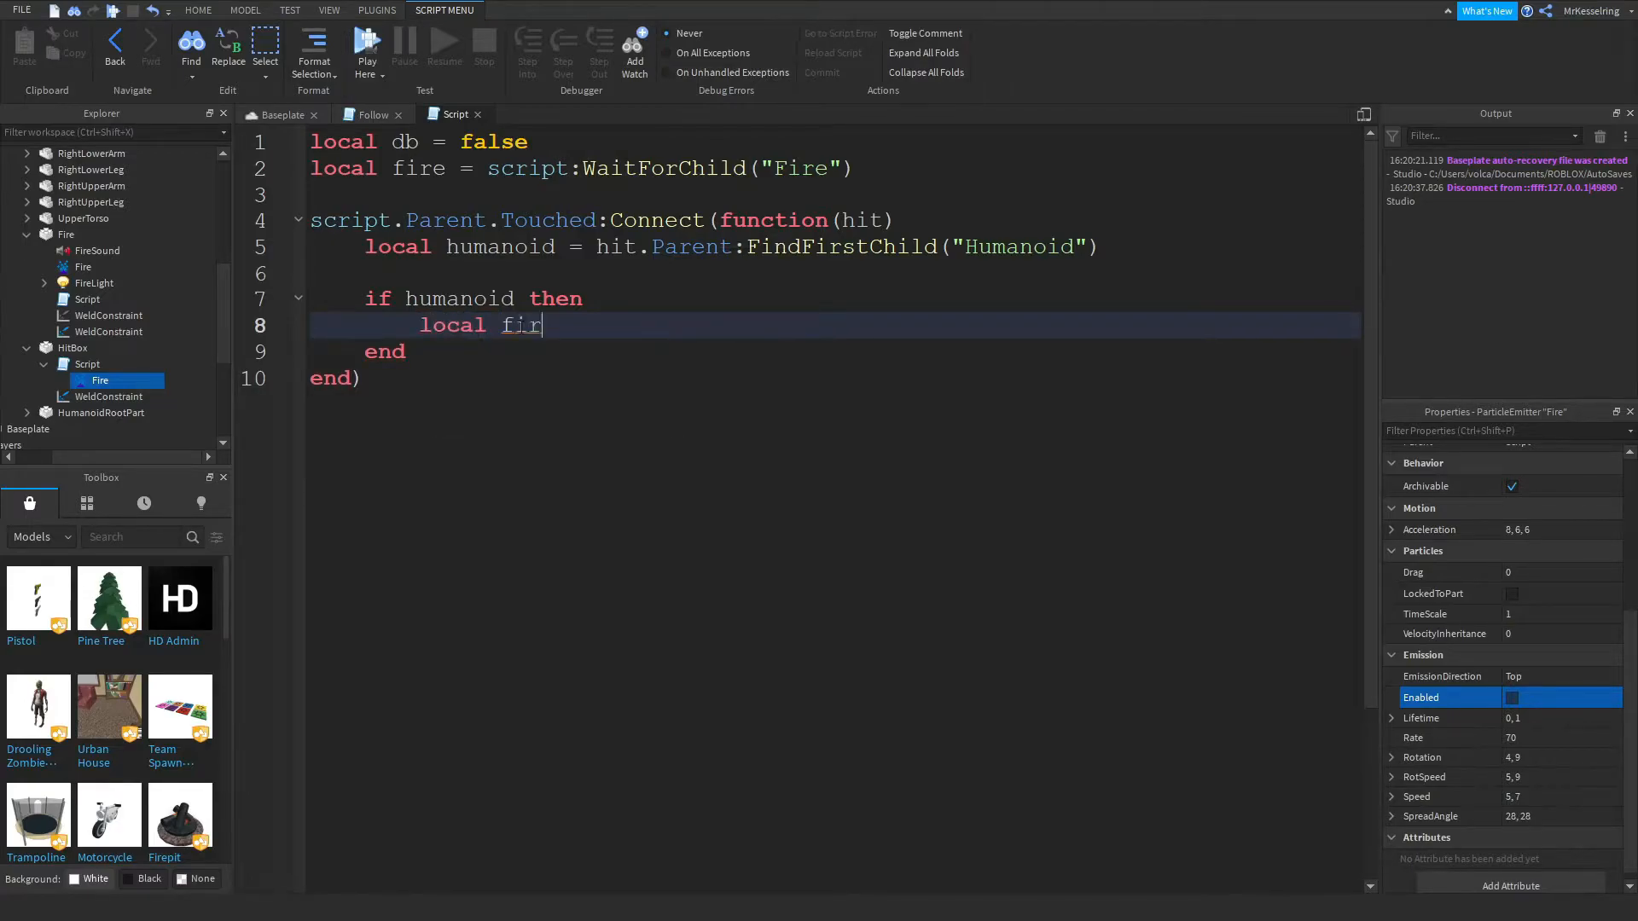
text(eClone =)
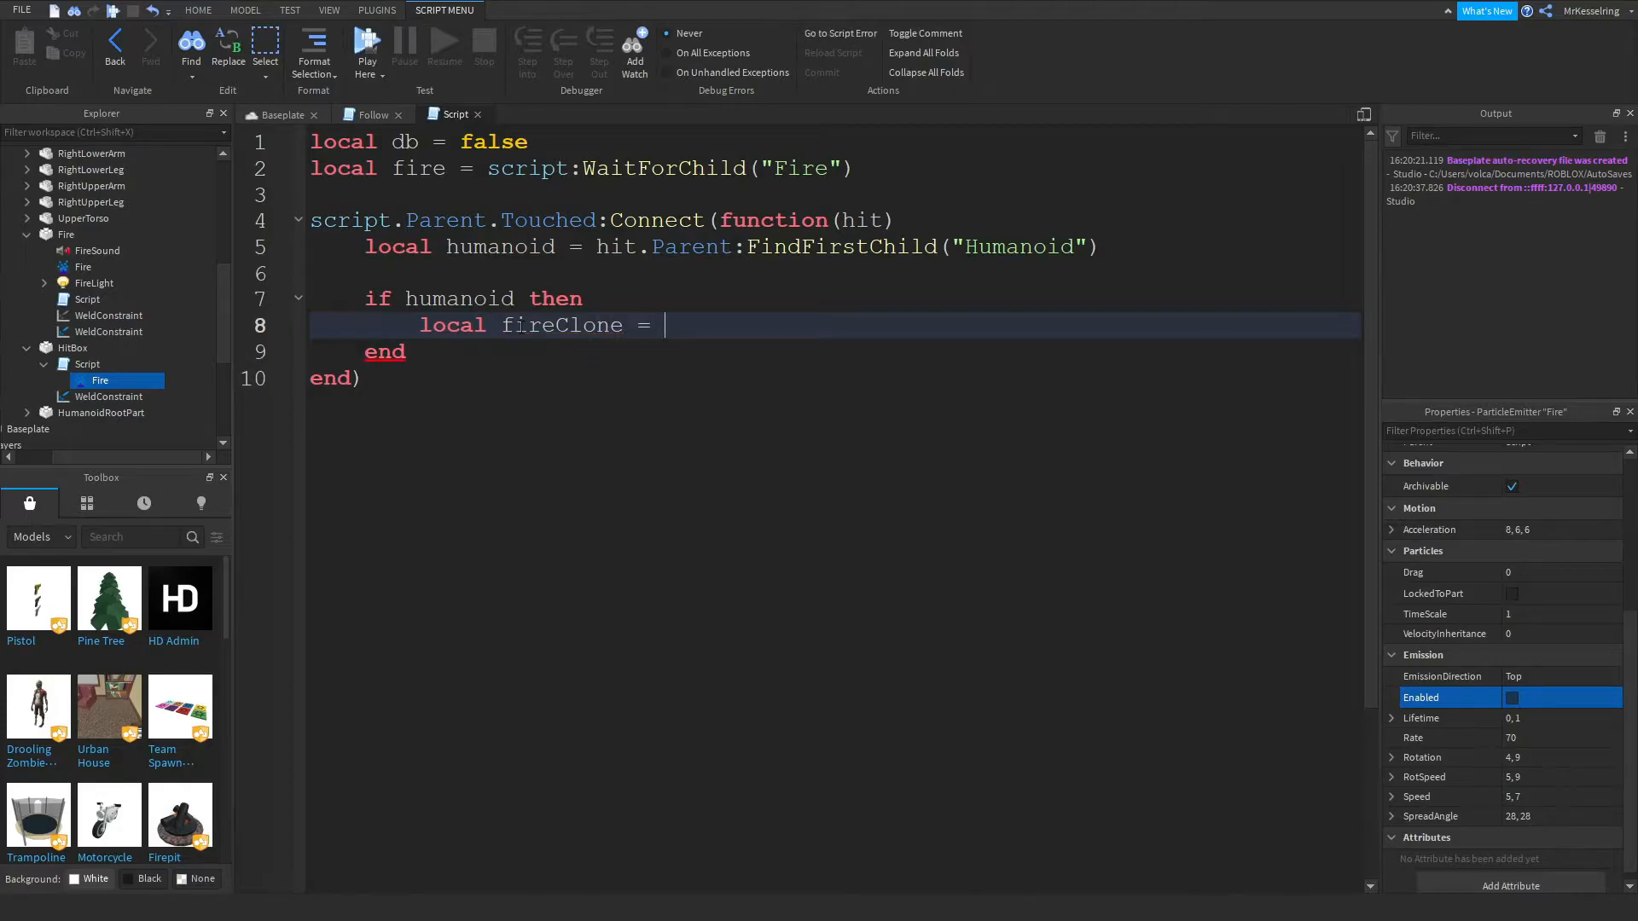
text(fire:)
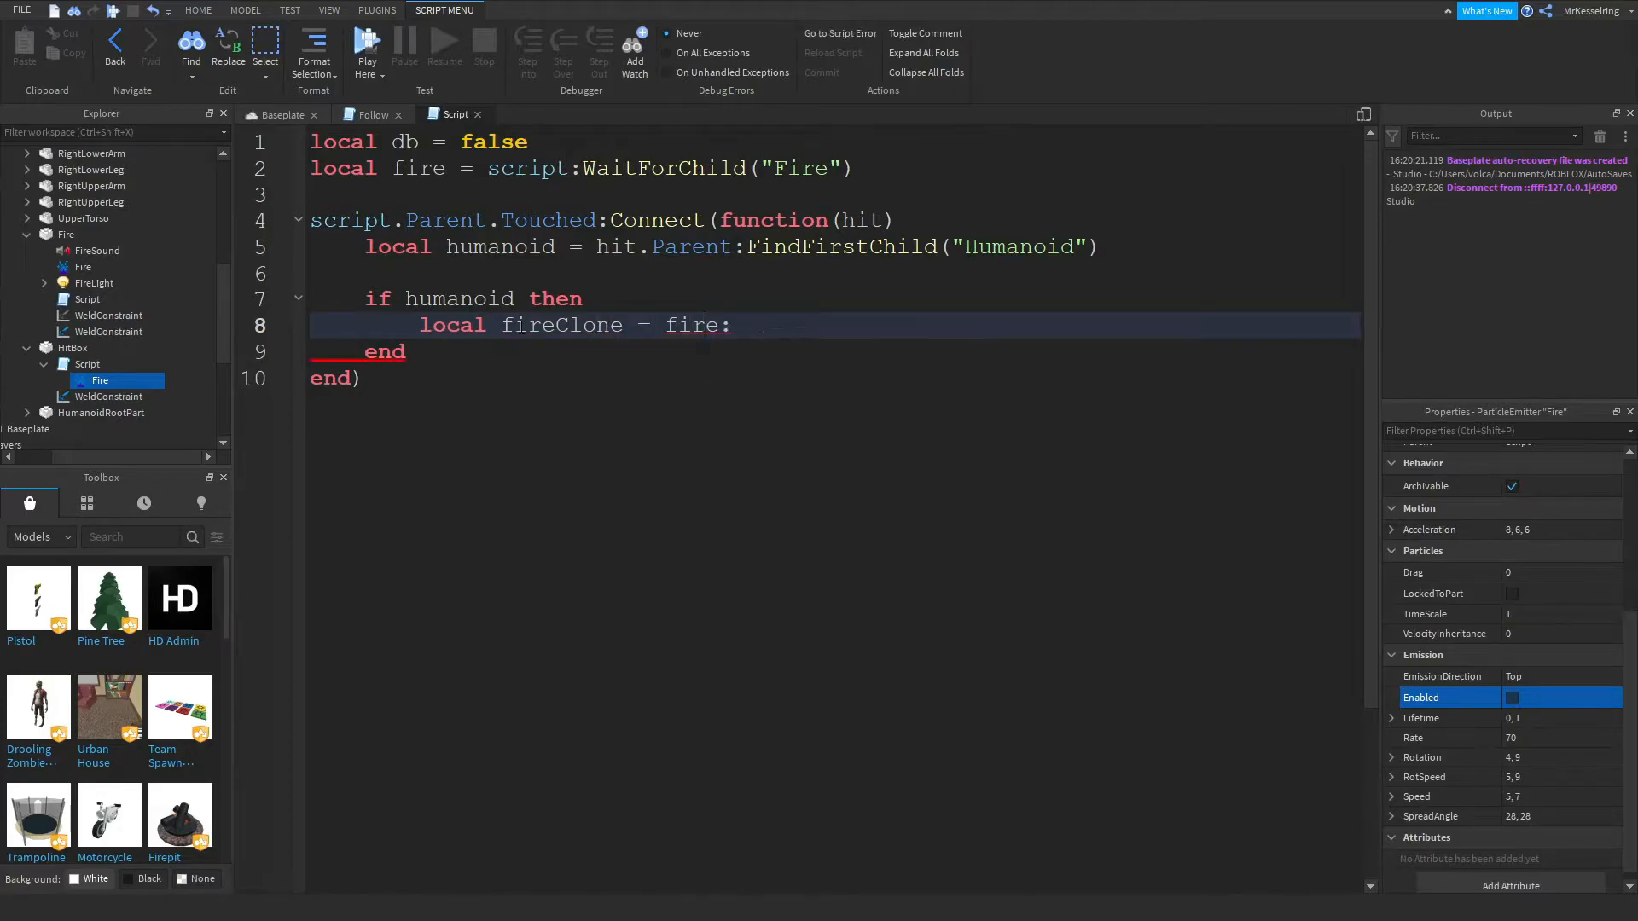
text(Clone)
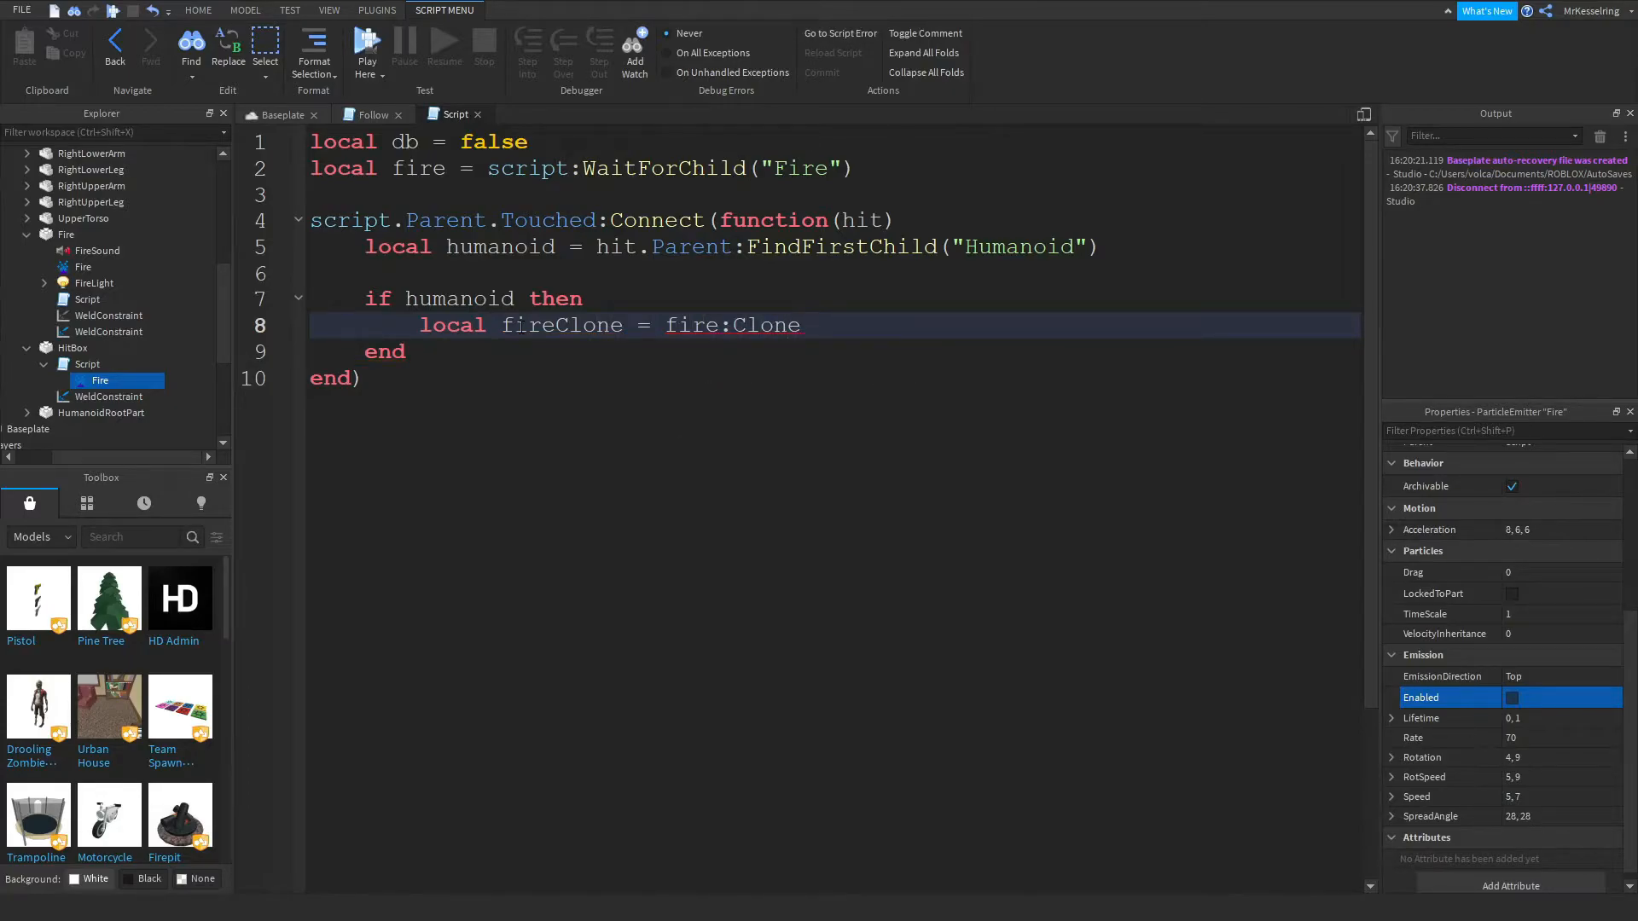
text(firecl)
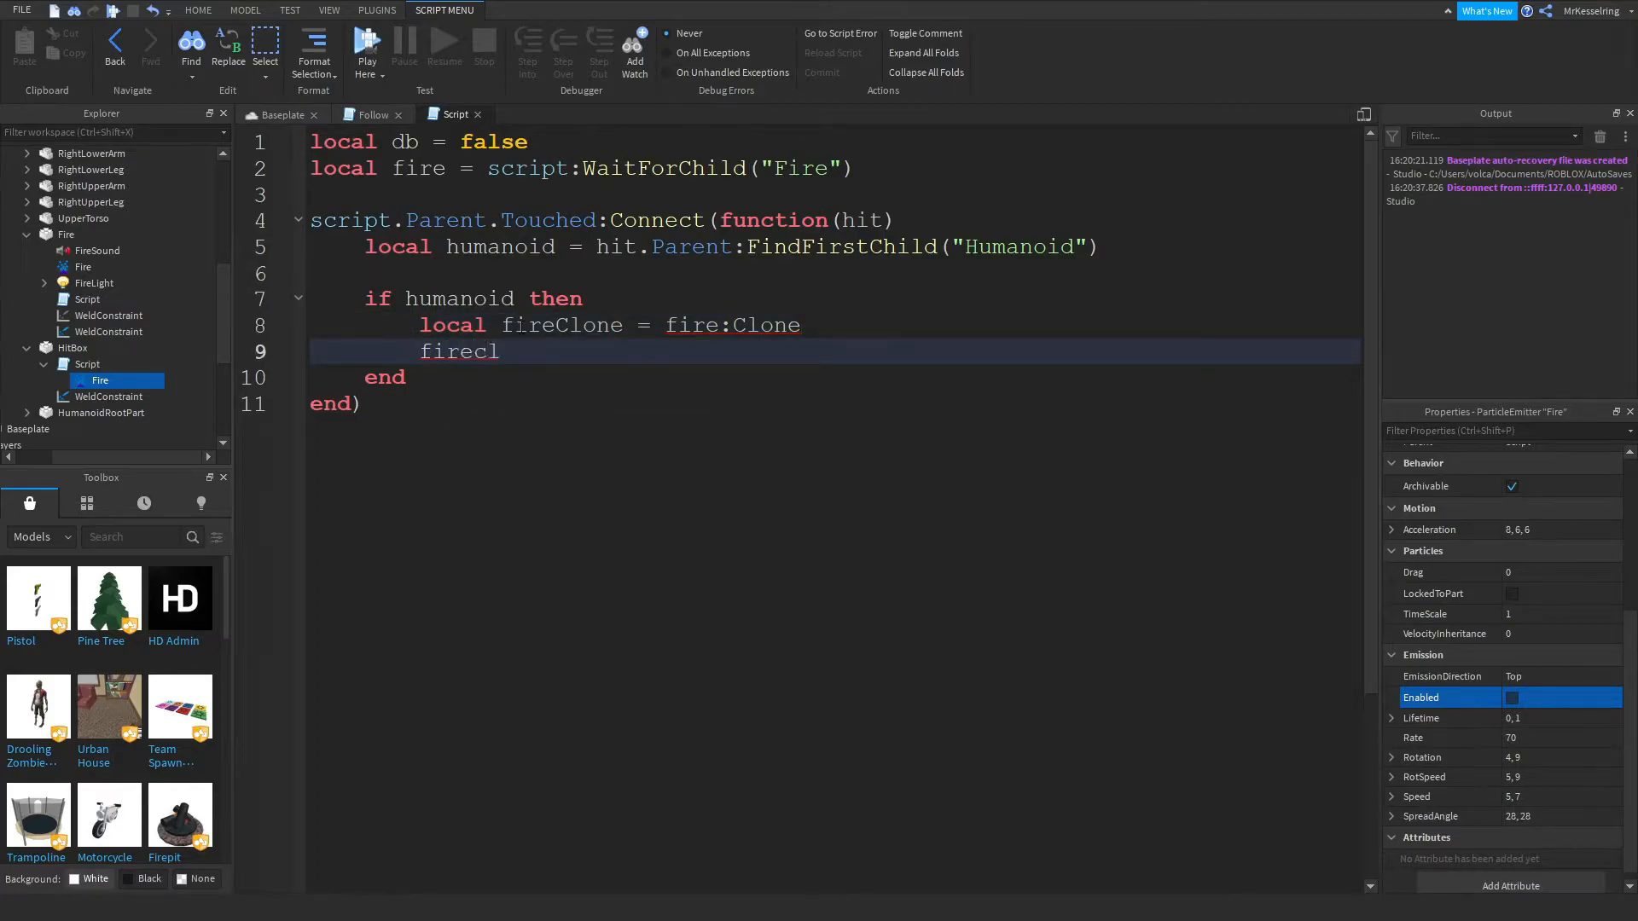
key(Backspace)
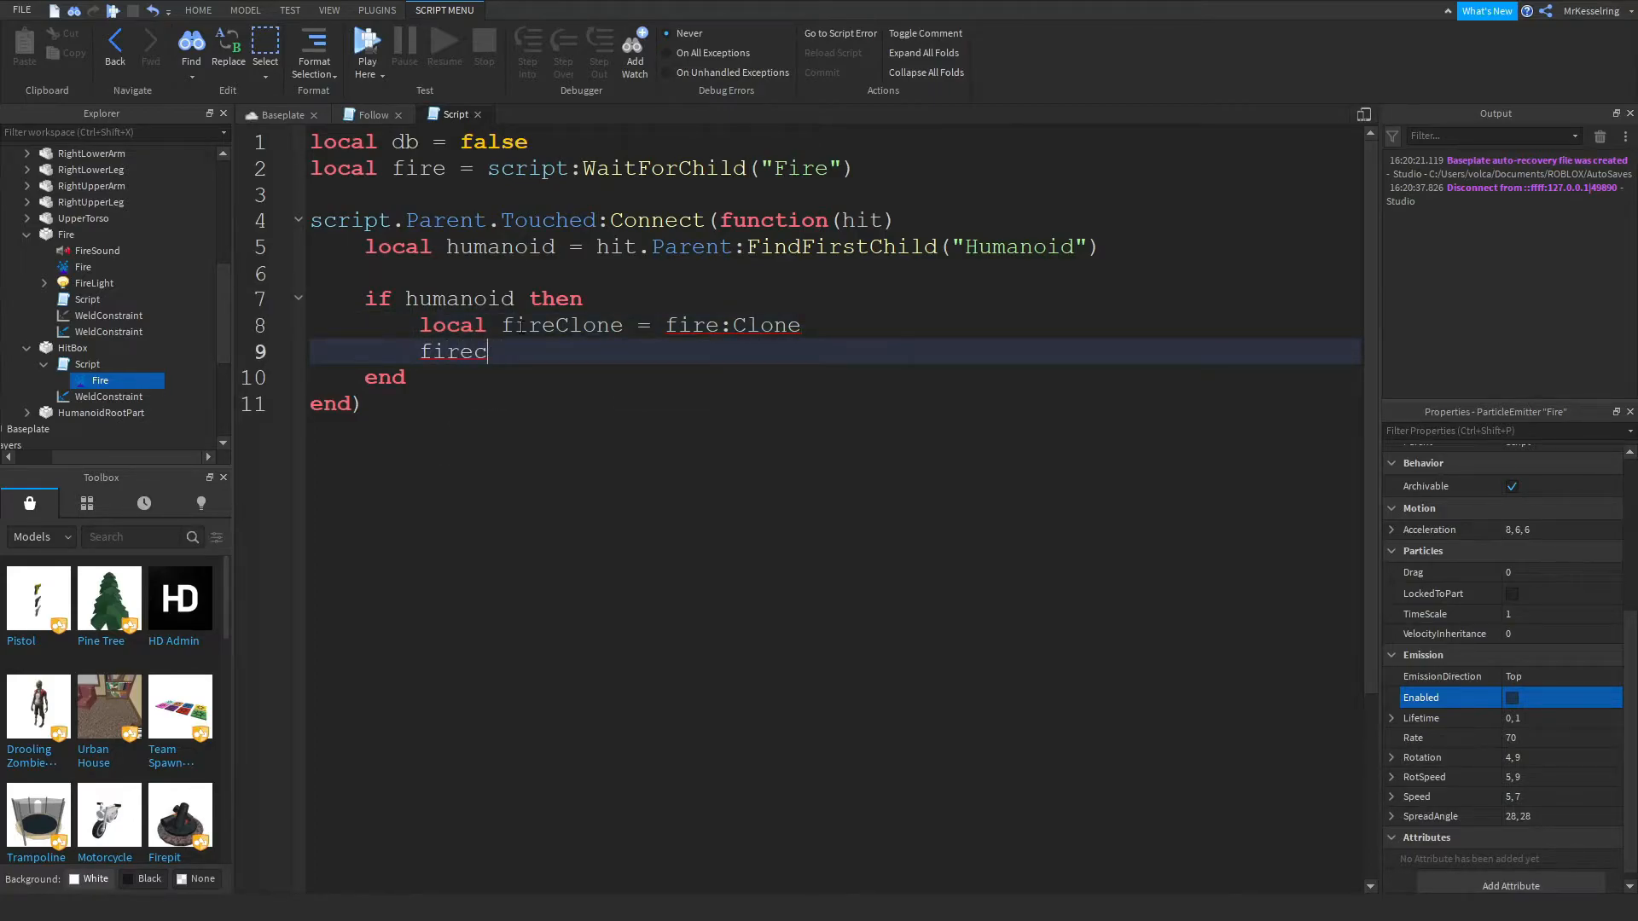
text(())
text(Clo)
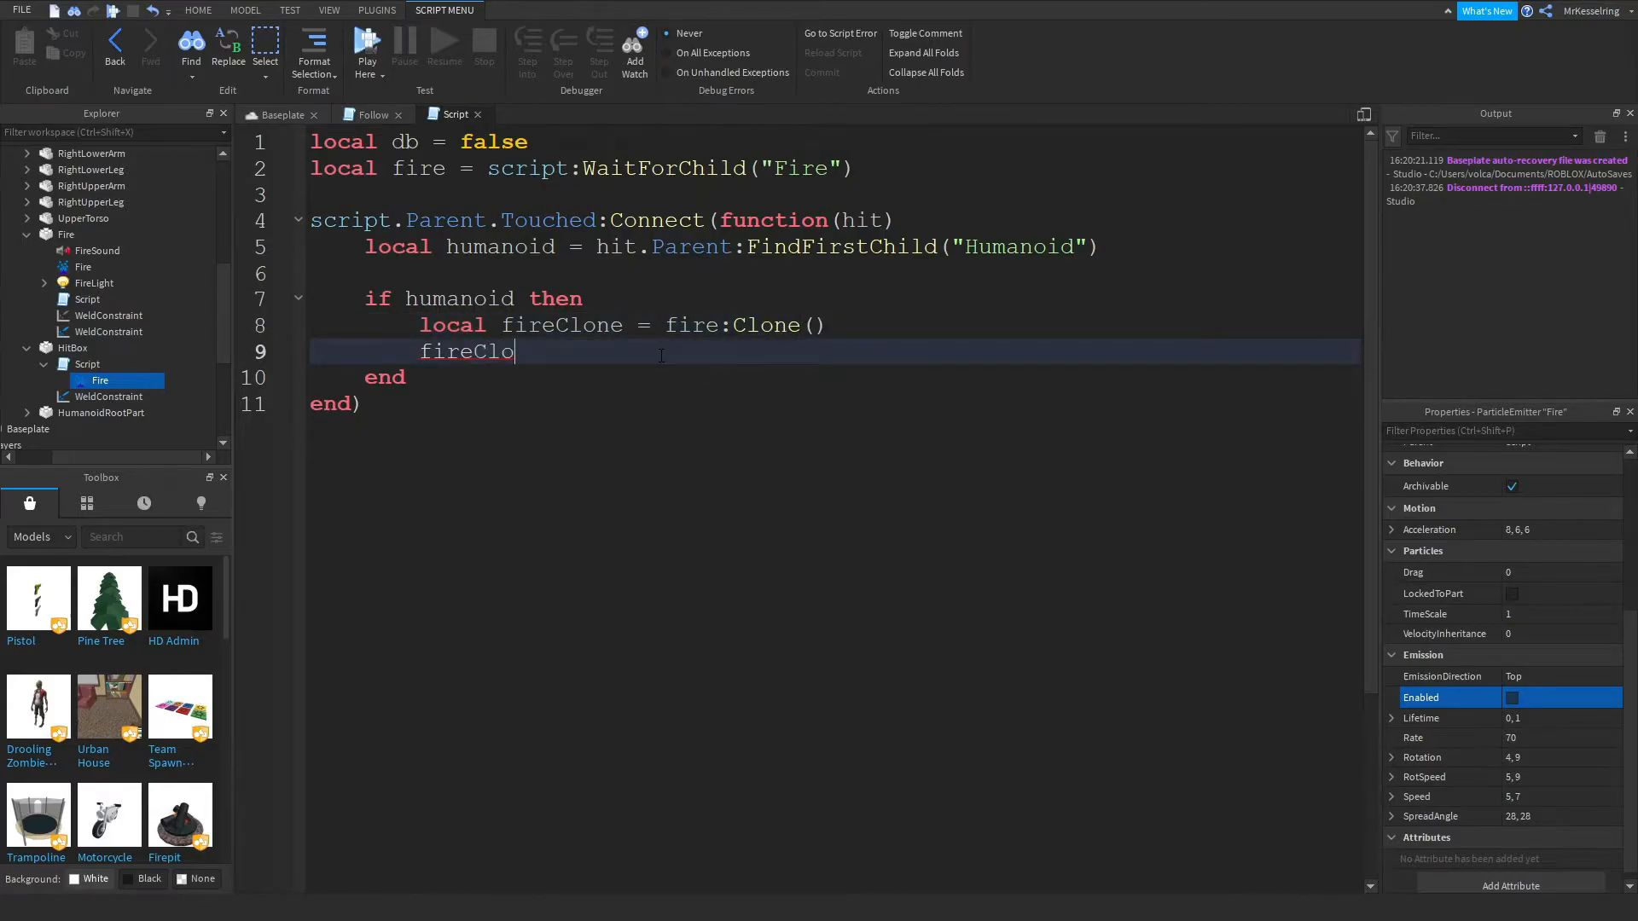
Parent fireClone to humanoid.Parent and set fireClone.Enabled = true.
text(ne.Parent)
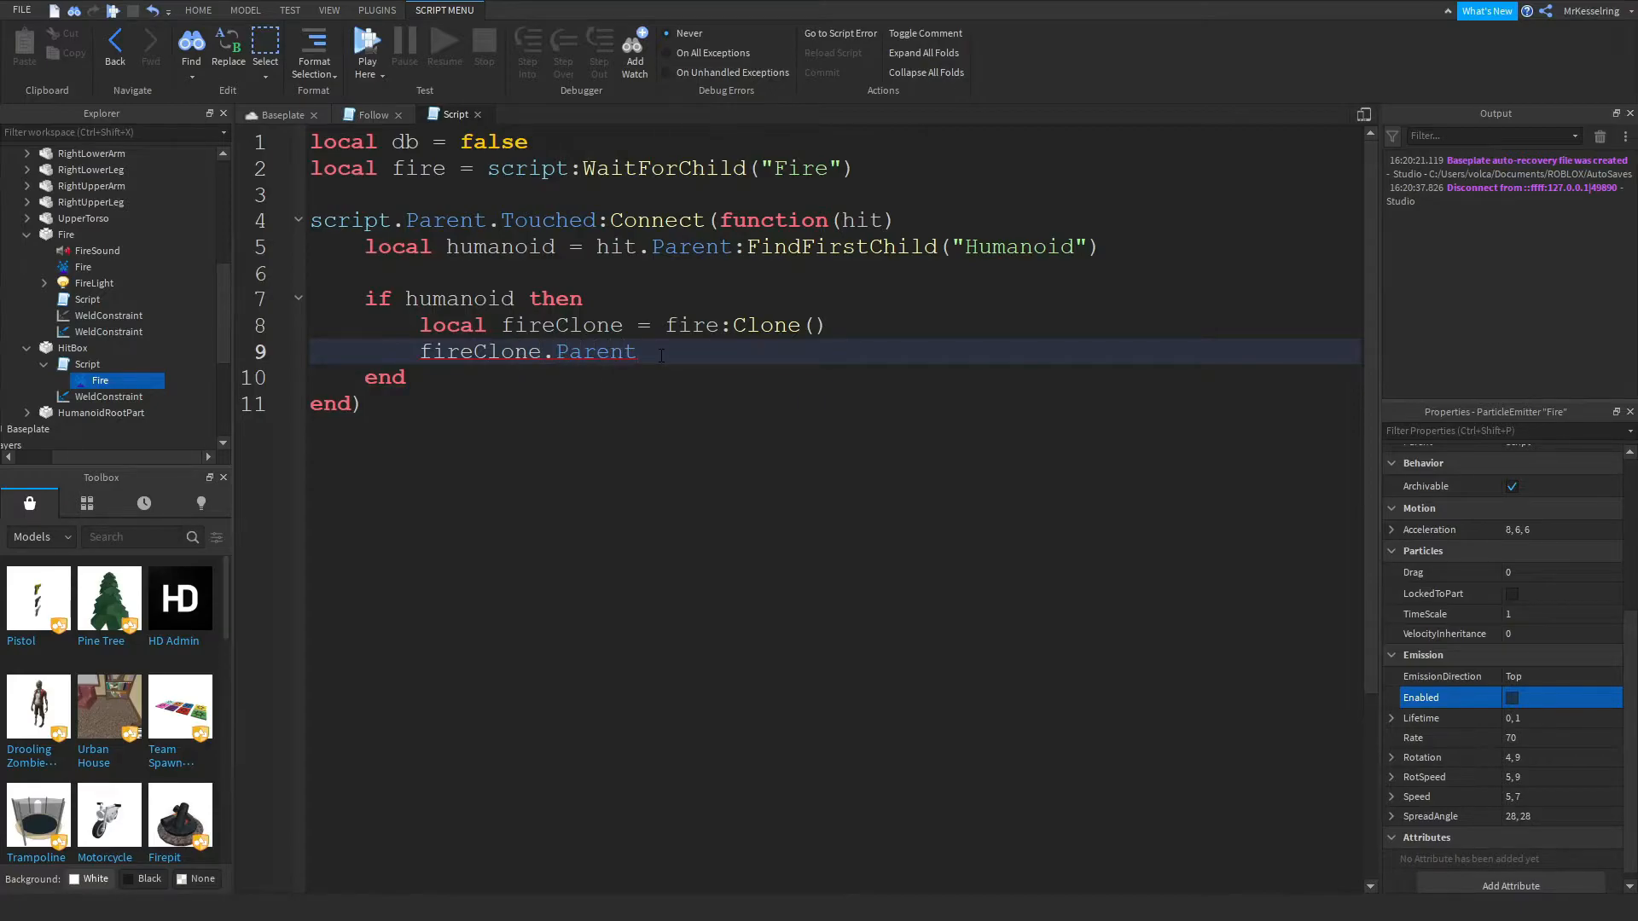
text(=)
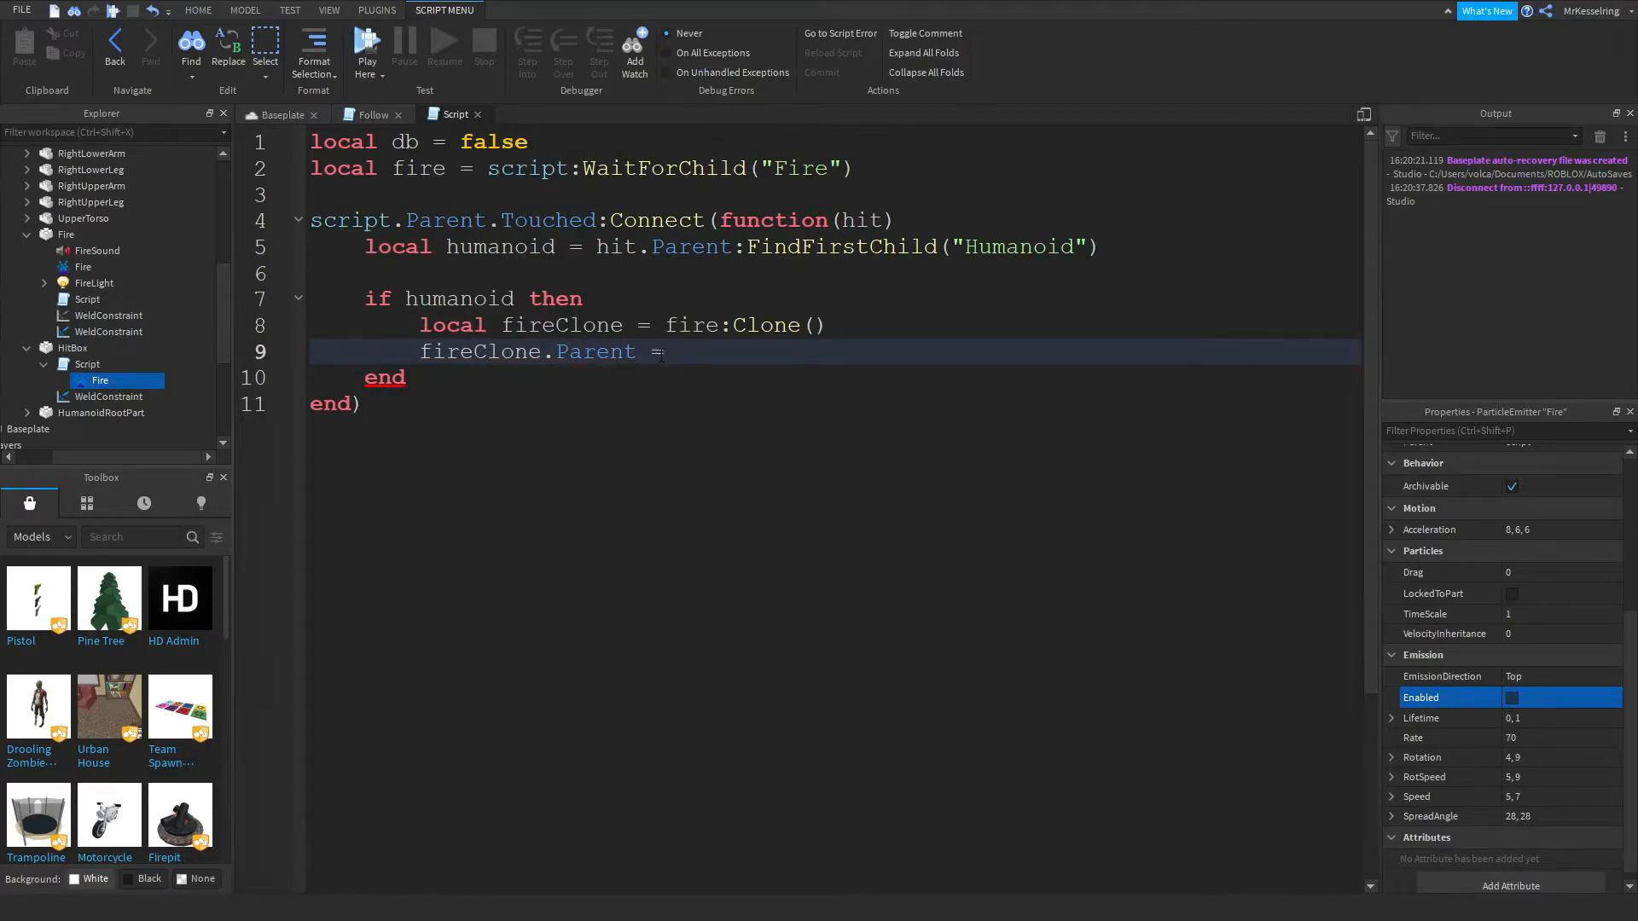
text(humanoid)
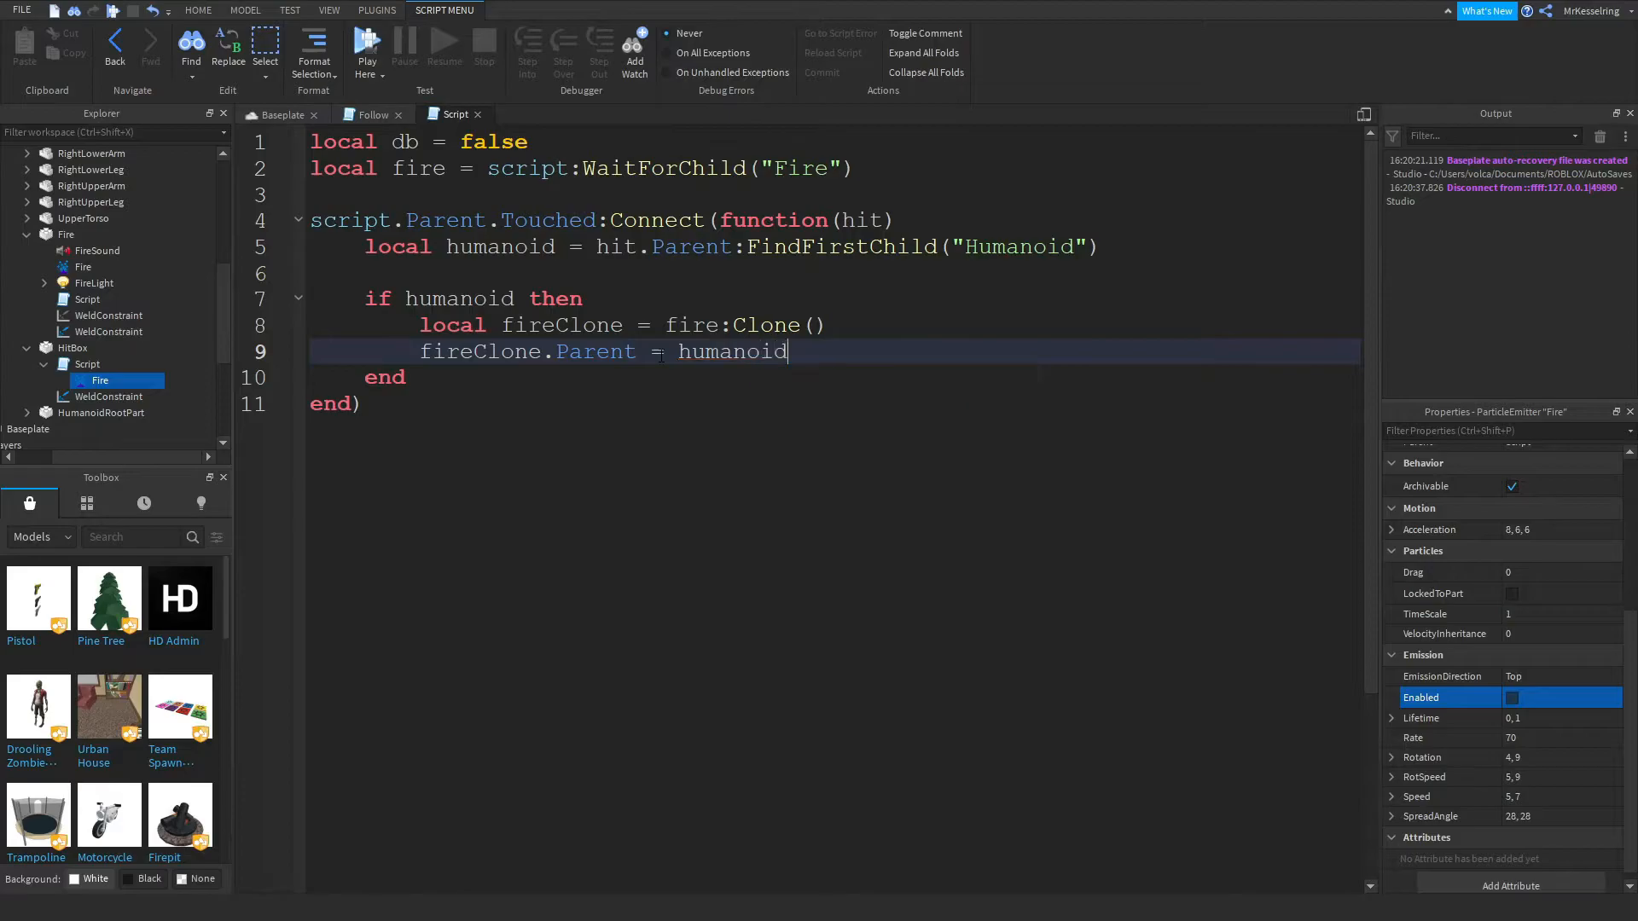
text(.Parent)
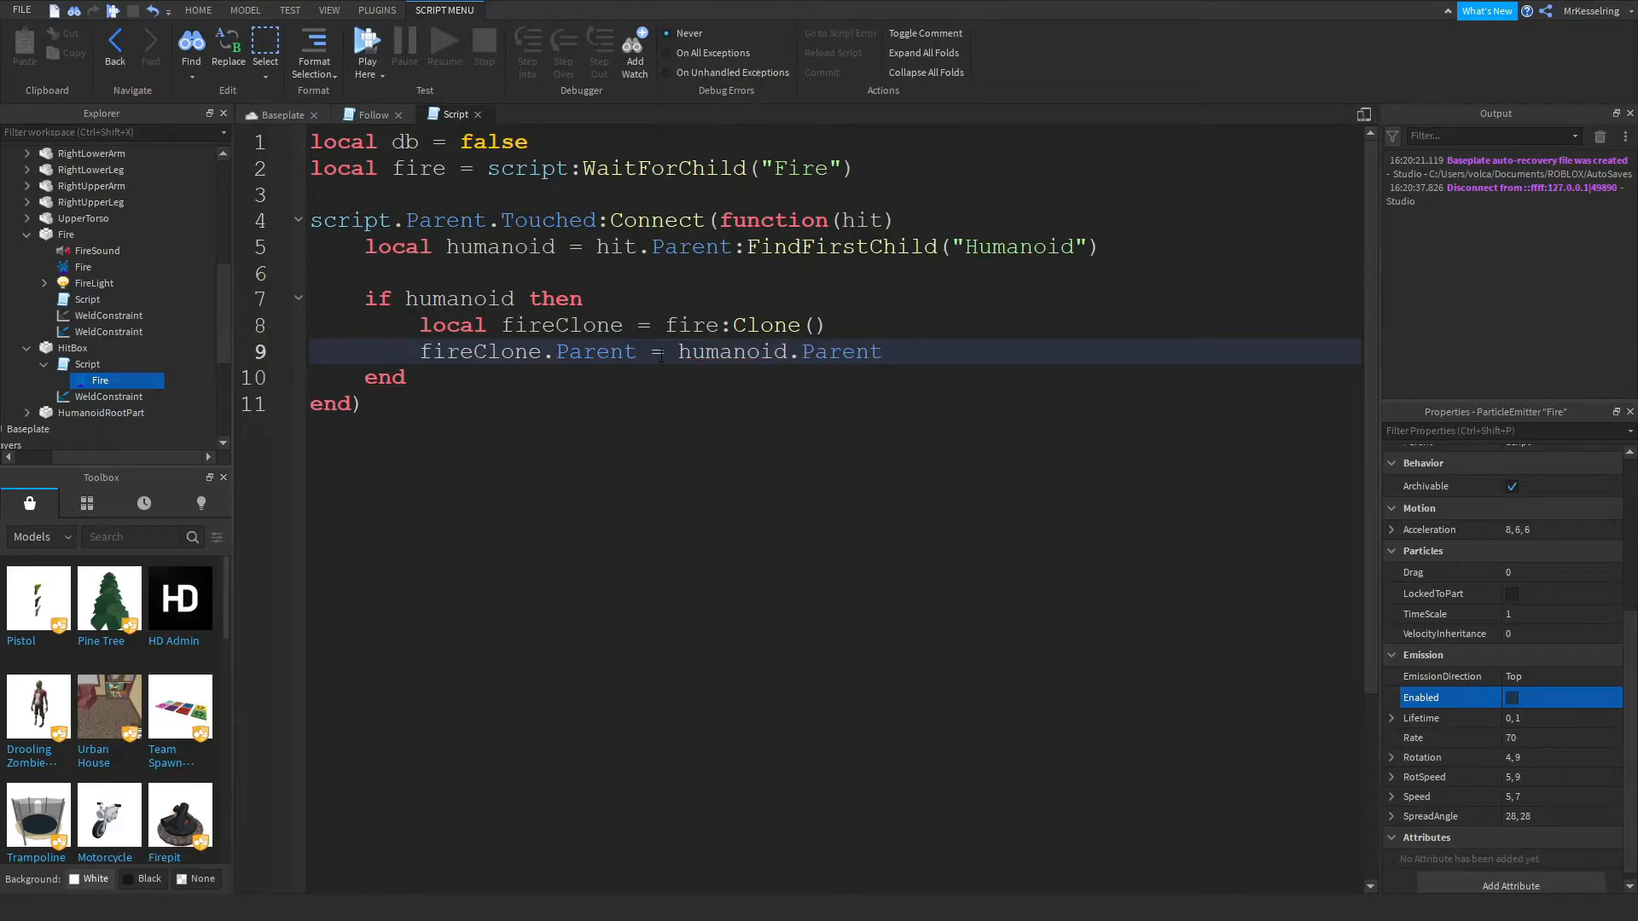
text(fir)
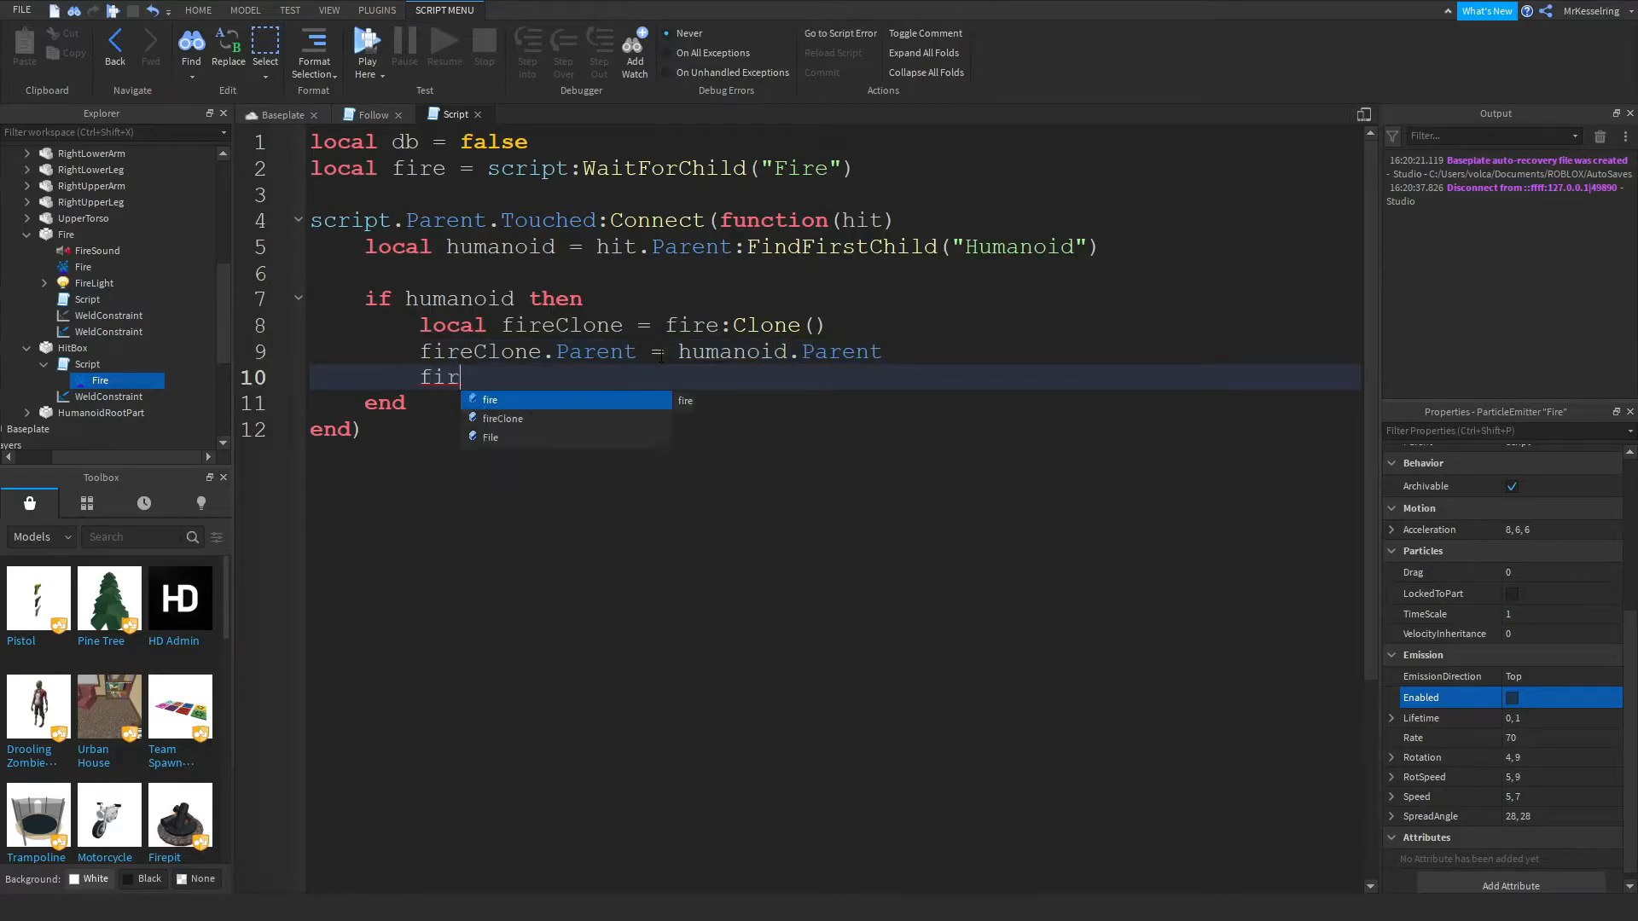
text(eClone.En)
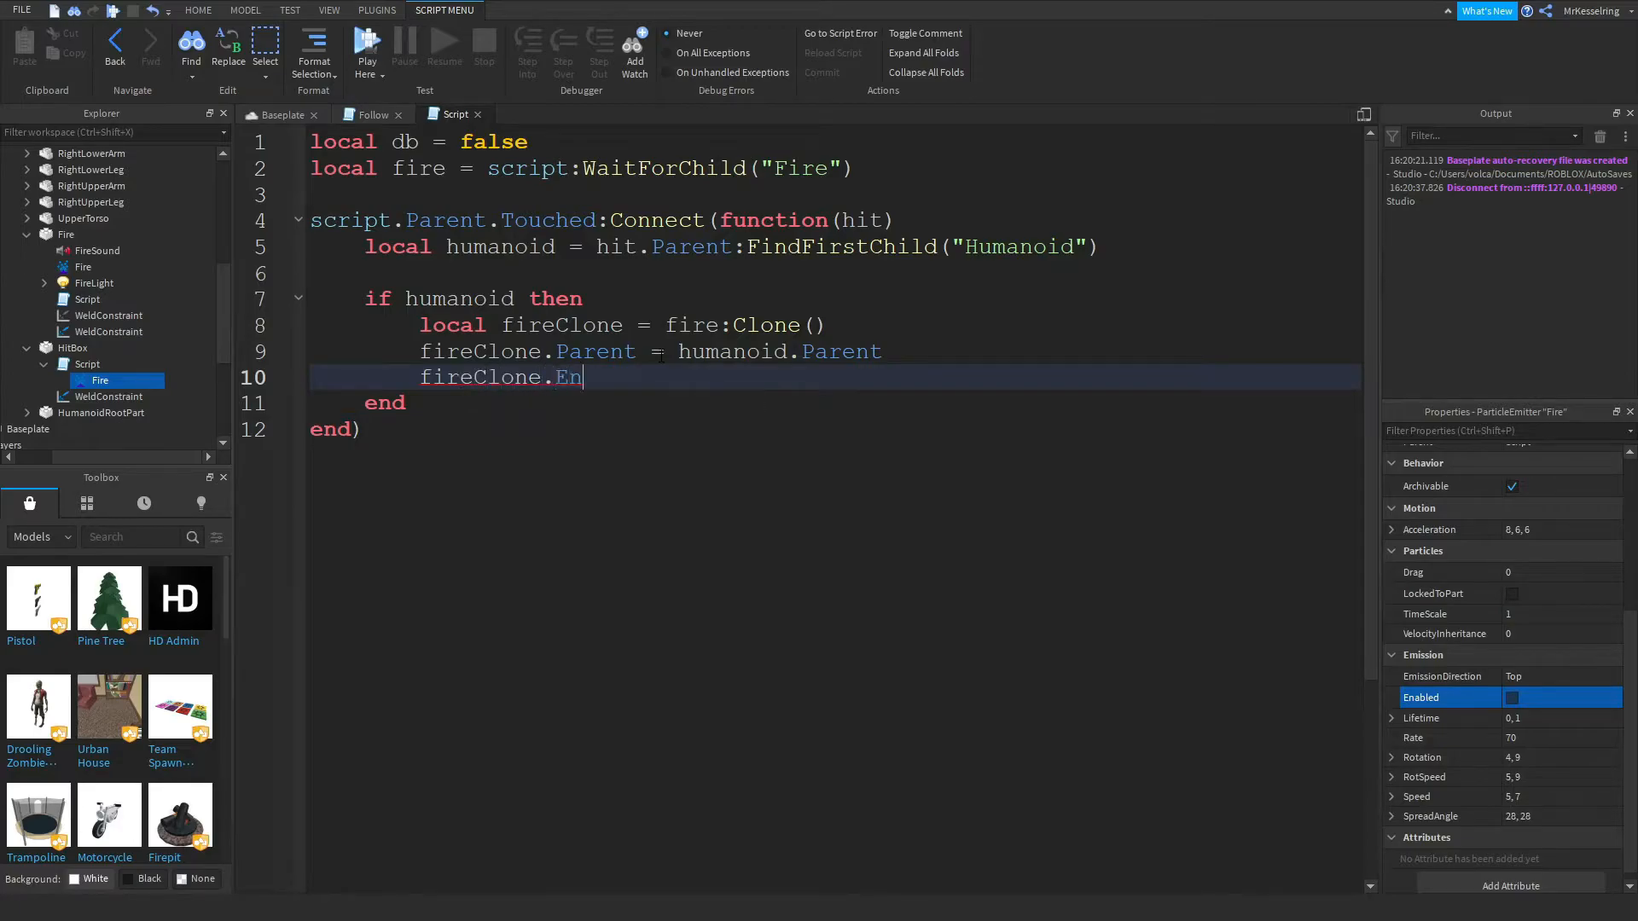
text(abled = true)
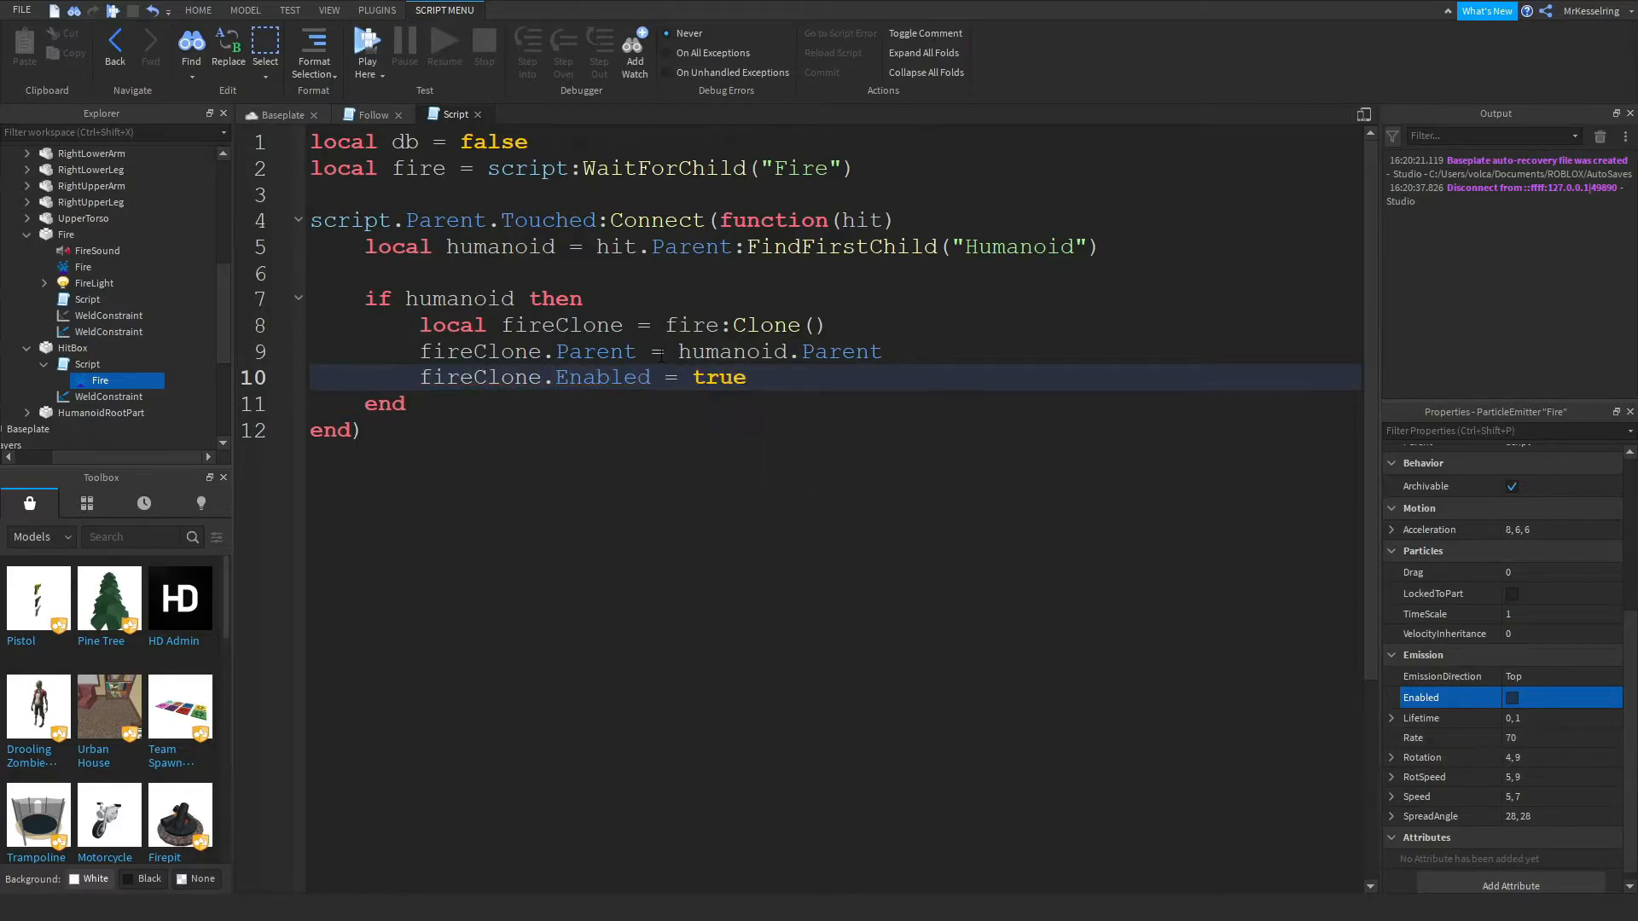
text(r)
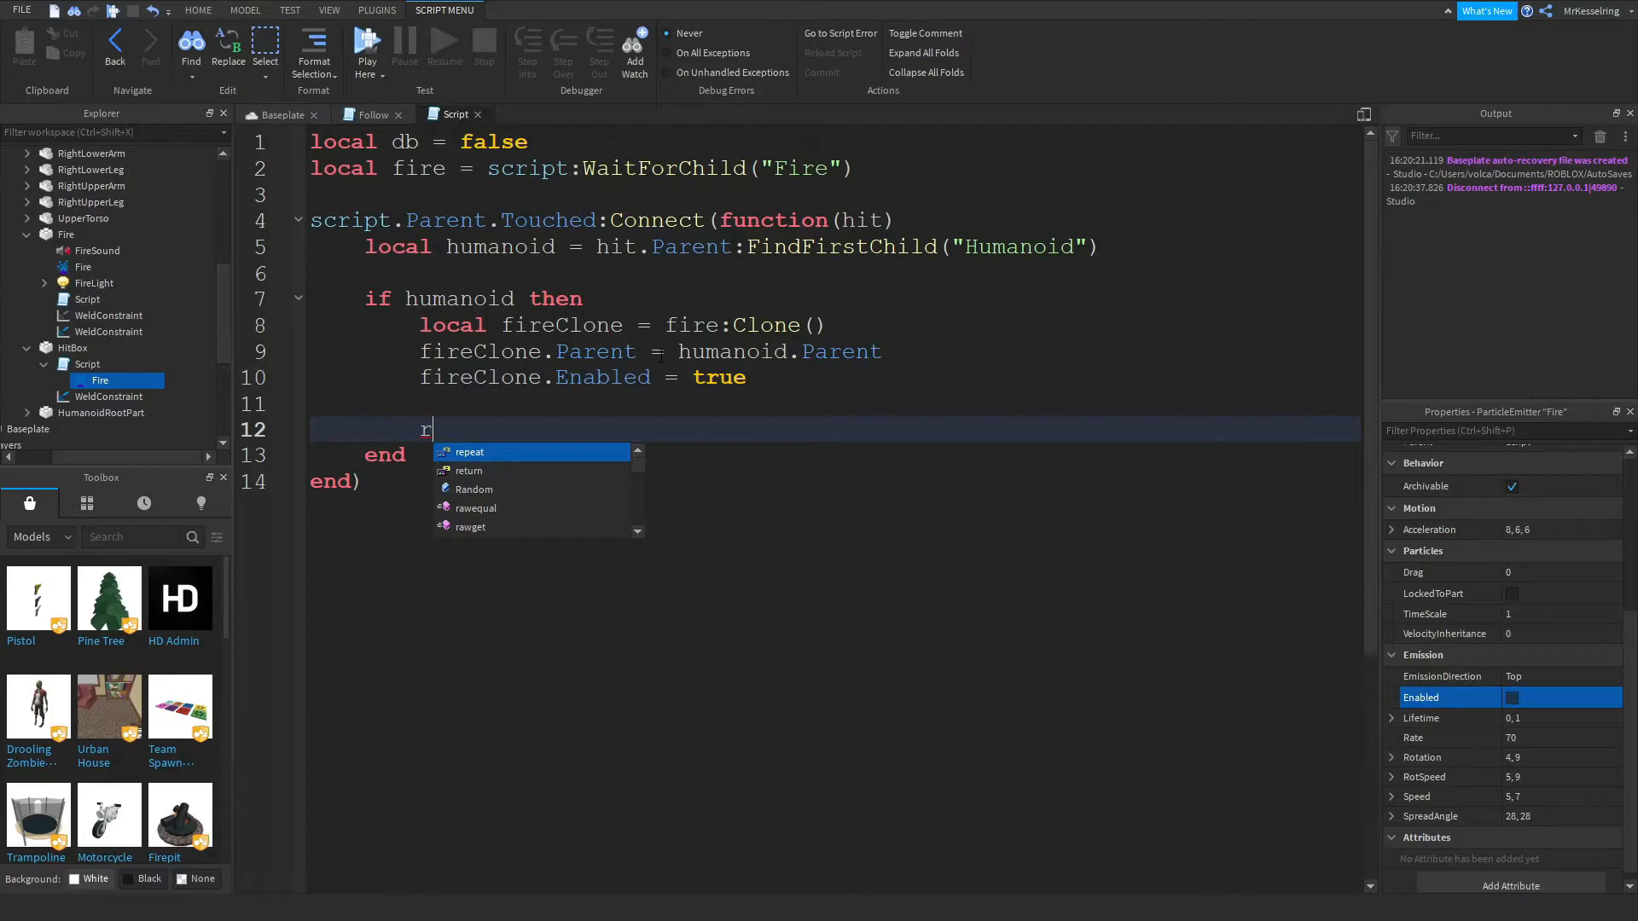
Write a repeat loop doing humanoid:TakeDamage(10) and wait(1.5) until humanoid.Health == 50.
key(Tab)
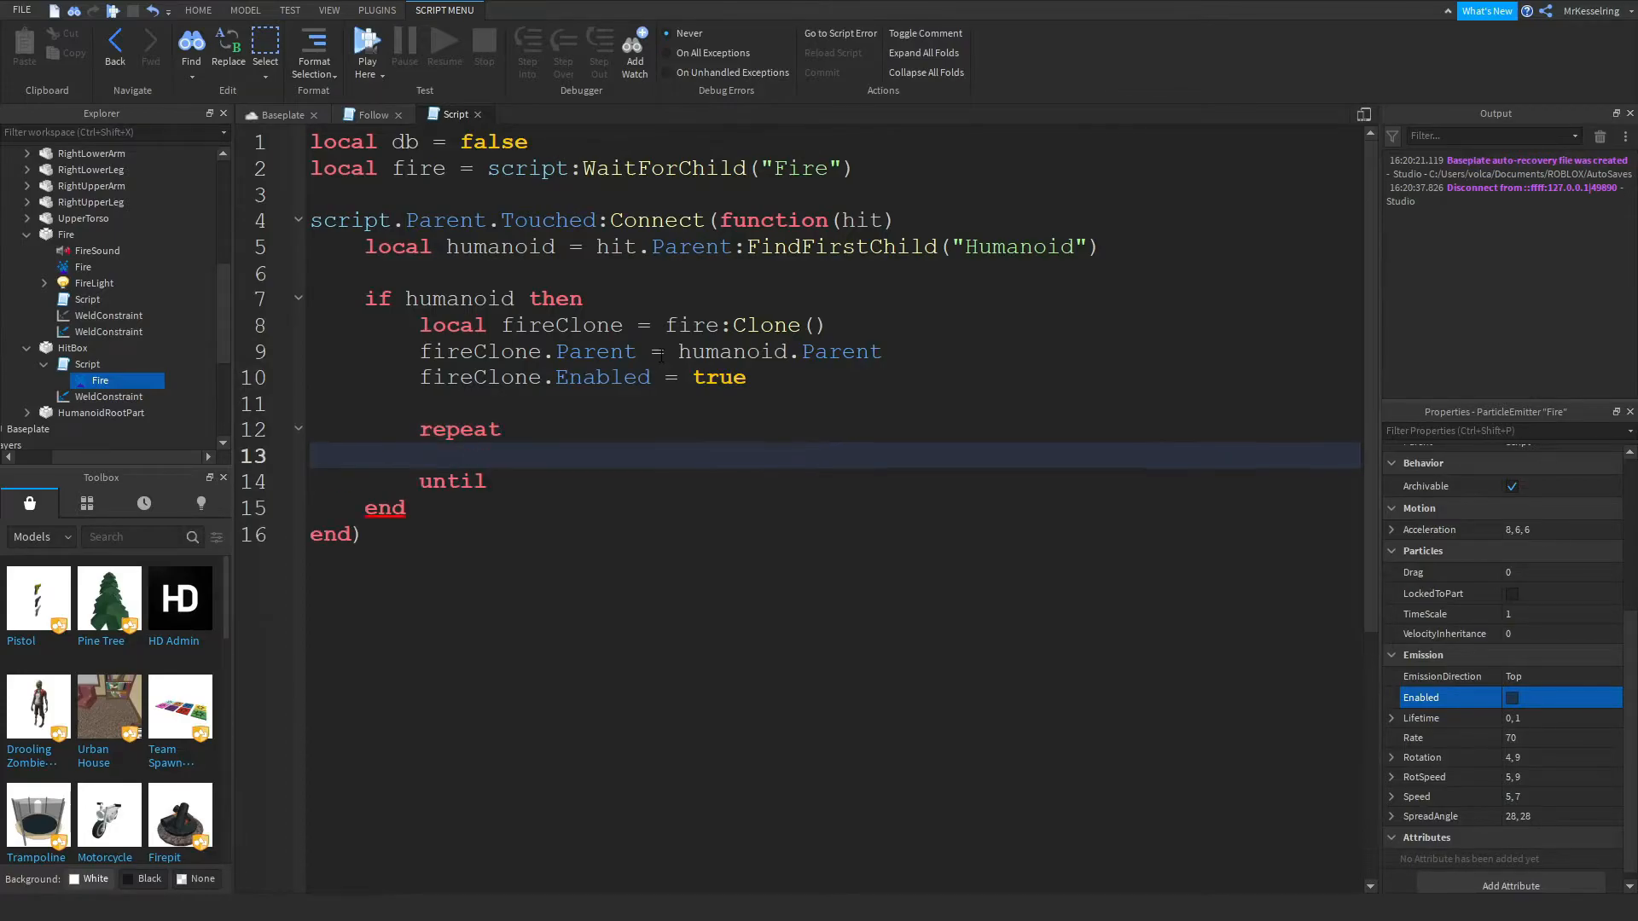
text(humanoid)
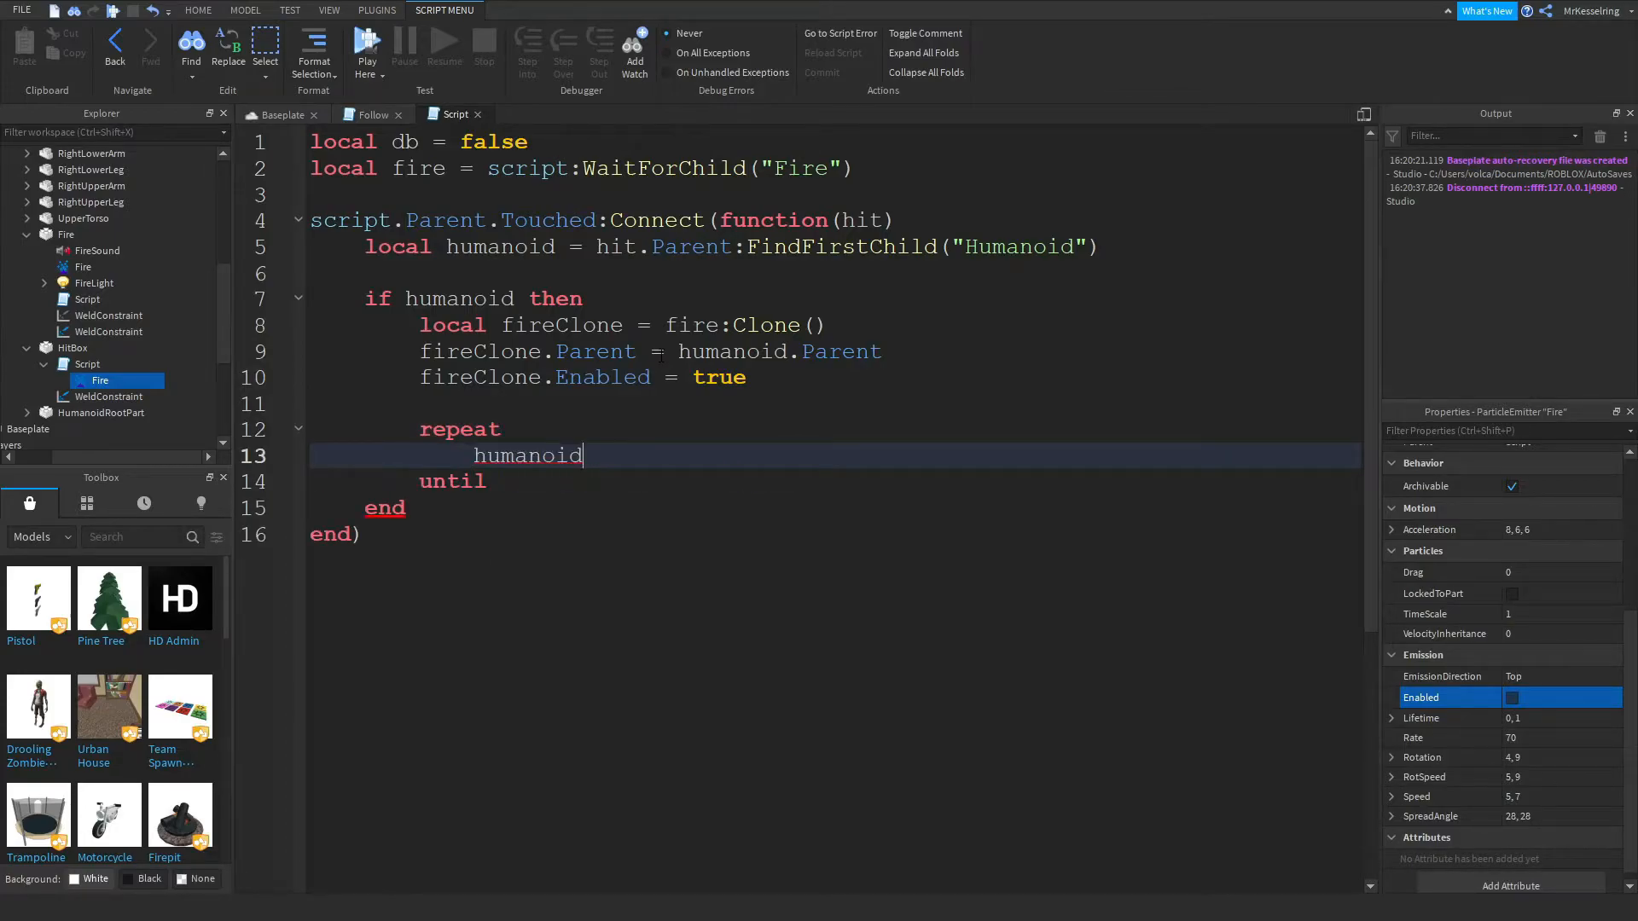
text(:TakeDamage(10)
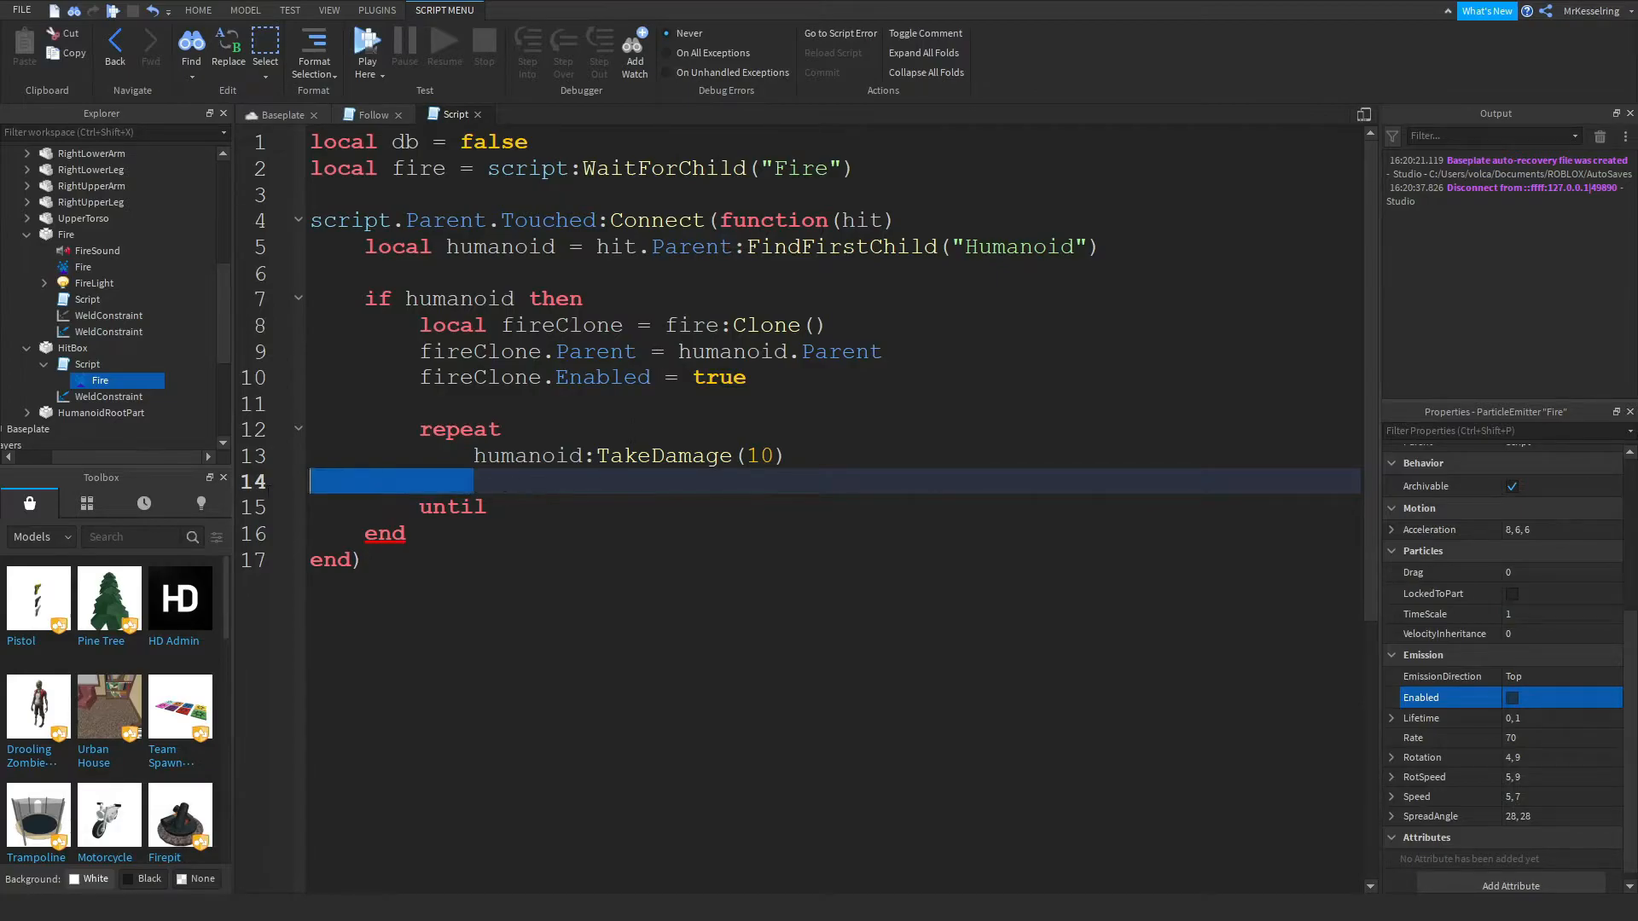
click(534, 481)
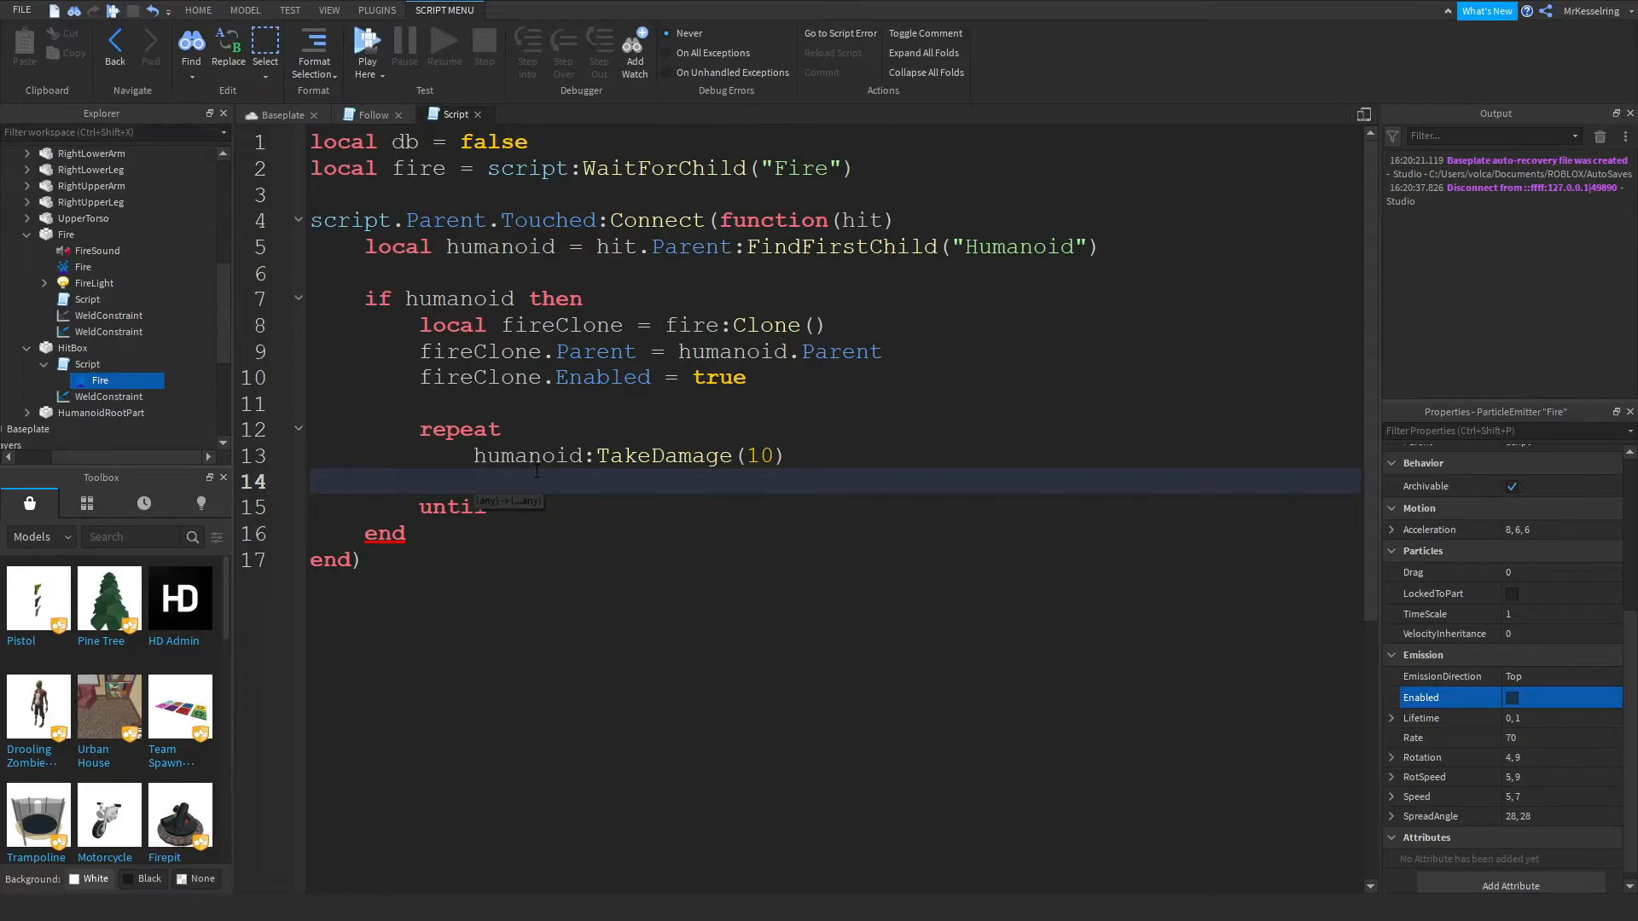
text(wait(1))
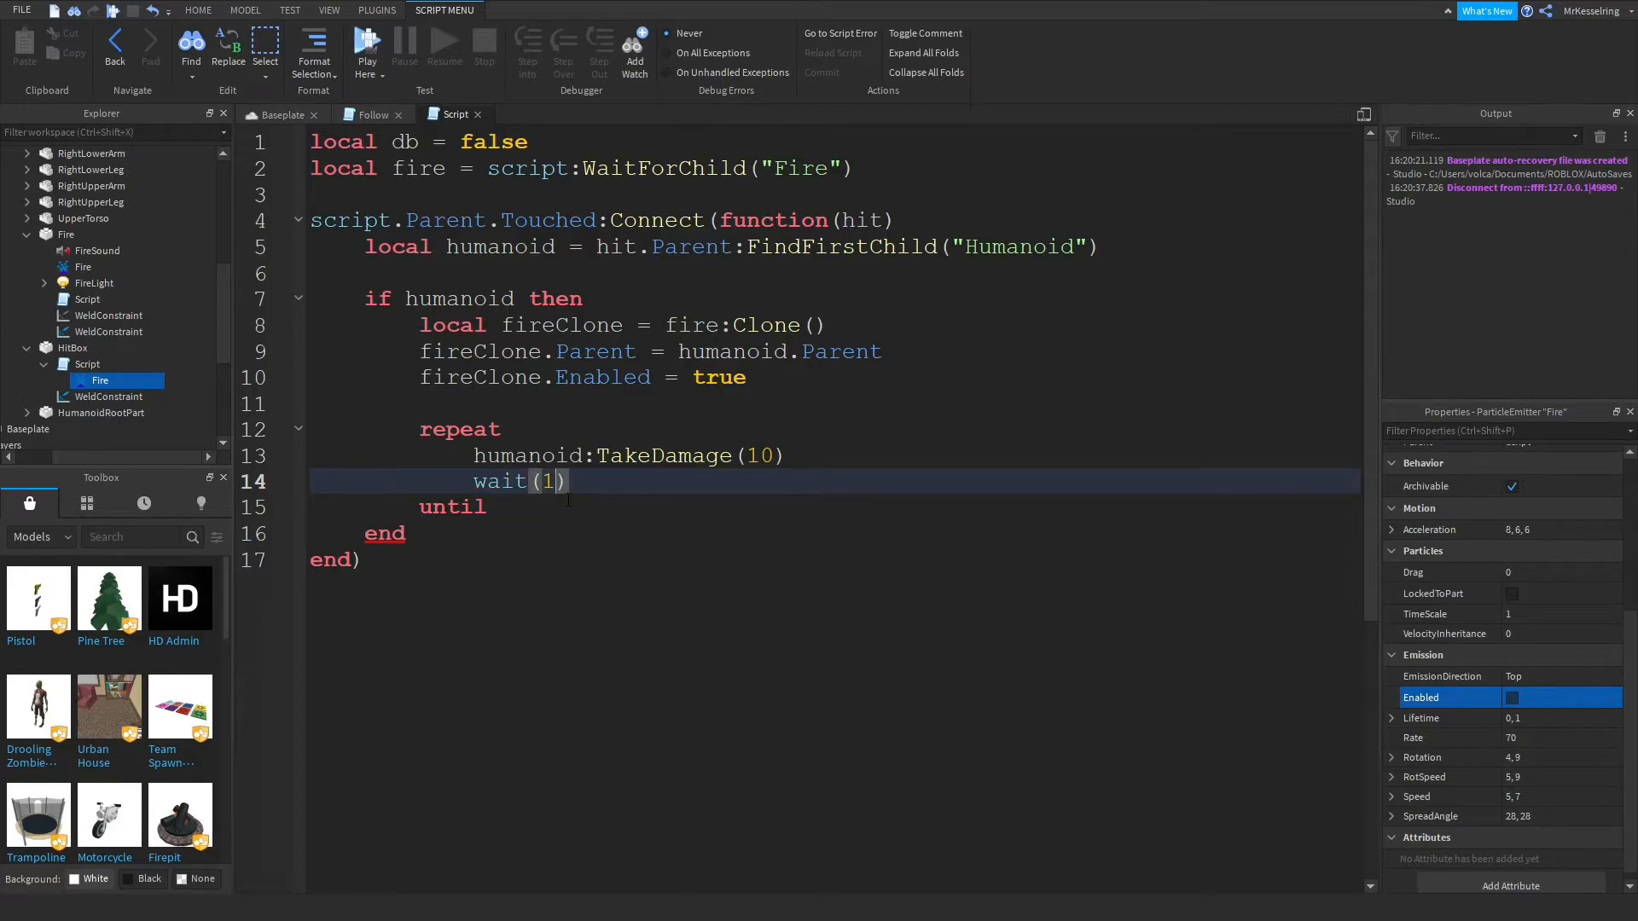
text(.5)
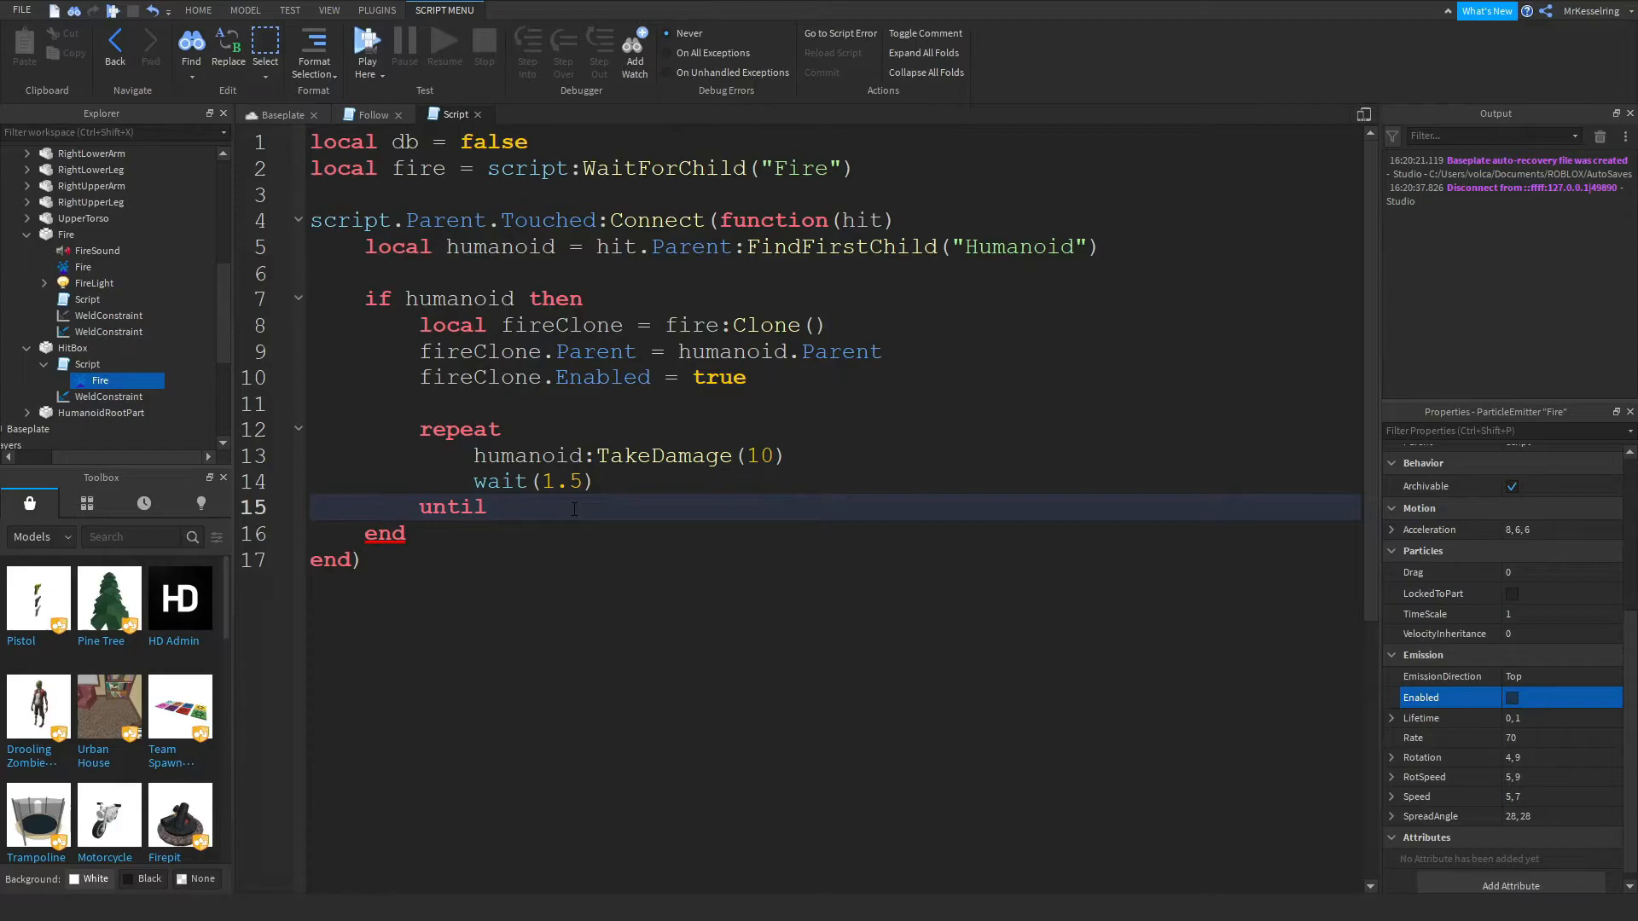
text(h)
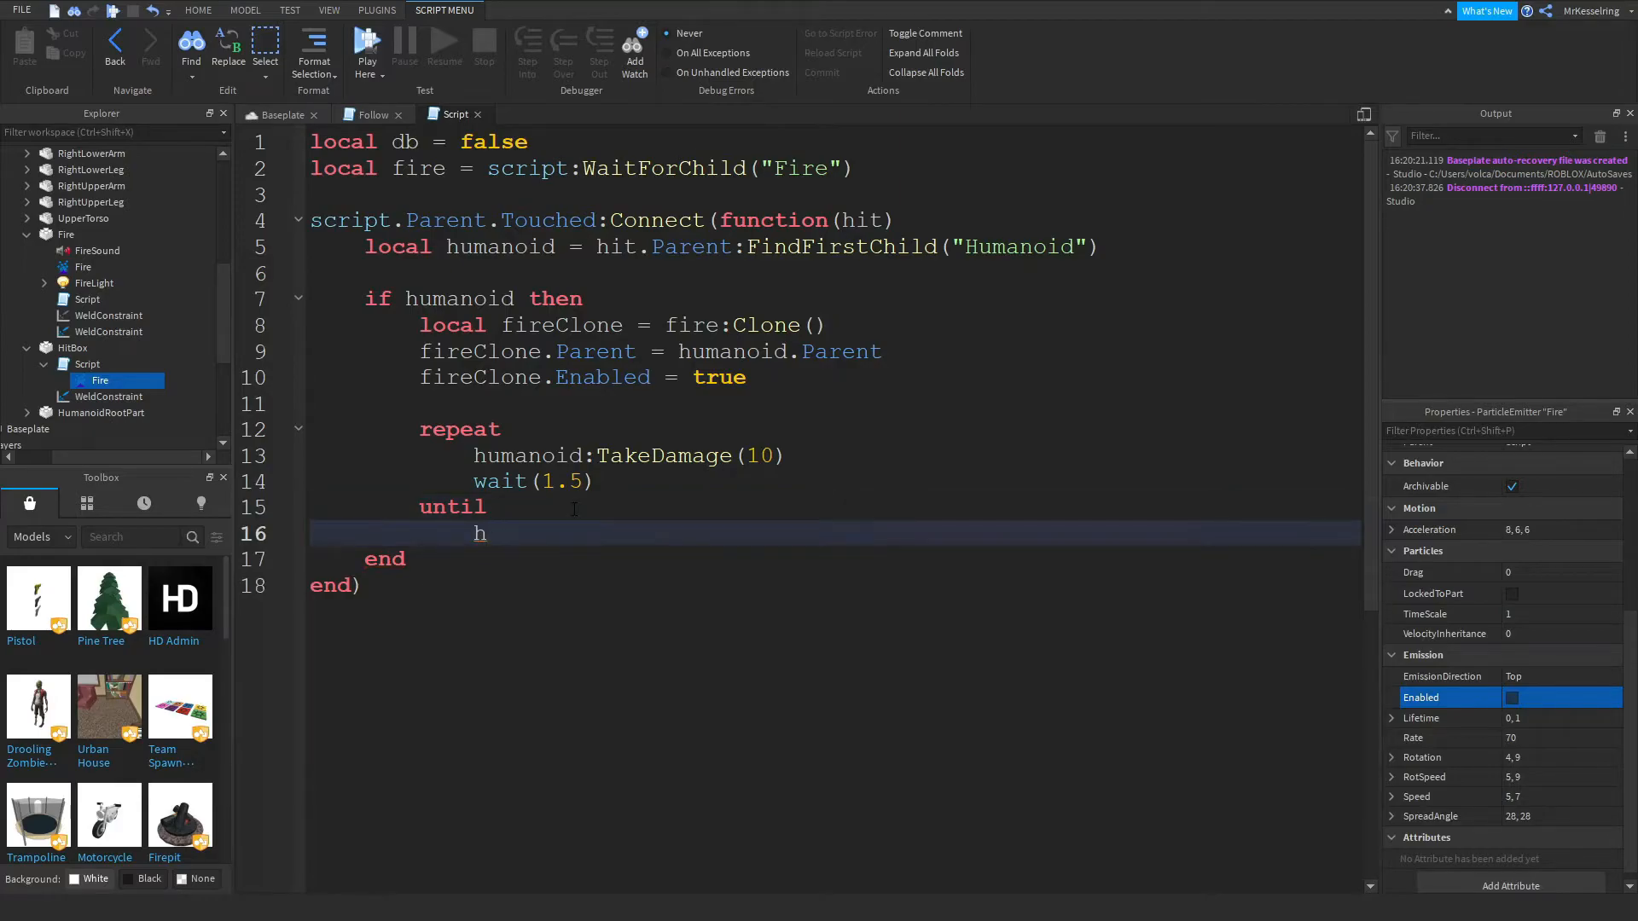
text(umanoid.Health)
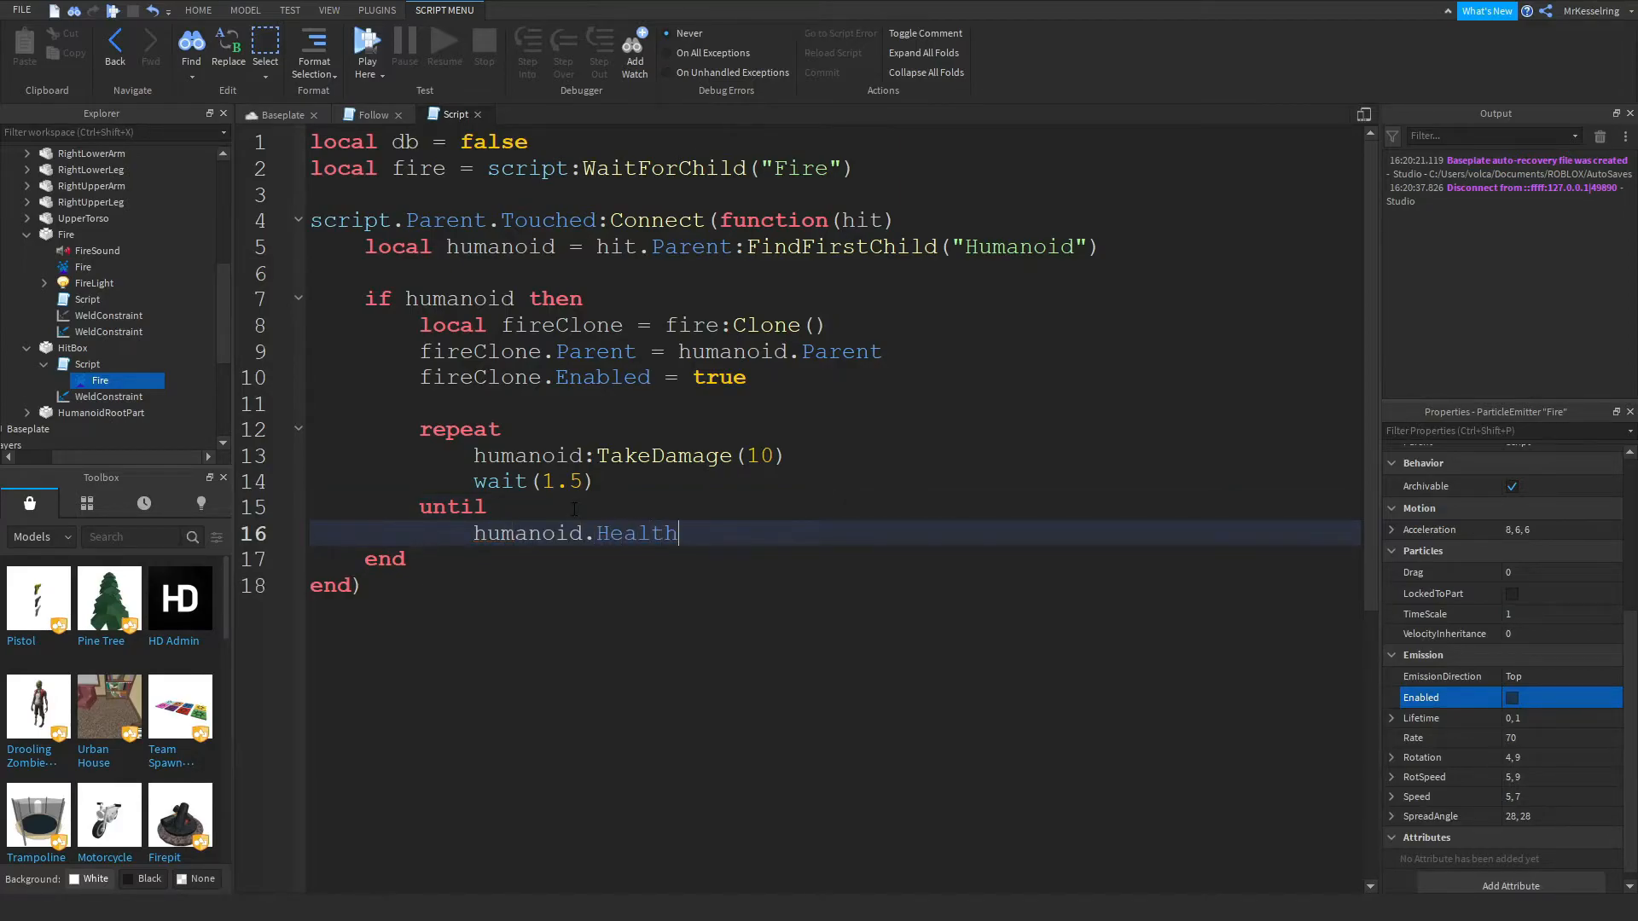
text(== 50)
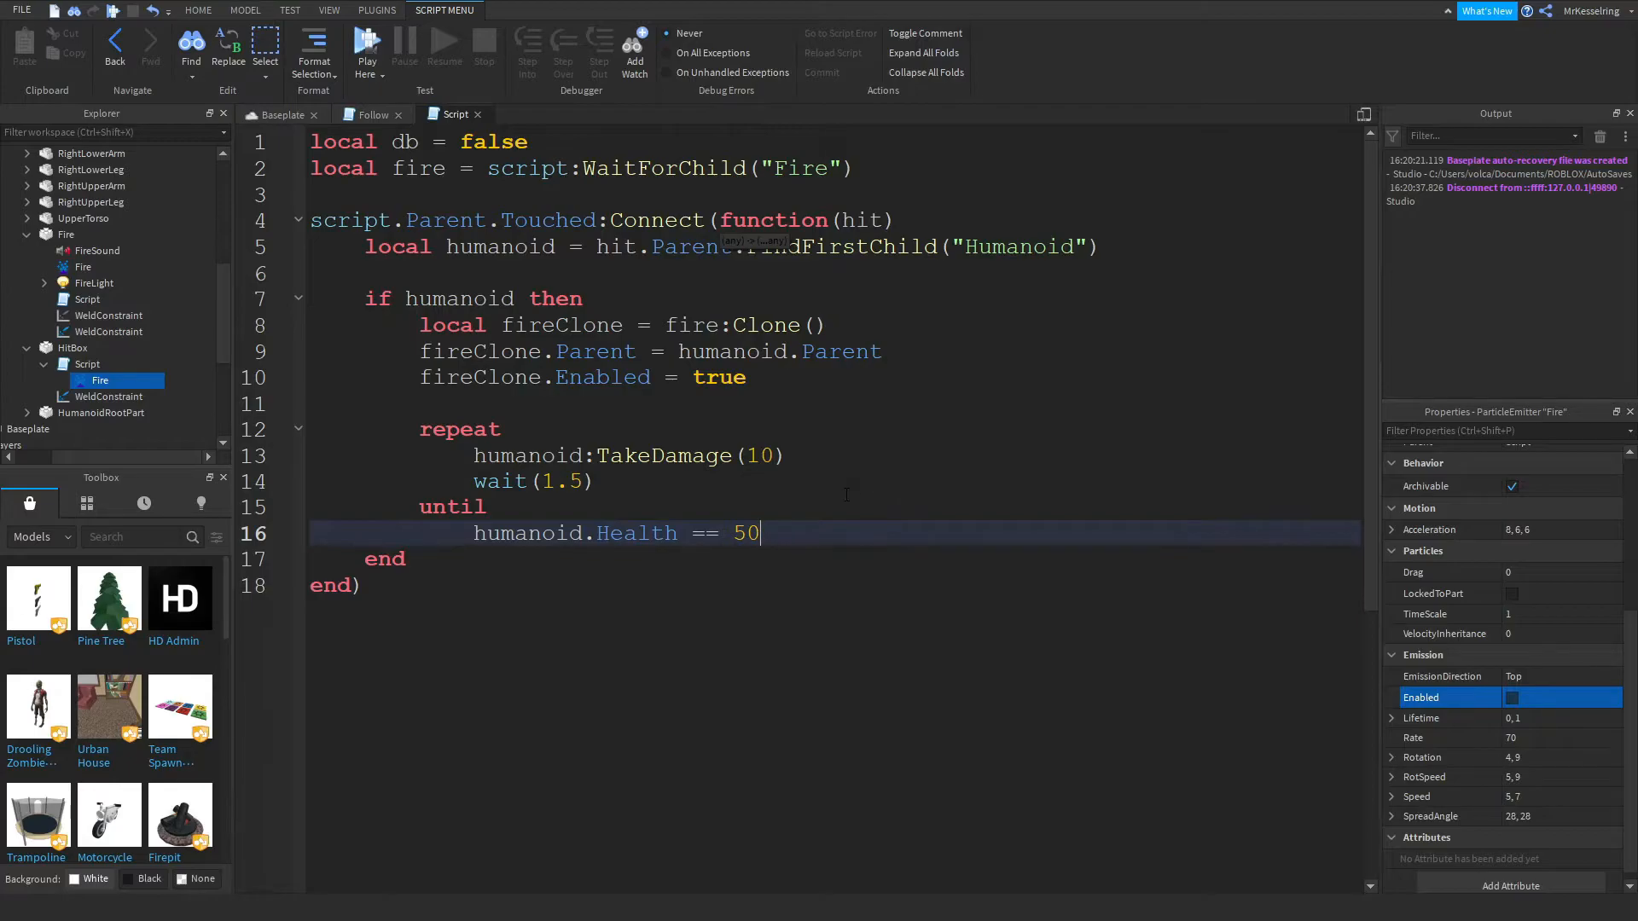
Select the fire clone and damage loop lines to cut them out of the humanoid check.
drag(418, 324, 759, 533)
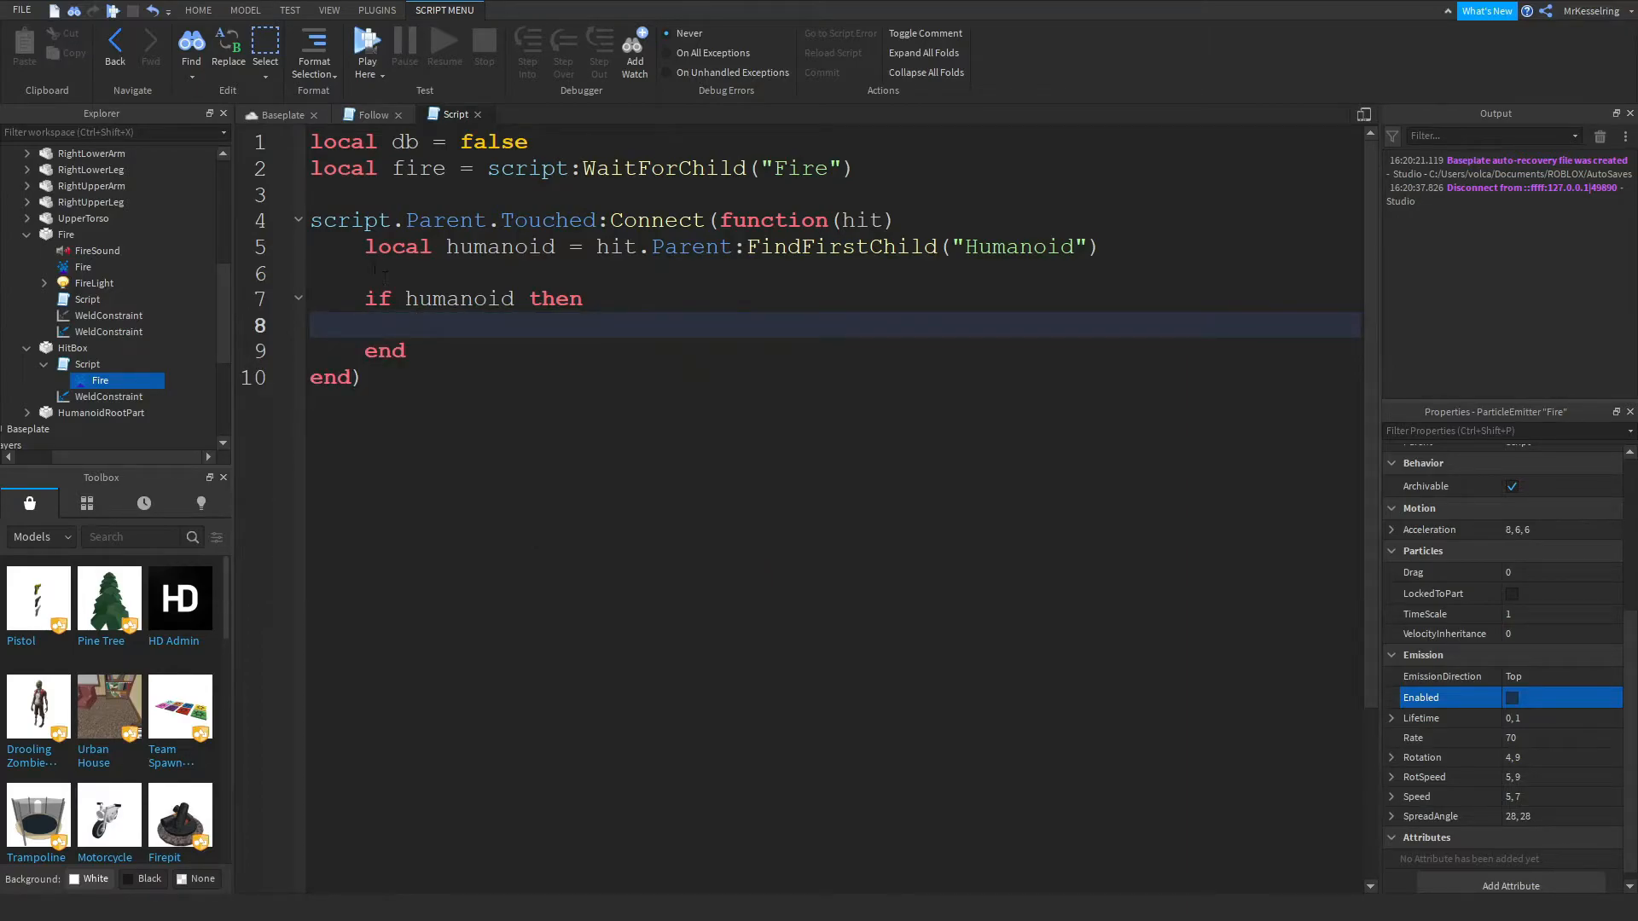
Wrap the pasted code in an if db == false guard, with wait(5.5) then db = false at the end.
text(if db == false then)
text(db = true)
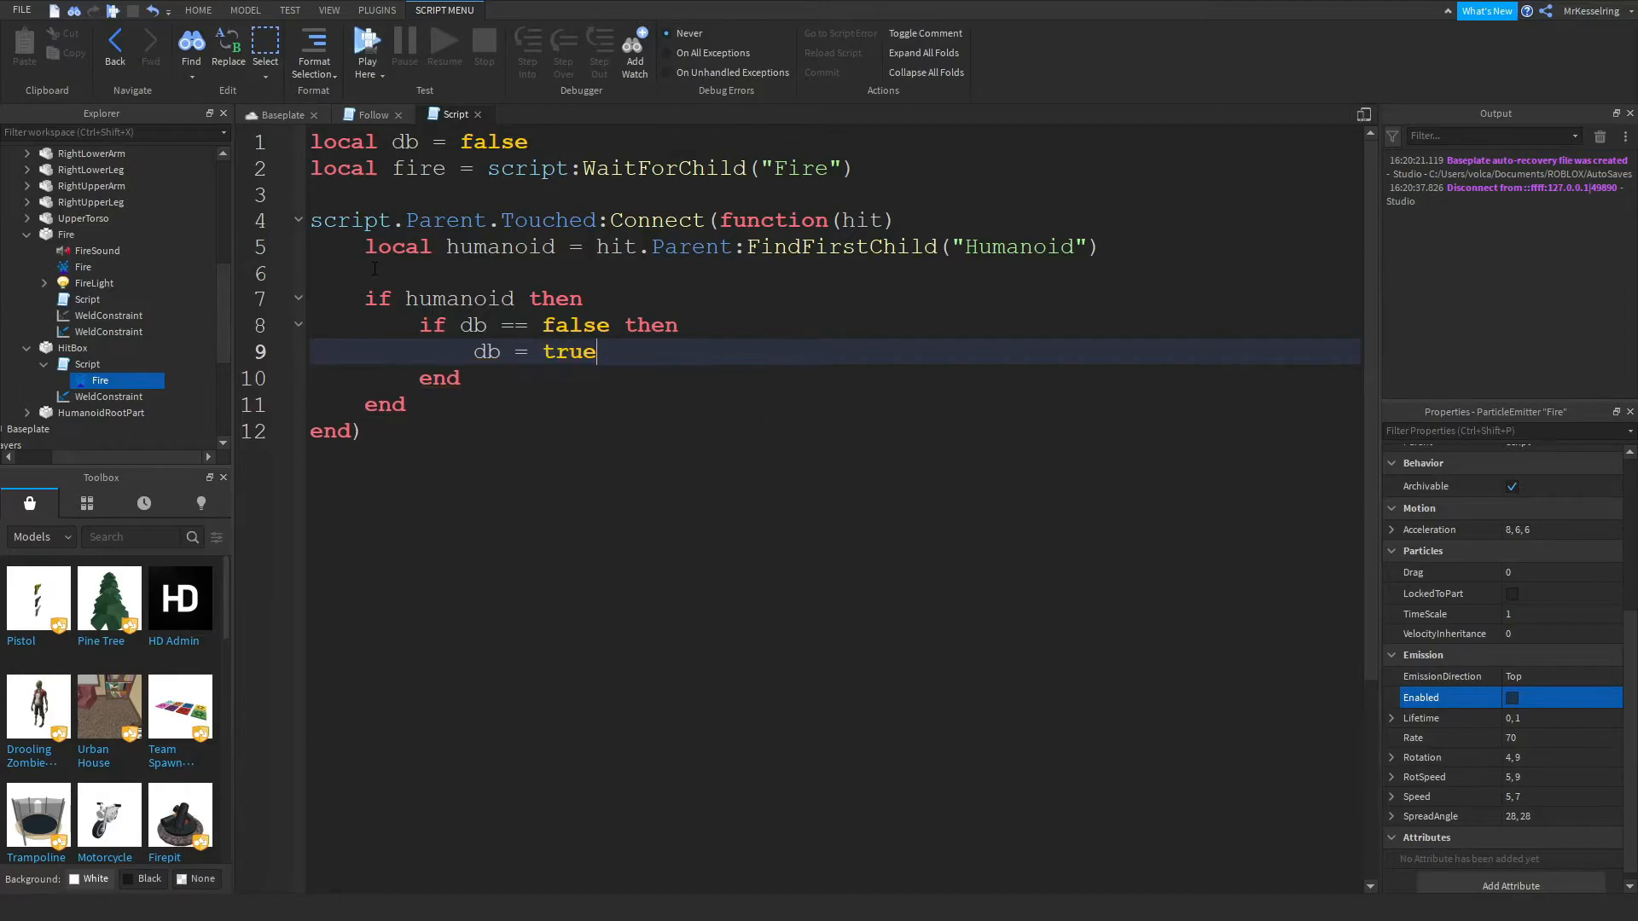
text(wait())
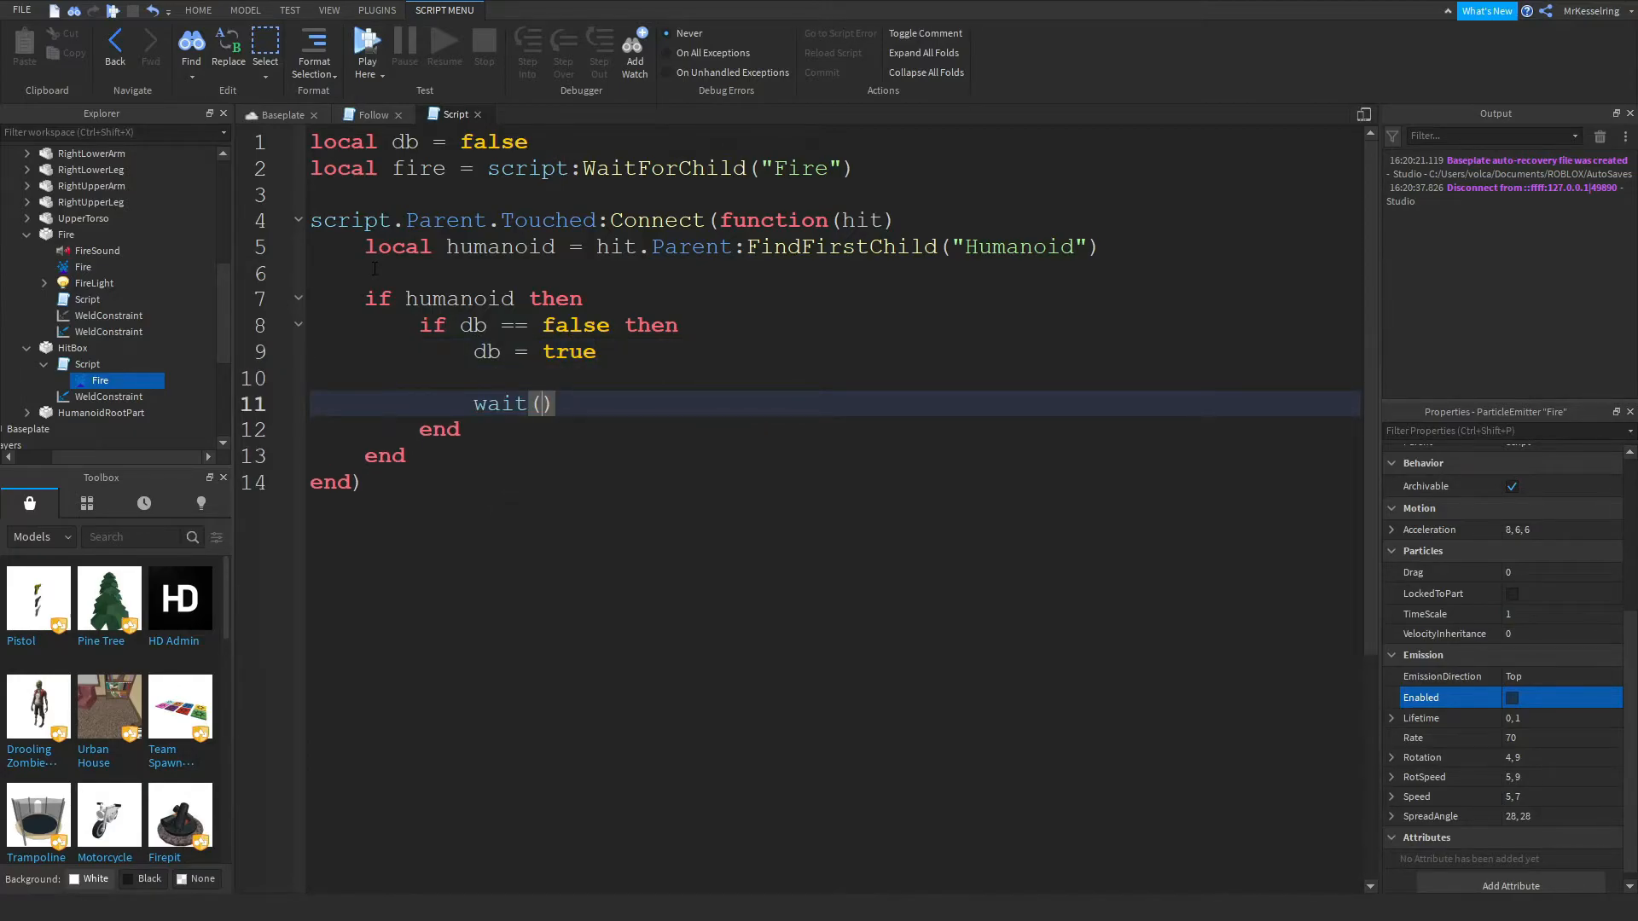
text(5.5)
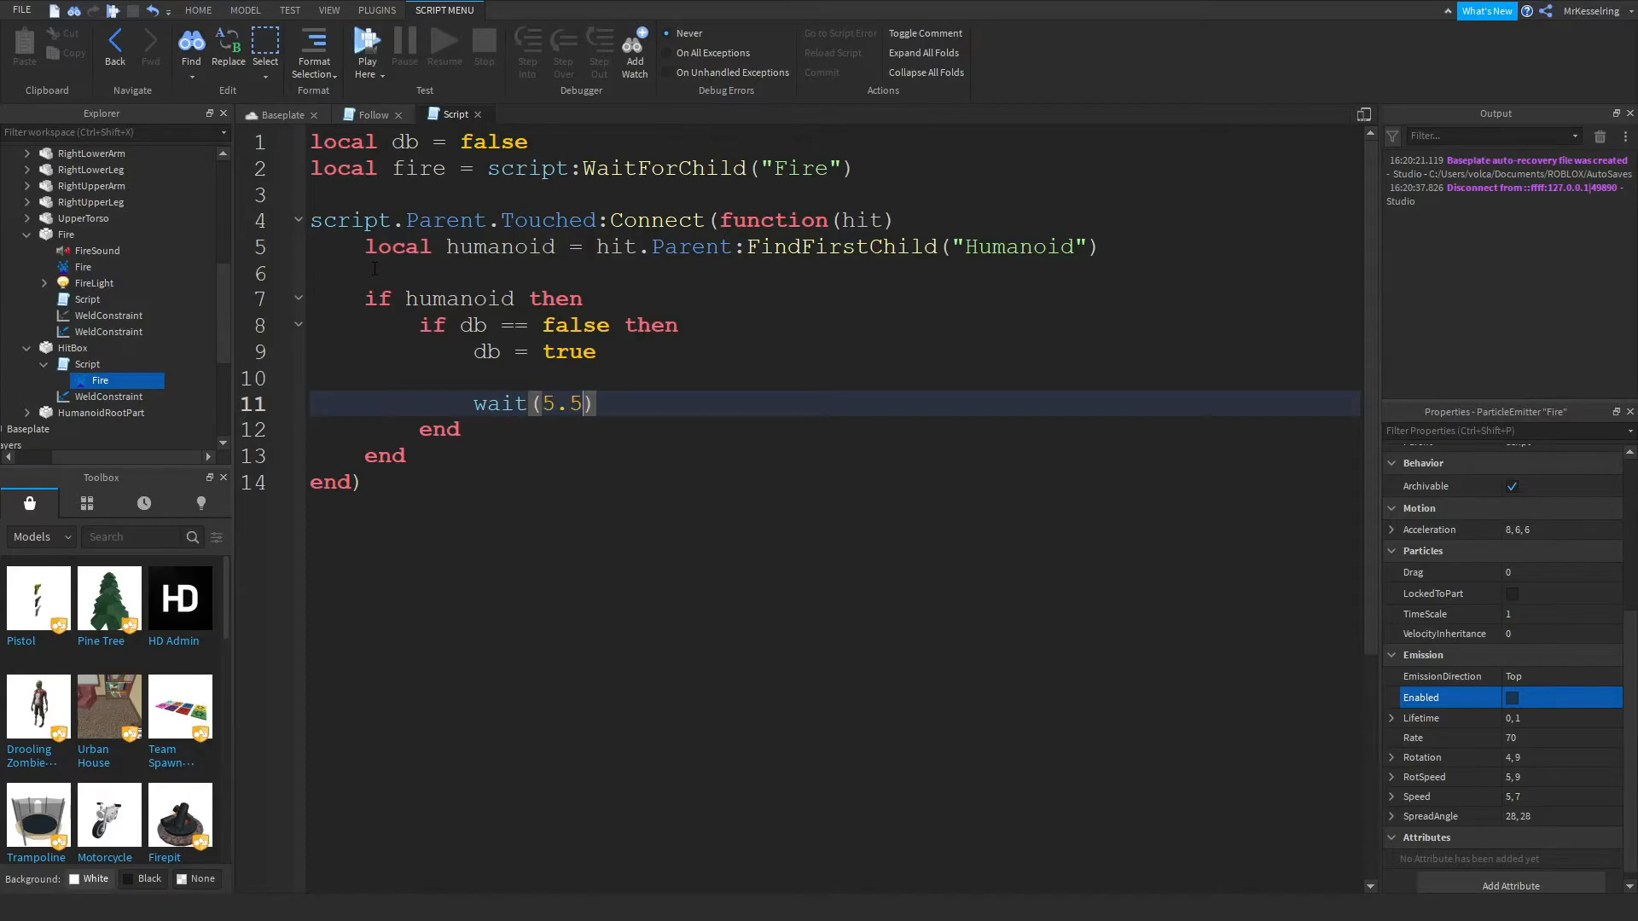
text(db = fal)
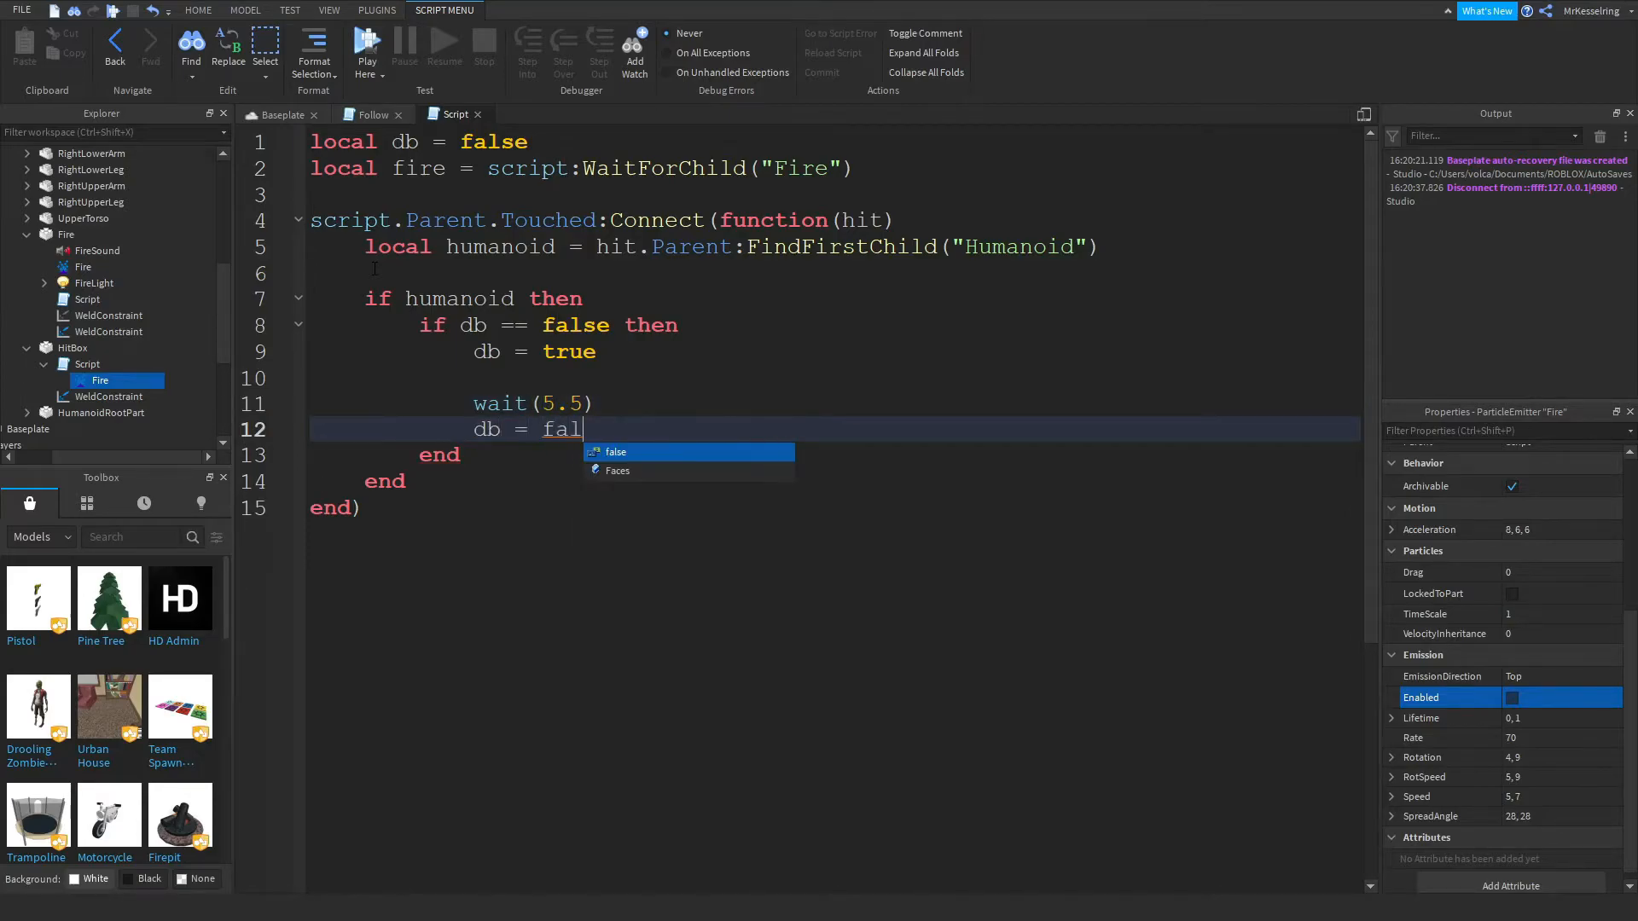
key(Enter)
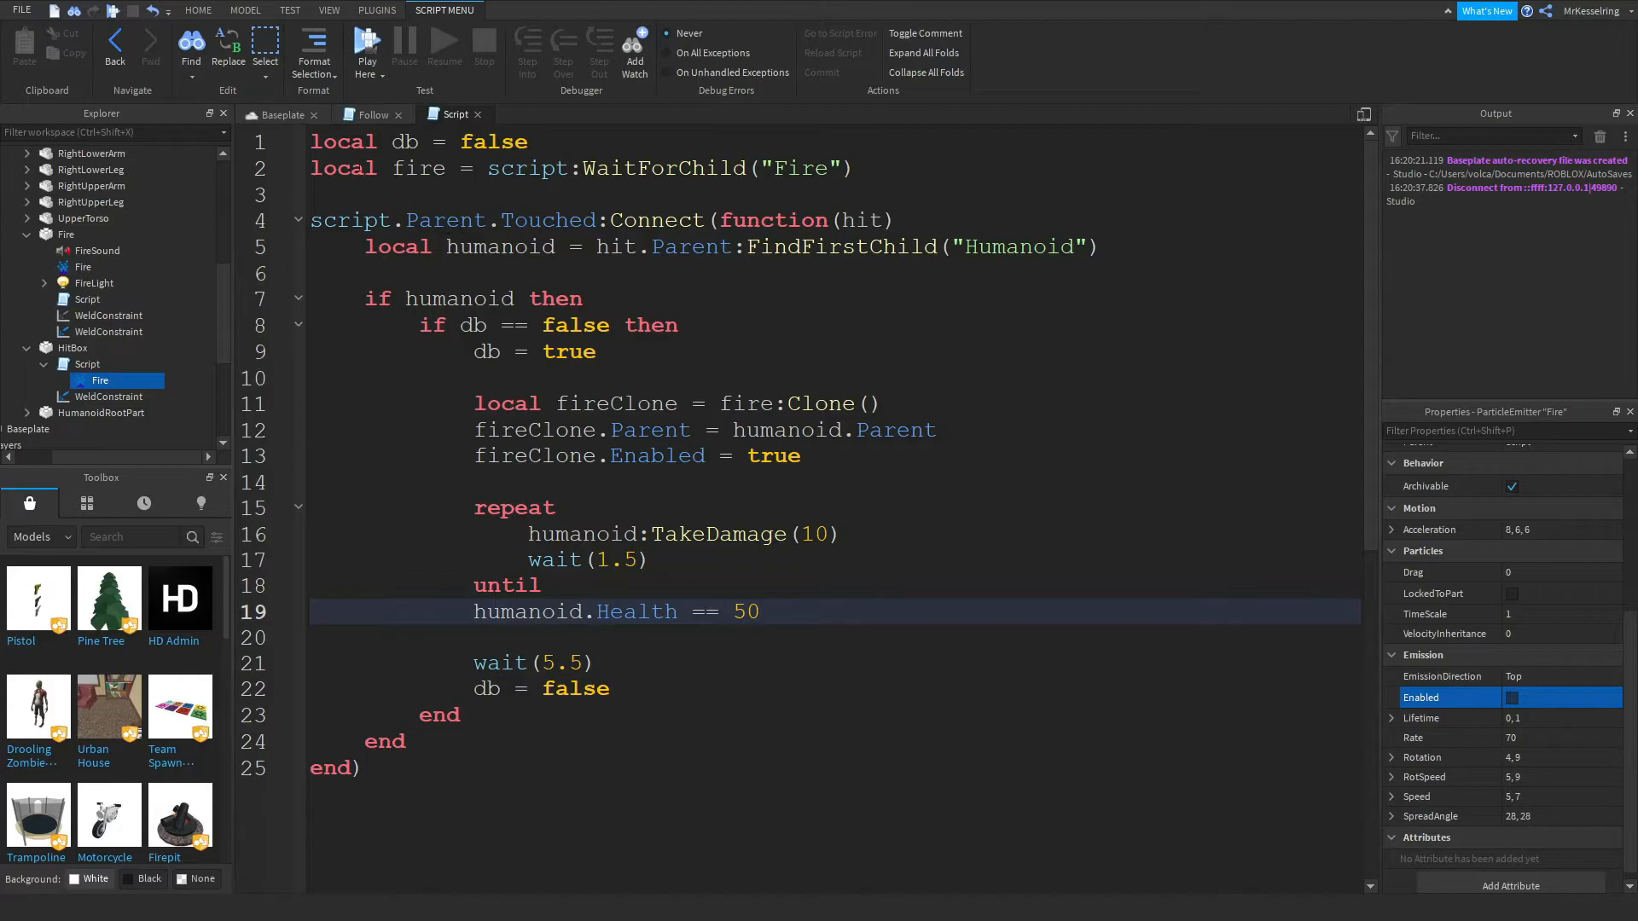
click(279, 114)
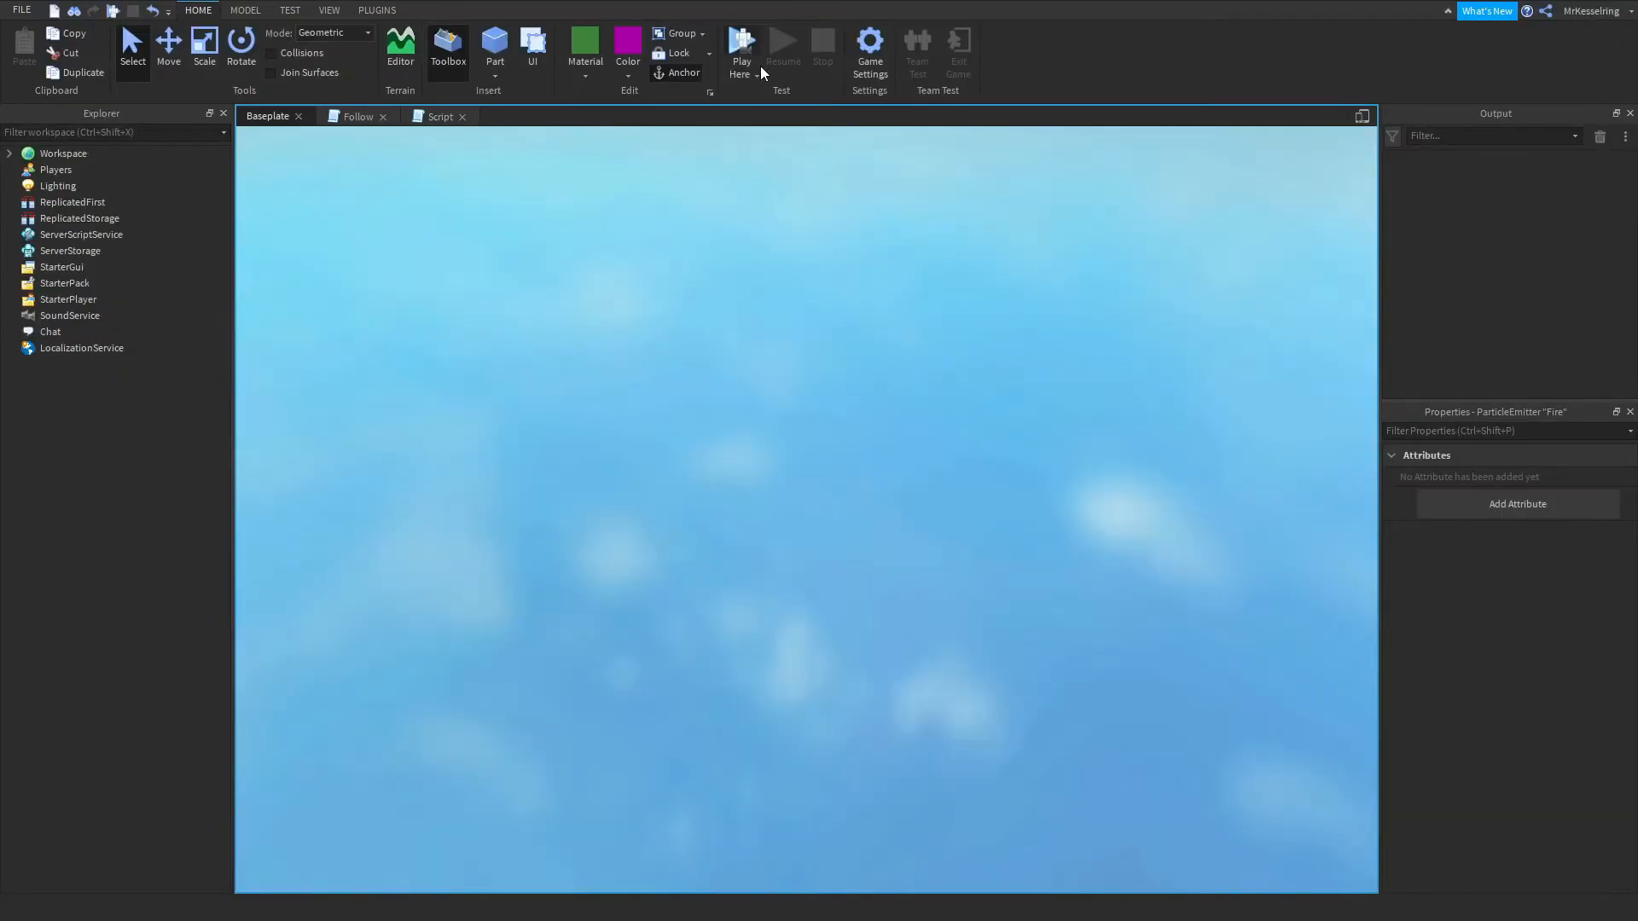
Run a playtest of the debounced fire hitbox and stop it.
click(742, 48)
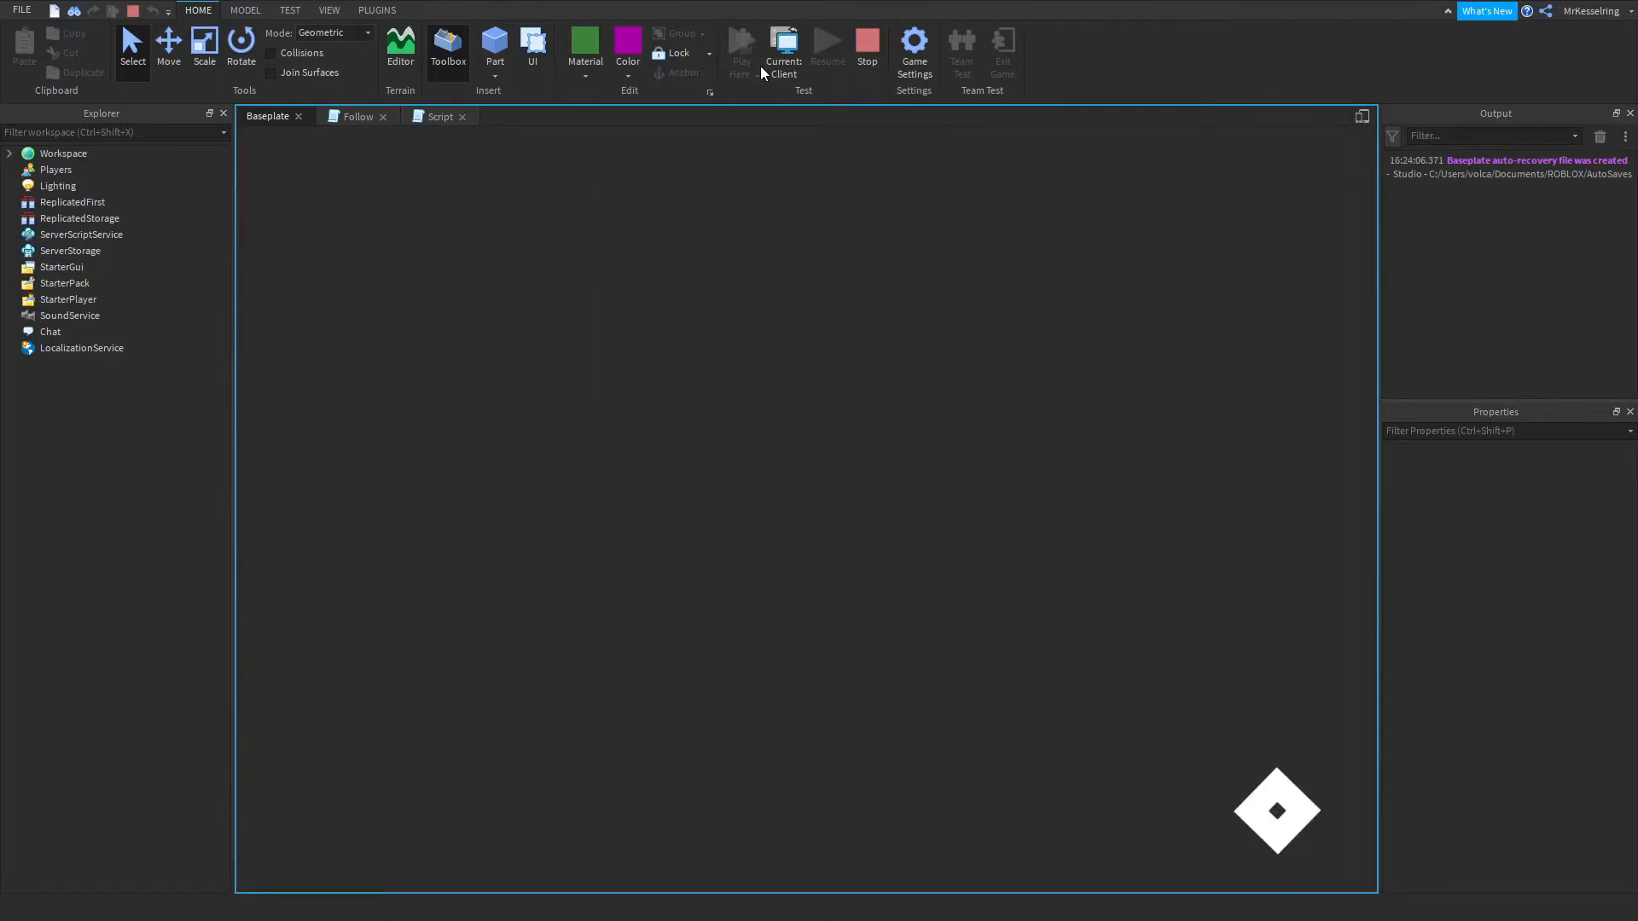
click(742, 47)
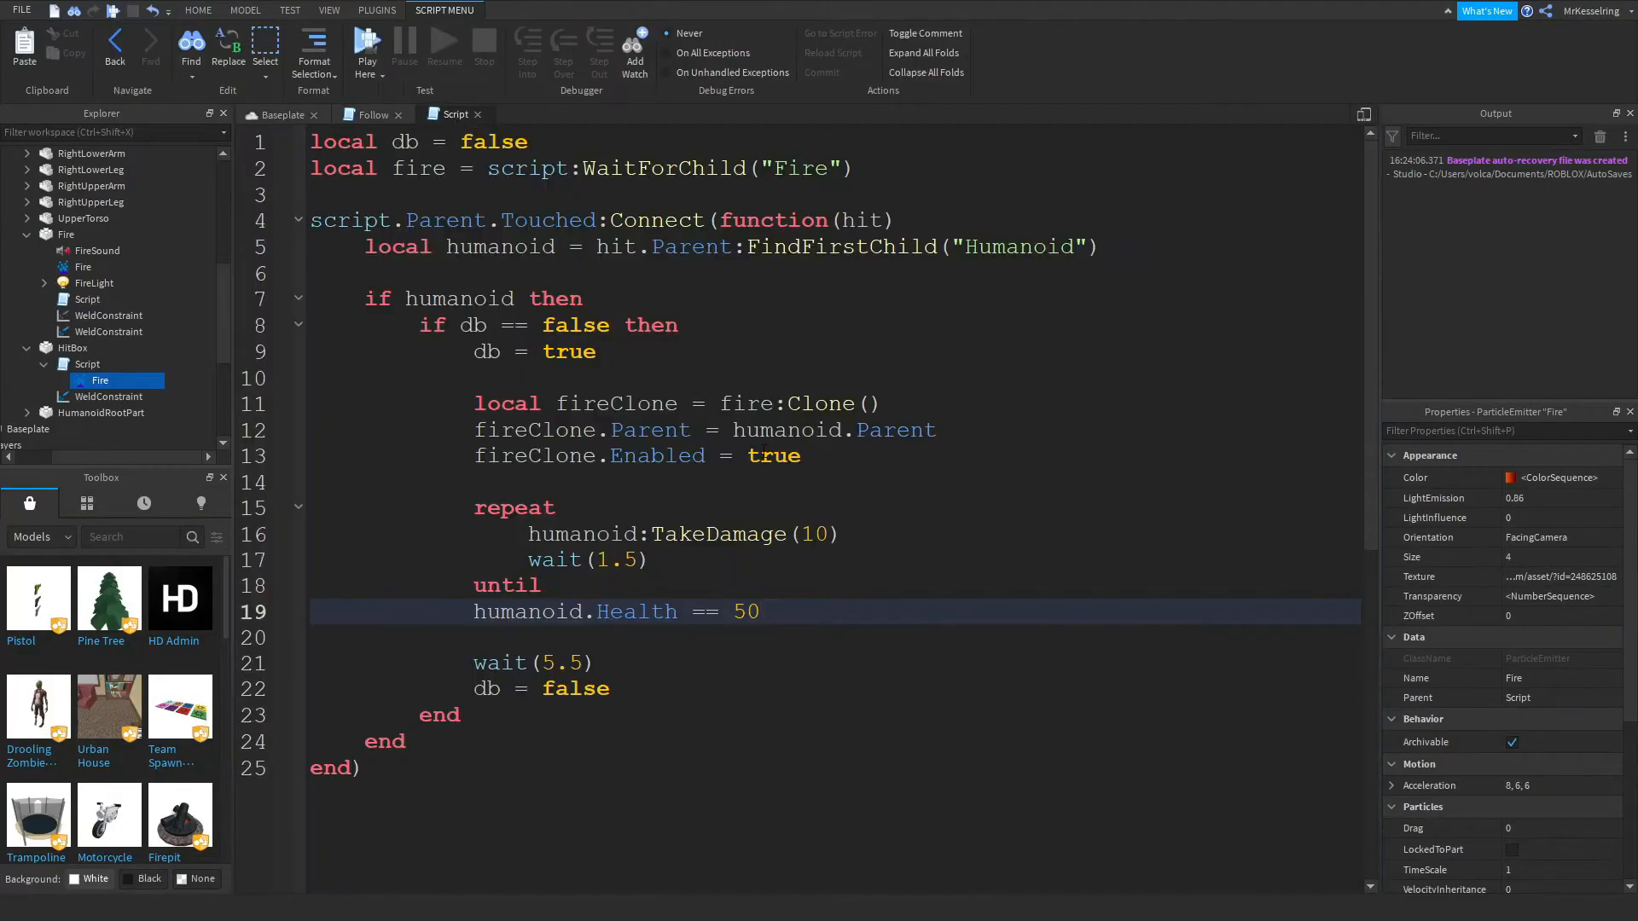
Extend the fireClone parent line toward humanoid.Parent.HumanoidRootPart.
click(802, 456)
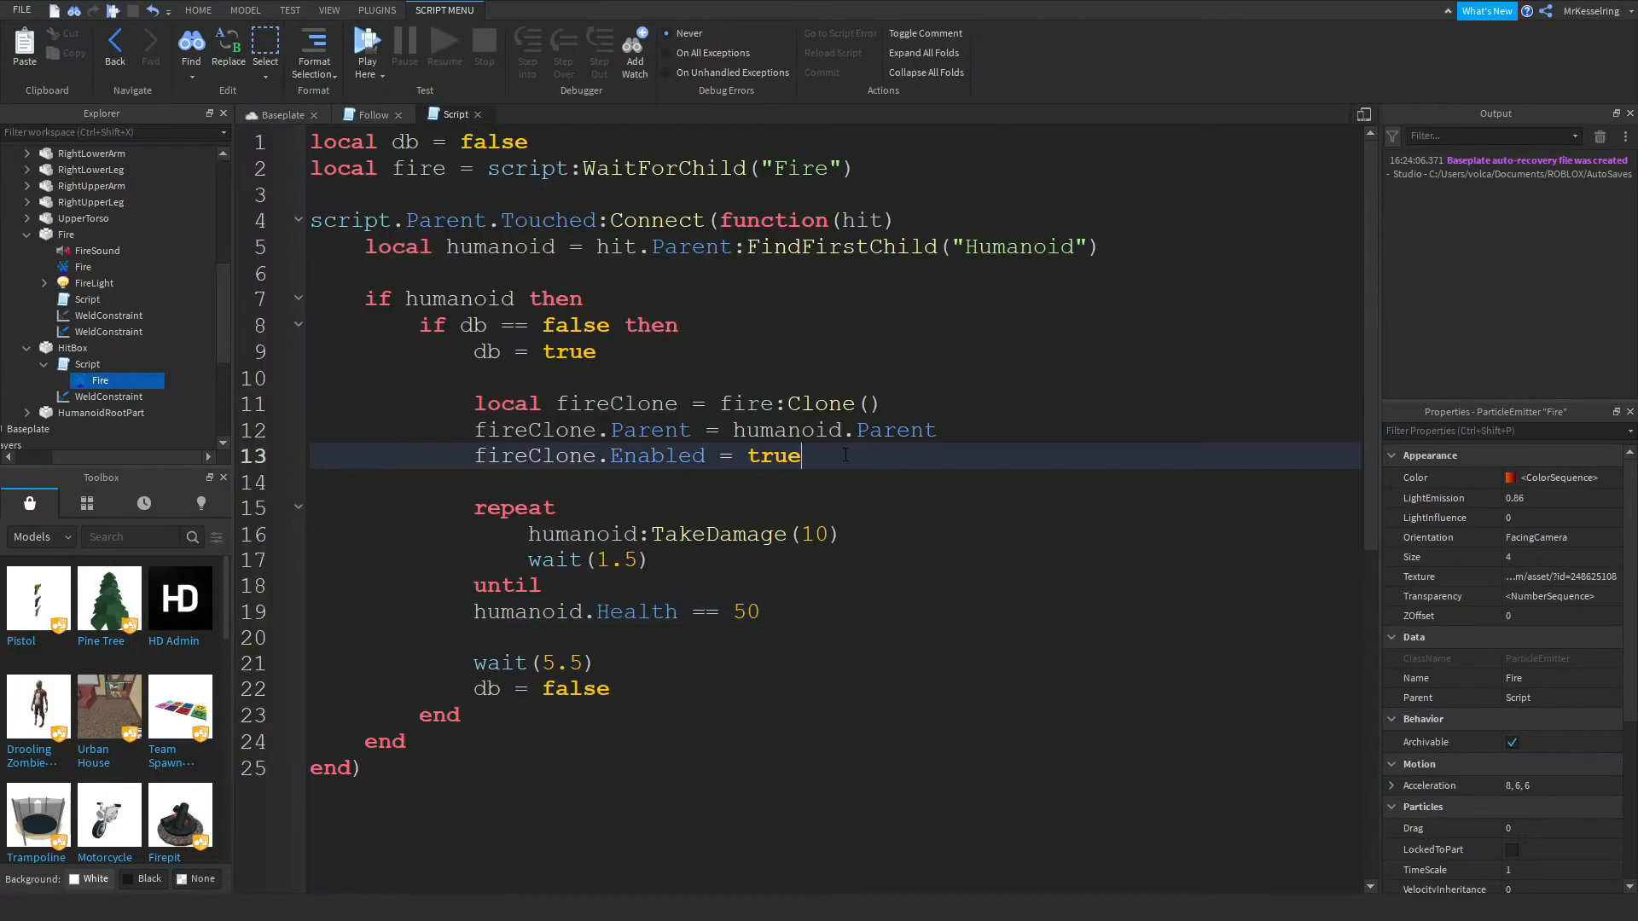
text(fireC)
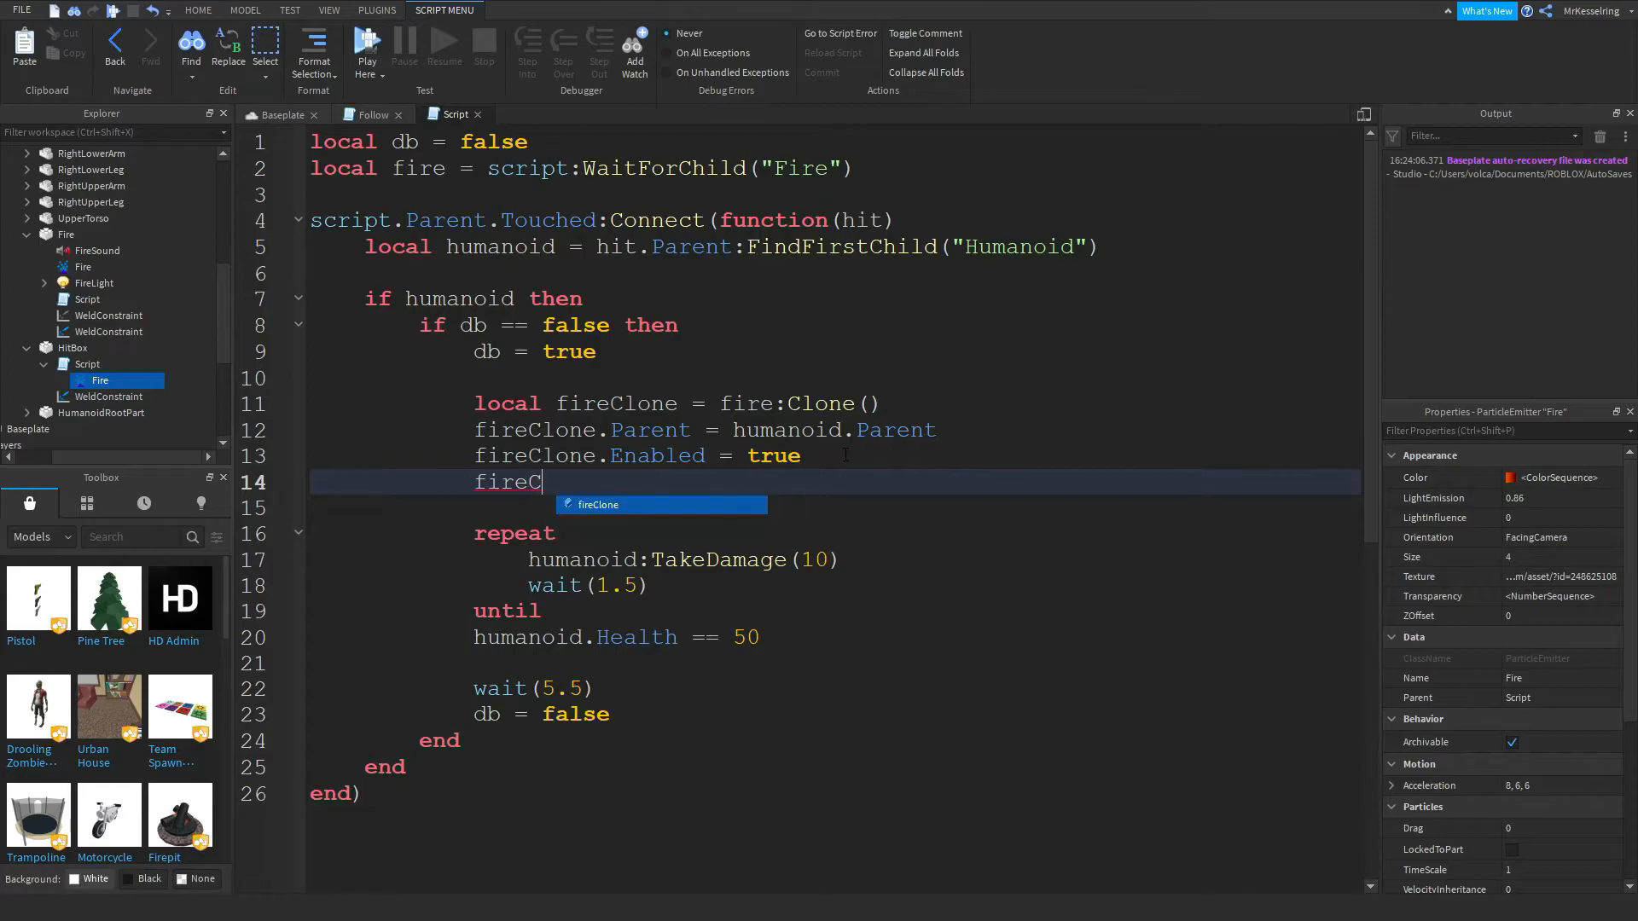
text(lone)
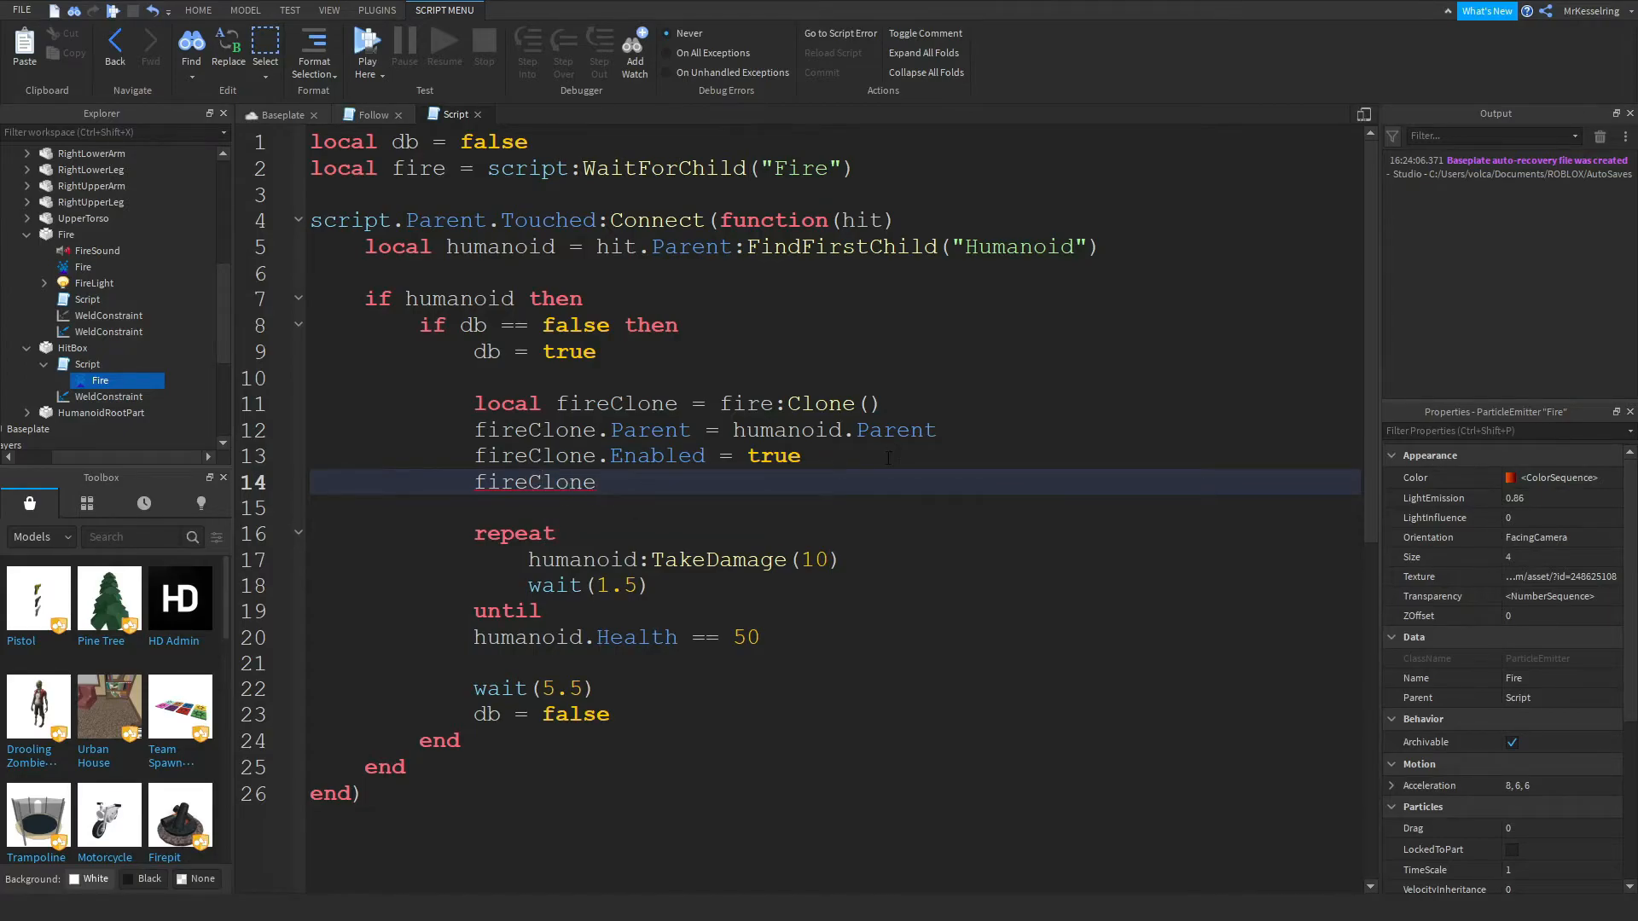
text(.P)
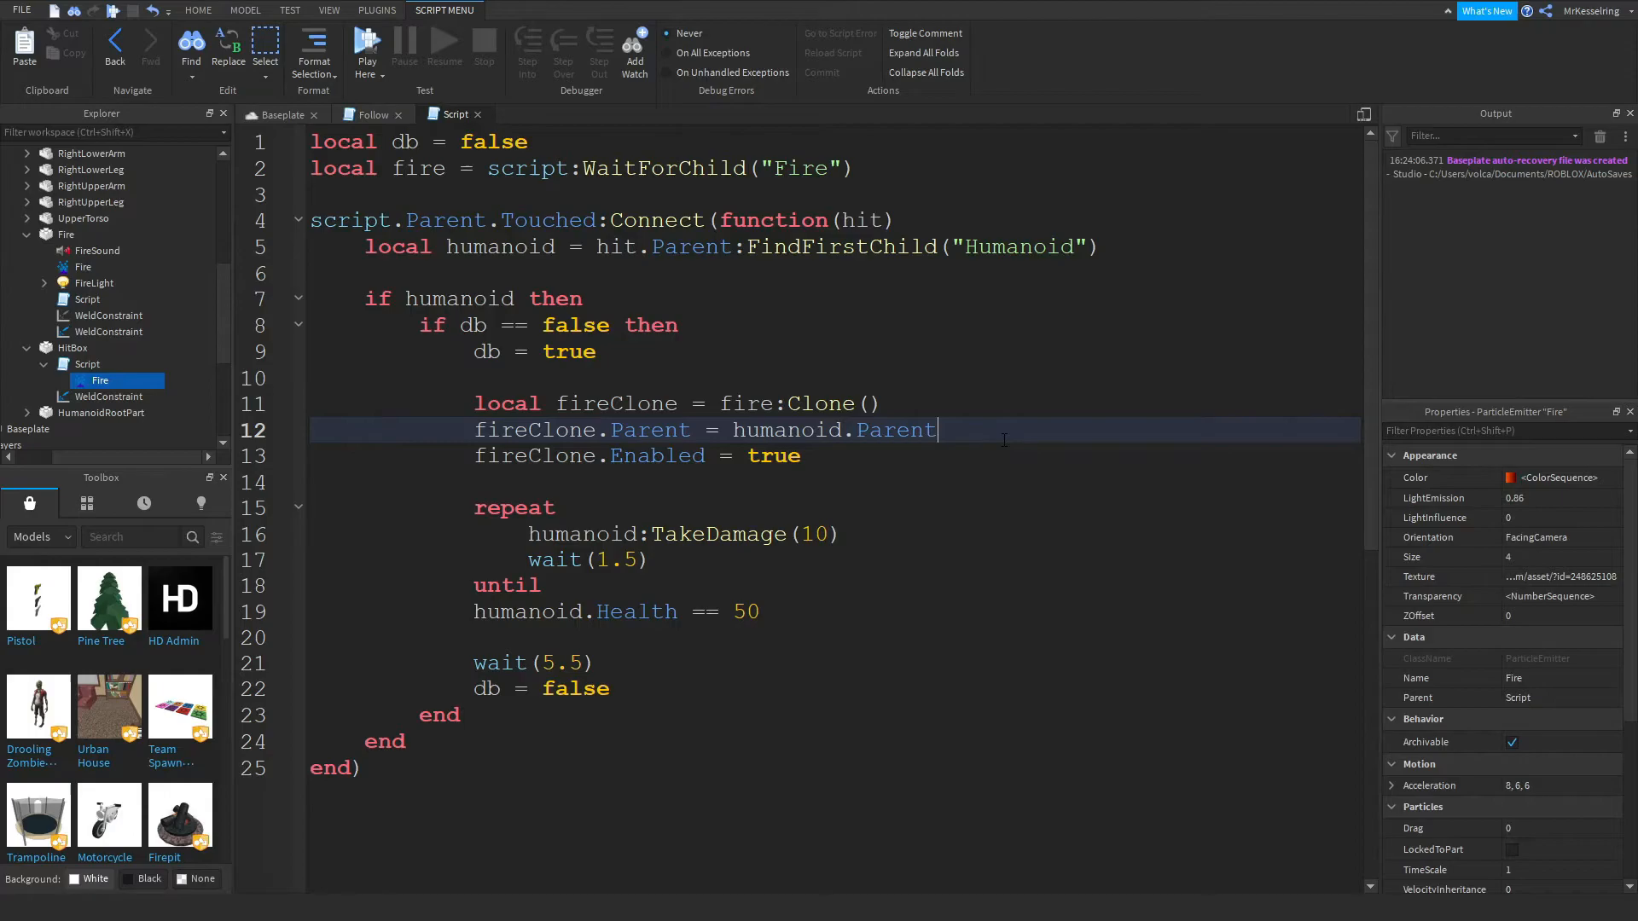
text(.)
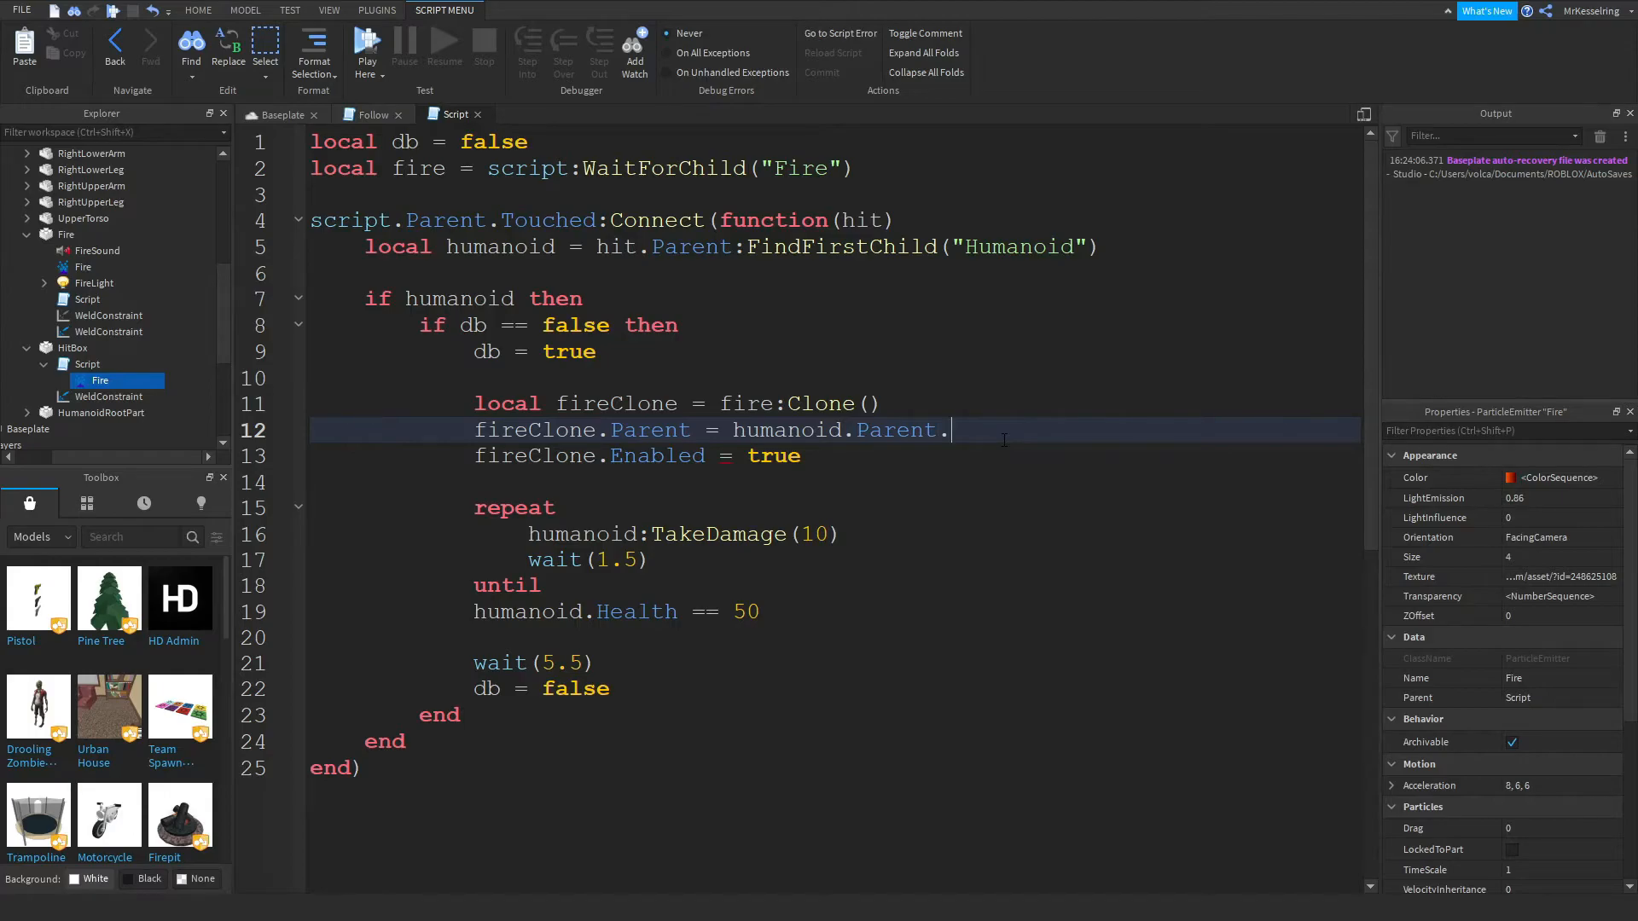
text(Humanoid)
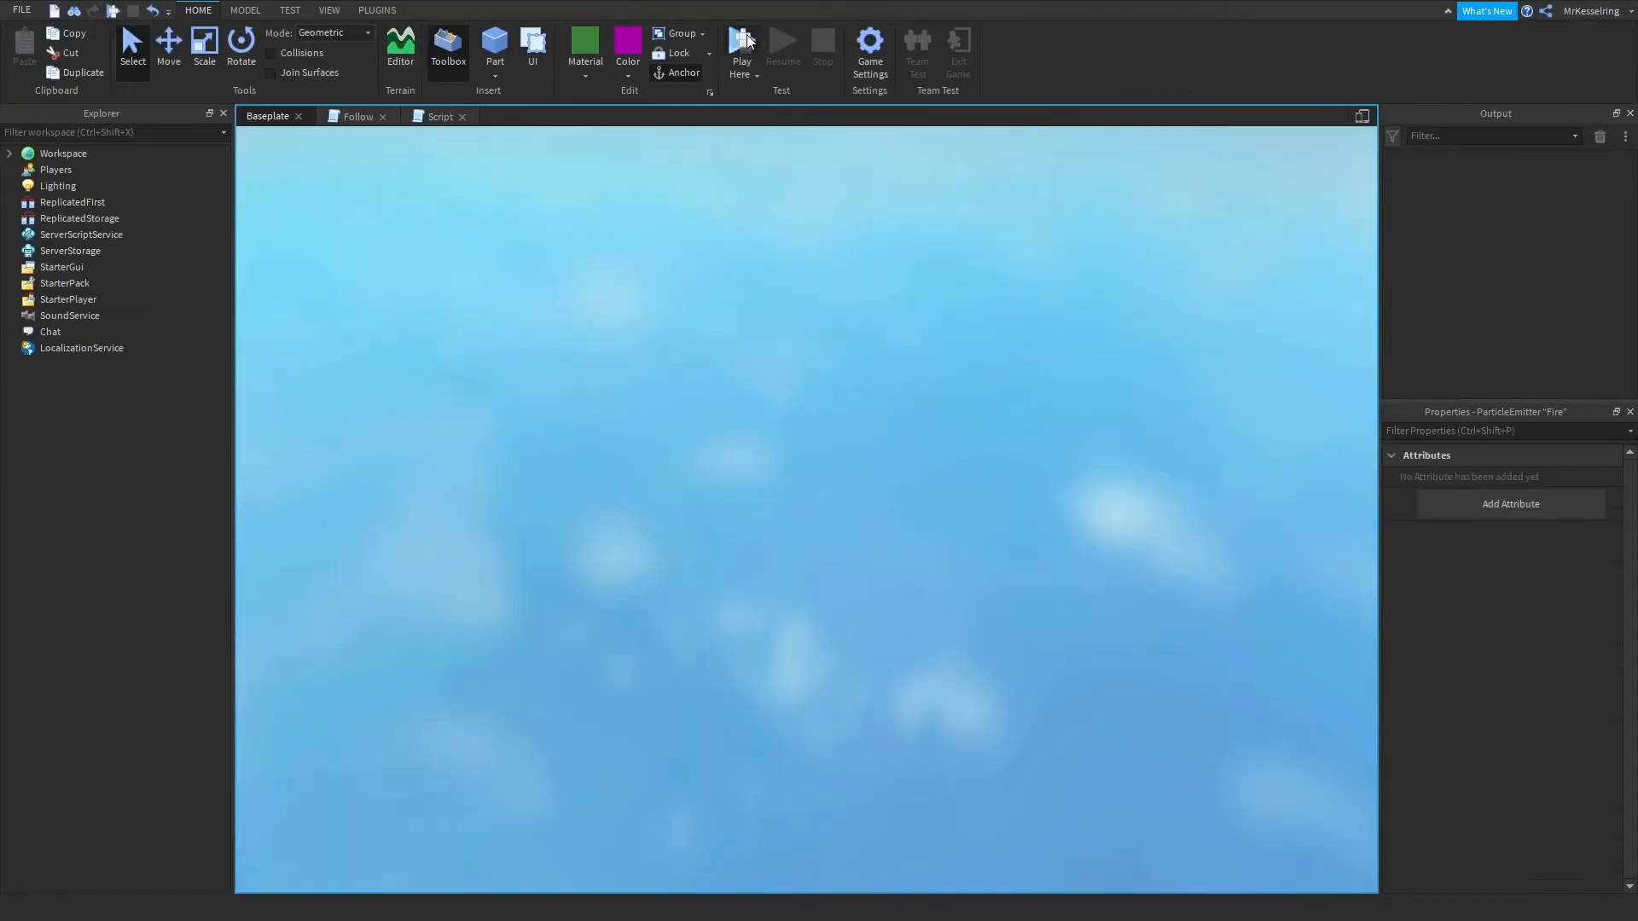
Playtest the fire effect, stop it, and return to the HitBox script.
click(742, 47)
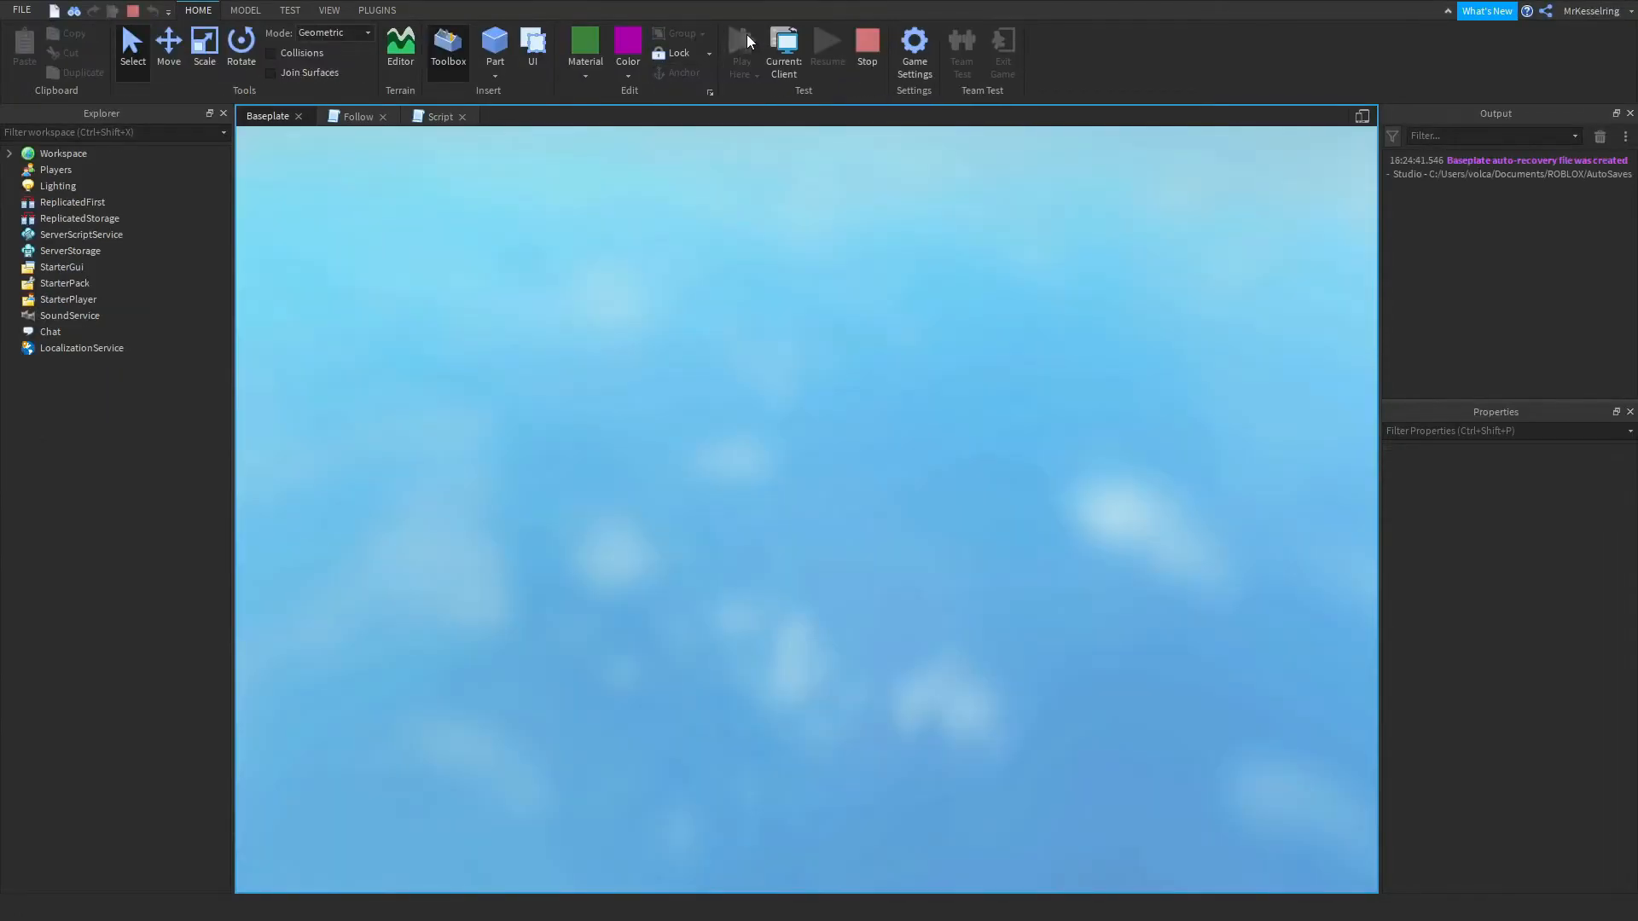
click(740, 48)
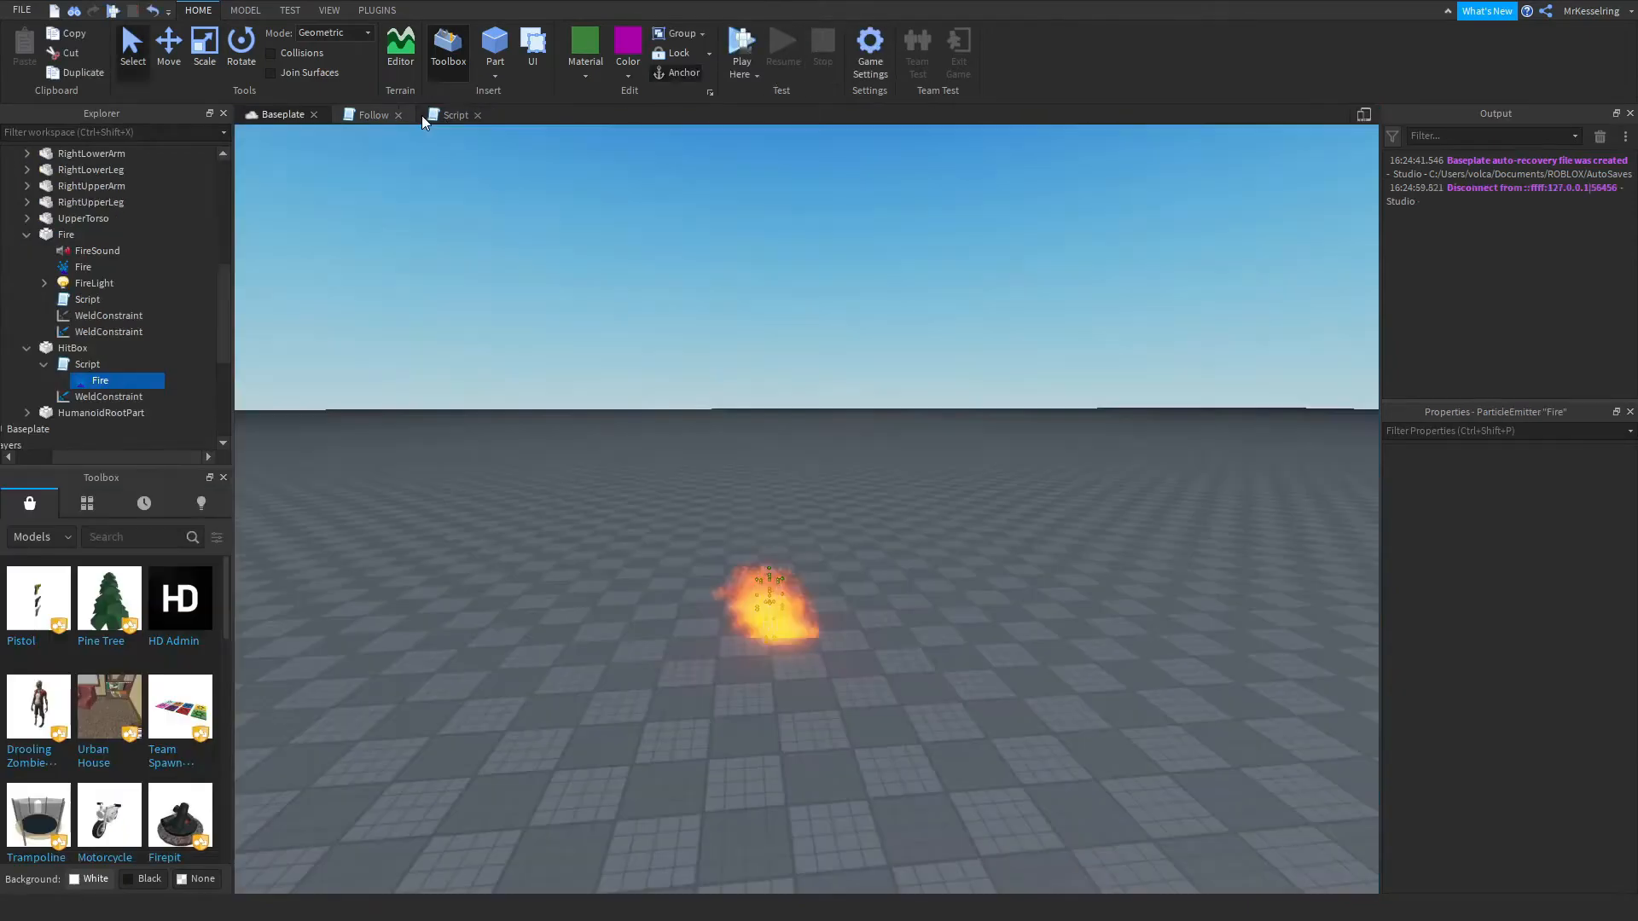
click(454, 115)
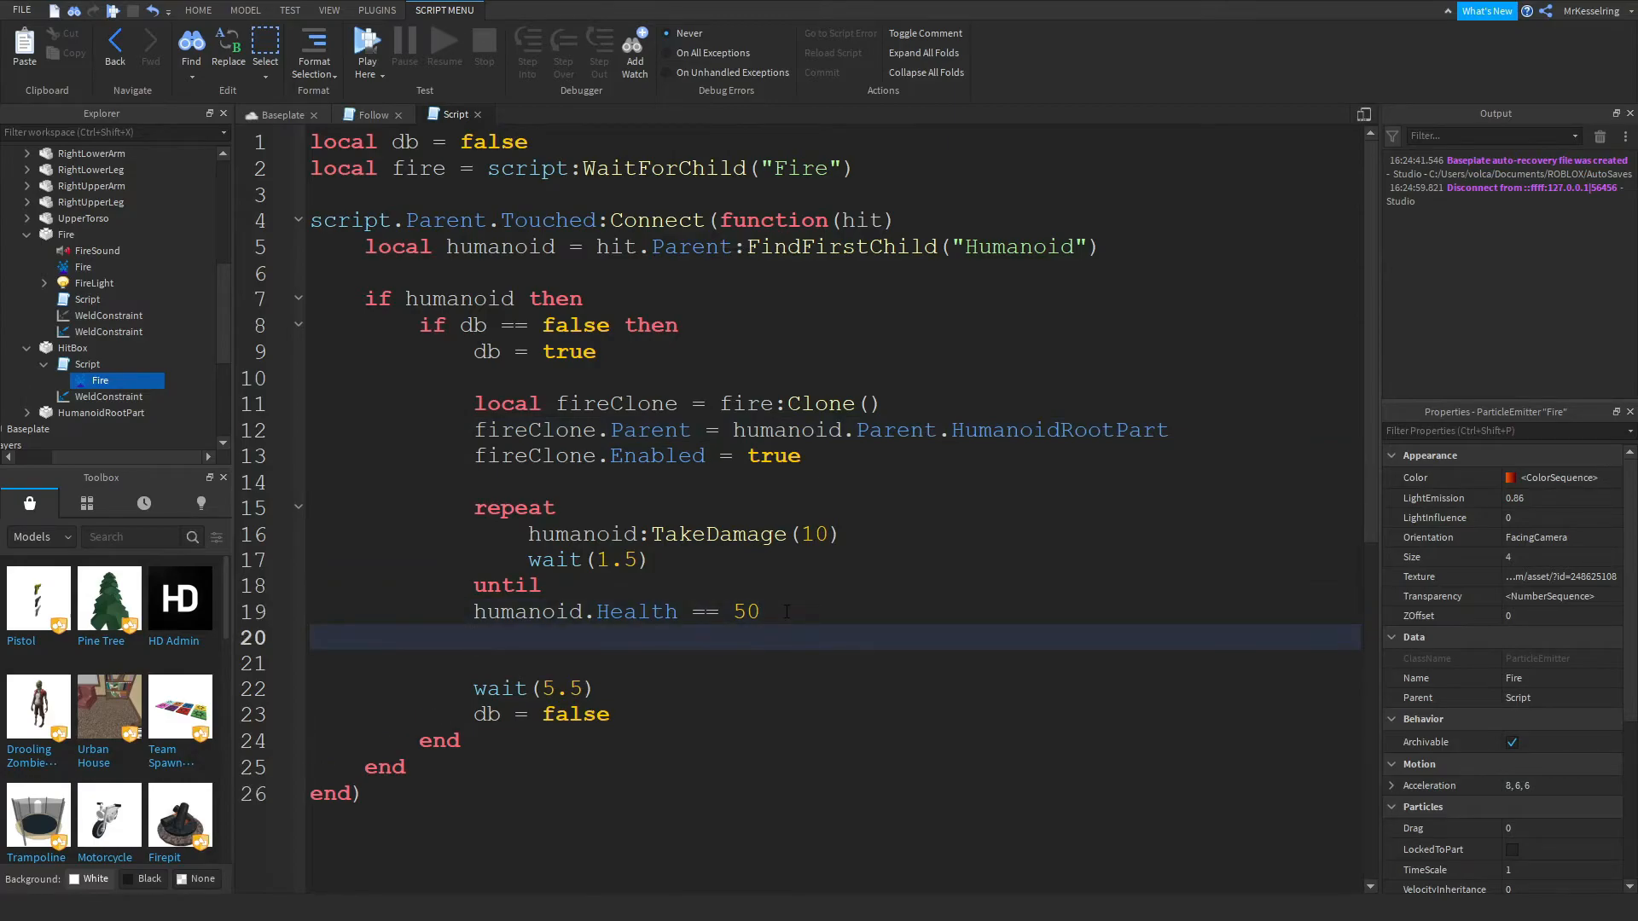
Add fireClone:Destroy() after the damage loop finishes.
text(fi)
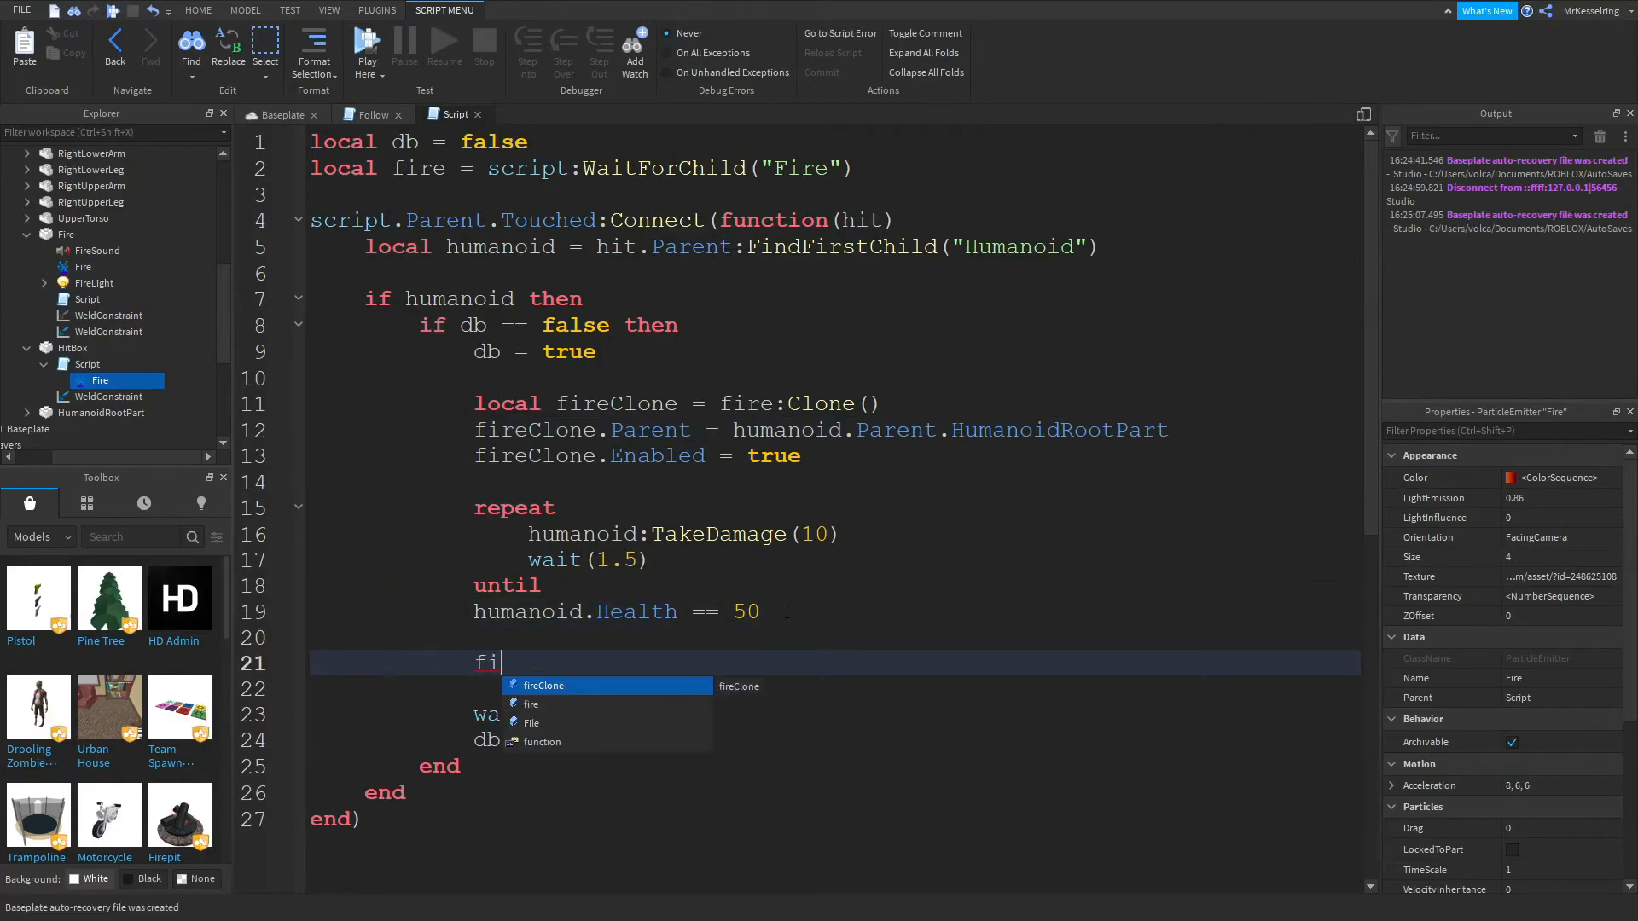
text(eClon)
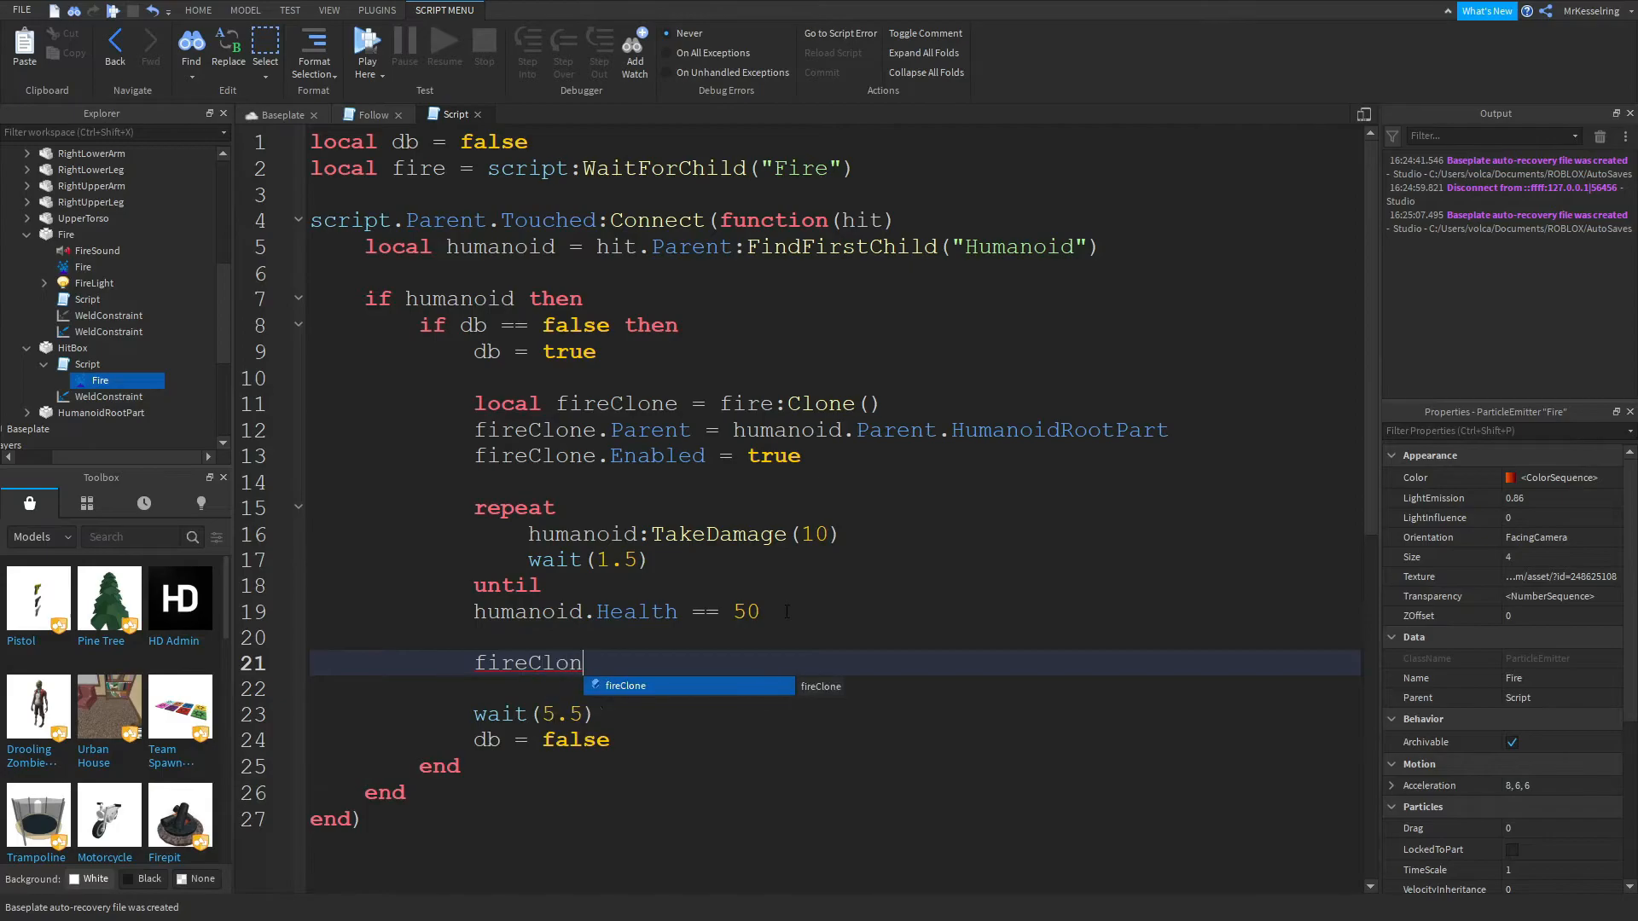
text(e:Destroy)
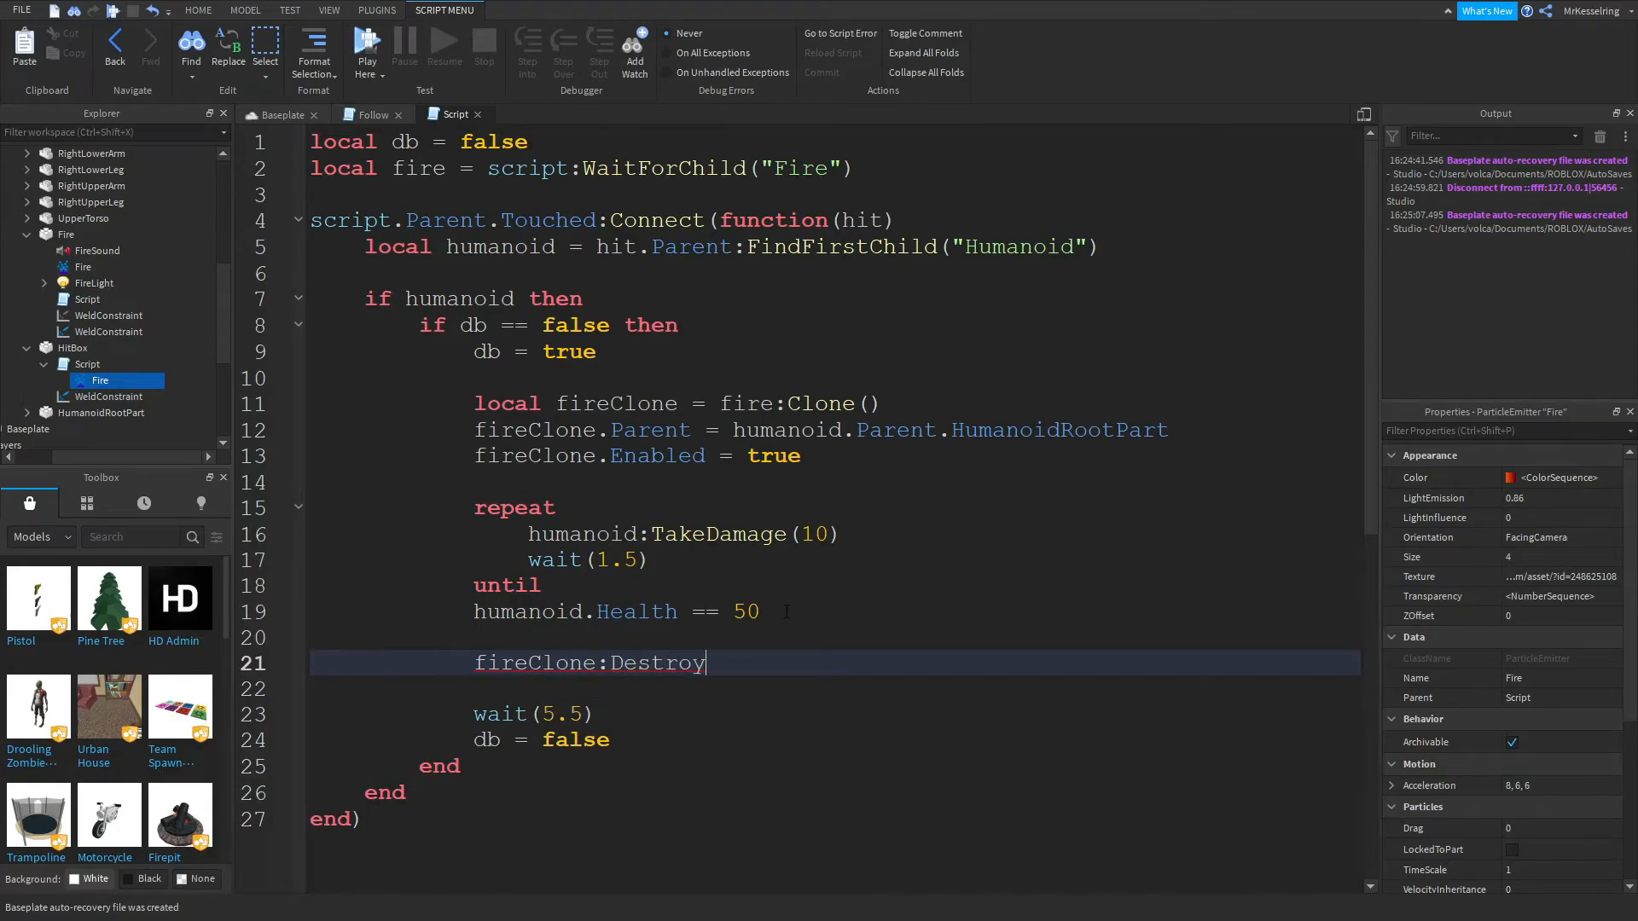
text(())
click(834, 194)
text(local tr)
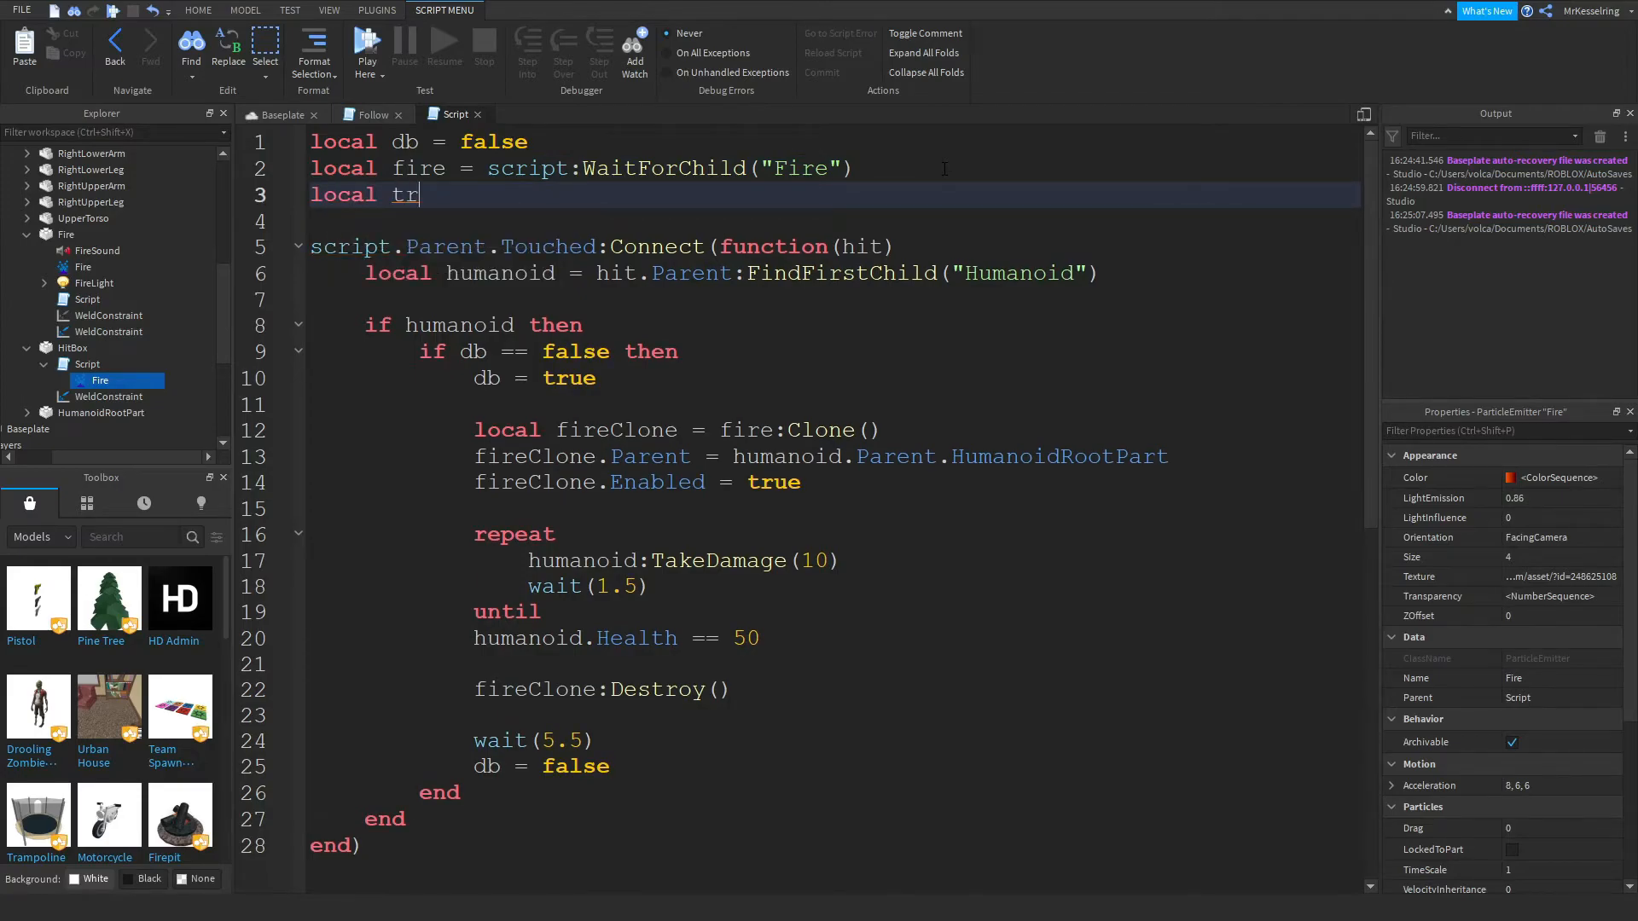
Count hits with local tr = 0, tr += 1 per loop, until tr == 5, then reset tr to 0.
text(= 0)
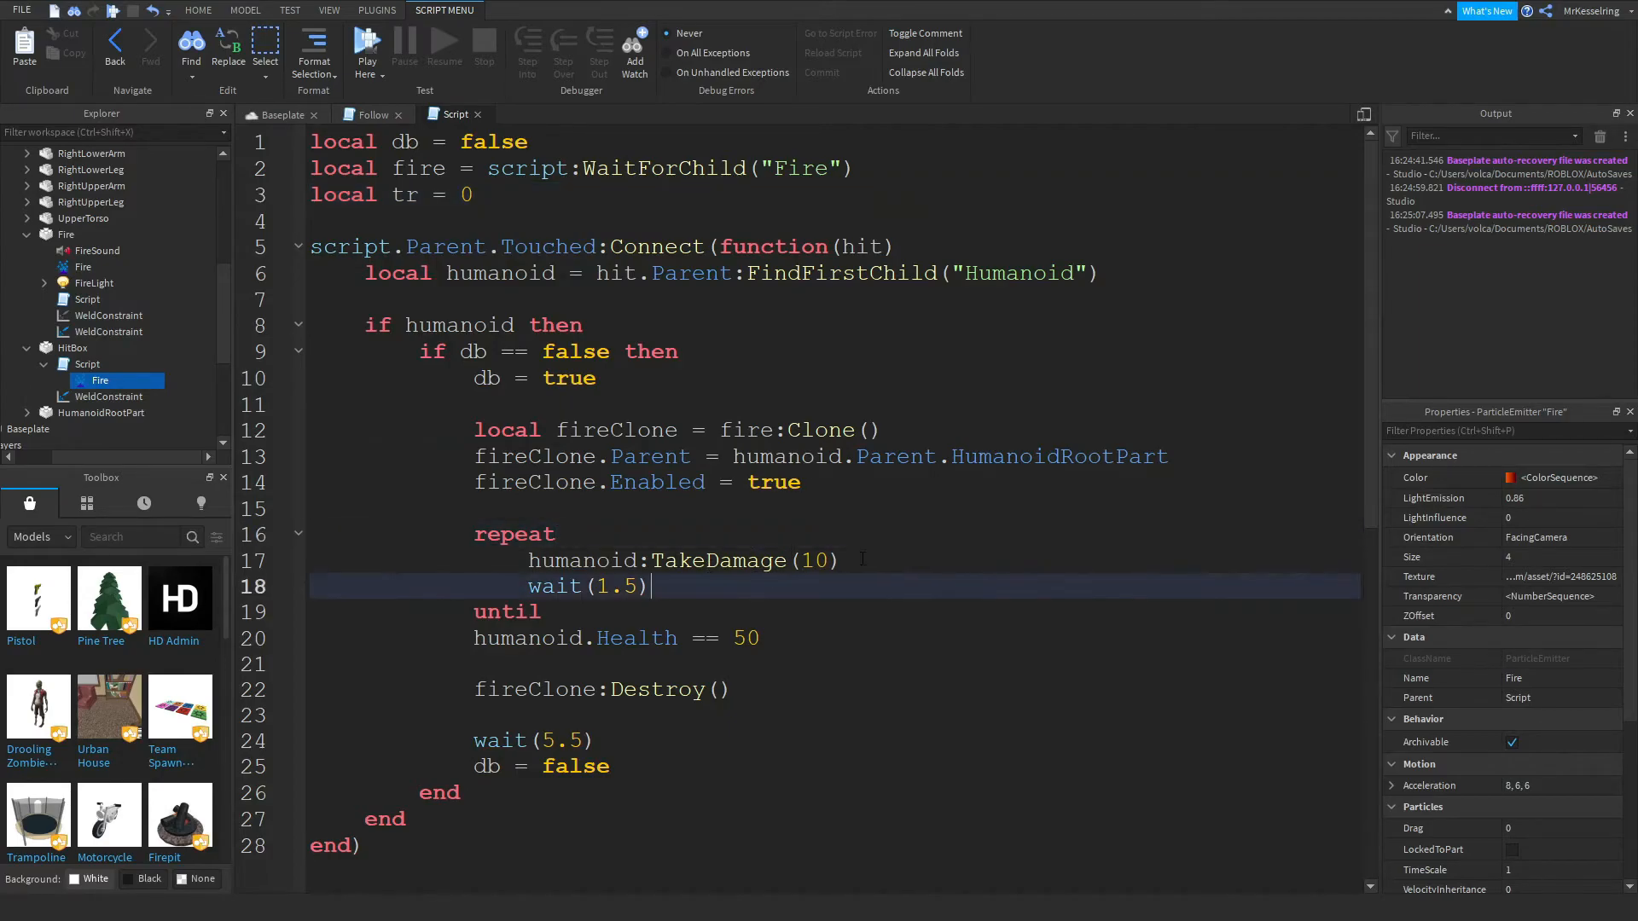
text(tr)
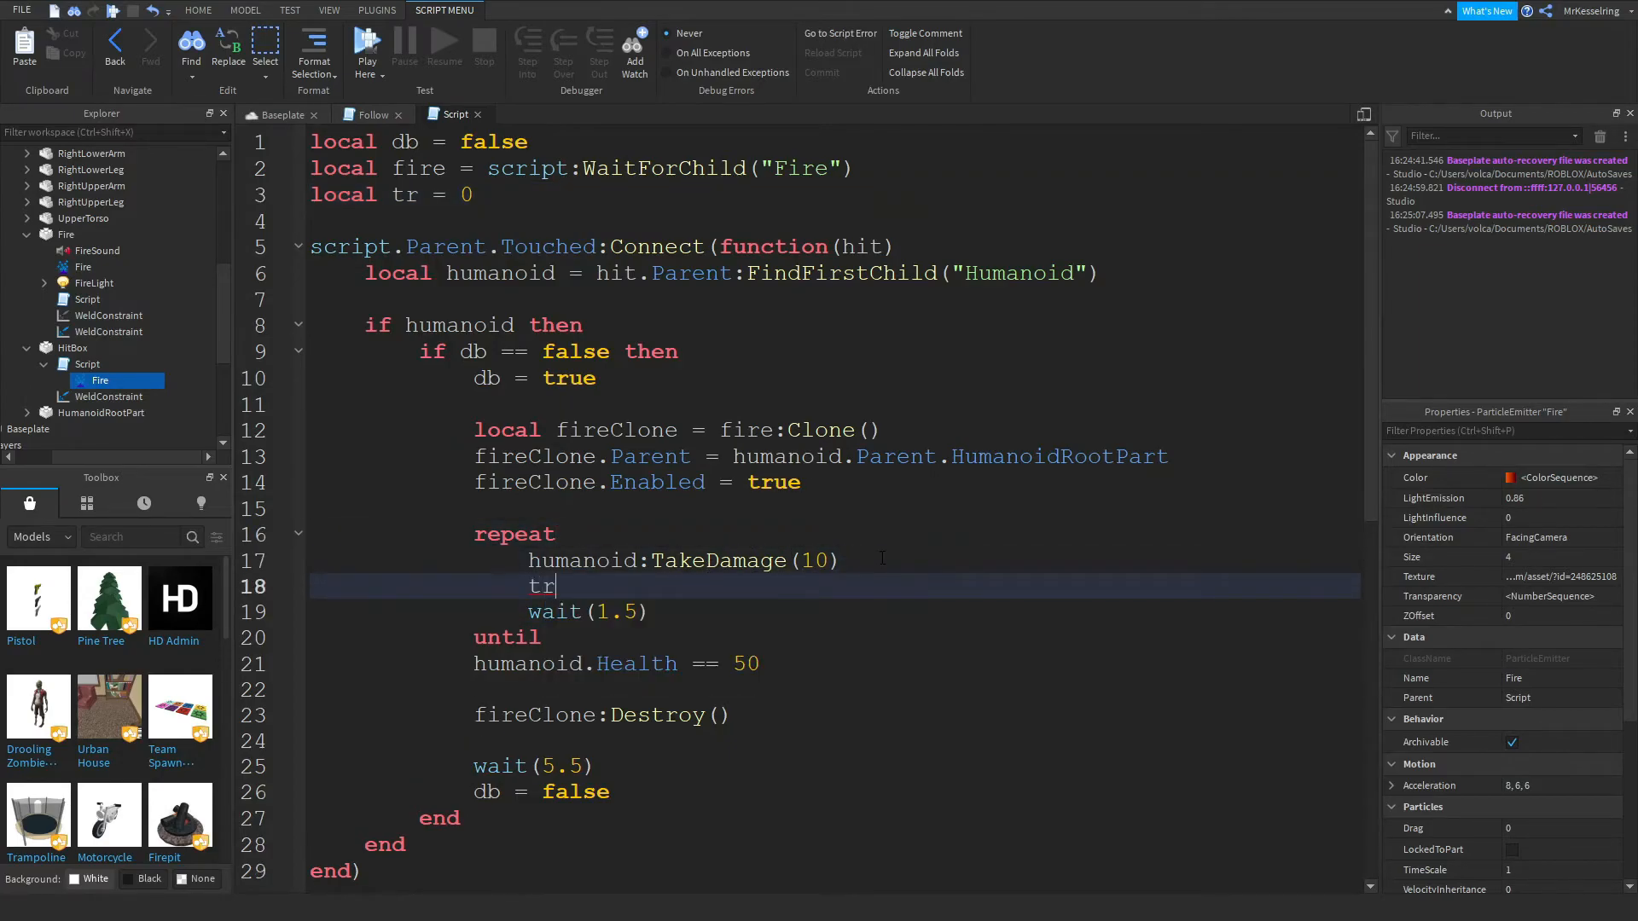
text(+= 1)
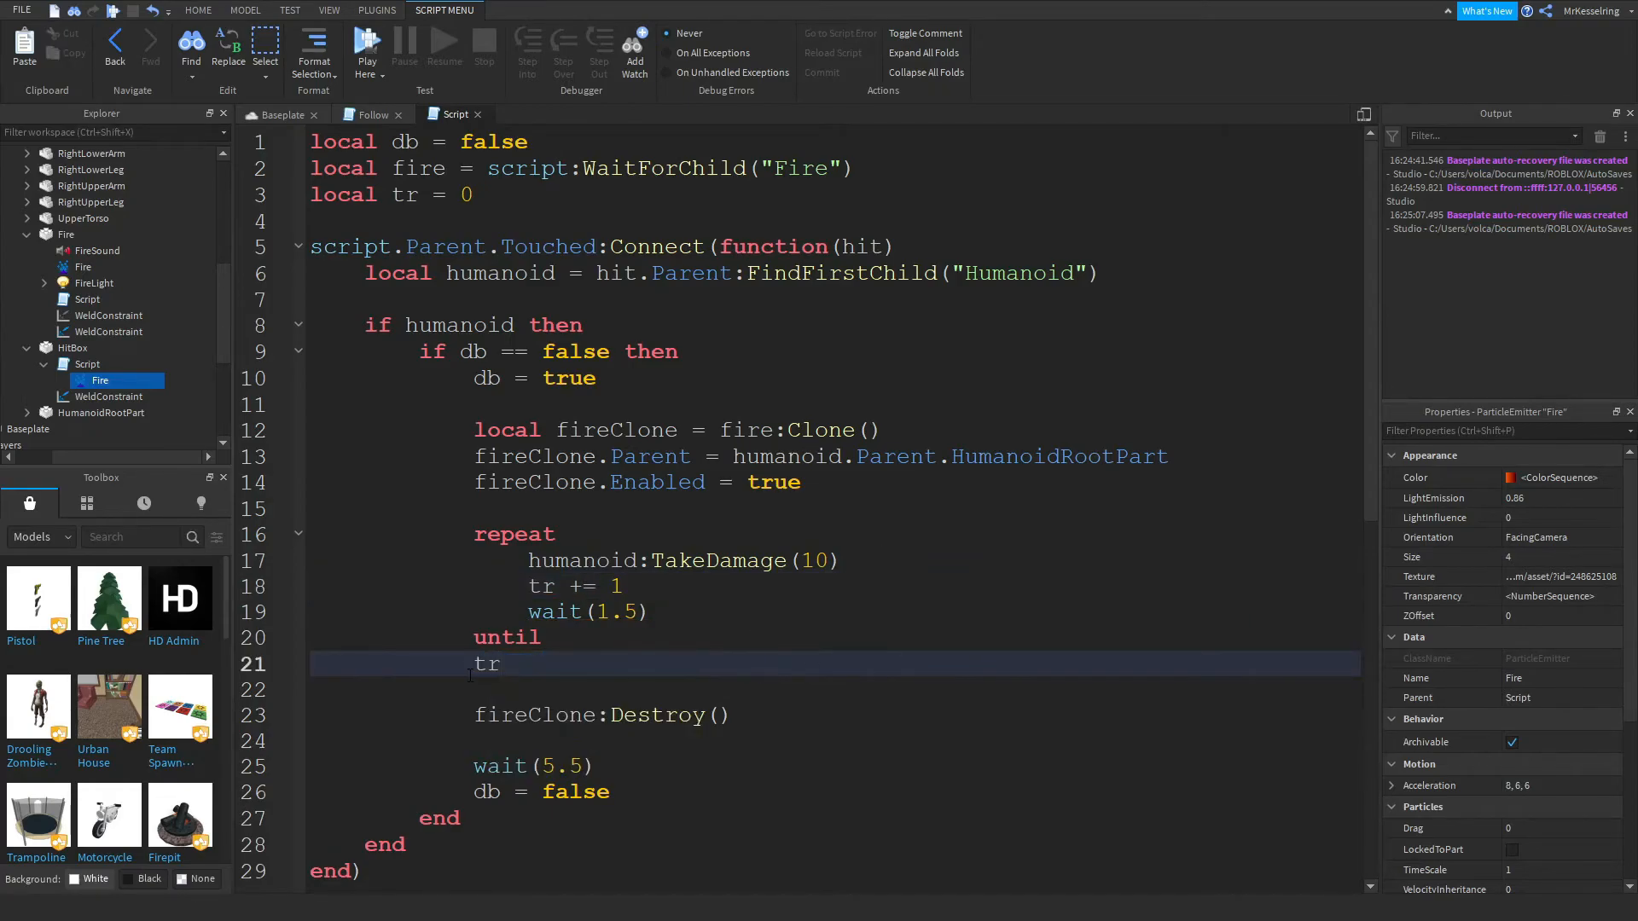
text(== 5)
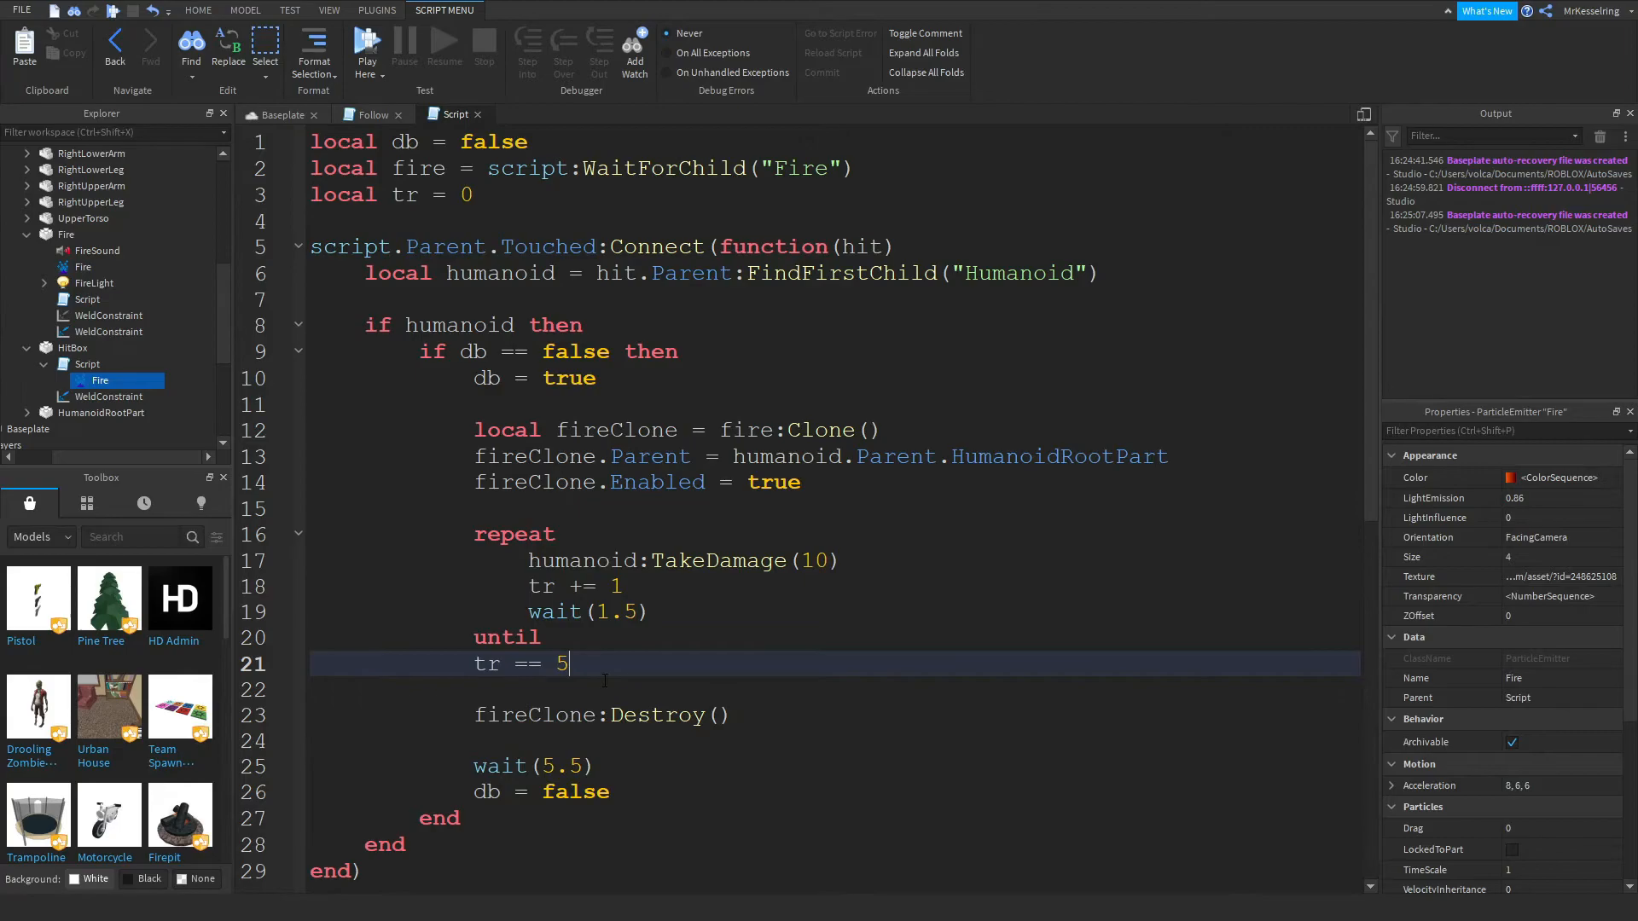
text(tr = 0)
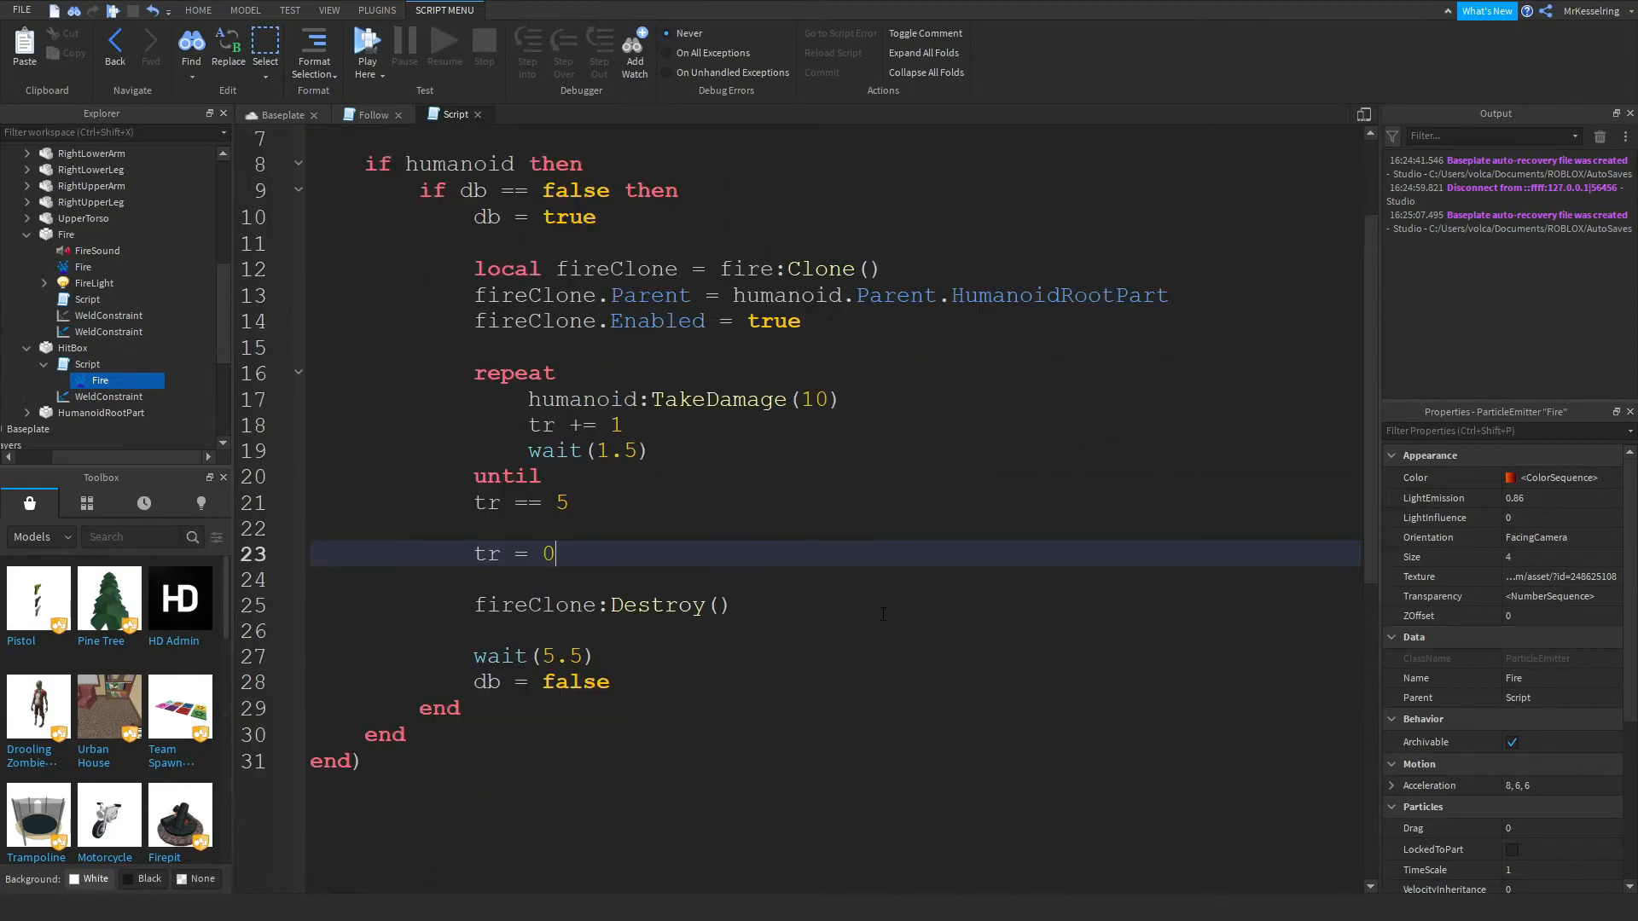
scroll(down, 3)
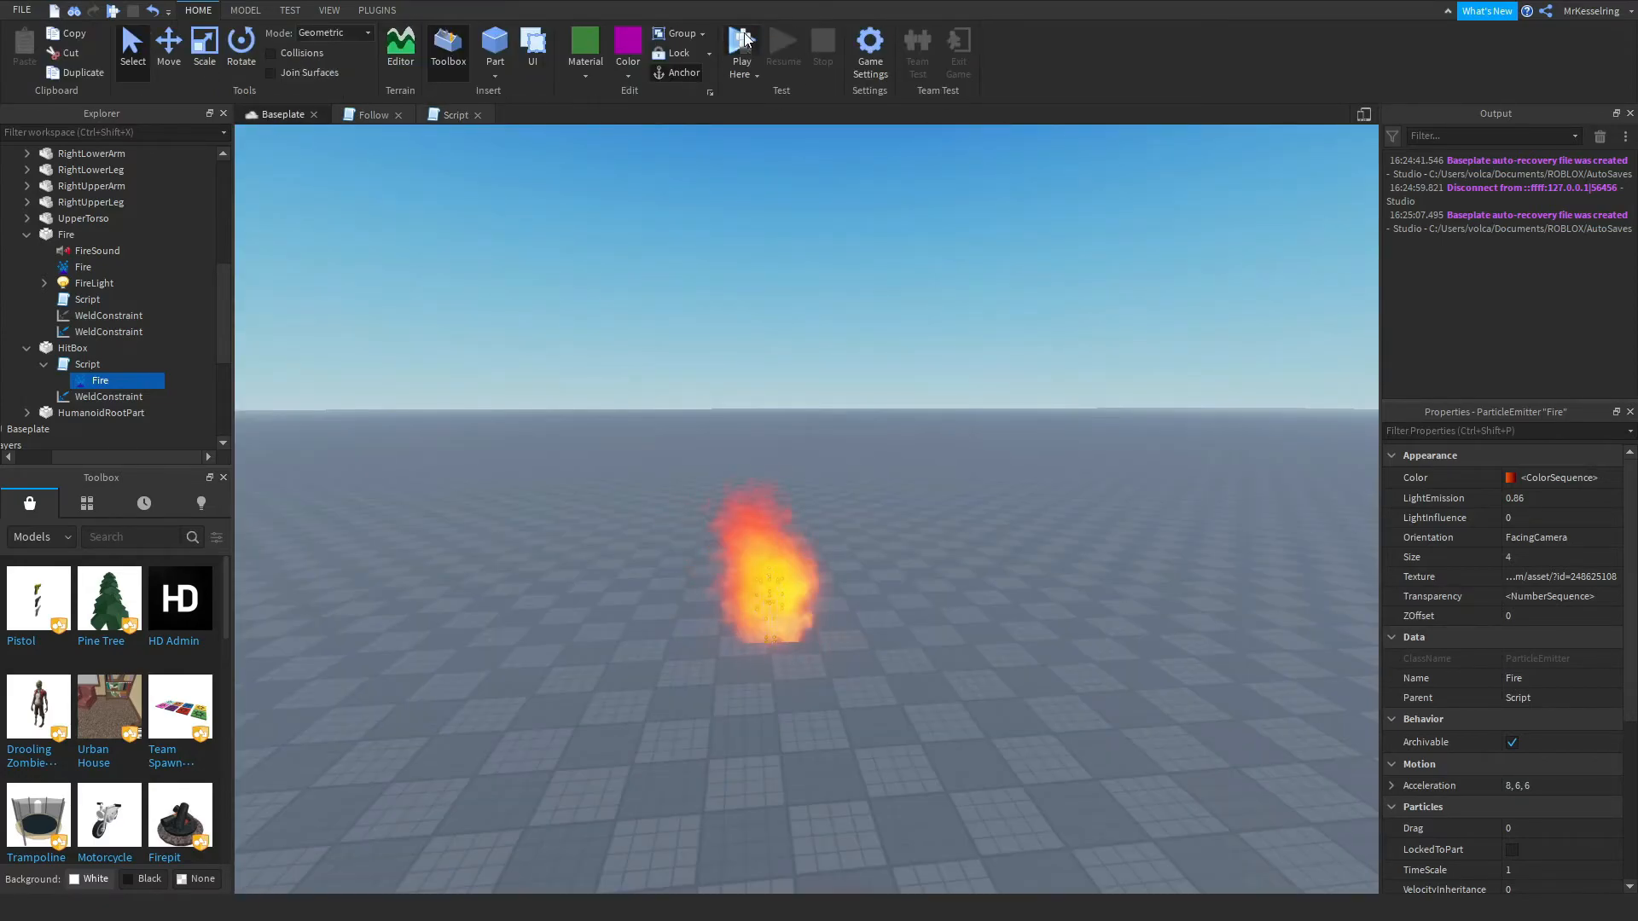
Playtest the five-hit damage loop, stop it, and select the 5 in tr == 5 to change it.
click(741, 41)
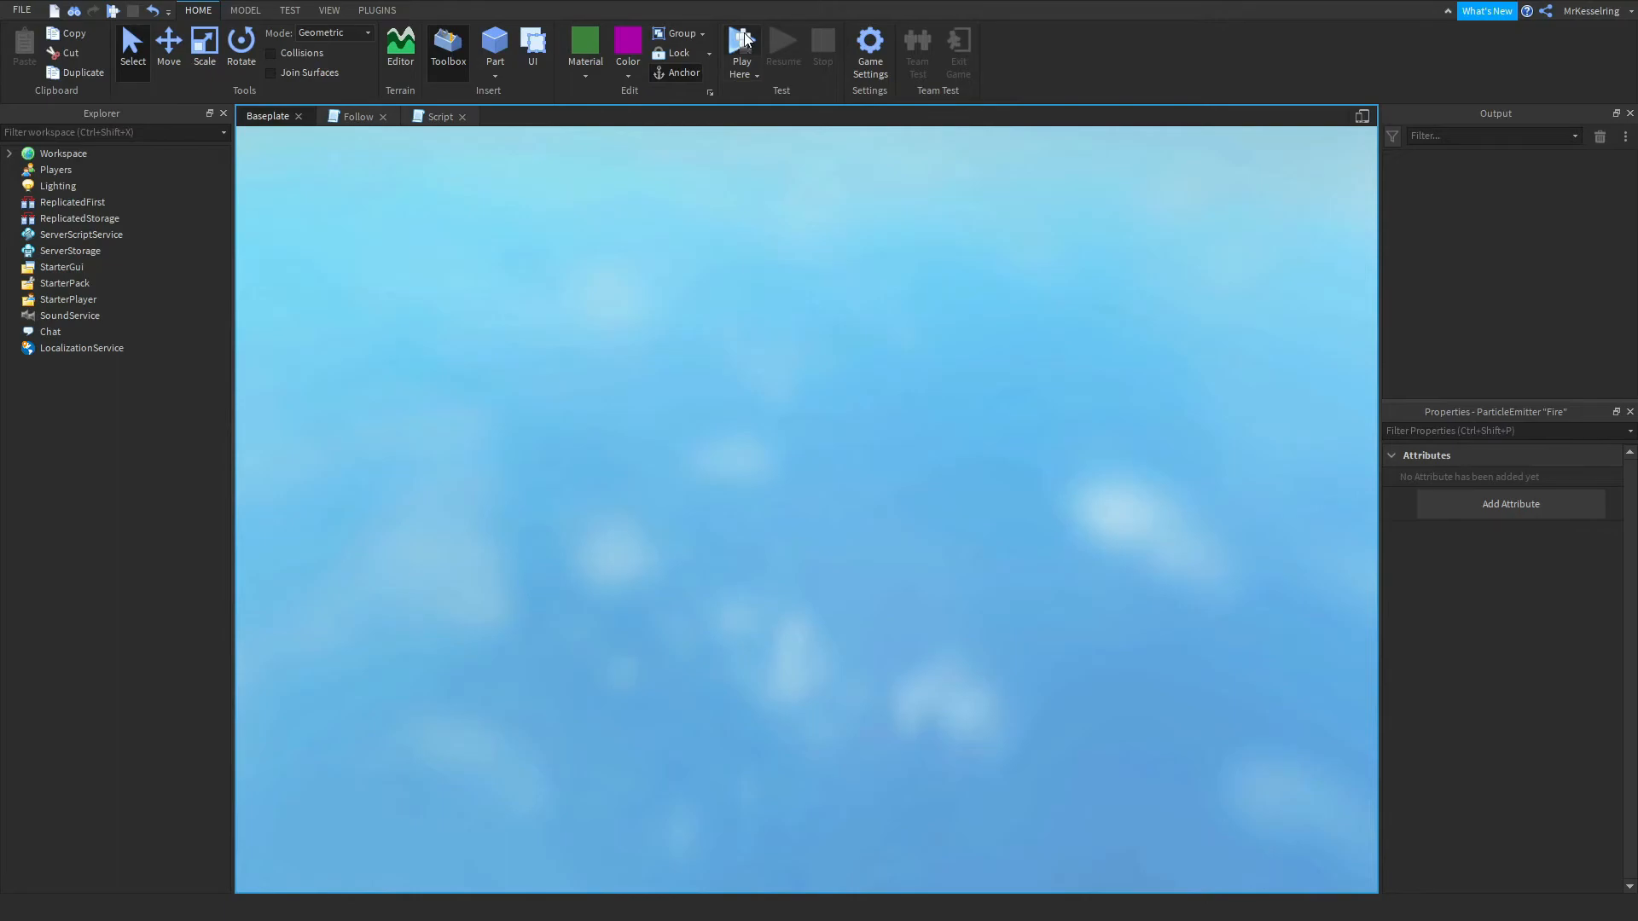
click(743, 48)
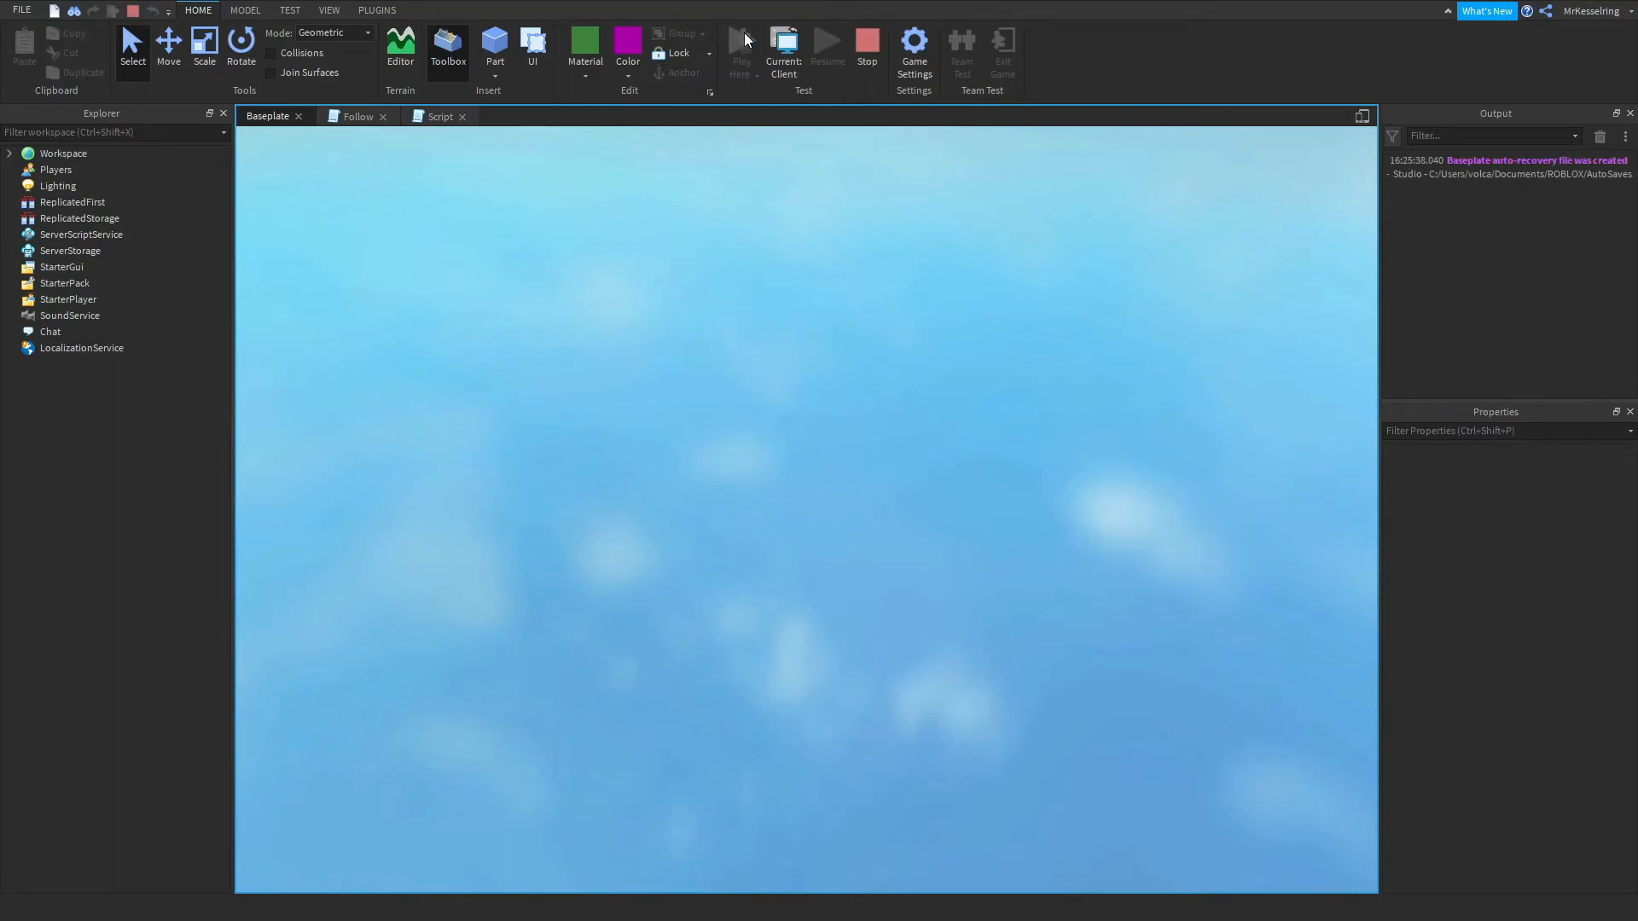
click(740, 41)
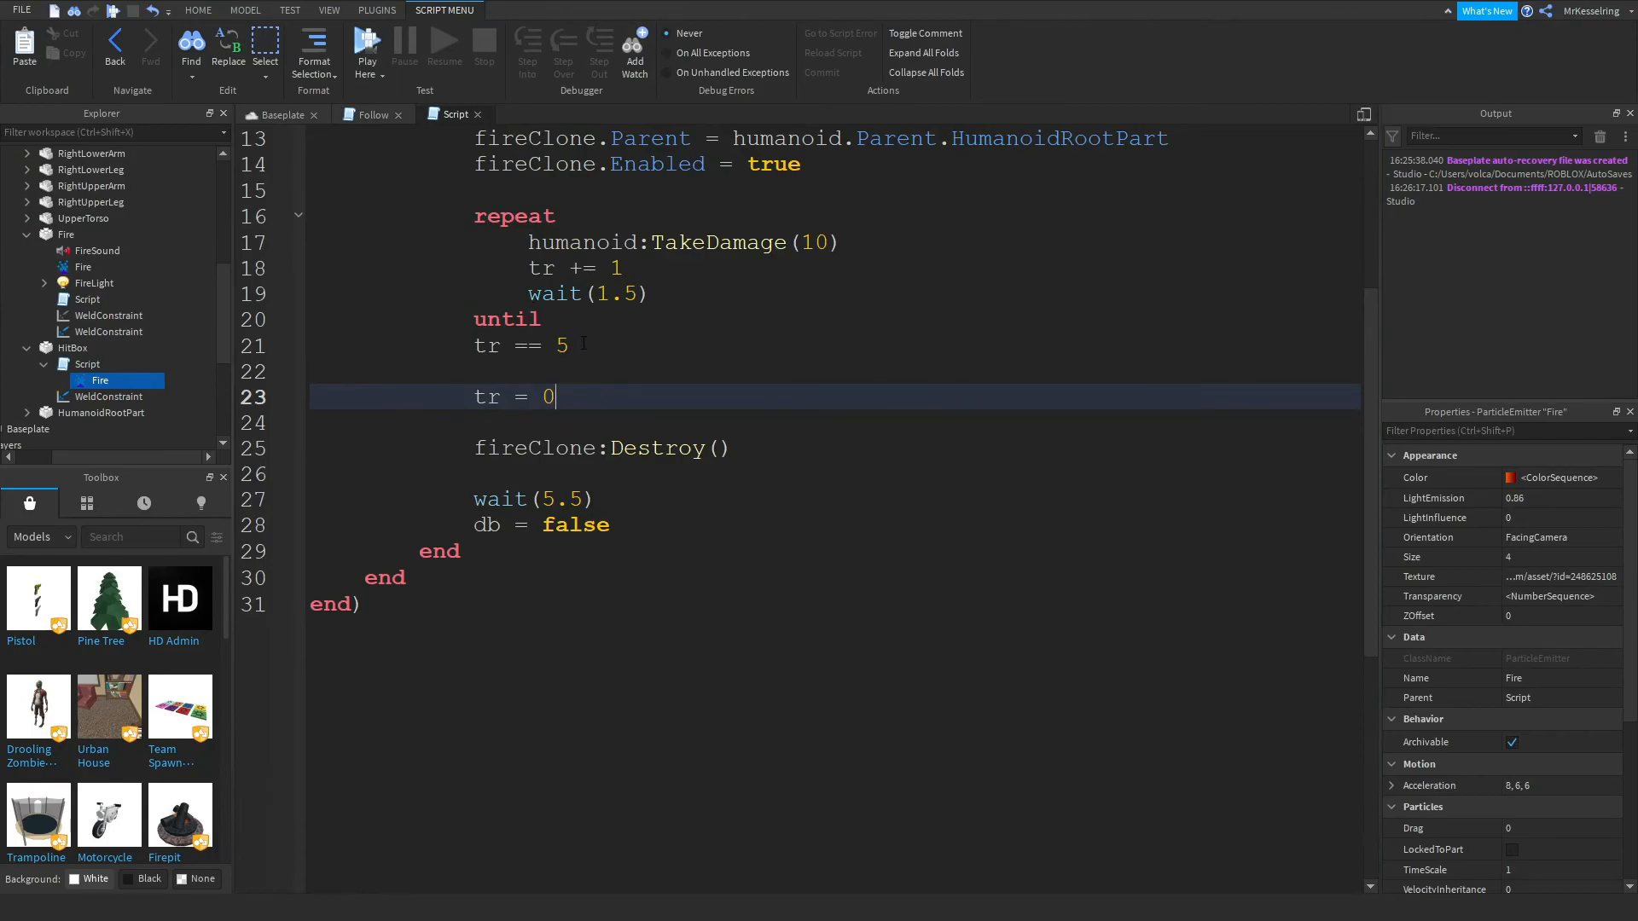
double_click(561, 344)
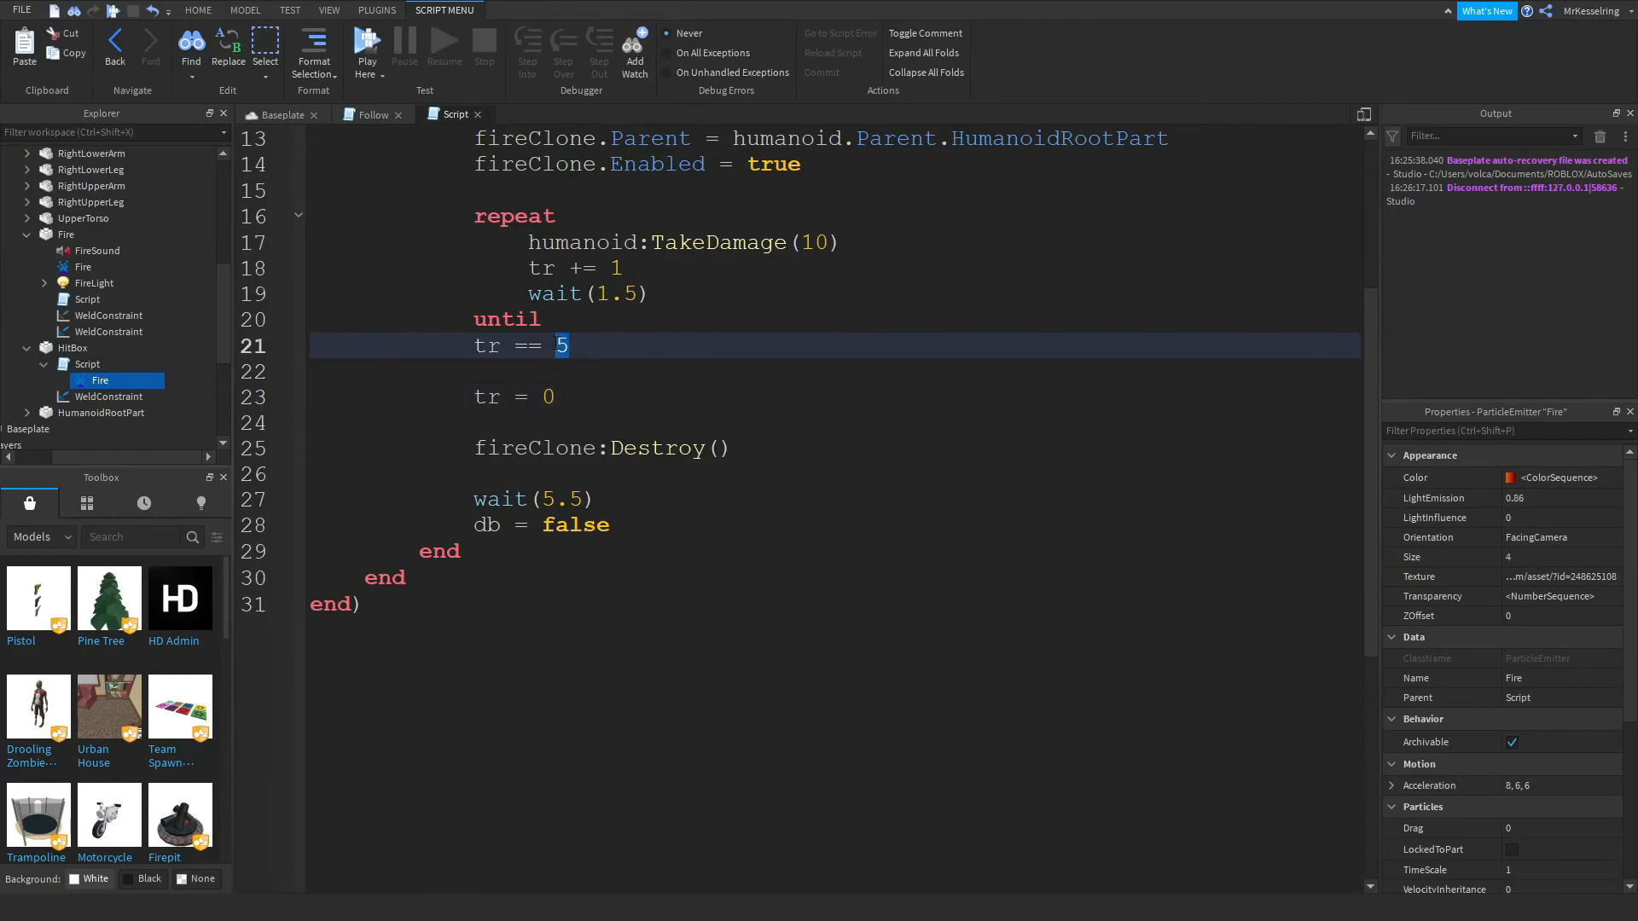